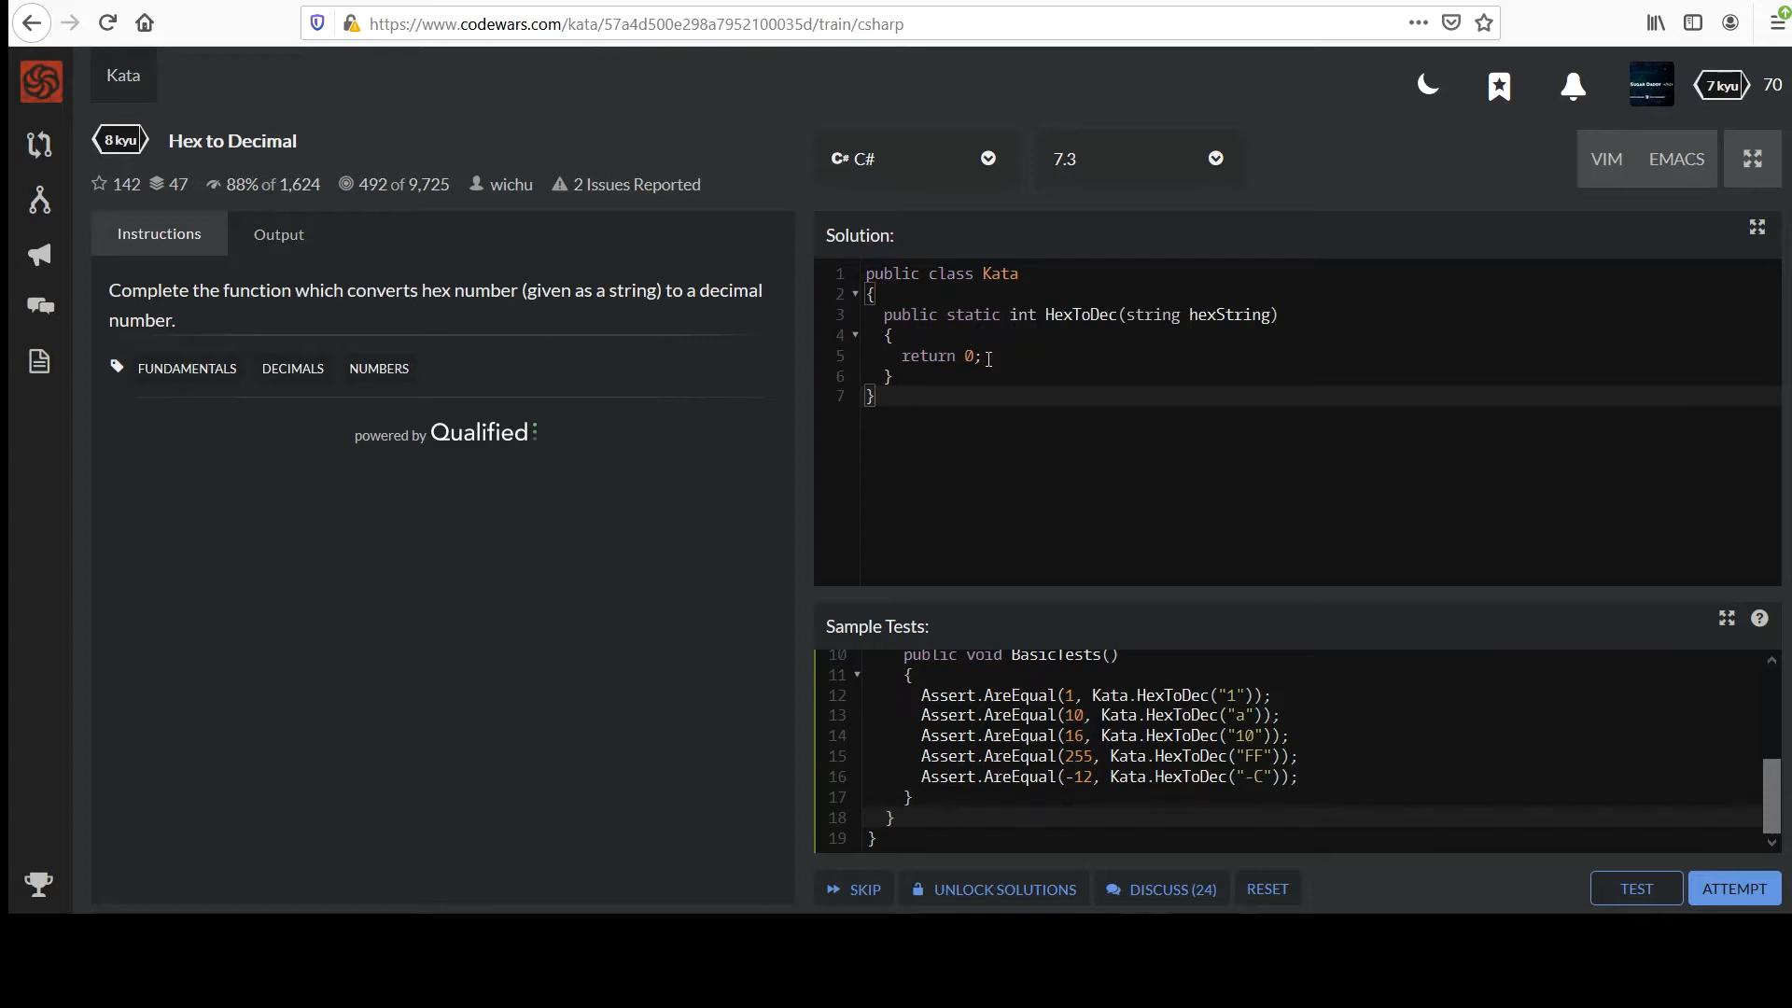
{"action": "mouse_move", "coordinate": [192, 320]}
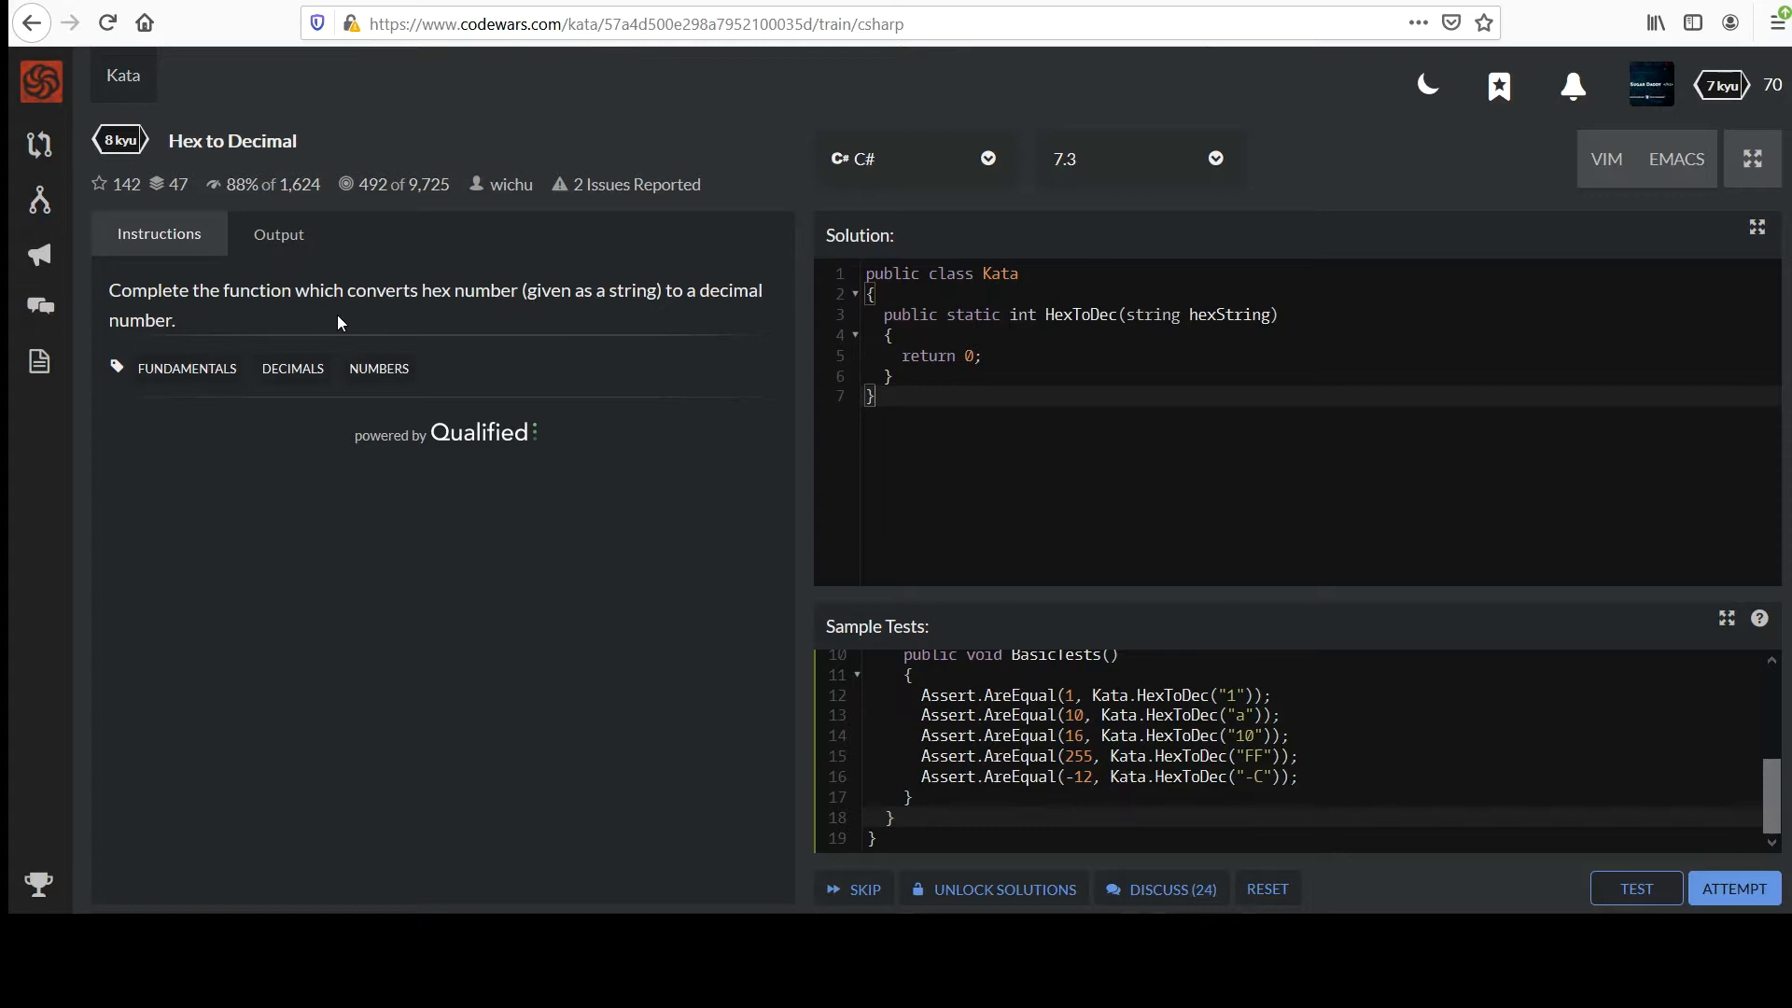
{"action": "mouse_move", "coordinate": [421, 326]}
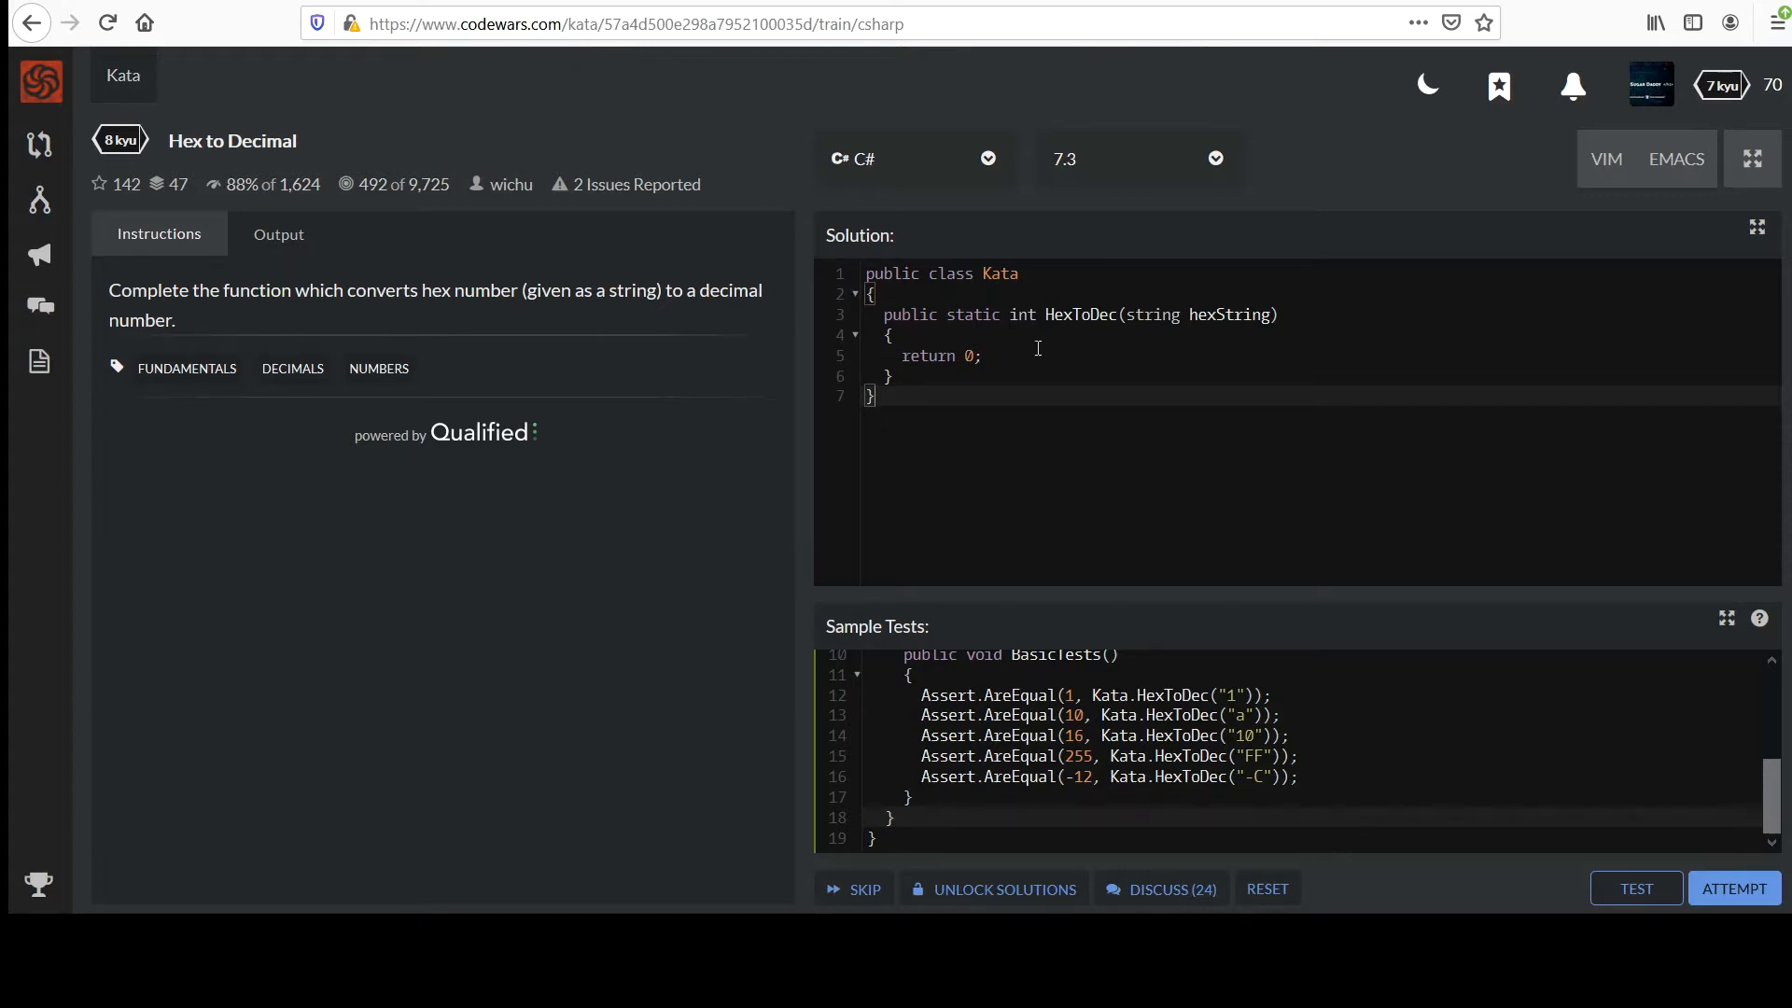
- Replace return 0 with Console.WriteLine($"input = {hexString}") to log the input
{"action": "double_click", "coordinate": [1230, 314]}
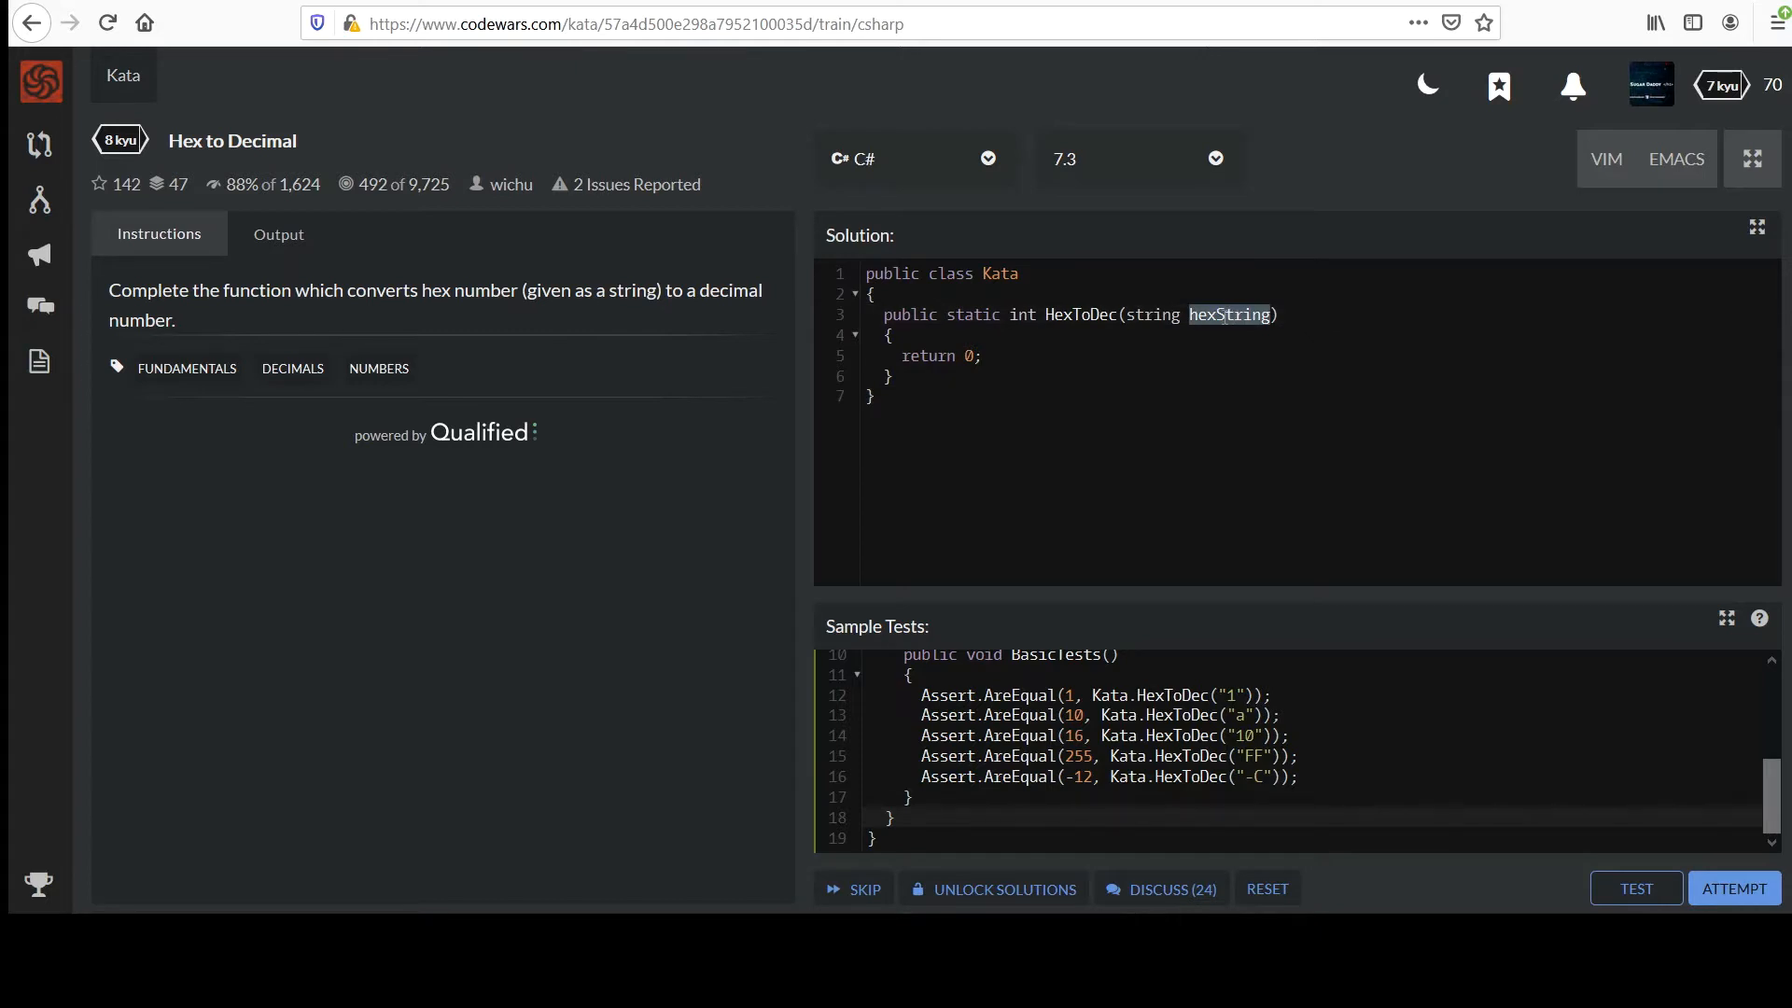
{"action": "mouse_move", "coordinate": [1183, 528]}
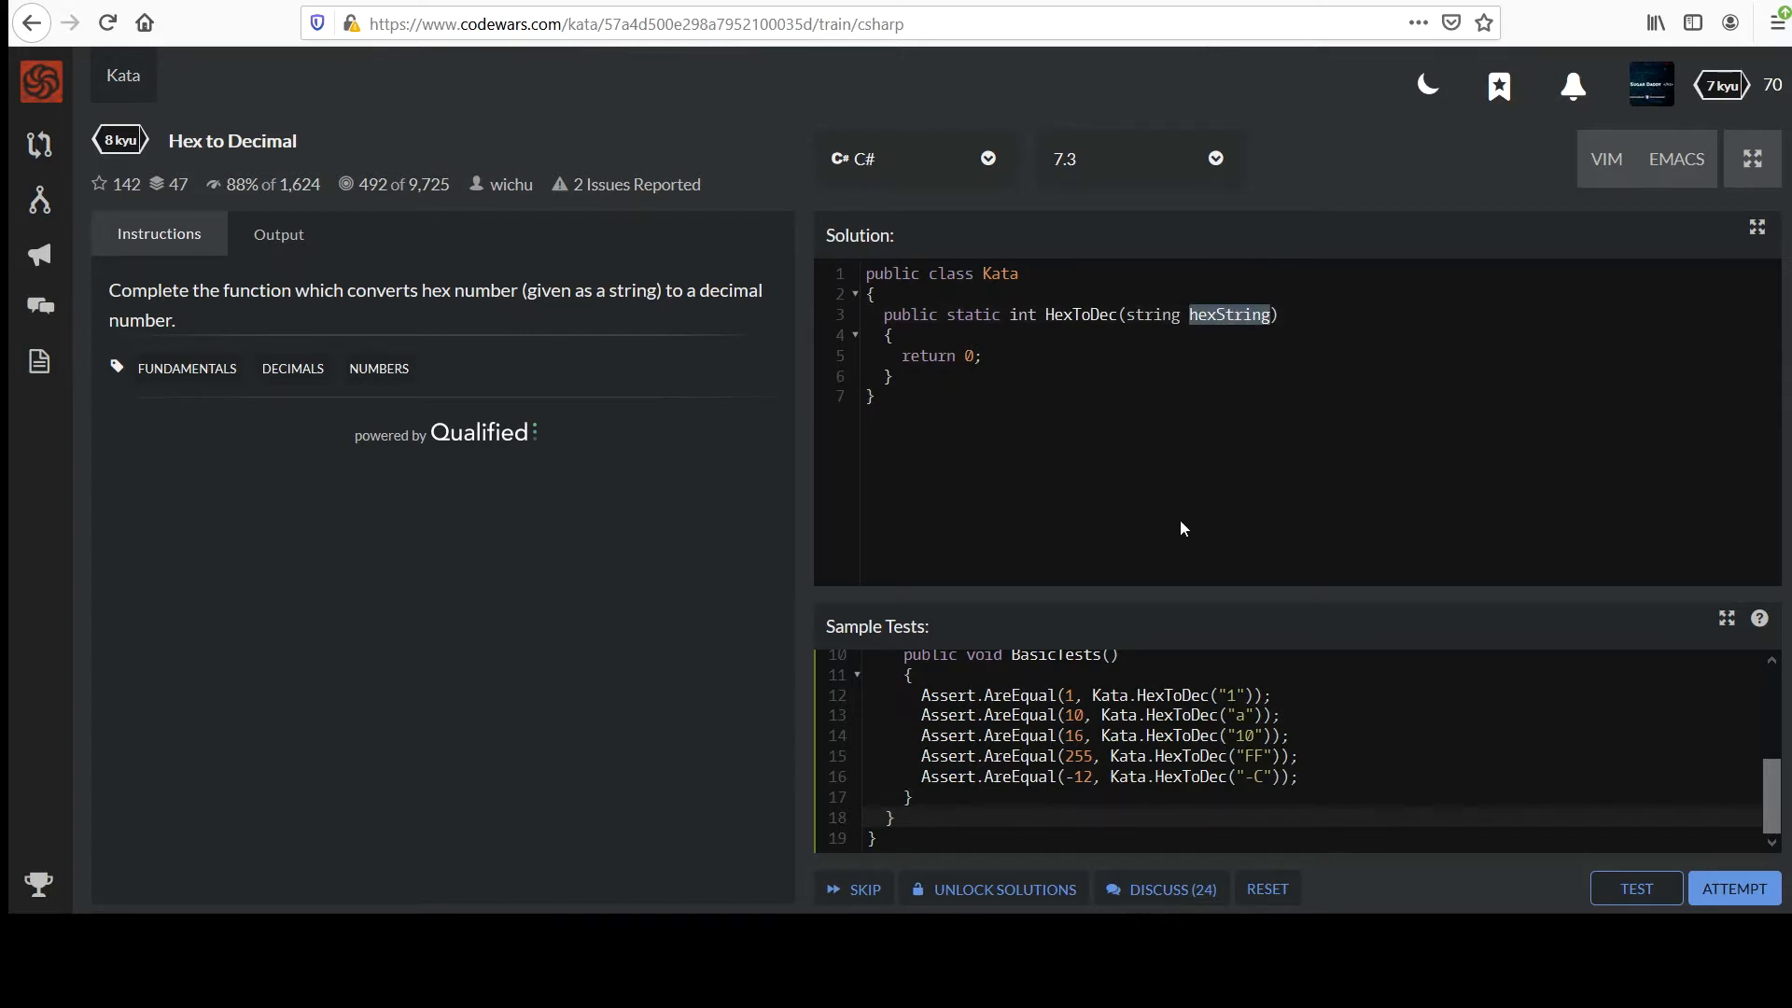
{"action": "mouse_move", "coordinate": [1200, 697]}
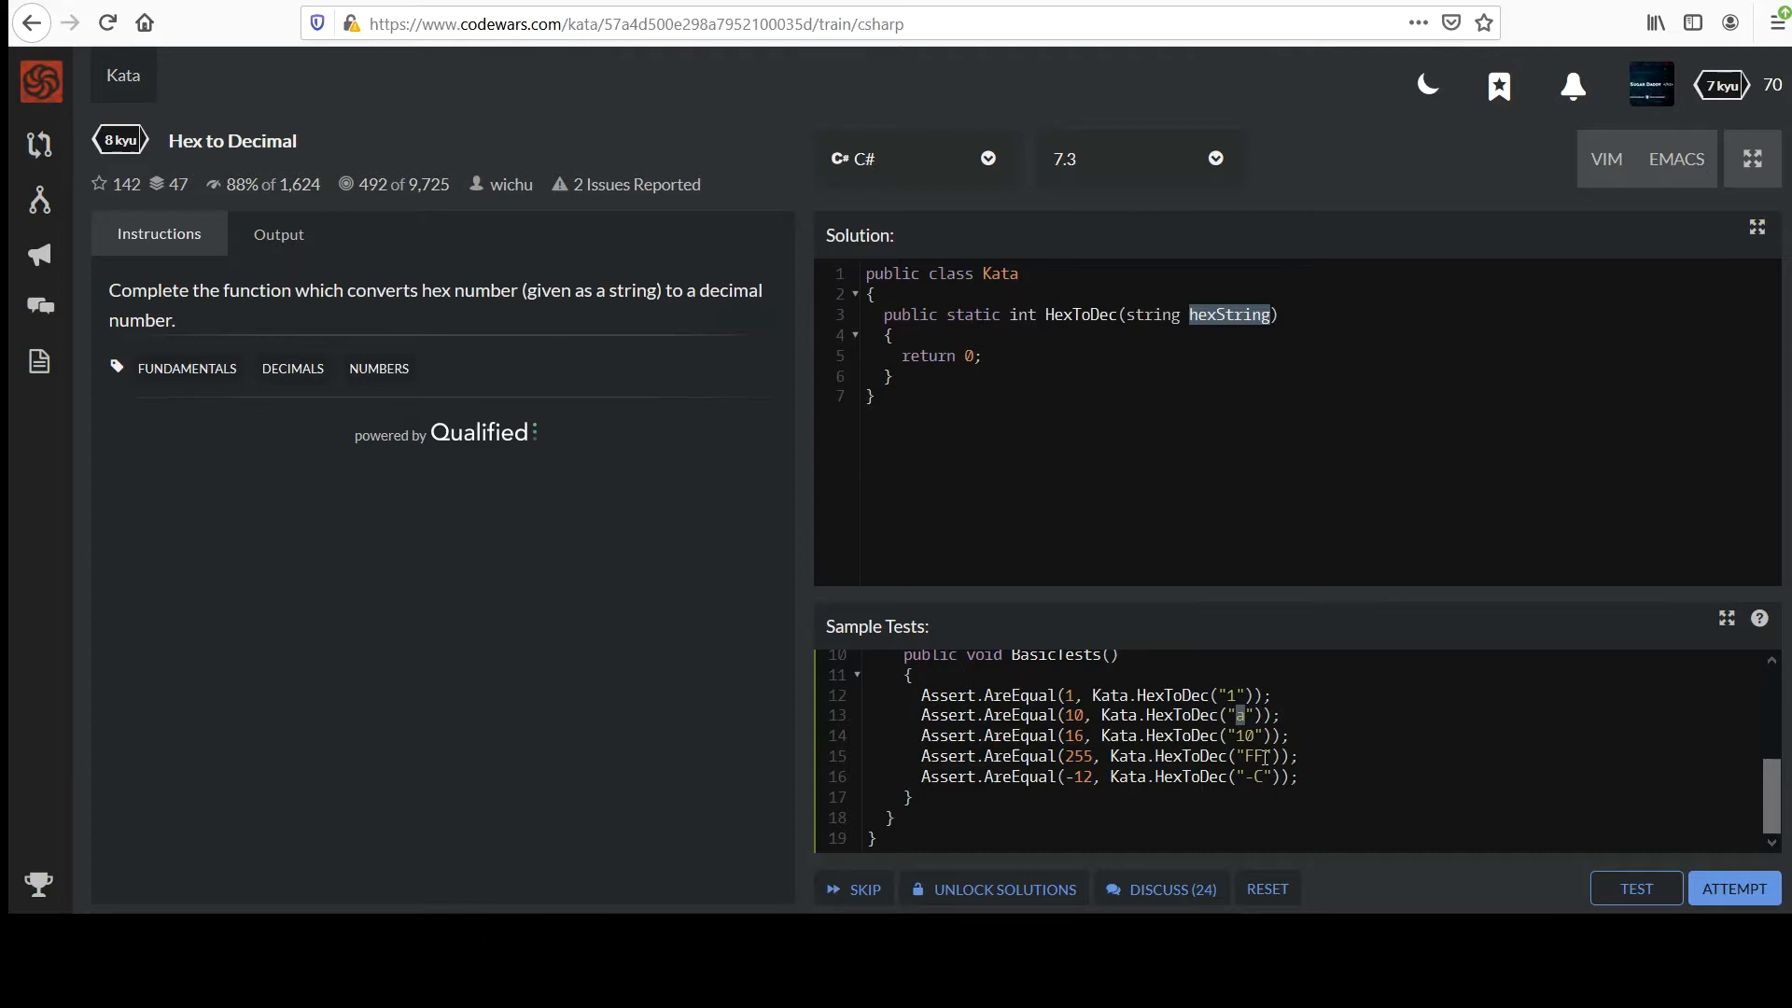
{"action": "double_click", "coordinate": [1248, 755]}
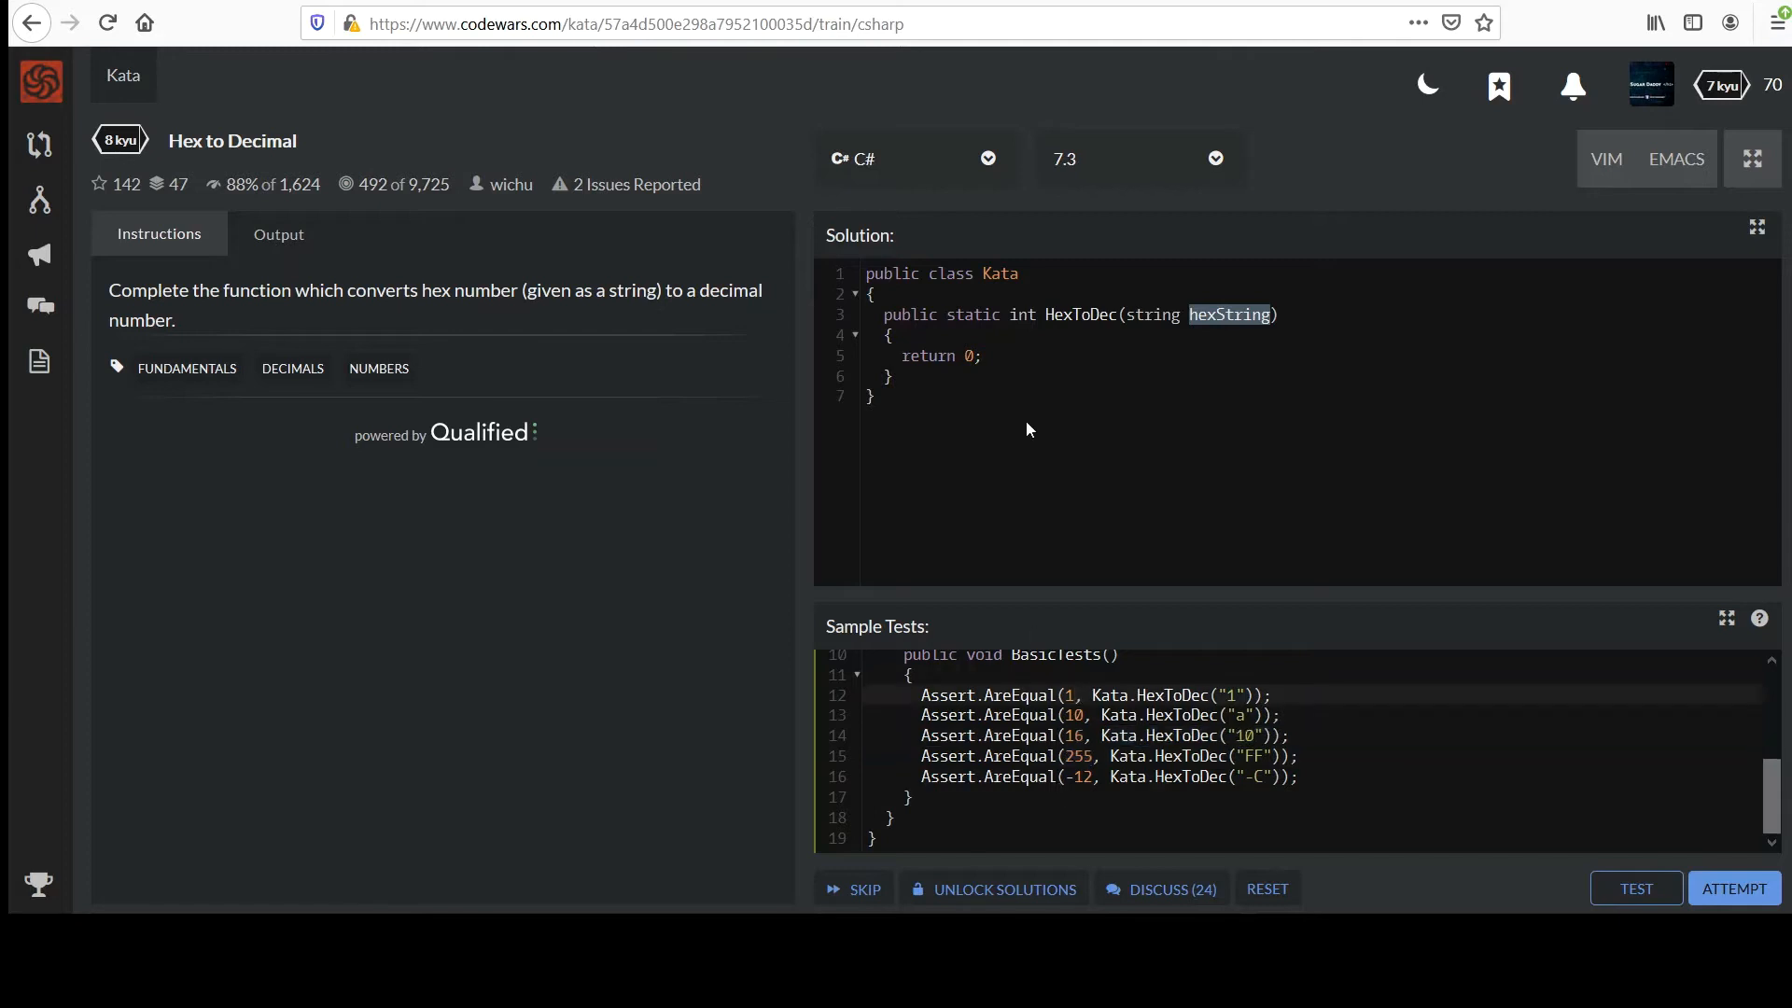
{"action": "mouse_move", "coordinate": [1078, 392]}
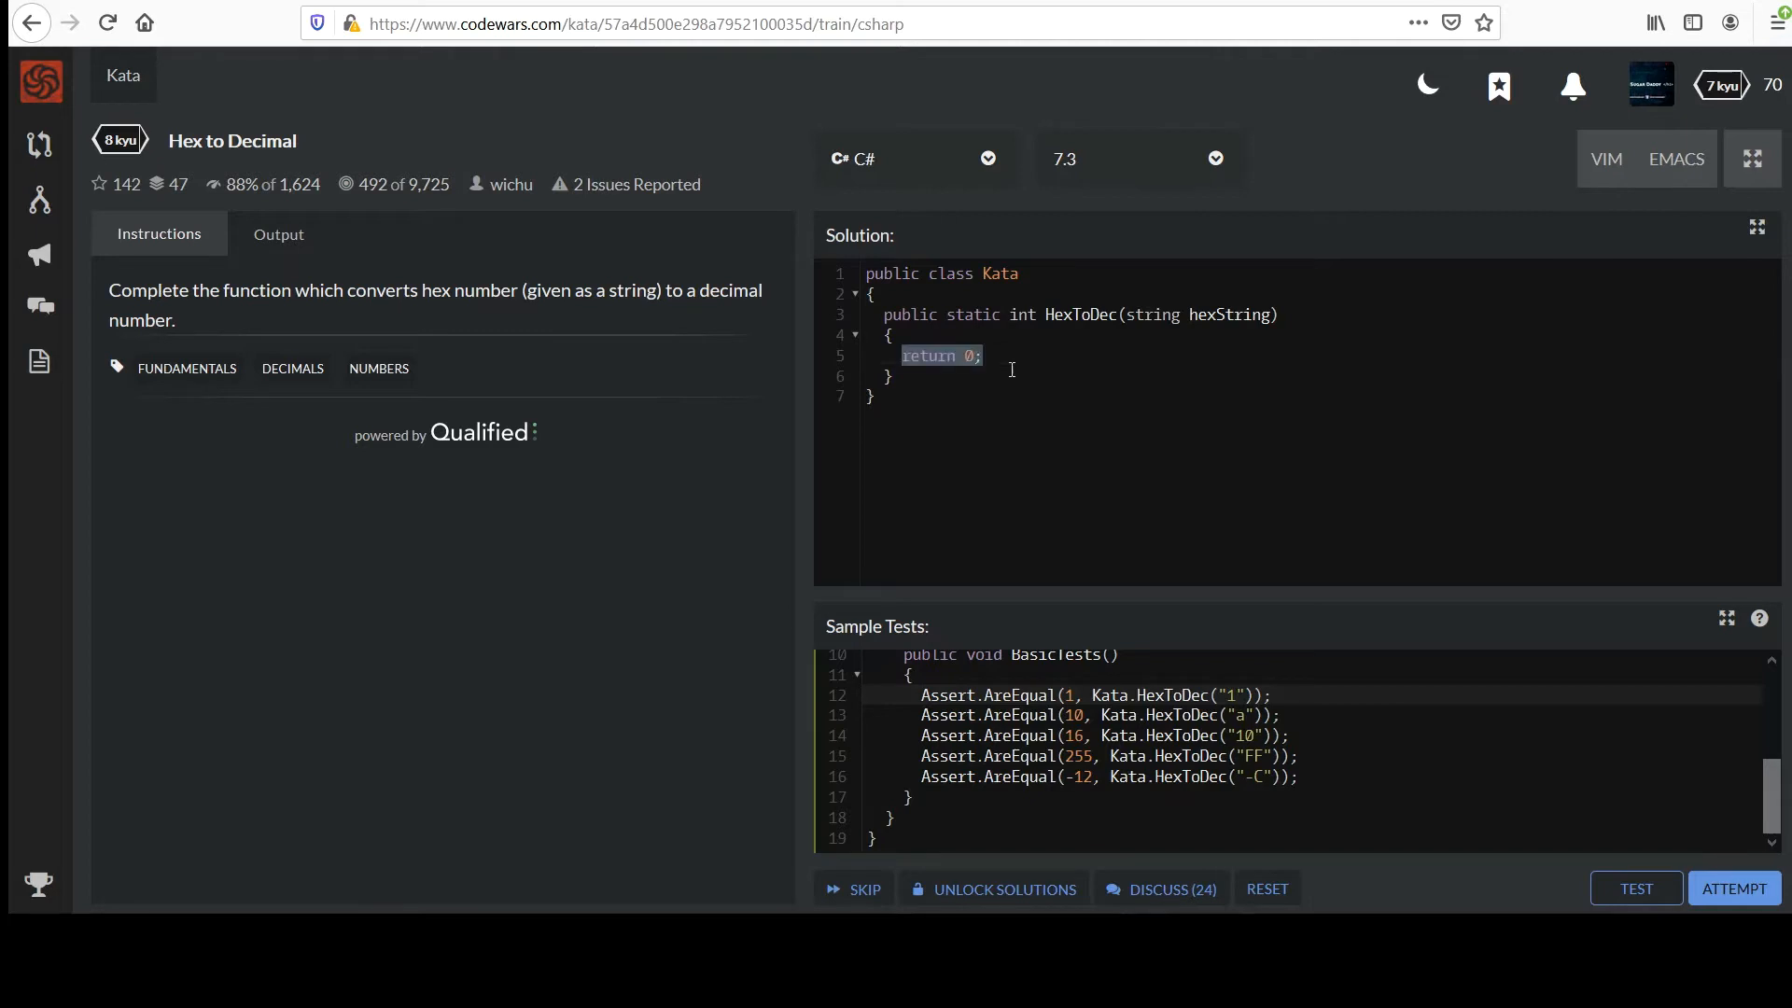
{"action": "type", "text": "Console."}
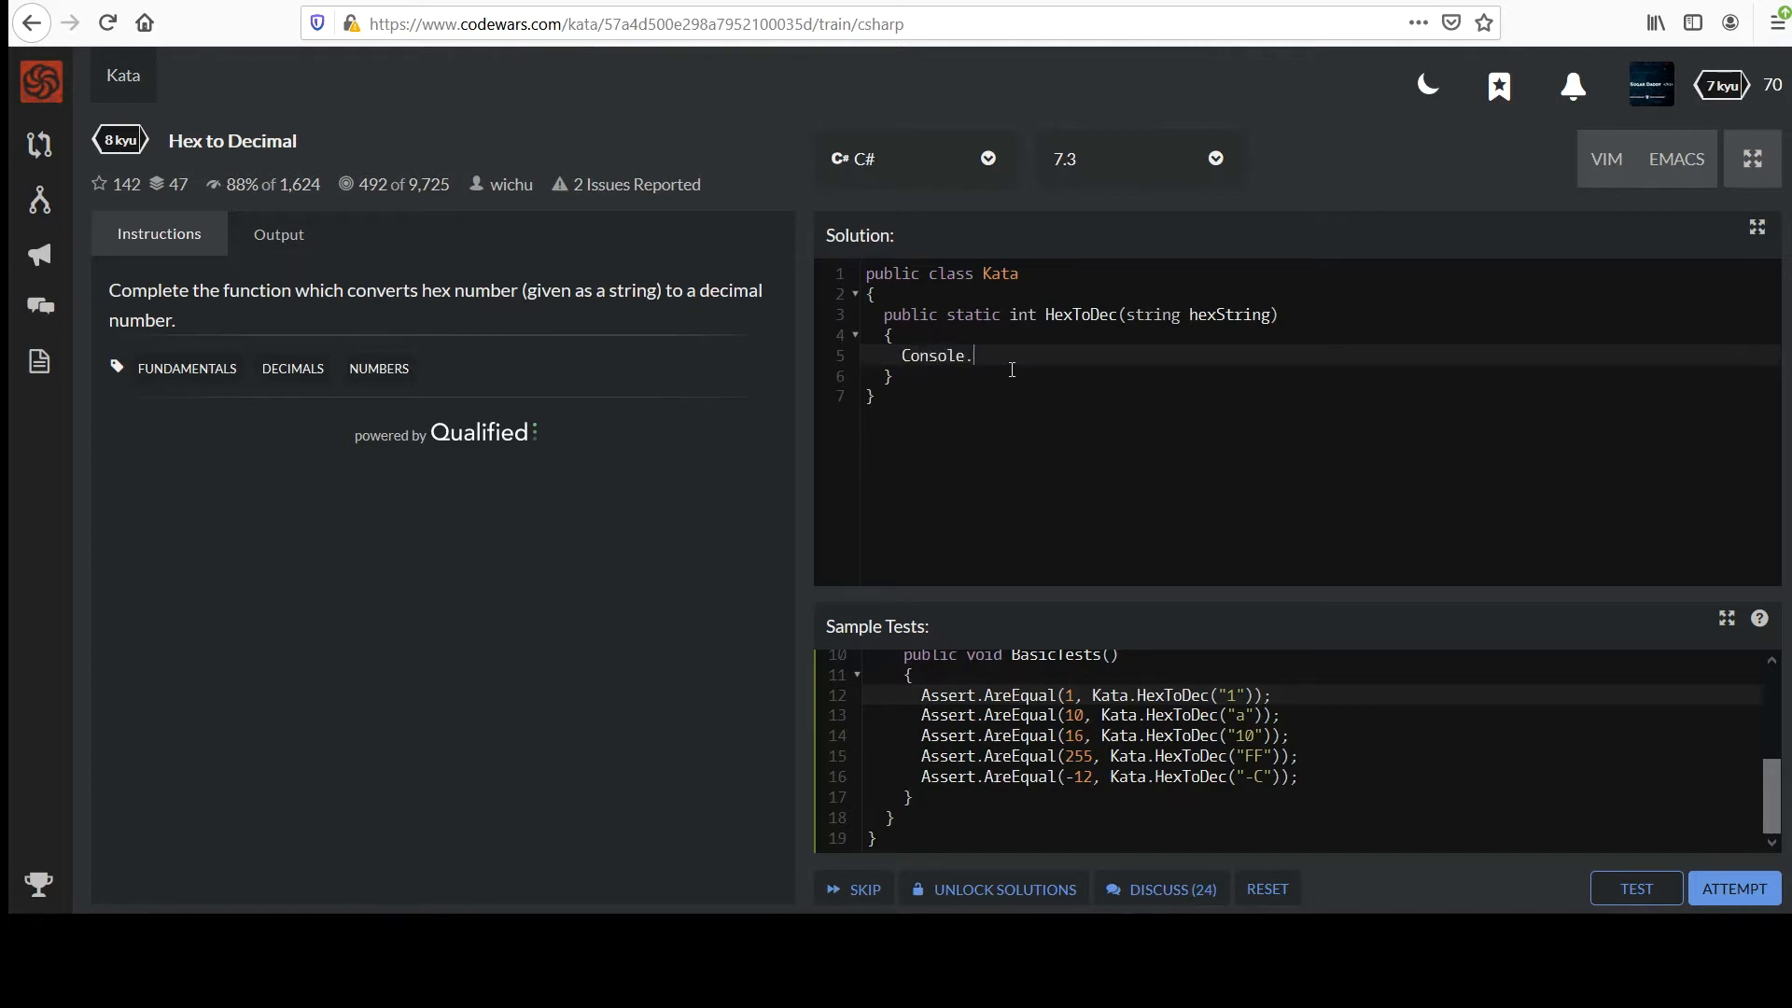
{"action": "type", "text": "WriteLine"}
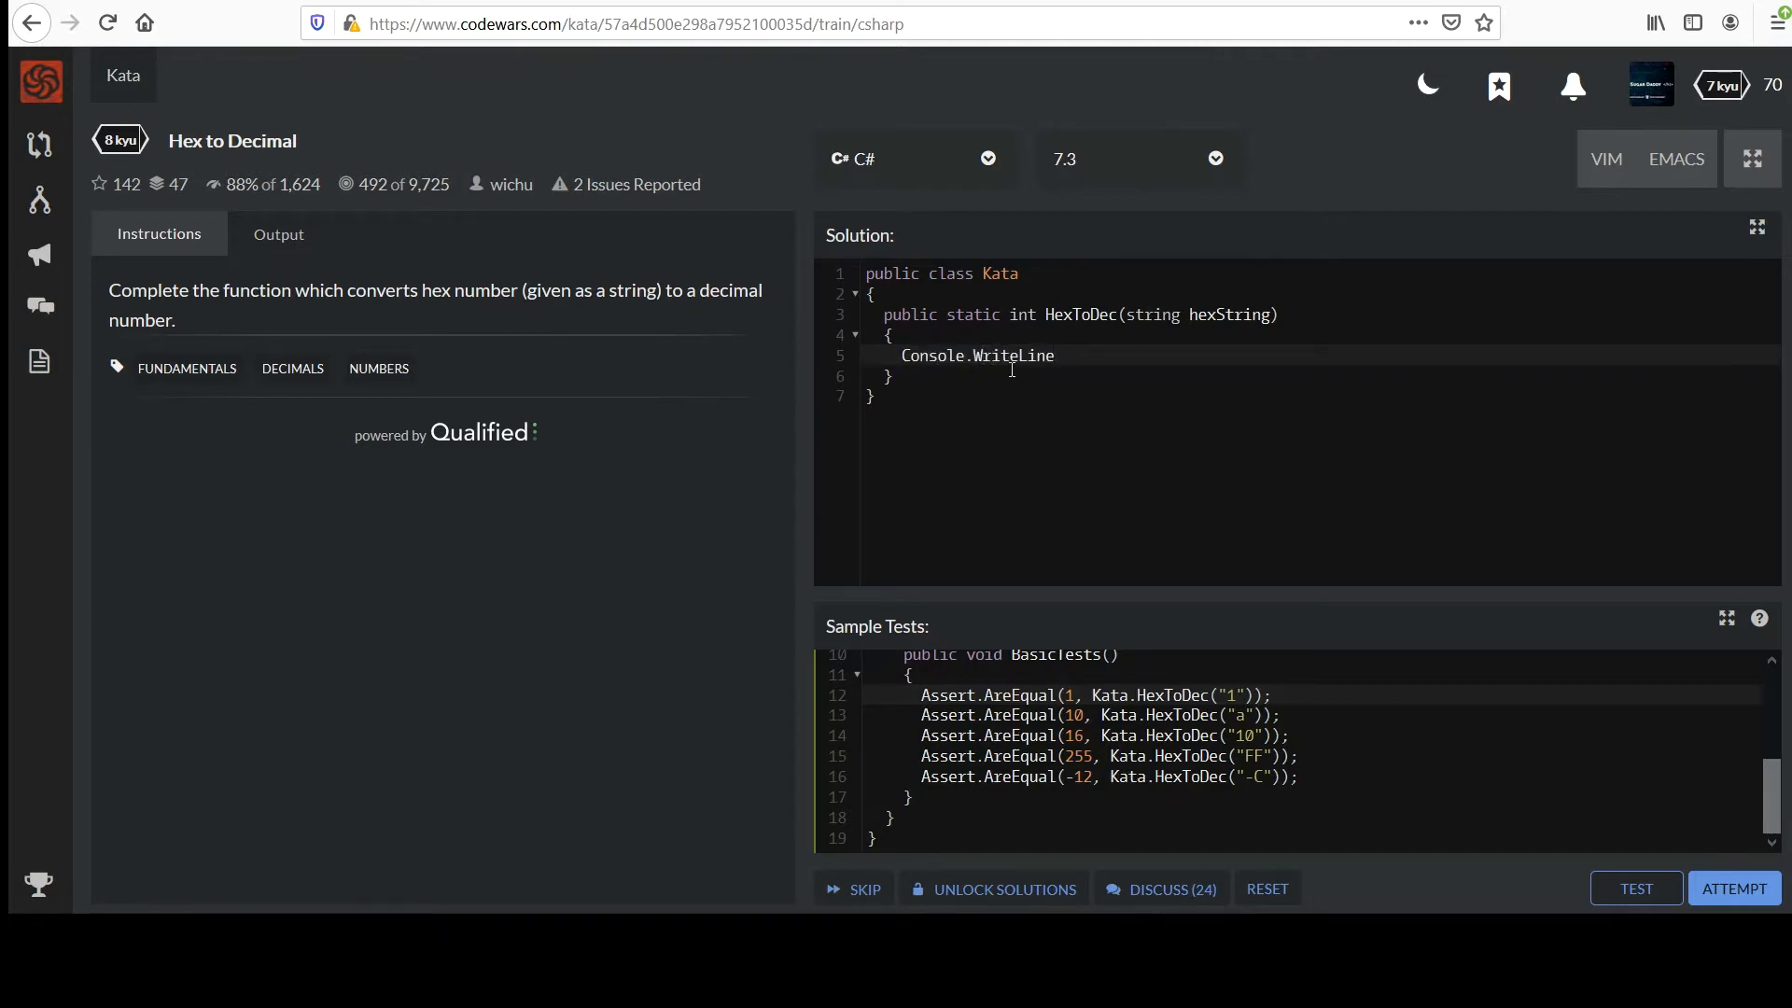
{"action": "type", "text": "($\"in\""}
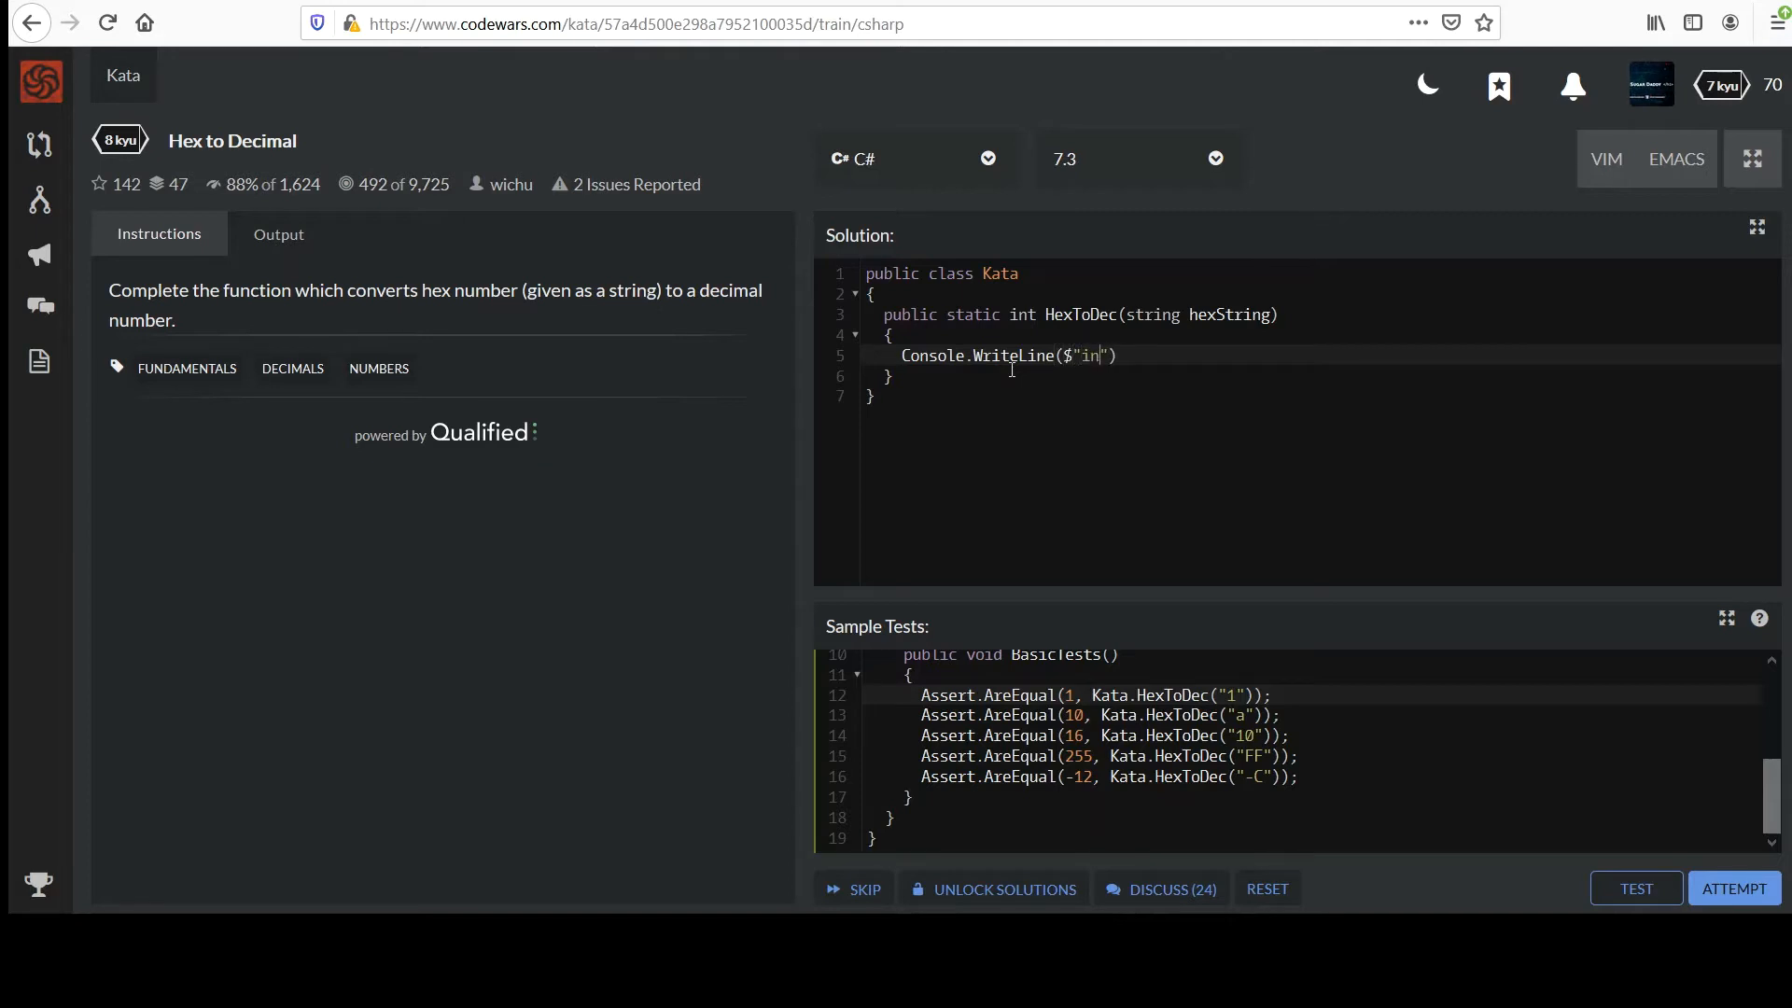
{"action": "type", "text": "put ="}
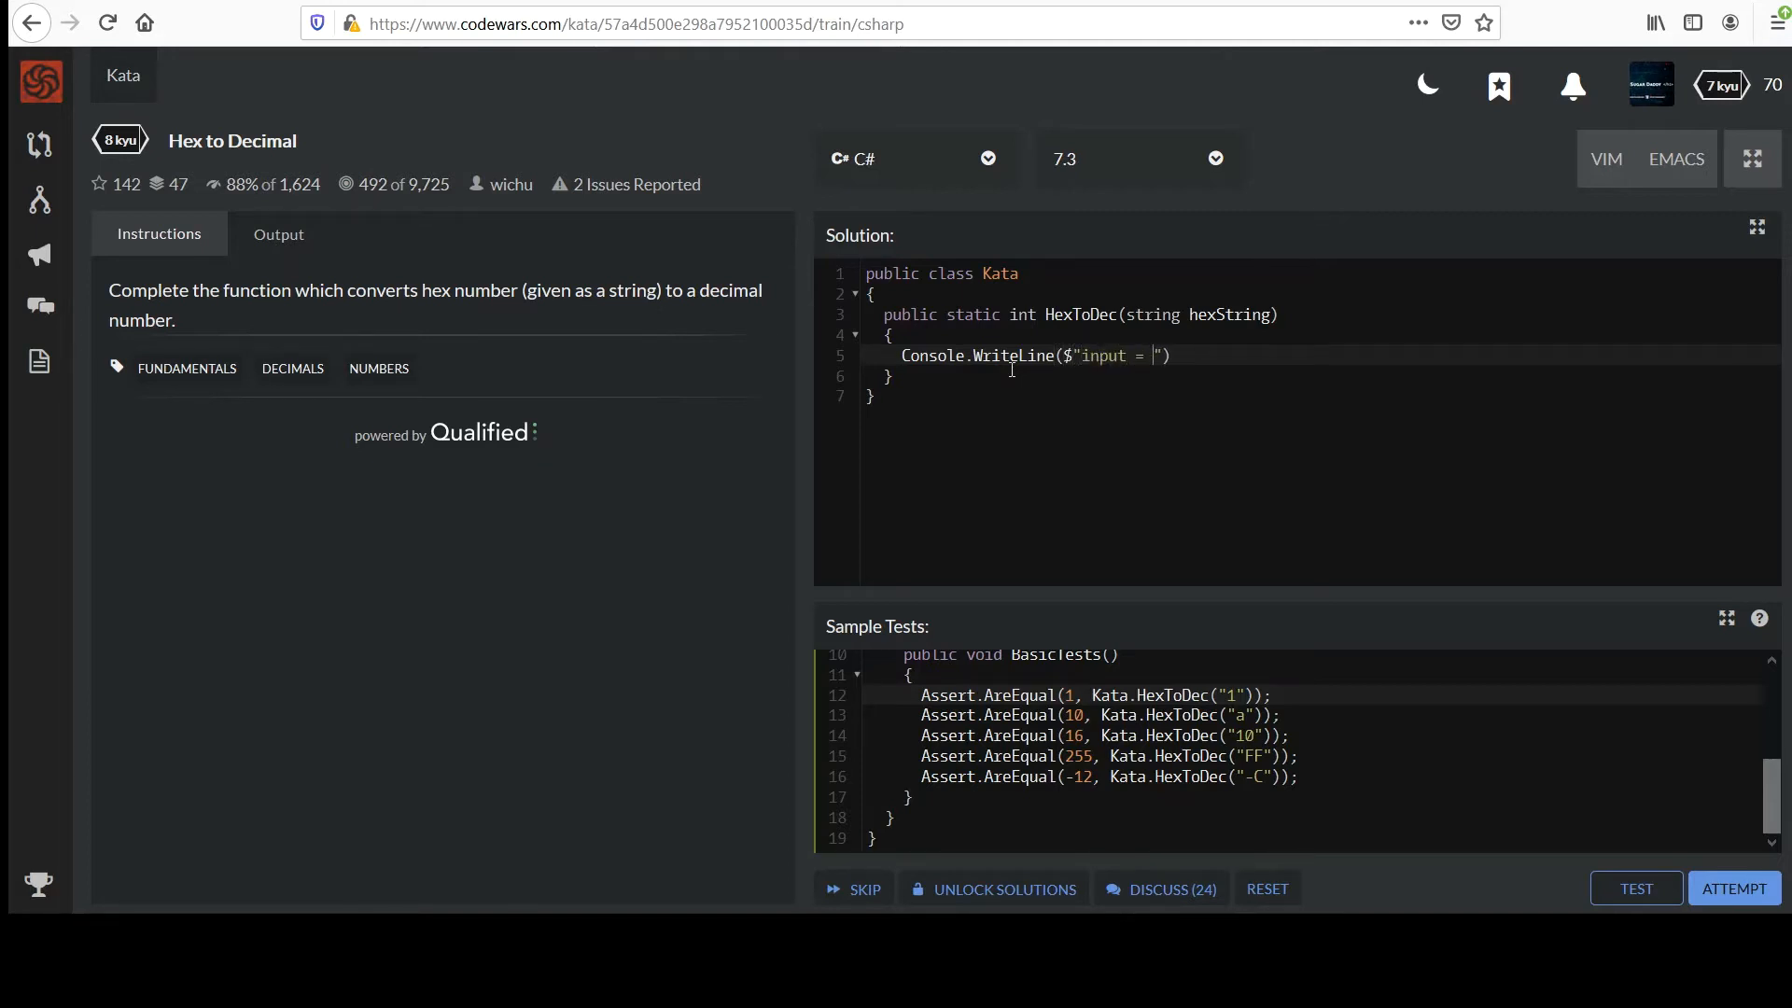
{"action": "type", "text": "{hexS}"}
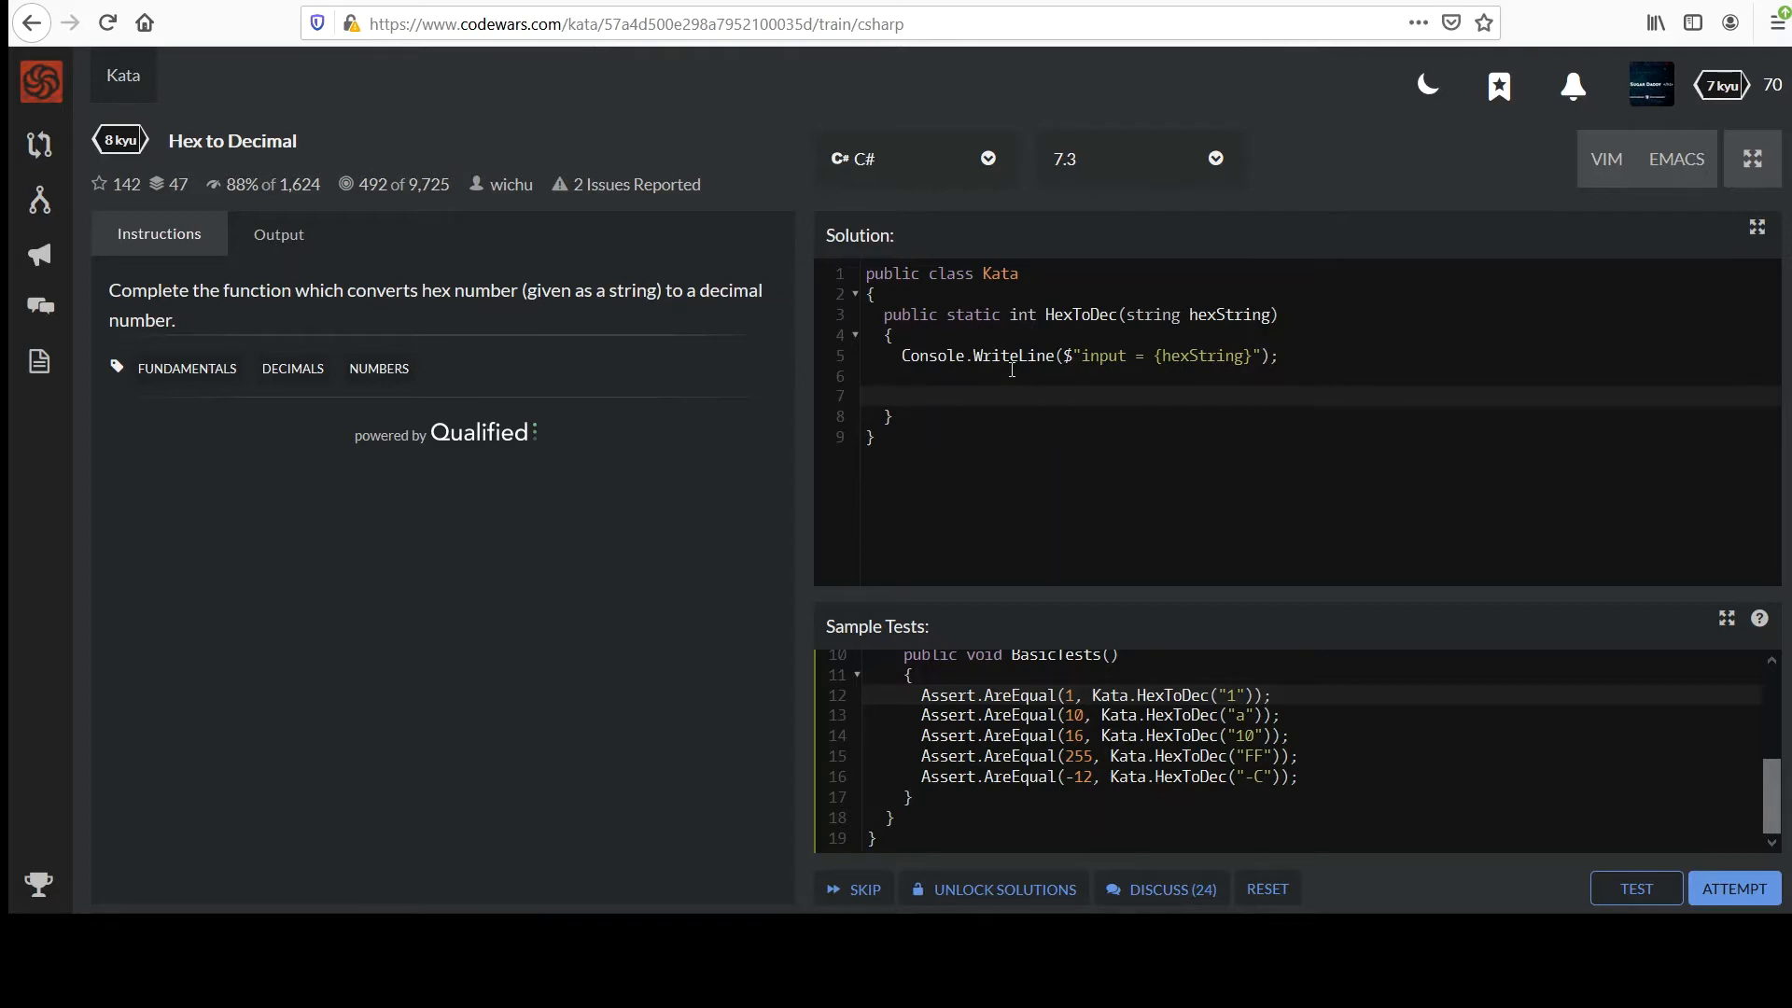
- Add if (string.IsNullOrEmpty(...)) throw new Exception(); below the logging line
{"action": "type", "text": "if"}
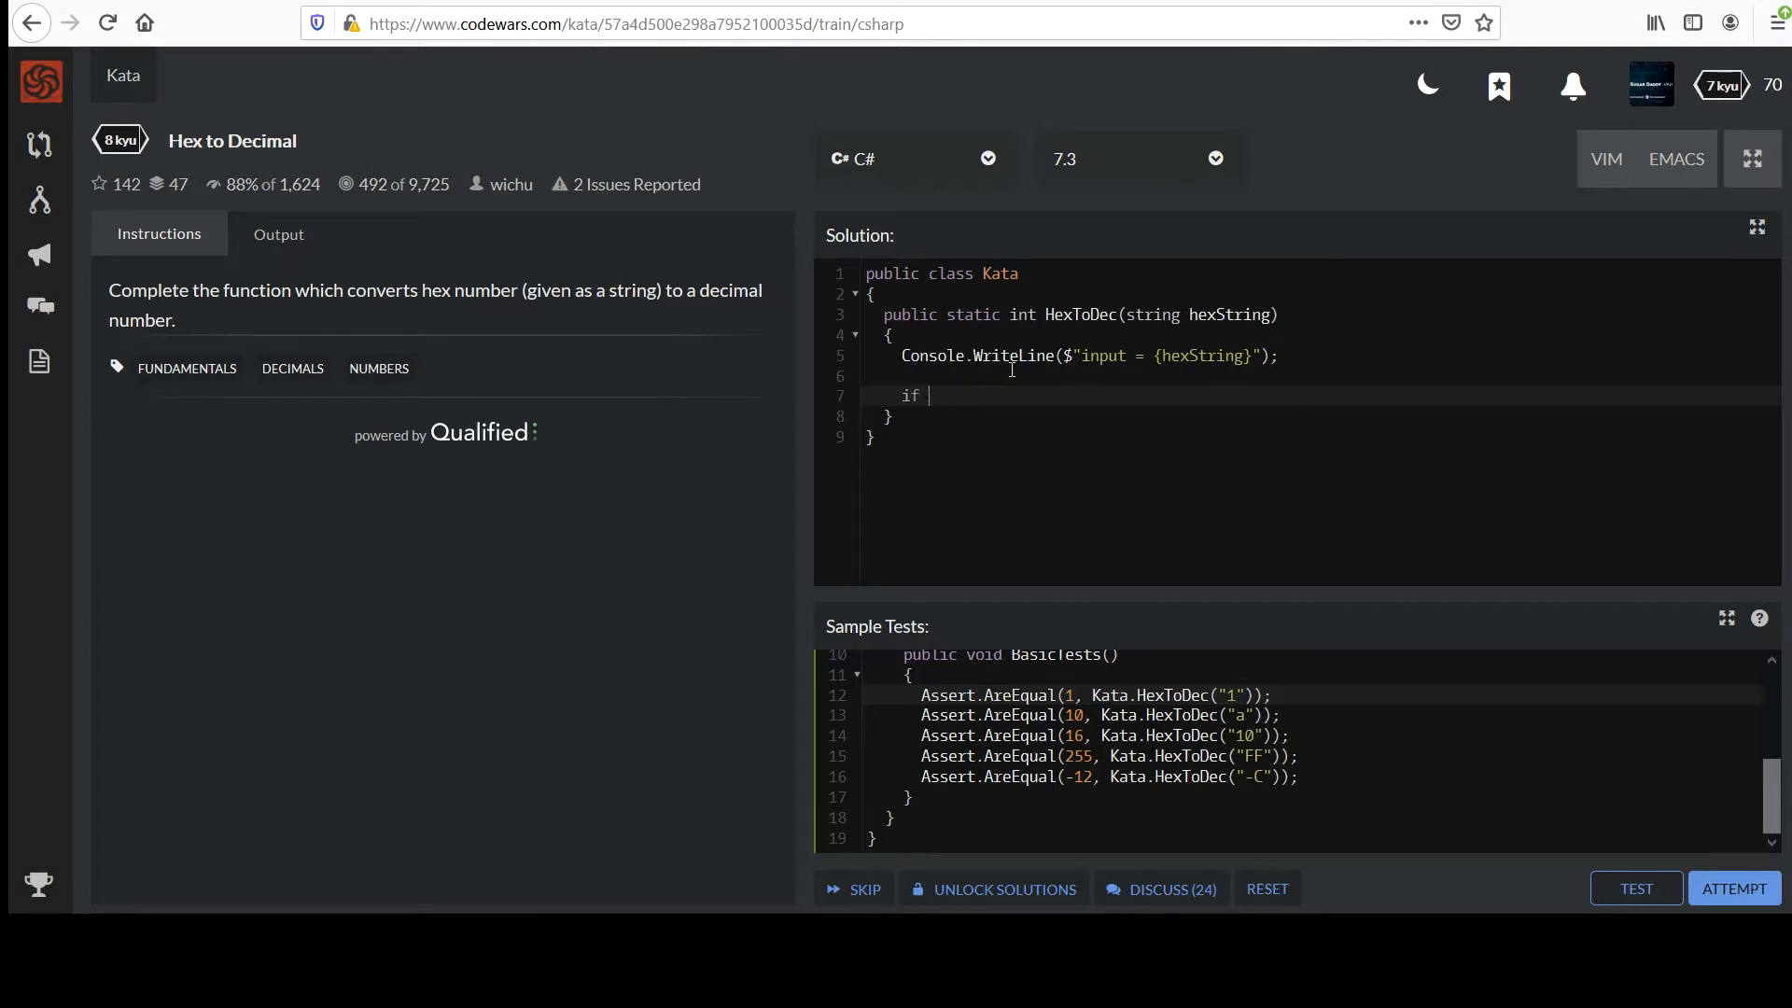
{"action": "type", "text": "(string.)"}
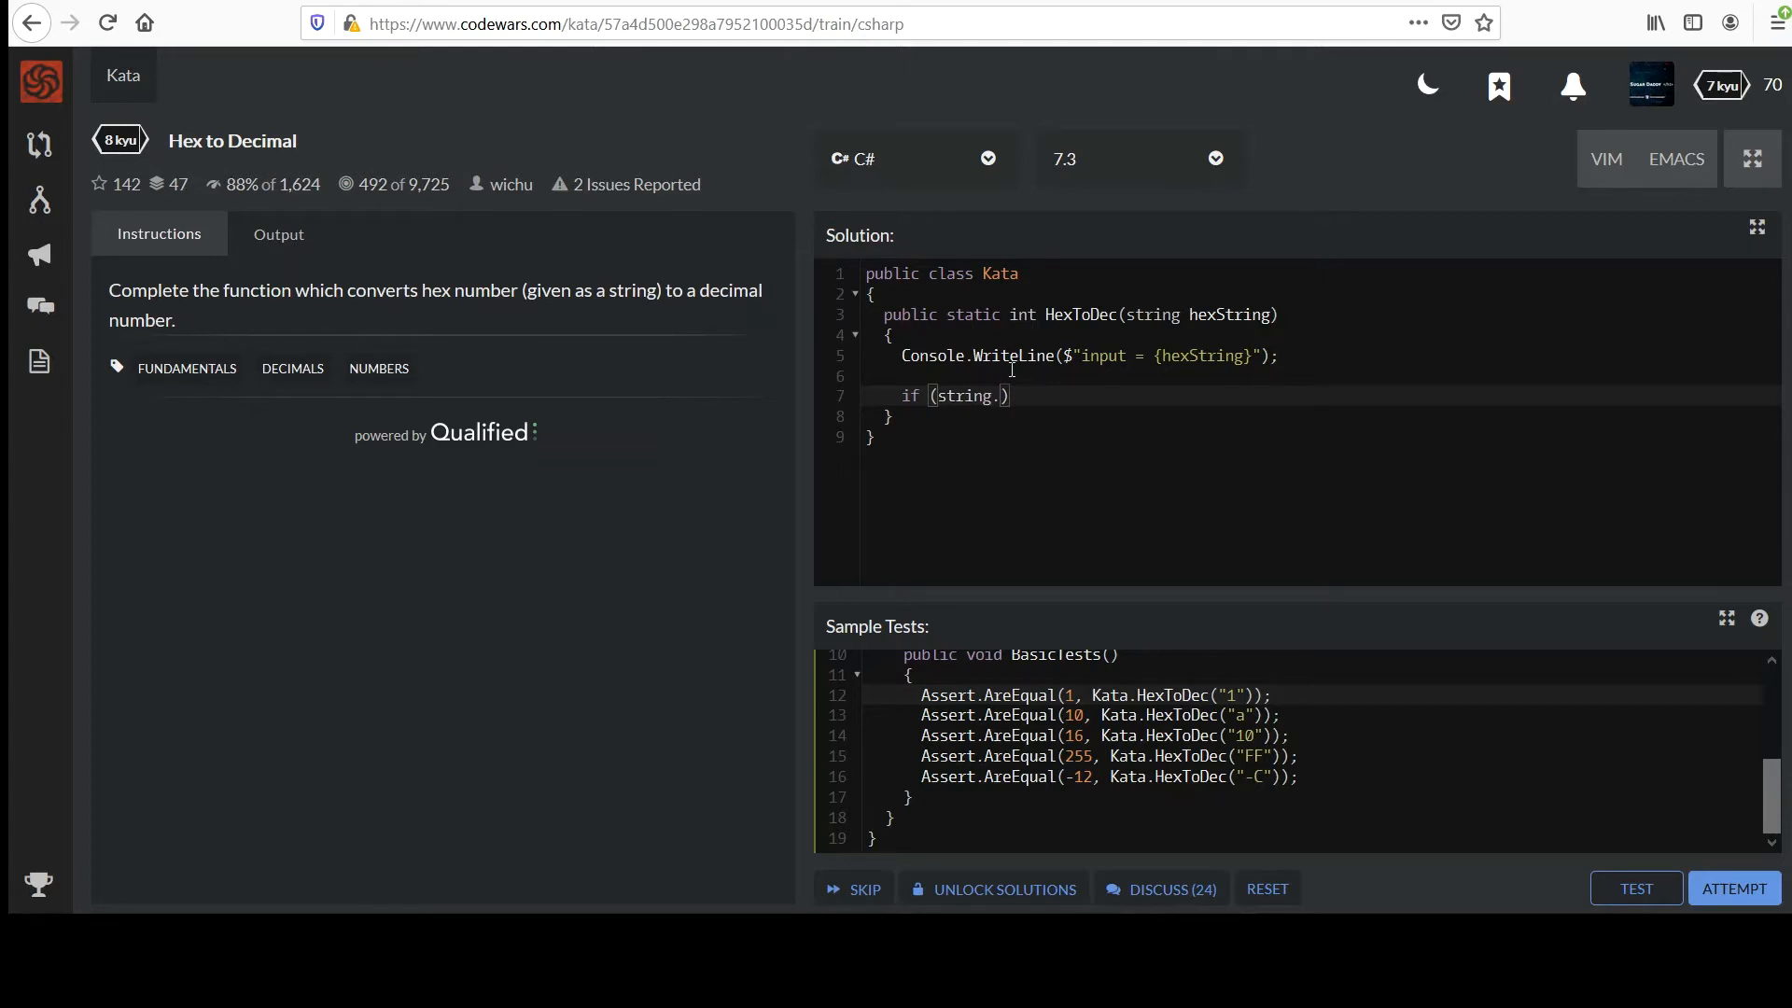
{"action": "type", "text": "IsNullOrEmpty"}
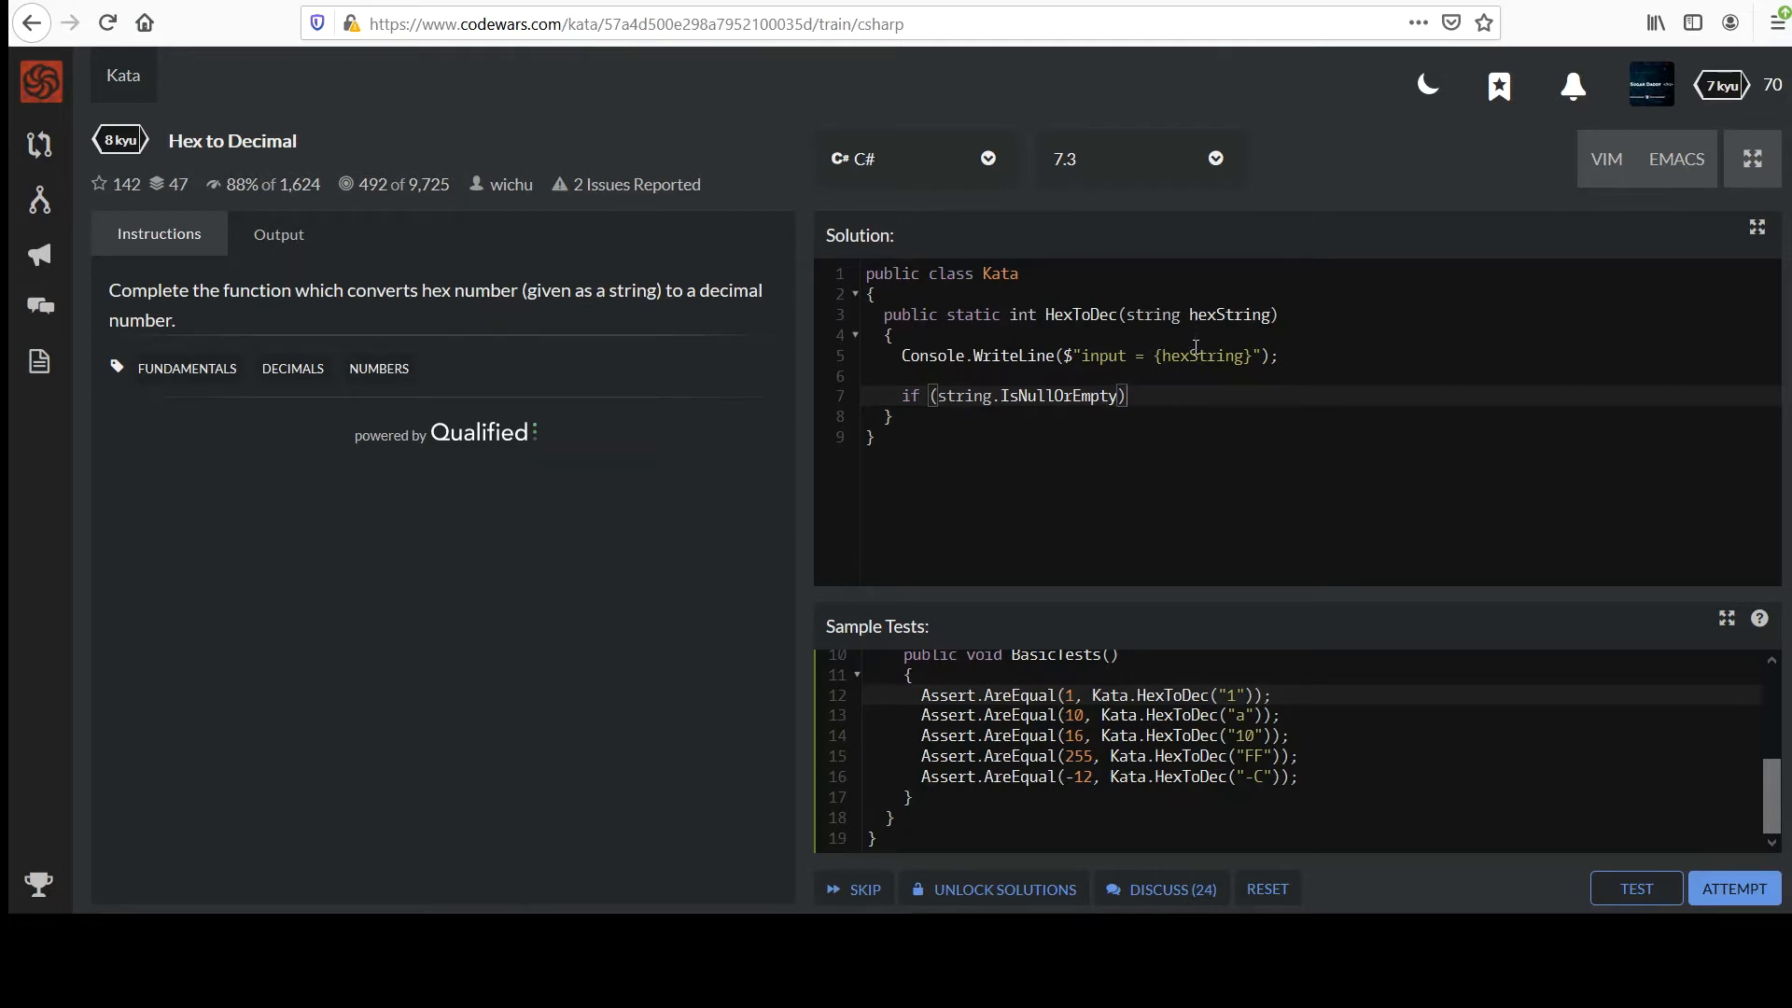
{"action": "type", "text": "\"\""}
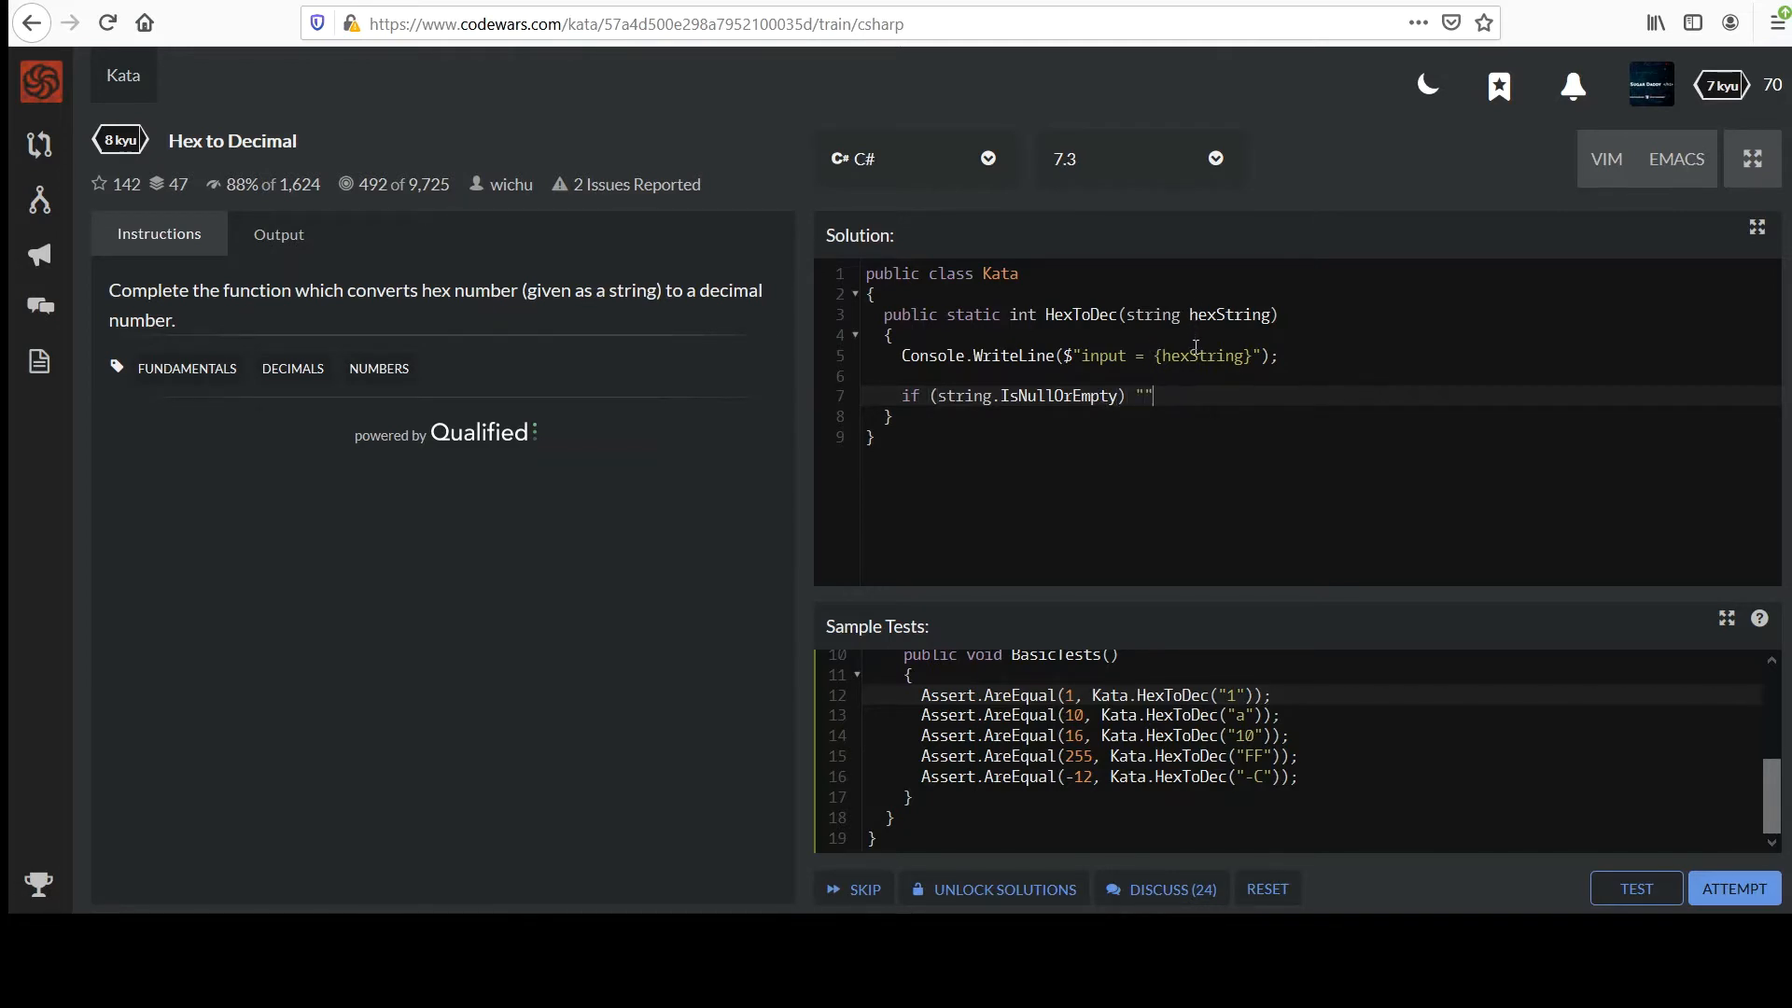
{"action": "type", "text": "teste"}
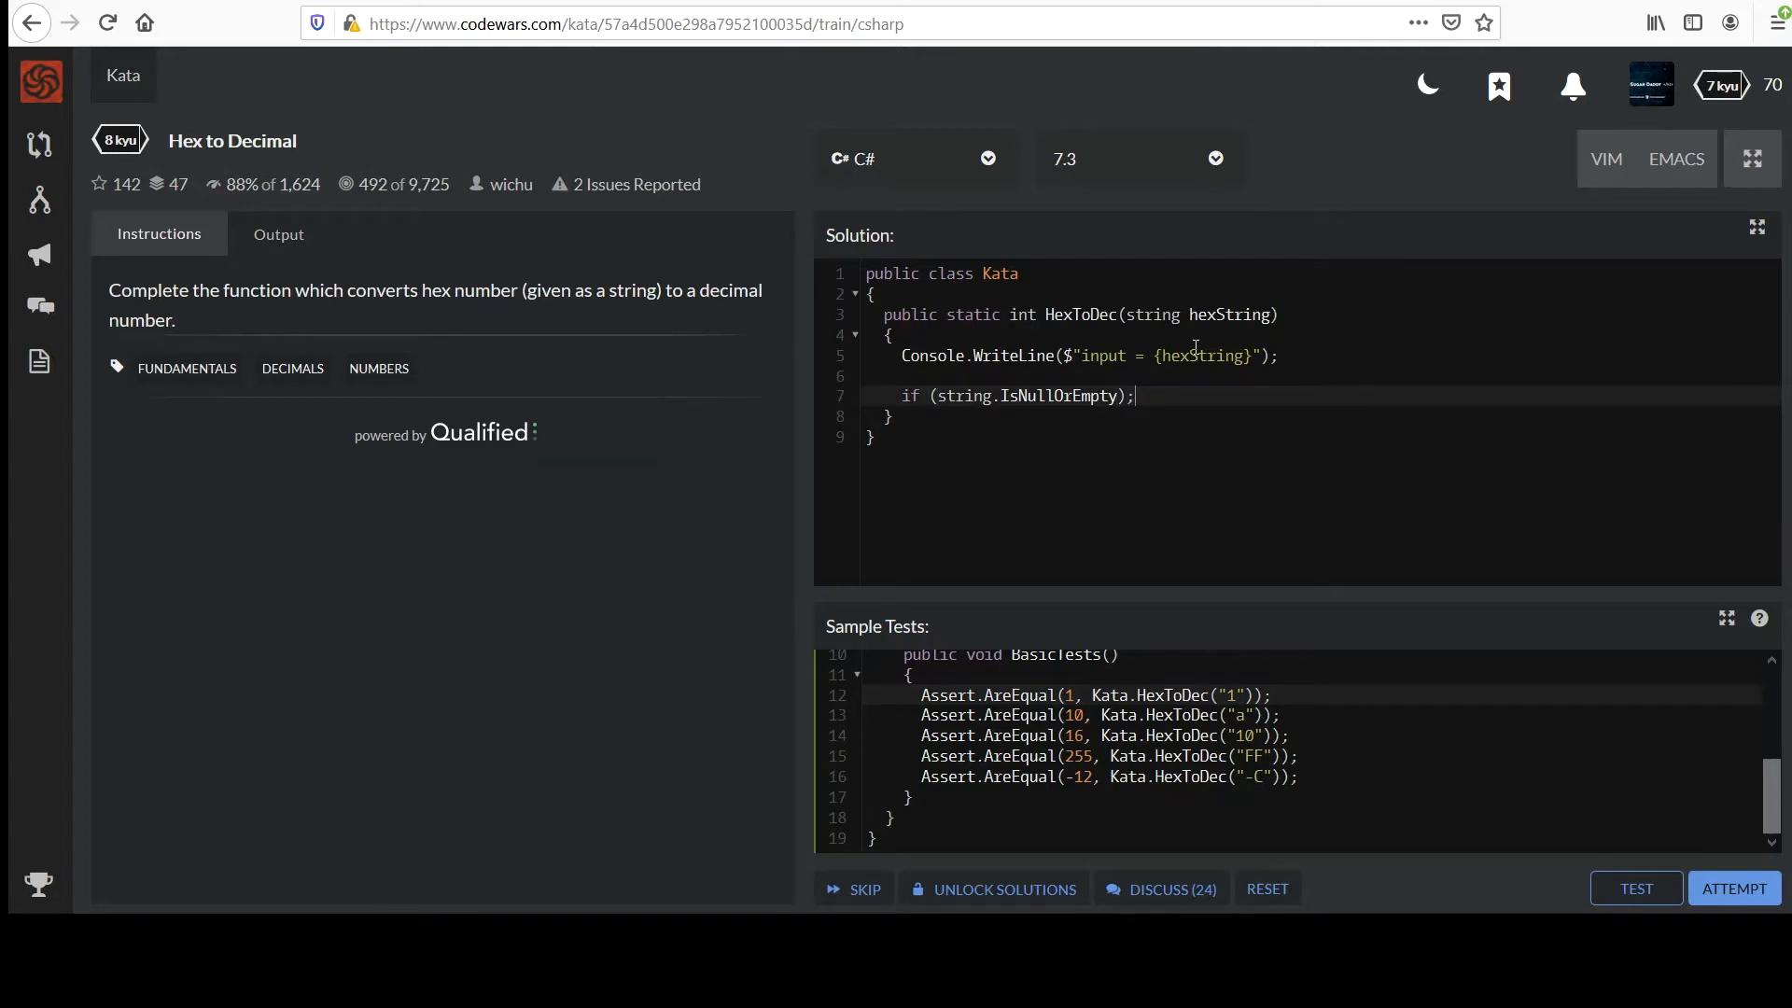
{"action": "key", "text": "Enter"}
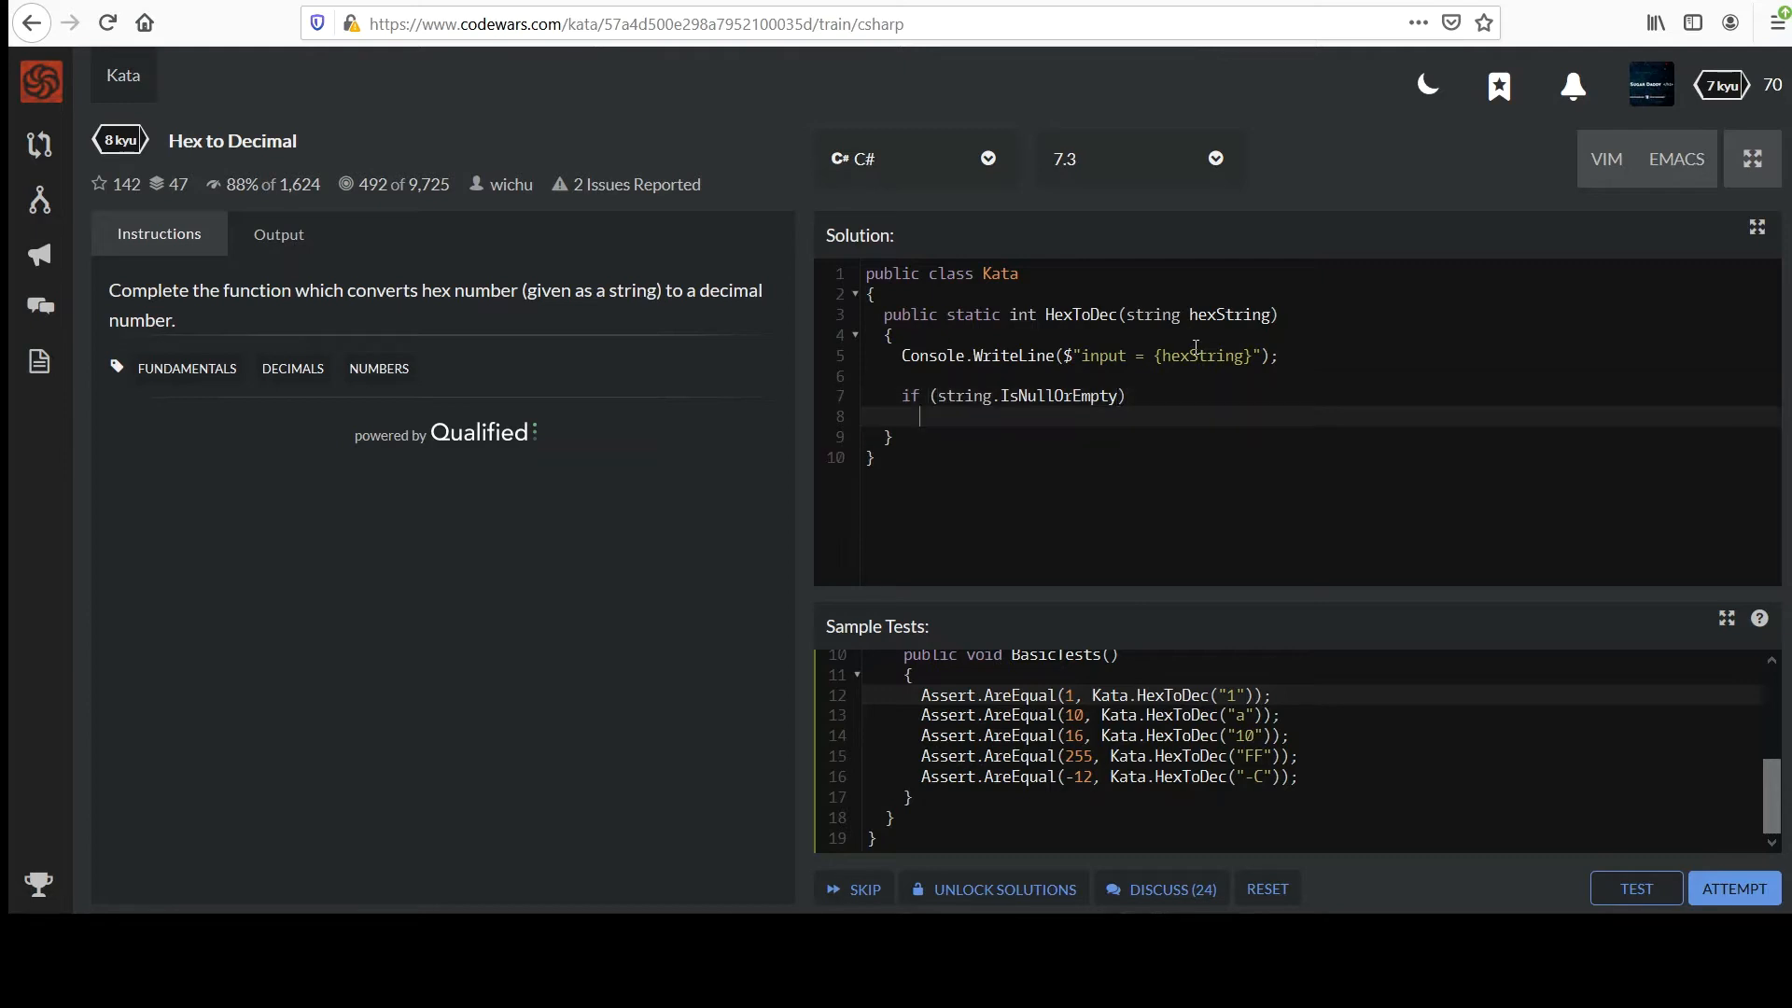
{"action": "type", "text": "throw"}
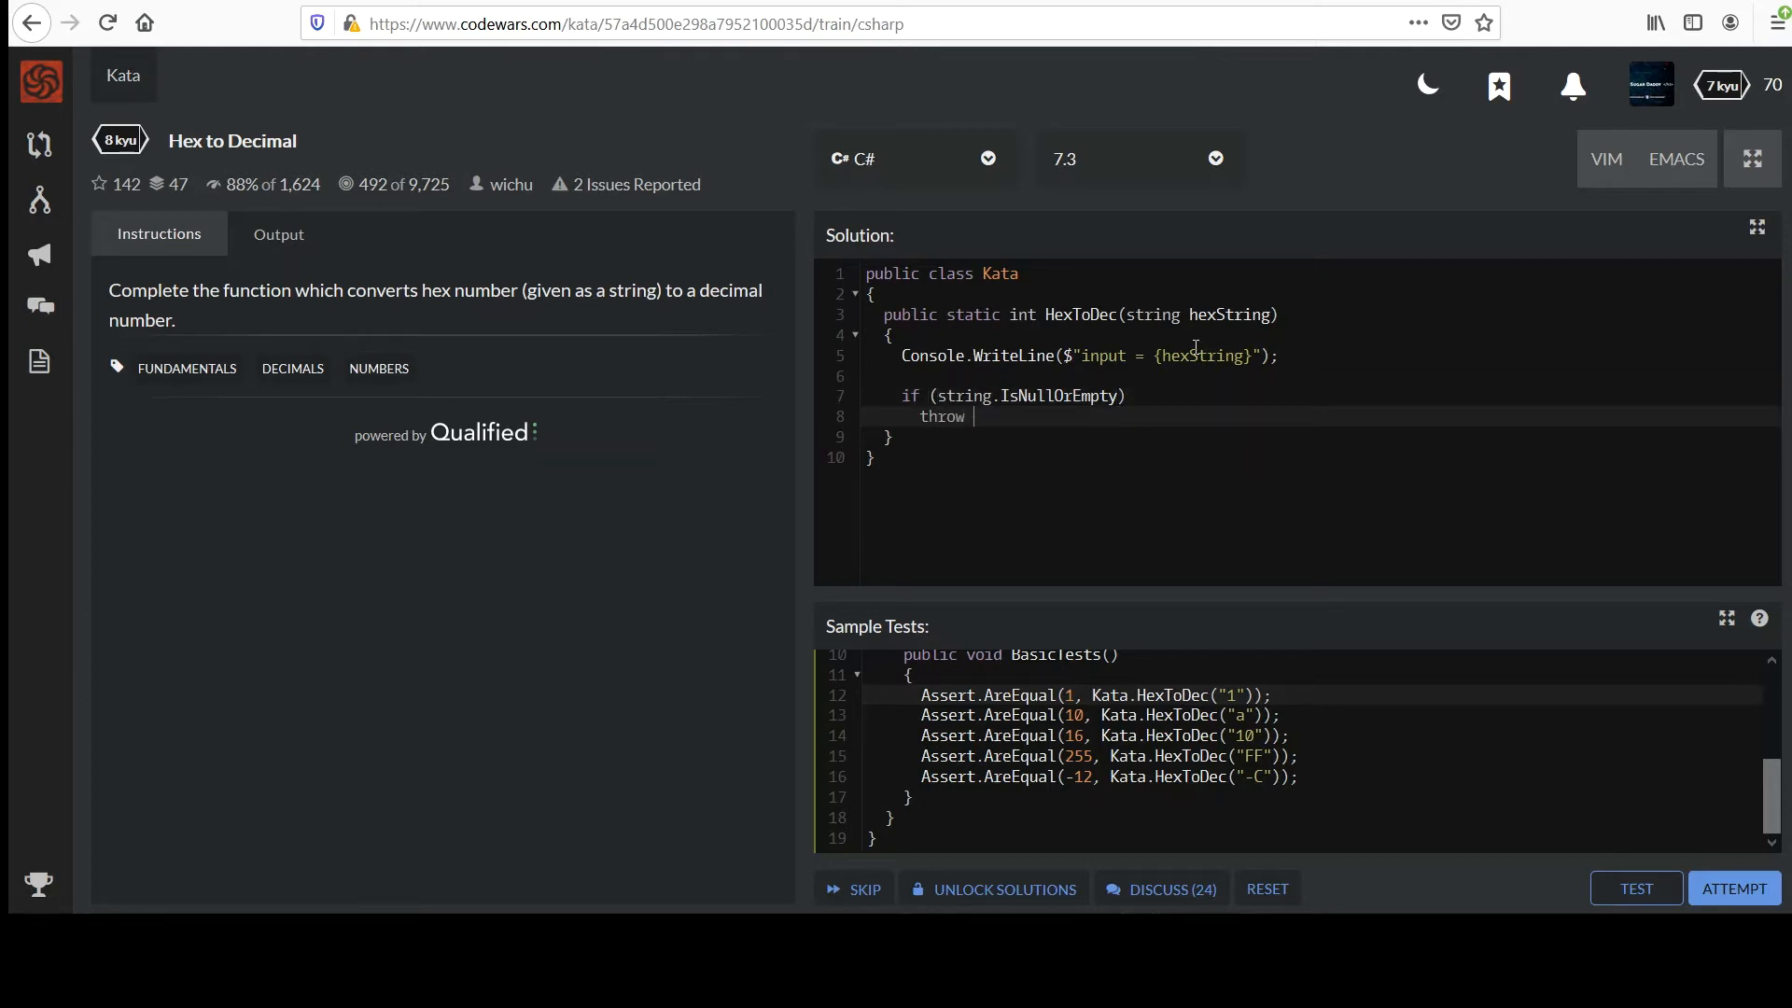
{"action": "type", "text": "new Excepti"}
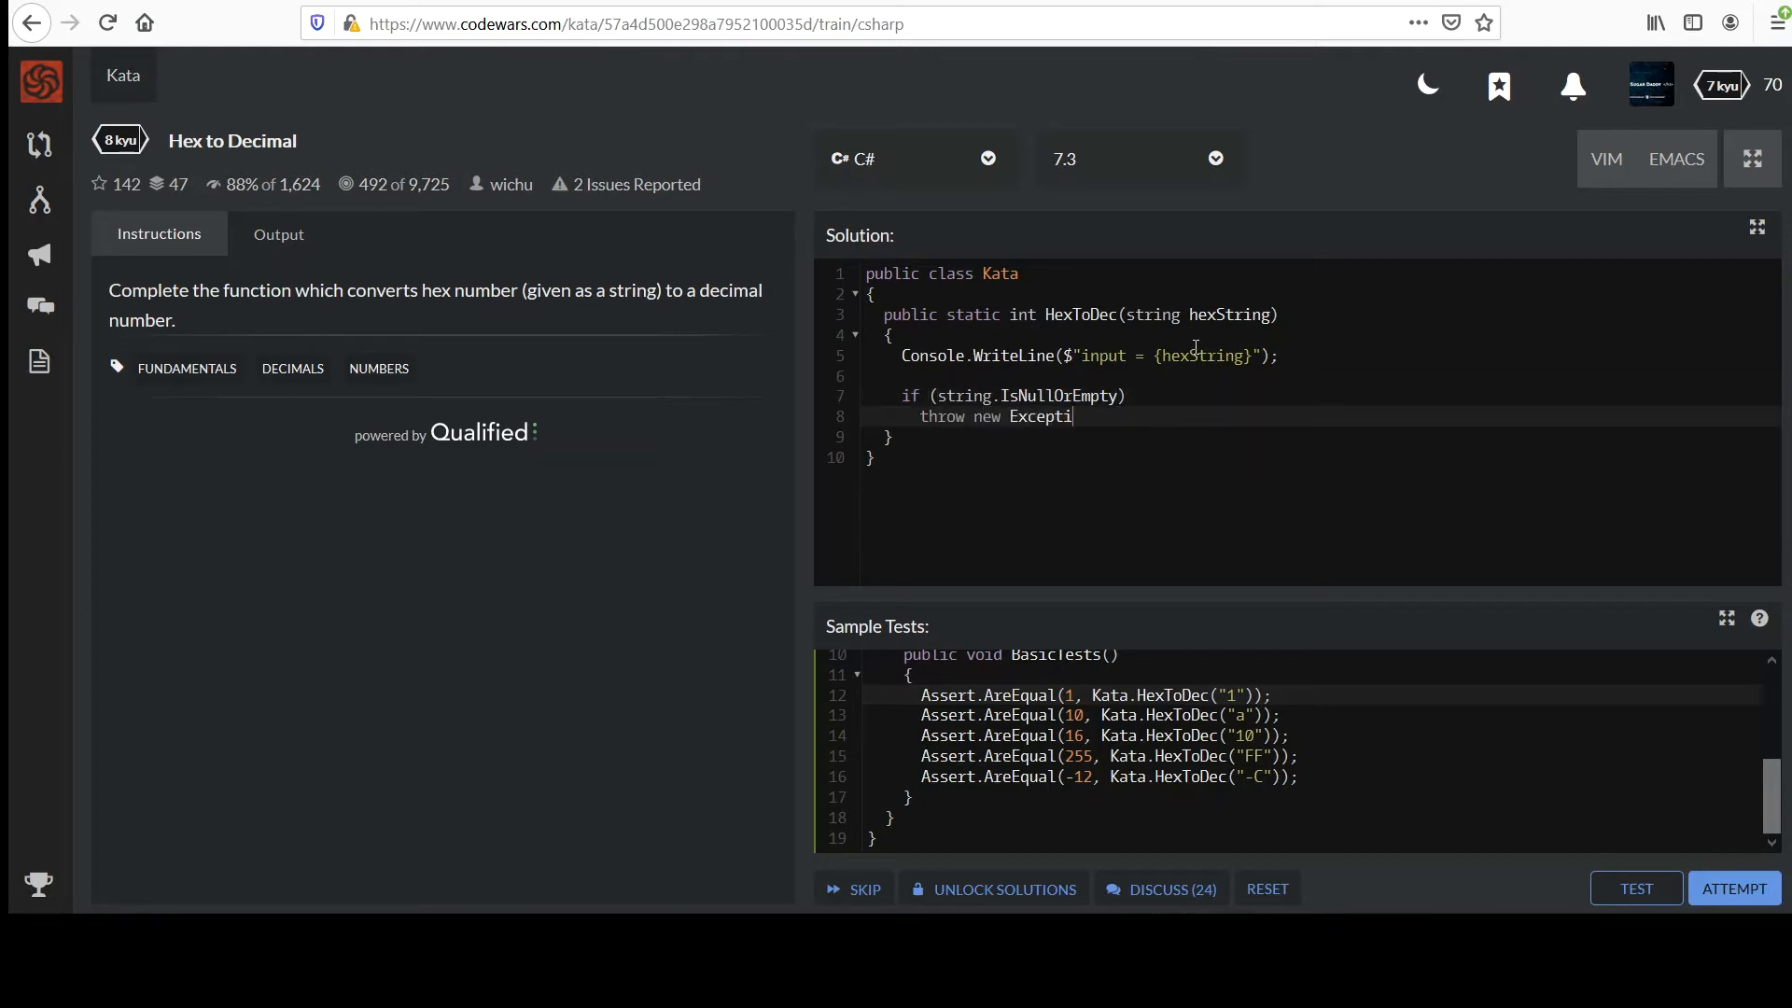
{"action": "type", "text": "on();"}
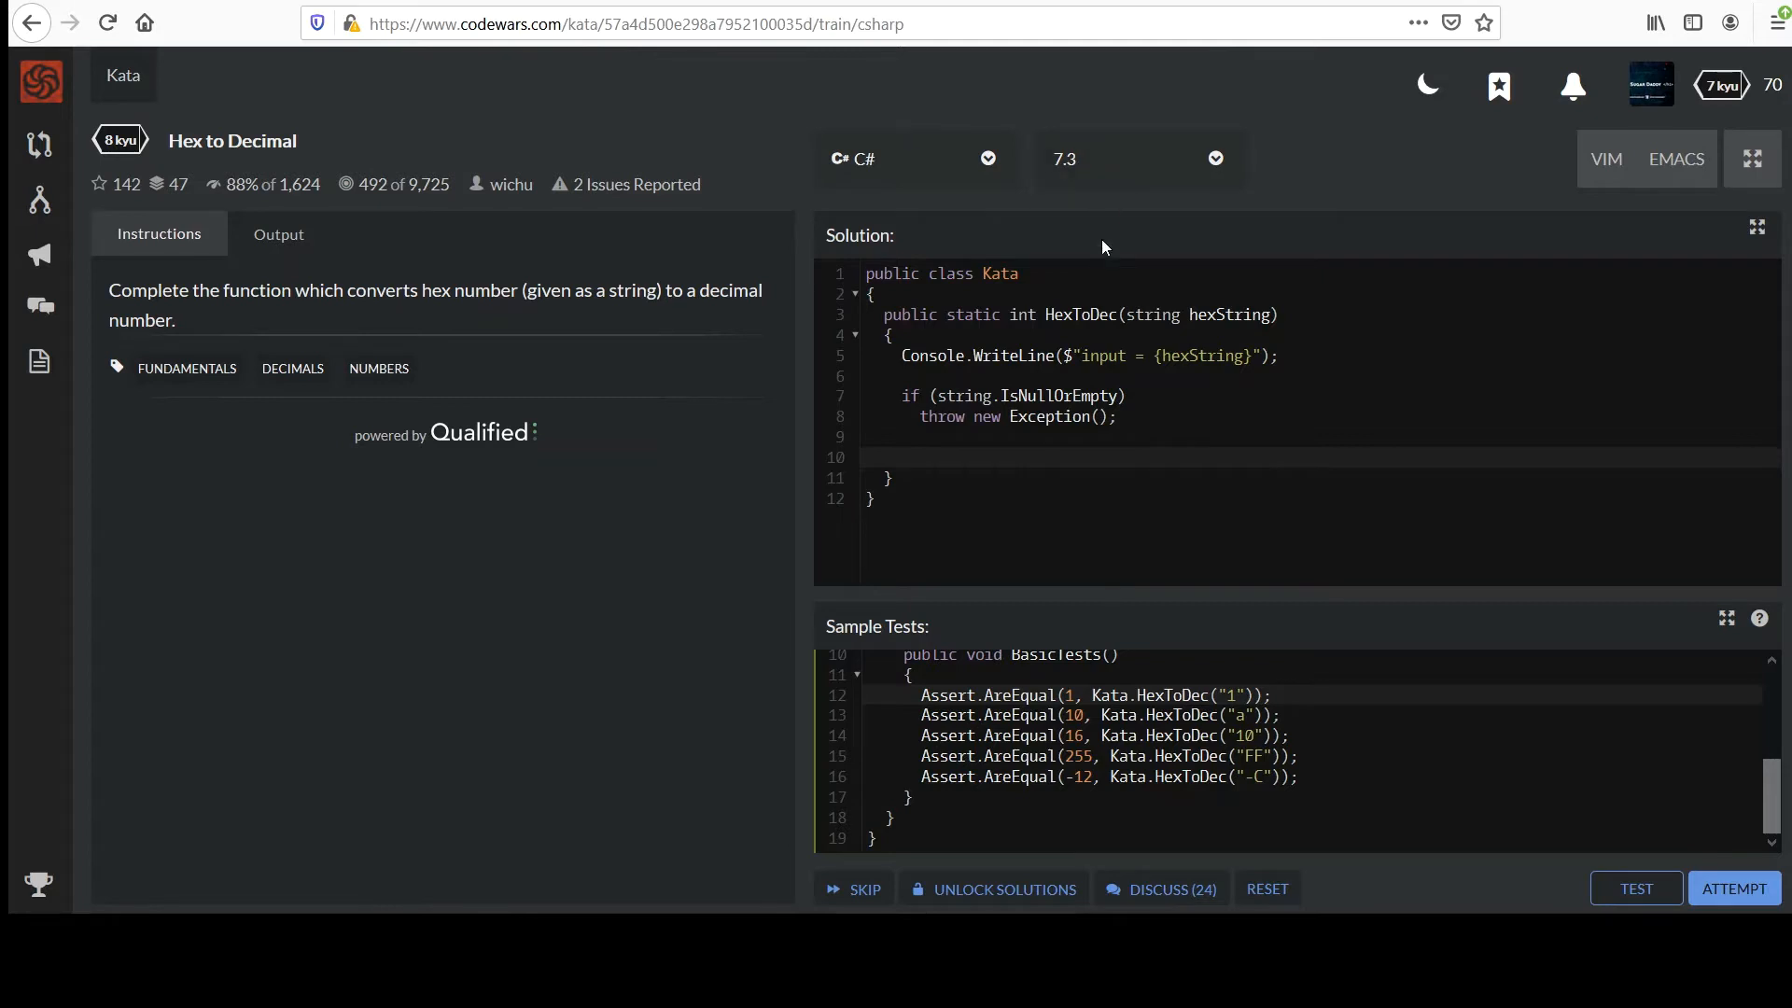
{"action": "mouse_move", "coordinate": [653, 6]}
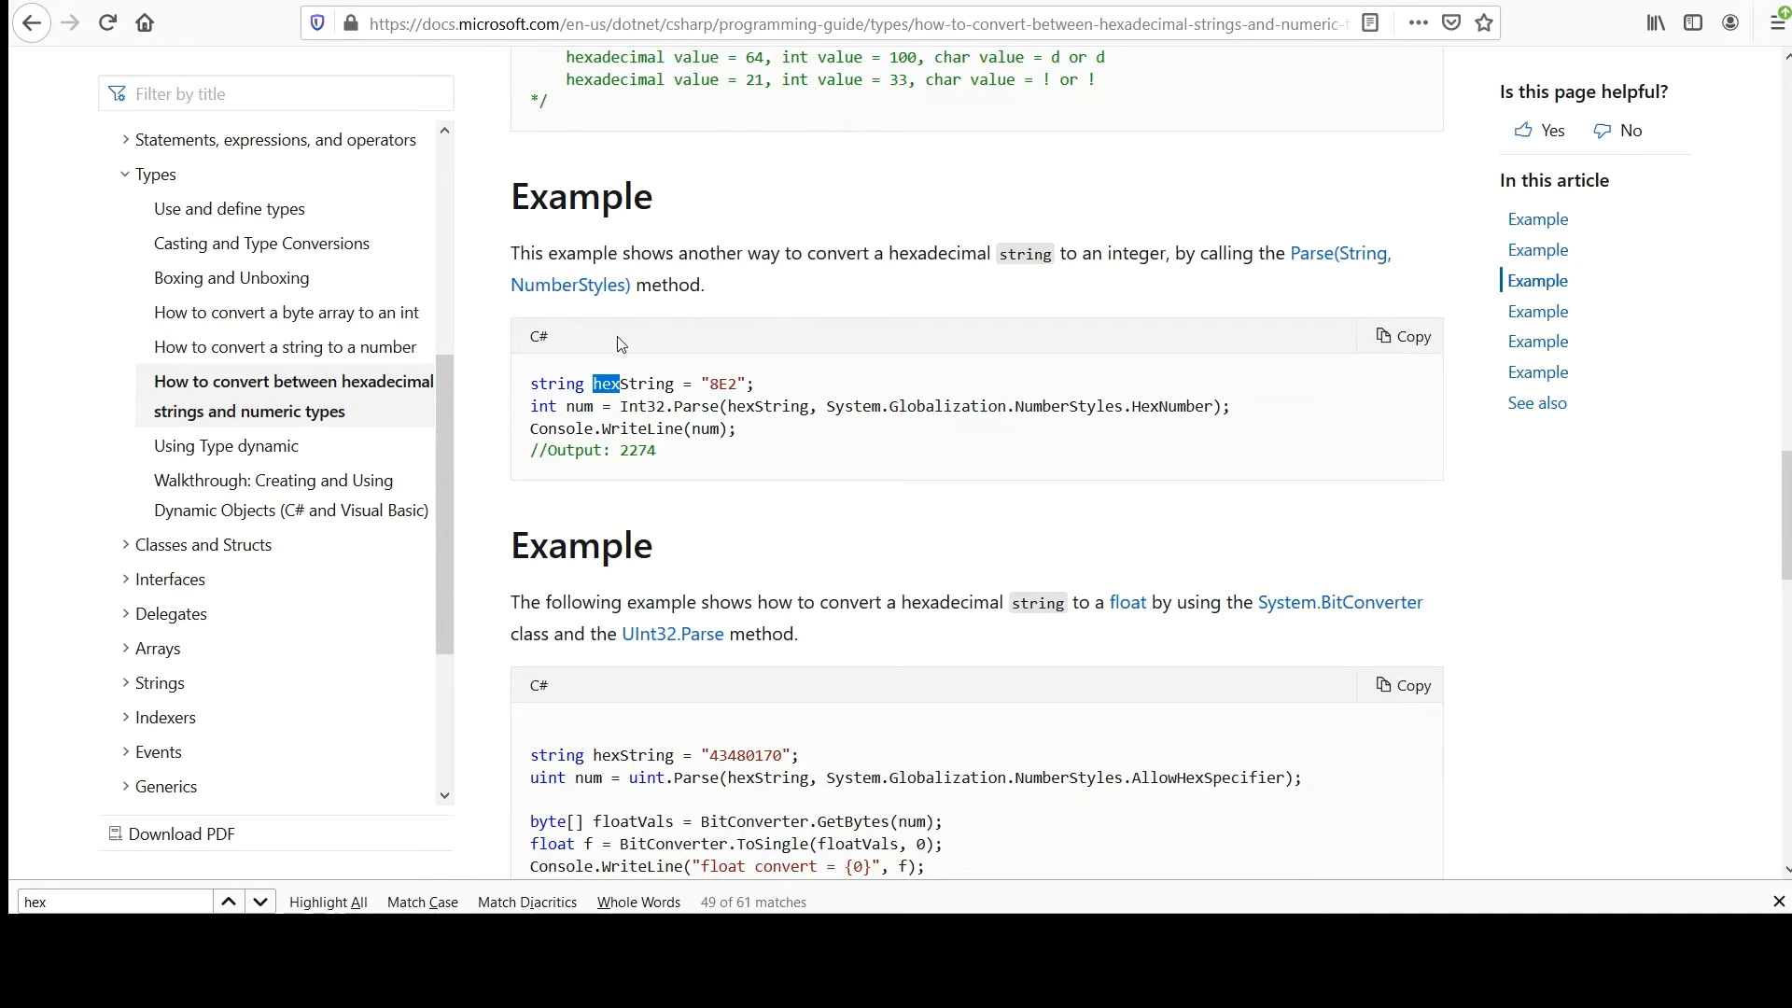
{"action": "mouse_move", "coordinate": [701, 427]}
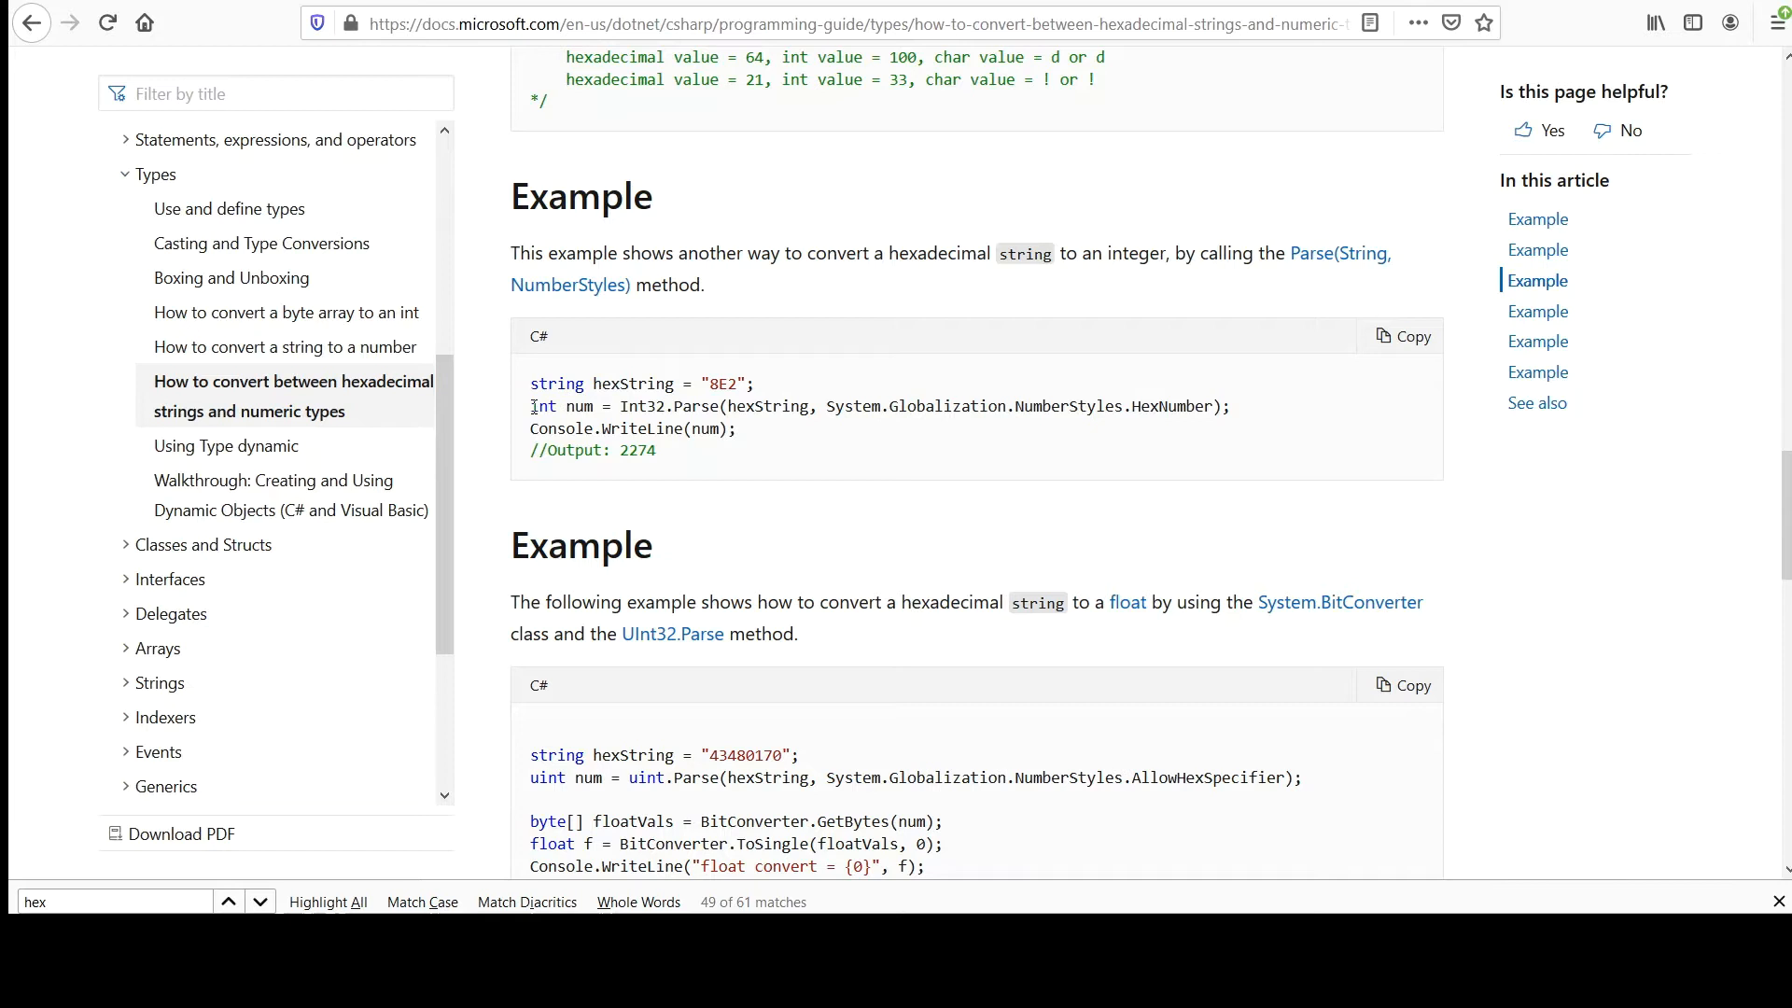
- Highlight the Int32.Parse hexadecimal example using NumberStyles.HexNumber in Microsoft Docs
{"action": "left_click_drag", "start_coordinate": [529, 406], "coordinate": [1230, 406]}
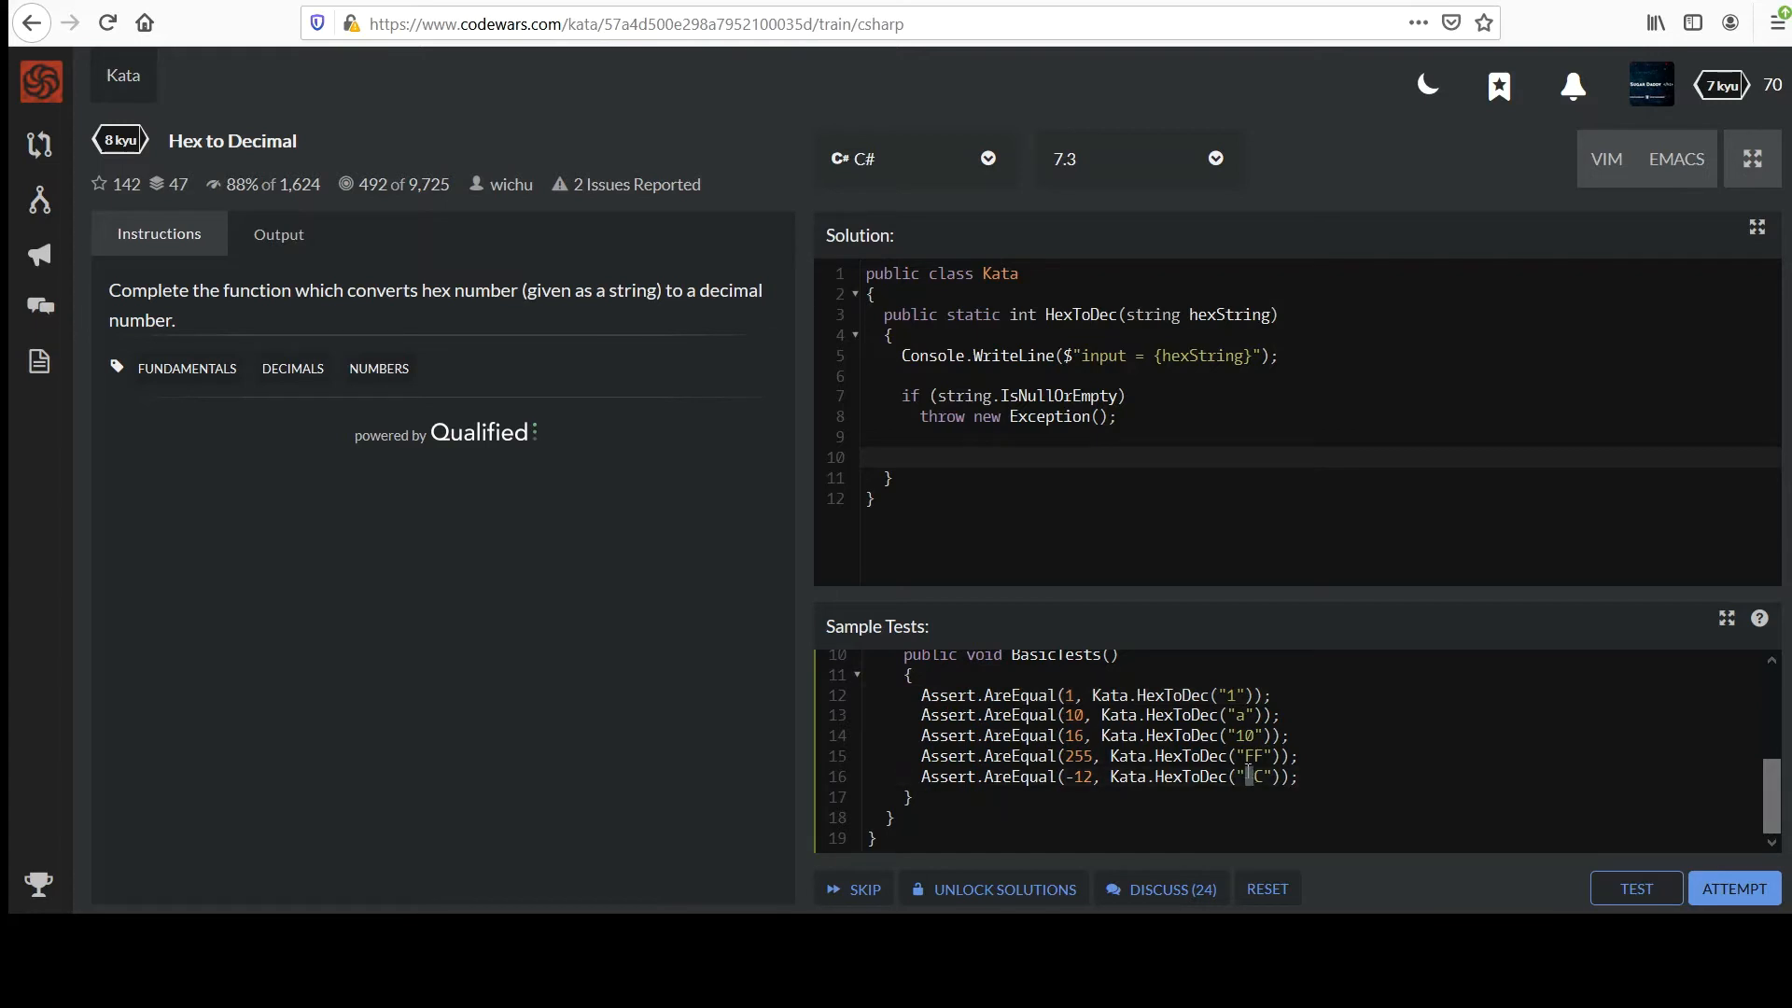
- Back in the kata, look at the negative -C sample test
{"action": "type", "text": "-"}
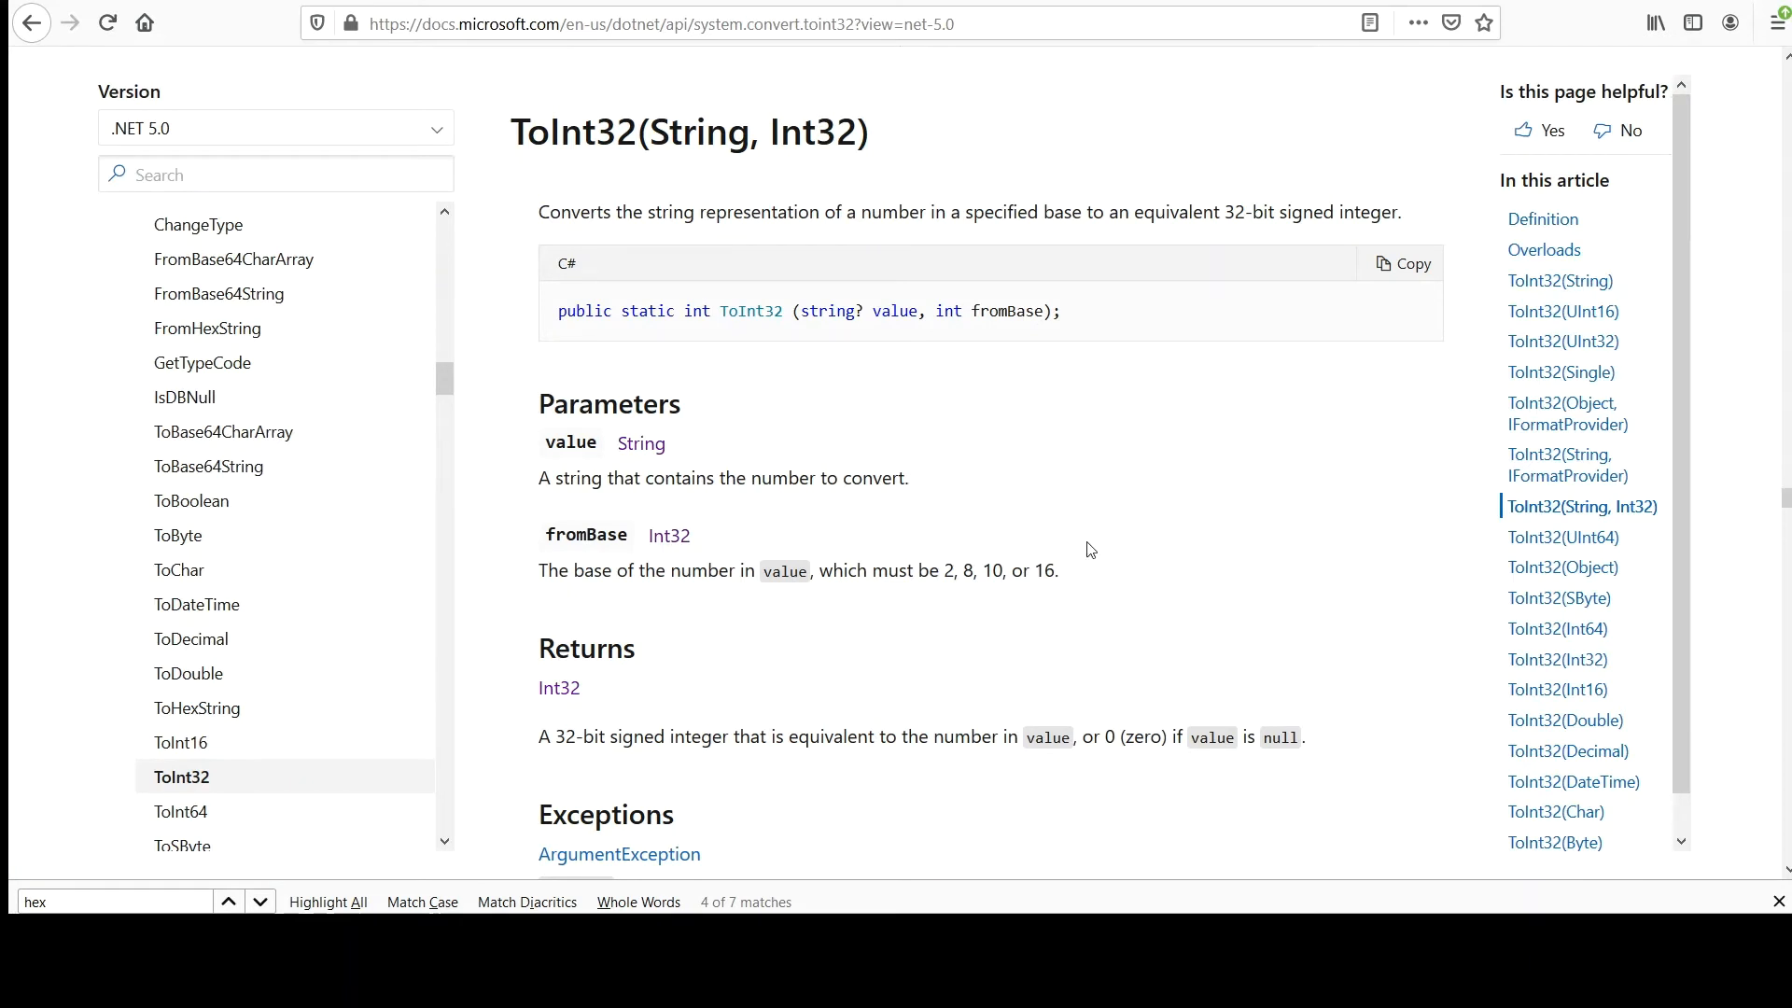
{"action": "mouse_move", "coordinate": [744, 314]}
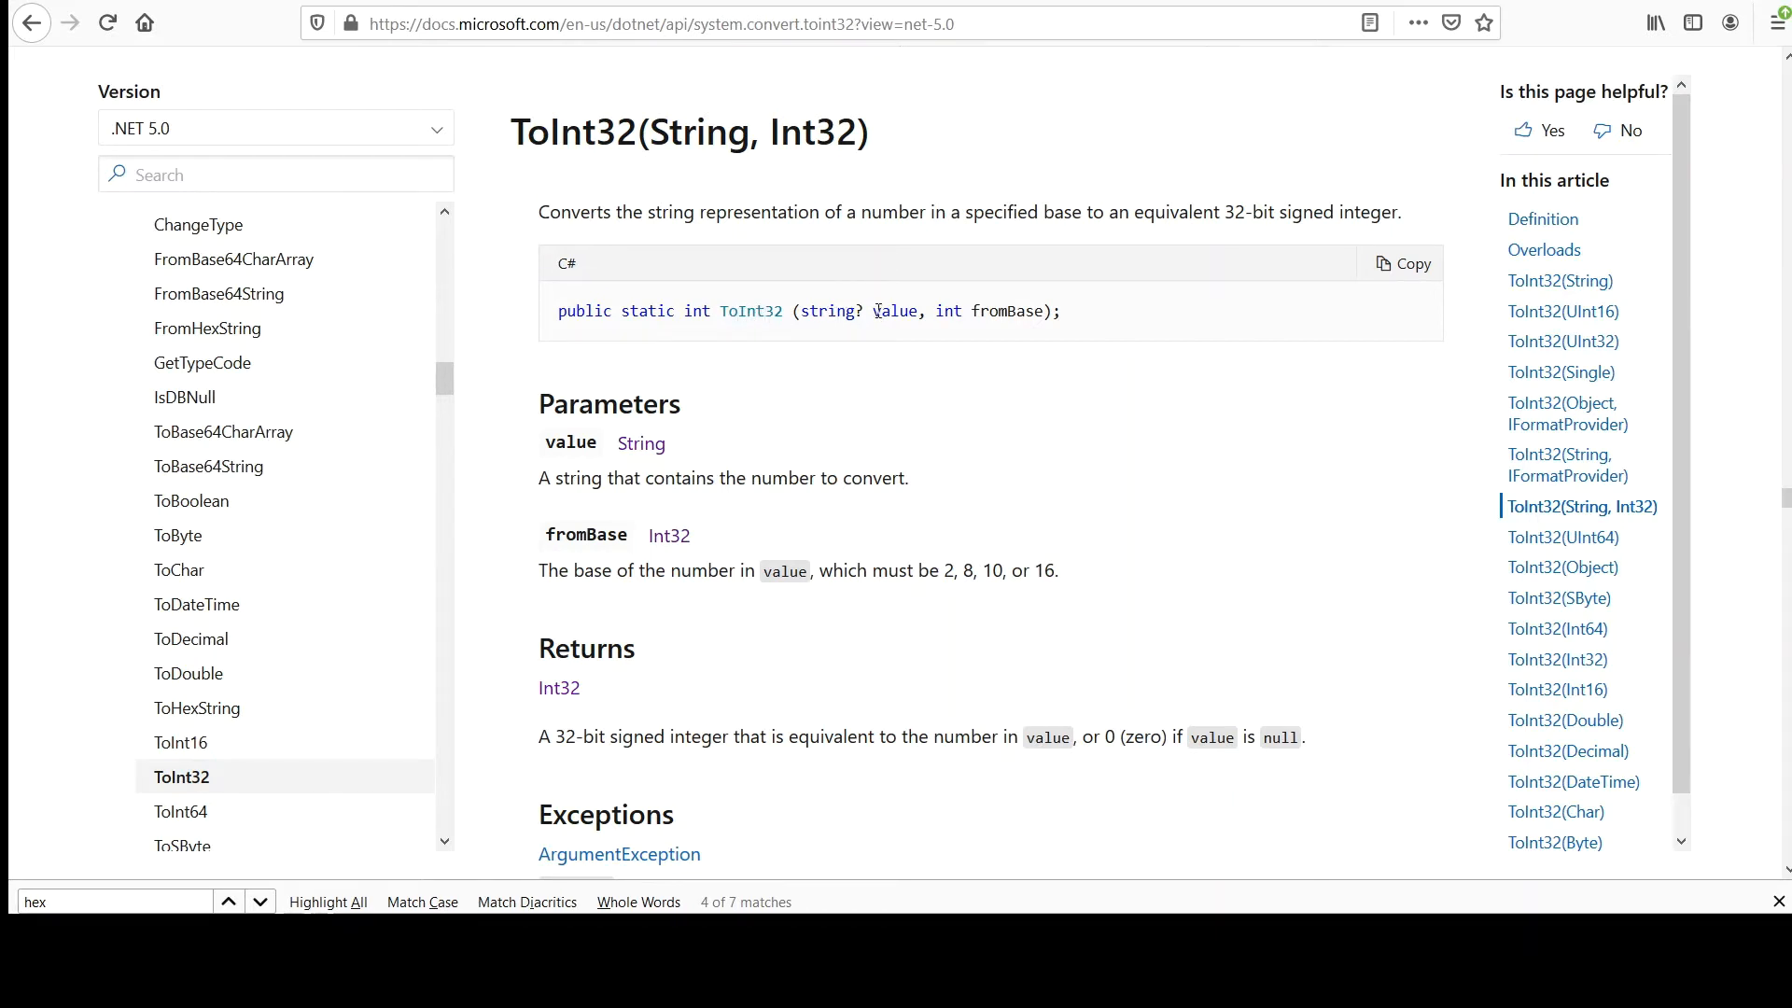
- Check the Convert.ToInt32(String, Int32) fromBase parameter: base 2, 8, 10, or 16
{"action": "double_click", "coordinate": [895, 311]}
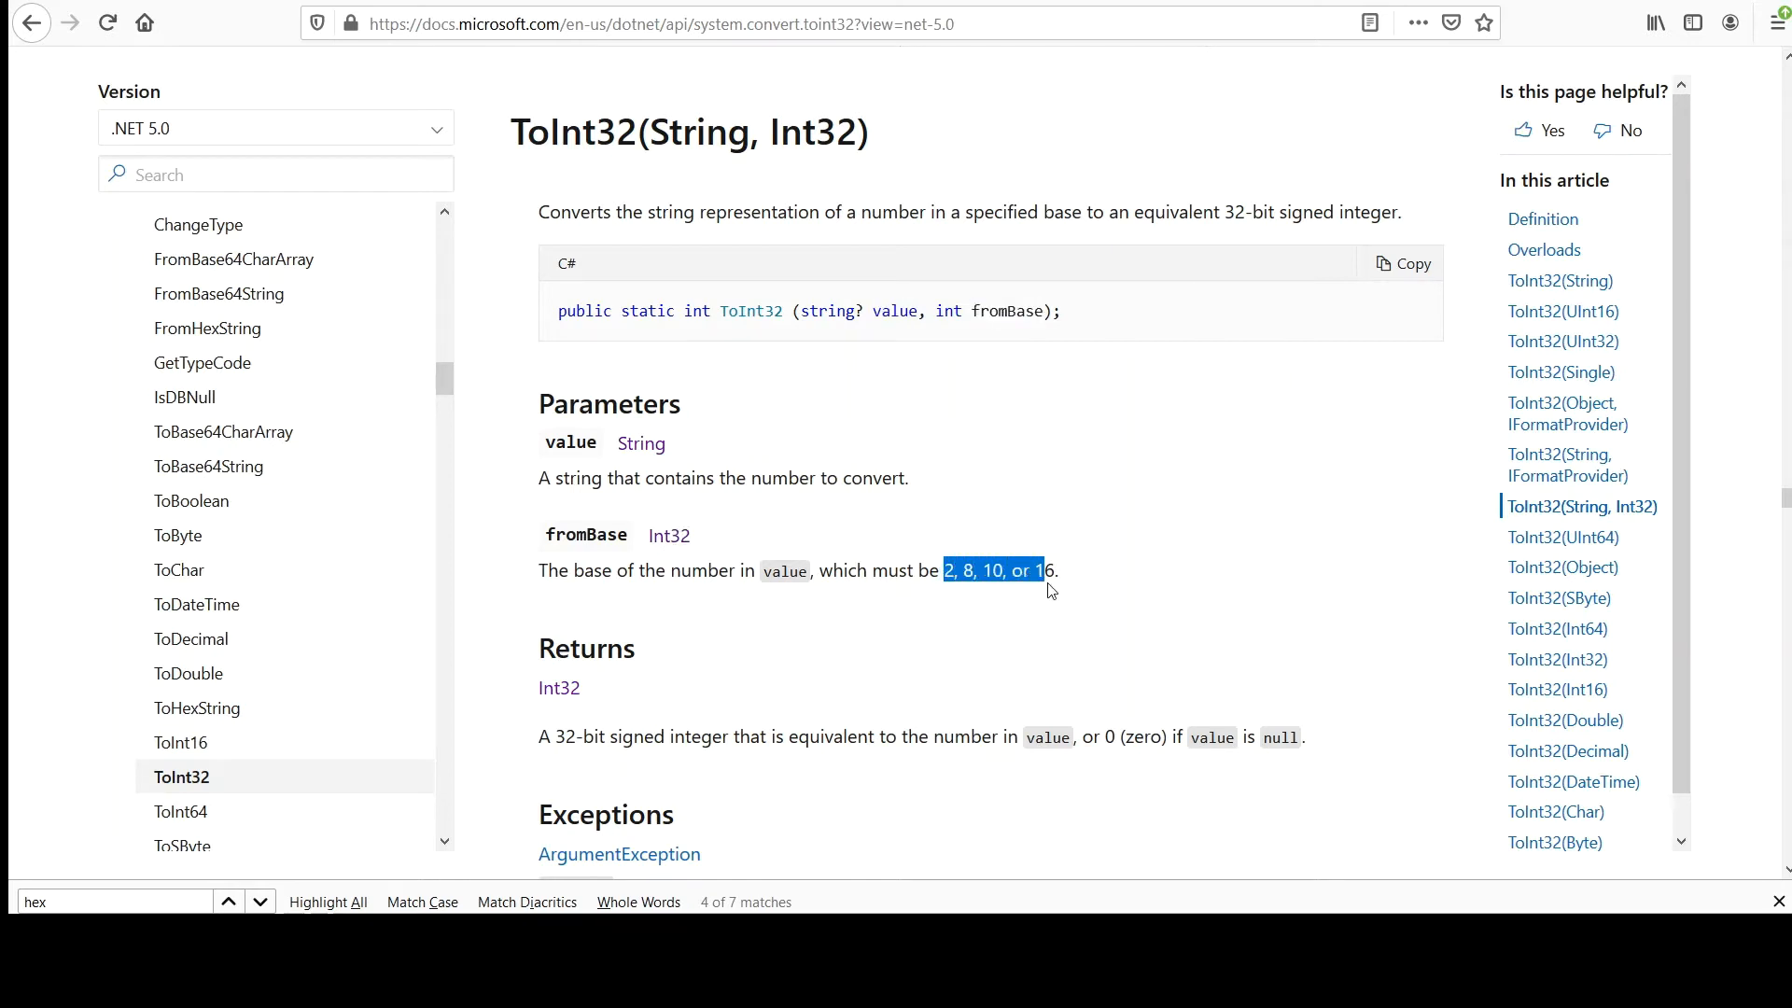
{"action": "left_click", "coordinate": [949, 571]}
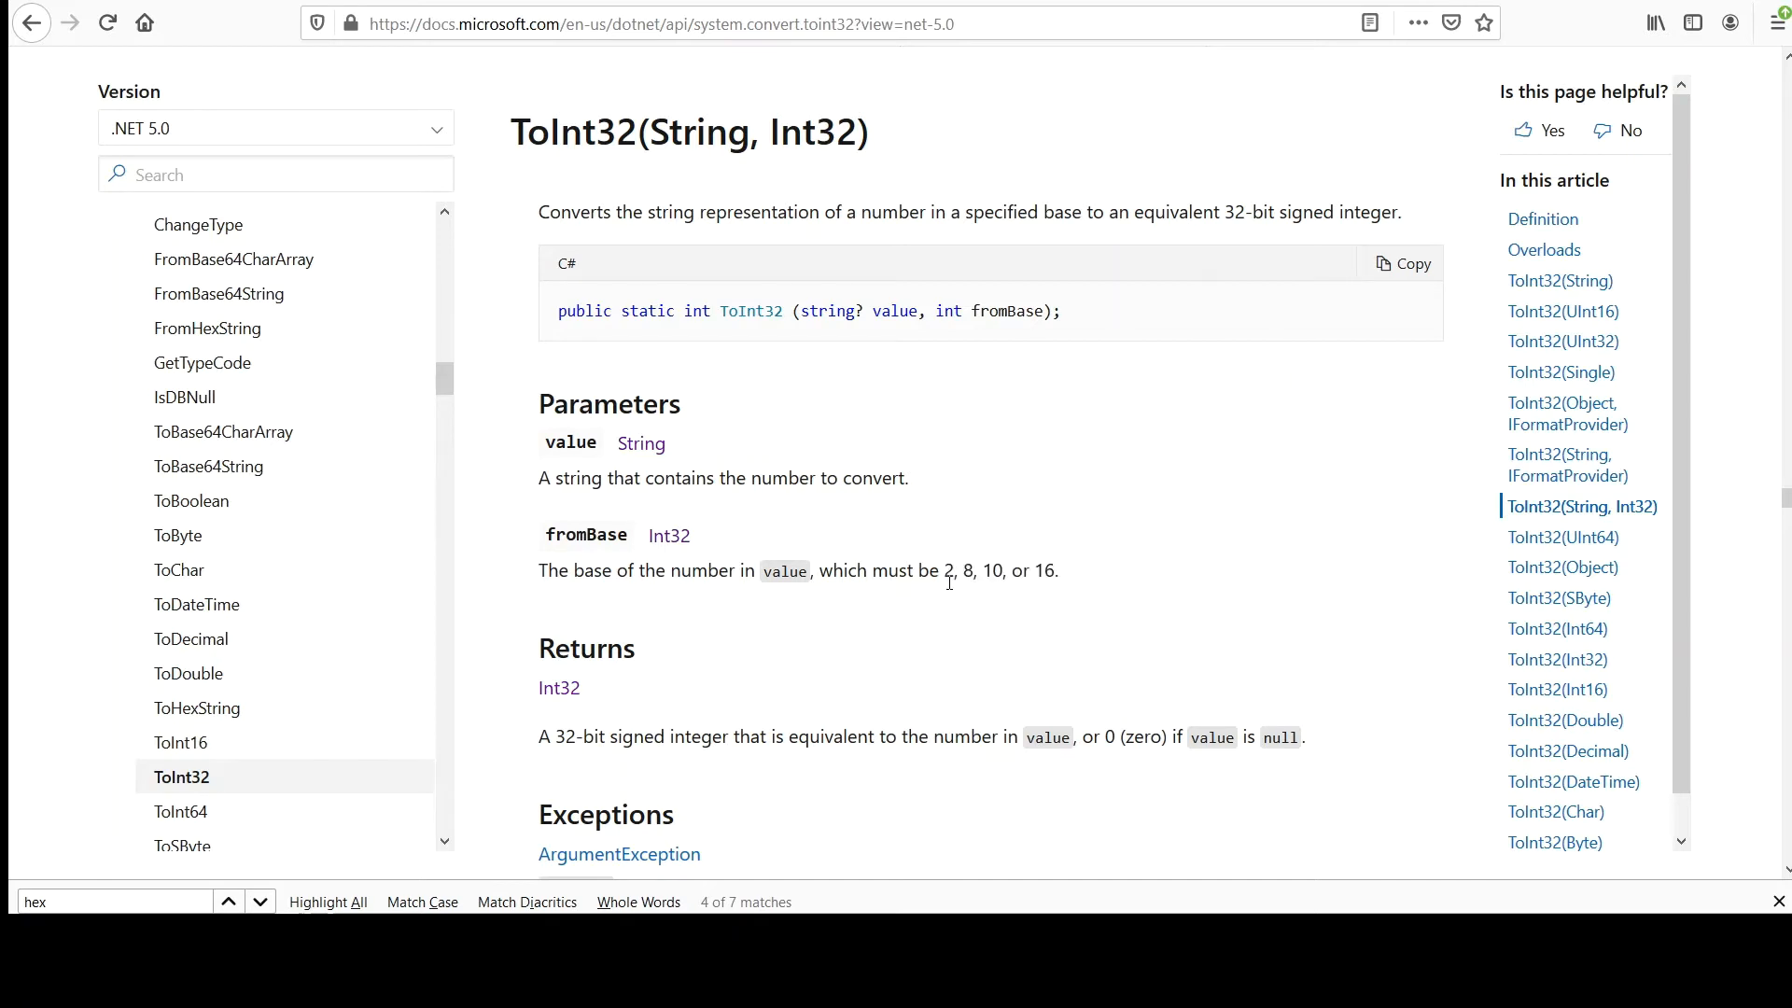
{"action": "mouse_move", "coordinate": [963, 569]}
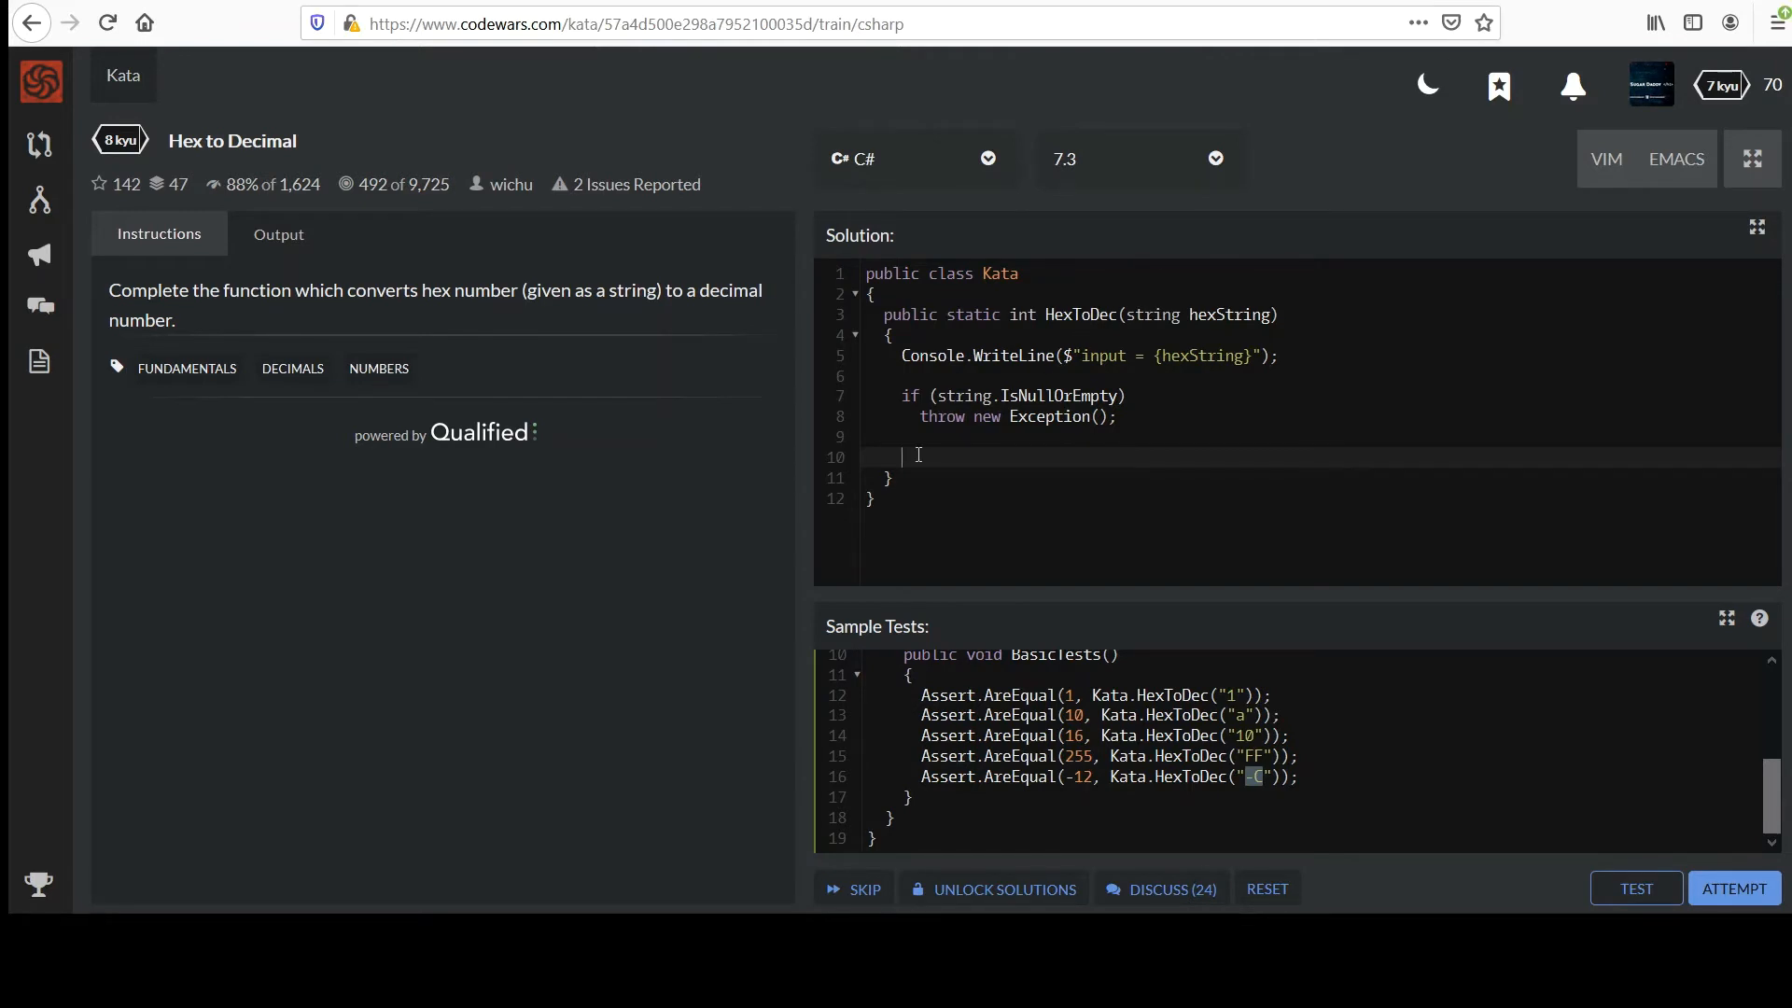
{"action": "mouse_move", "coordinate": [1038, 553]}
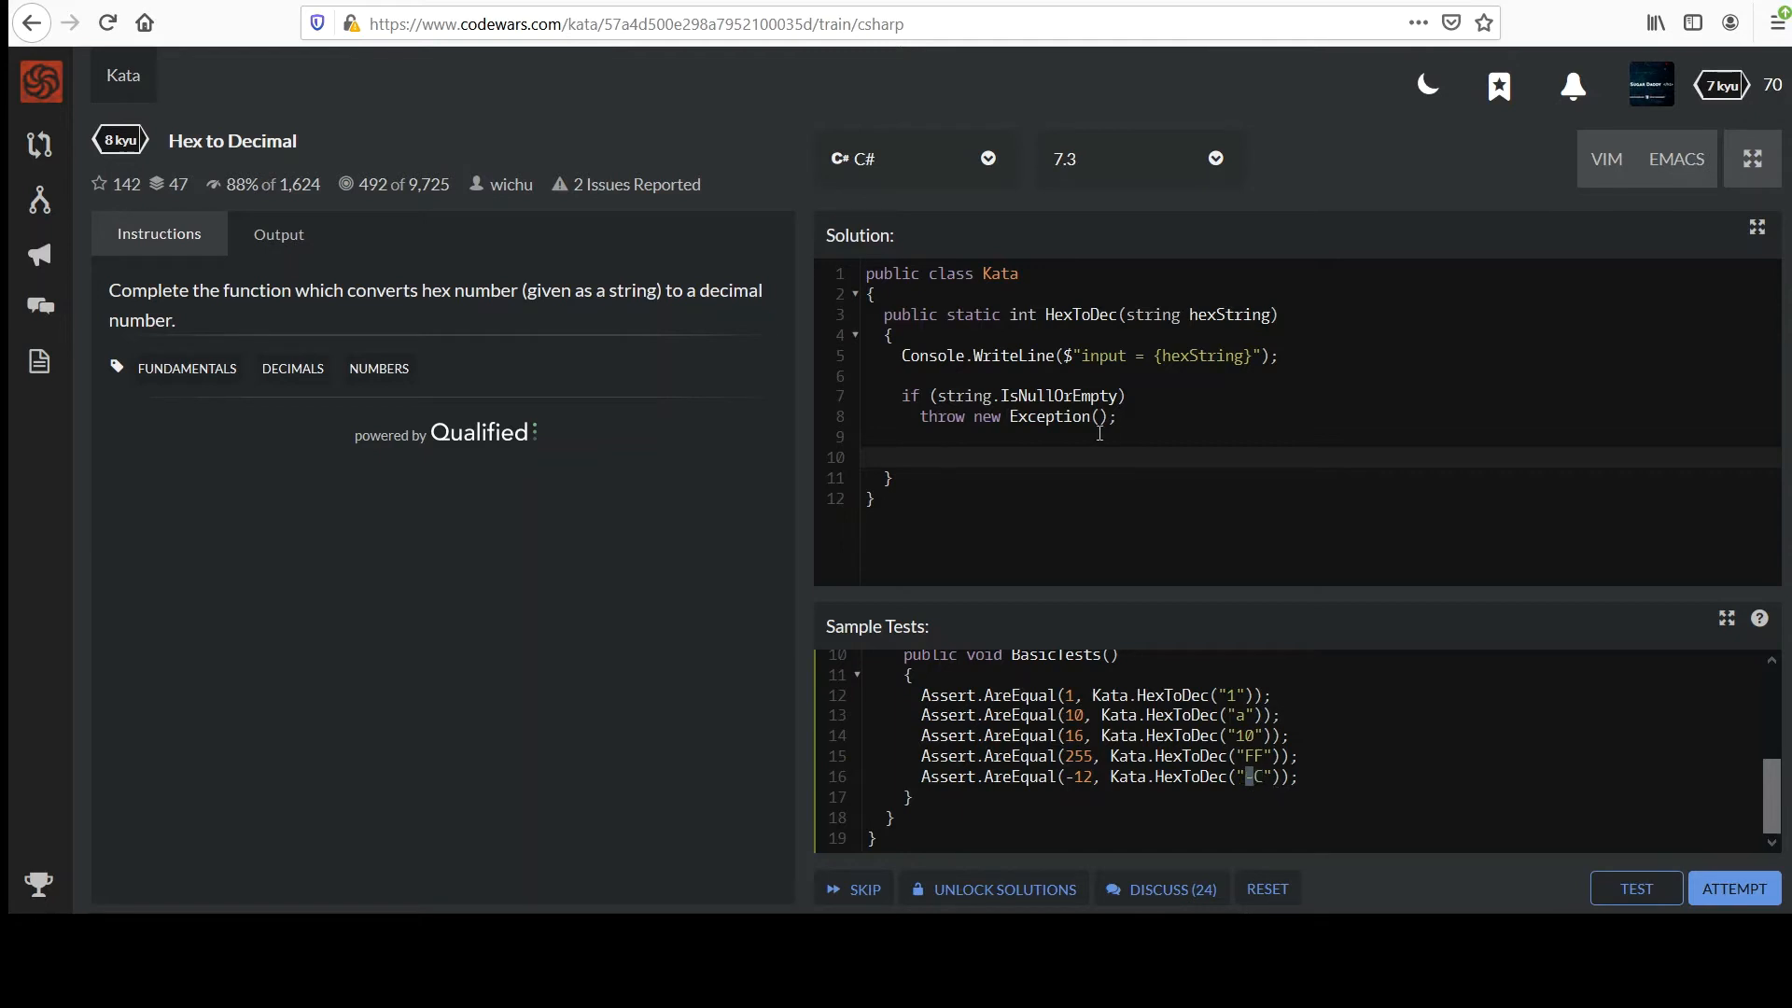
- Declare bool isNegative = hexString[0] == '-'; and begin an int startIndex line
{"action": "type", "text": "boo"}
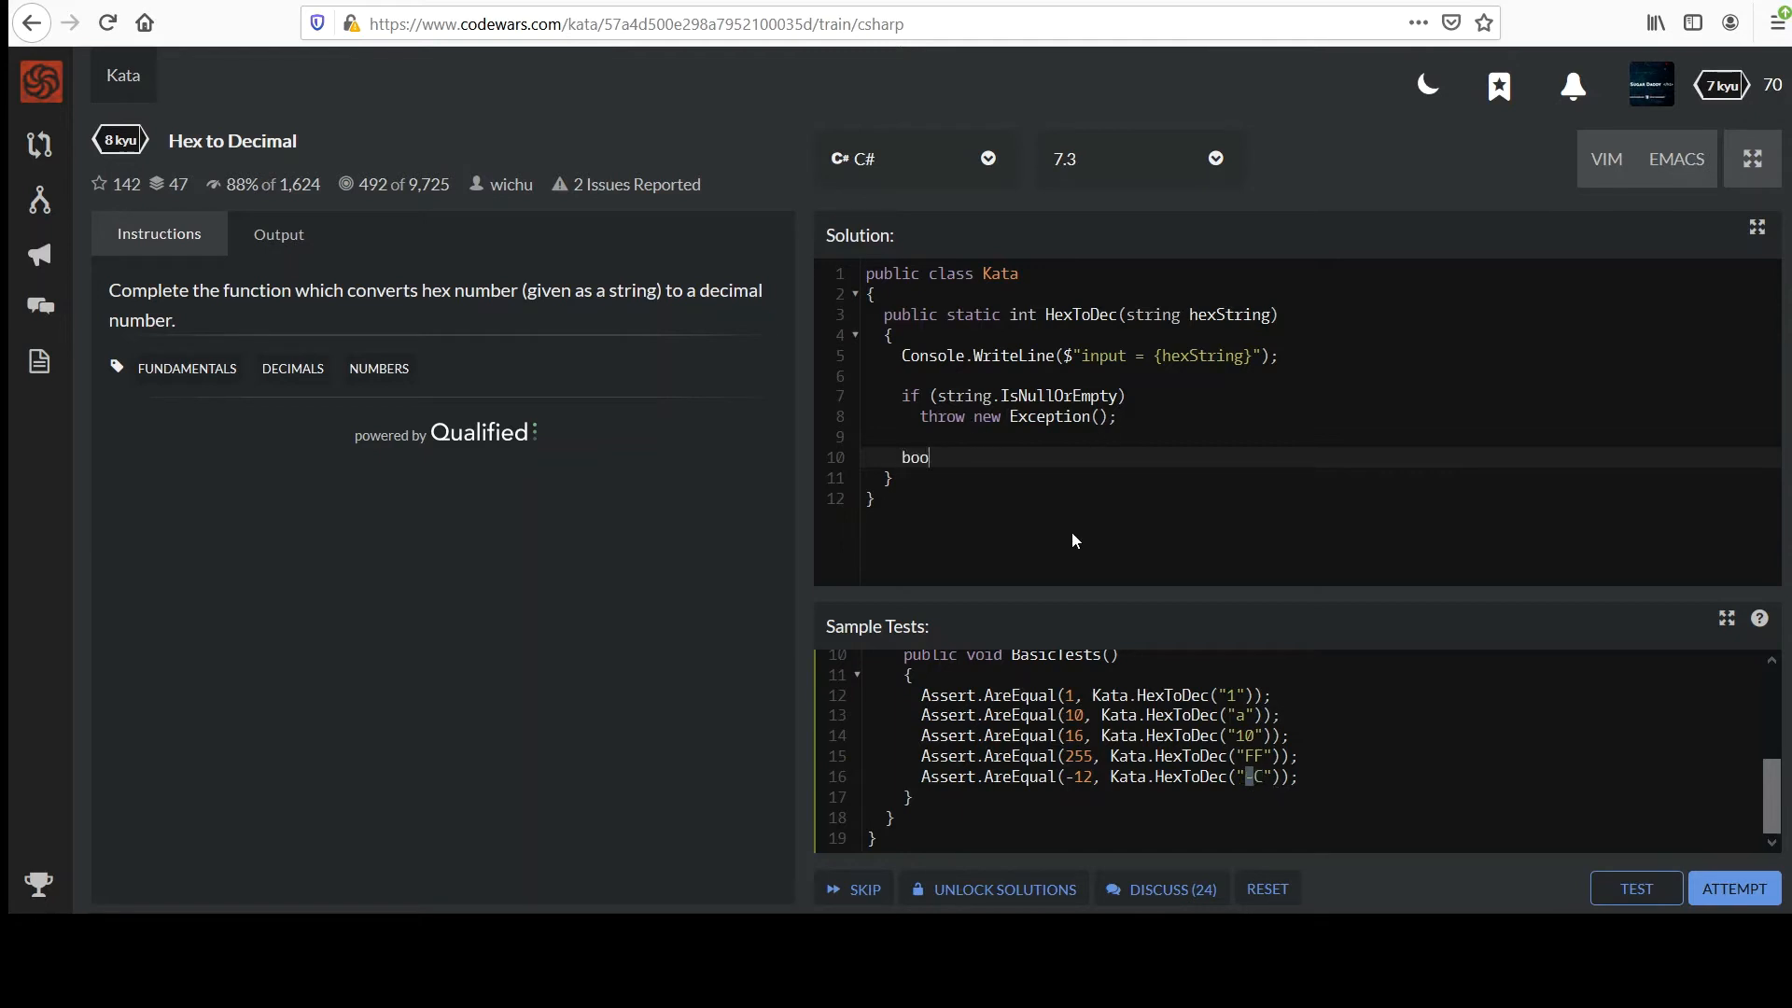
{"action": "type", "text": "l isNegative"}
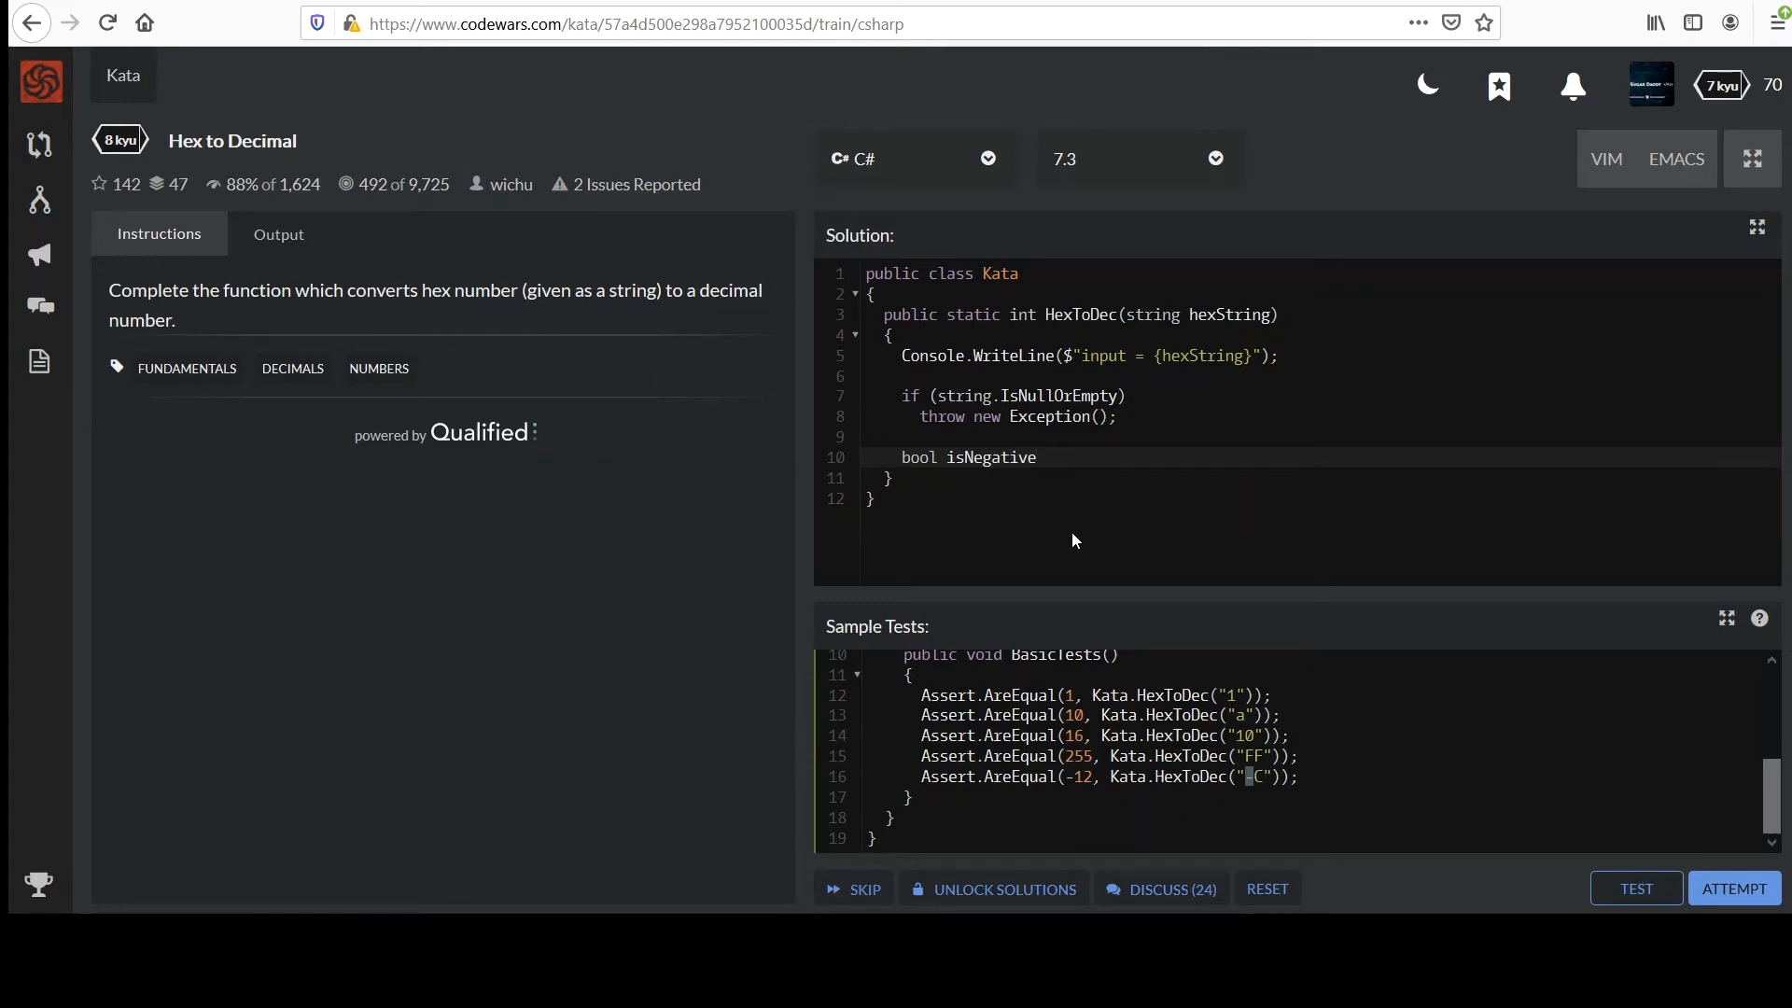
{"action": "type", "text": "="}
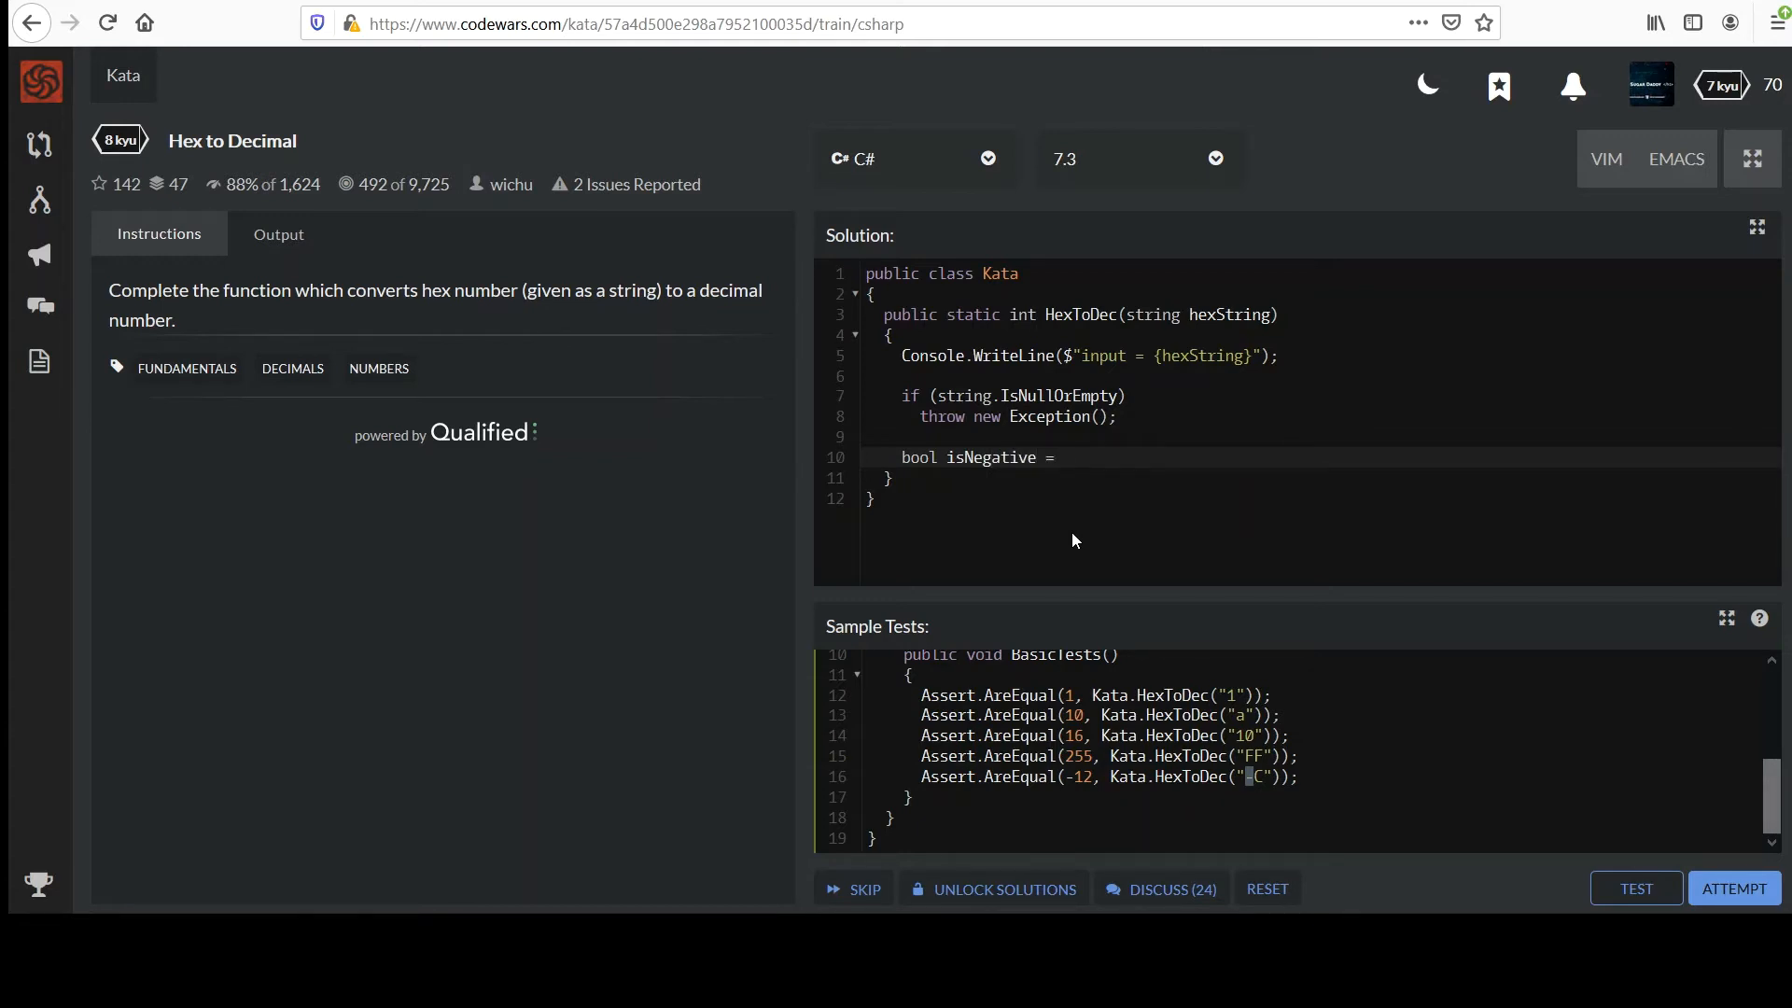
{"action": "type", "text": "hexSt"}
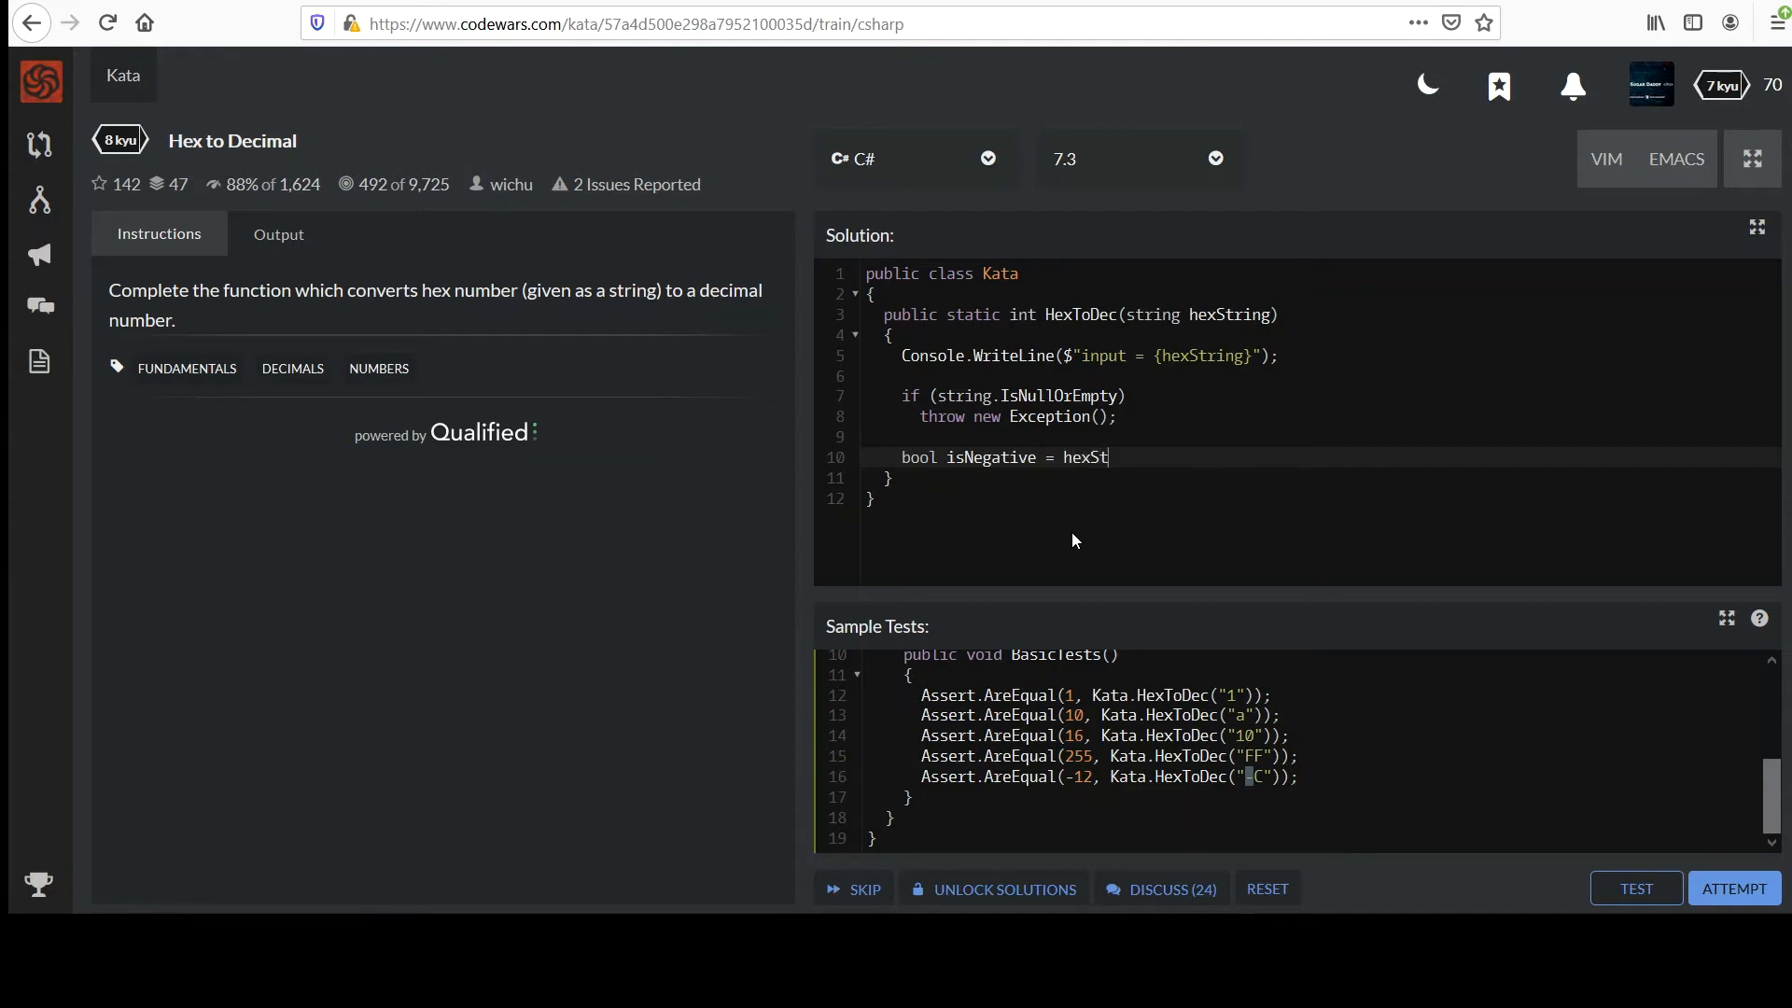
{"action": "type", "text": "ring[0]"}
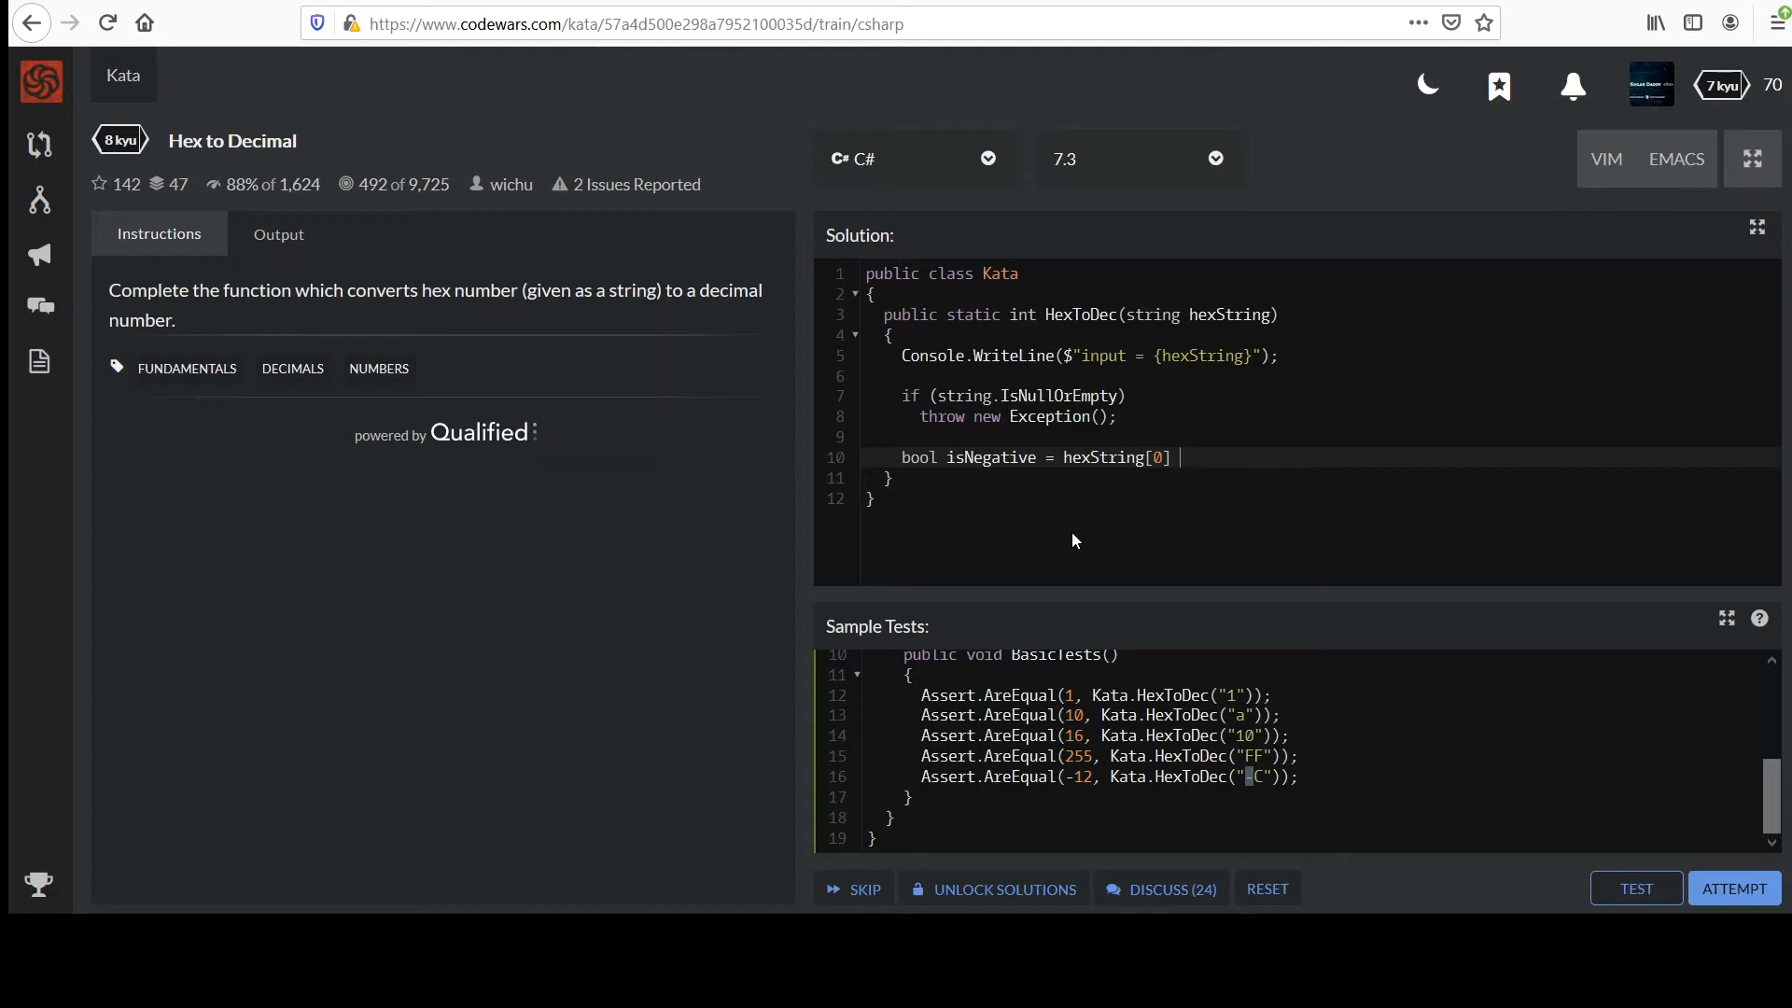
{"action": "type", "text": "== '"}
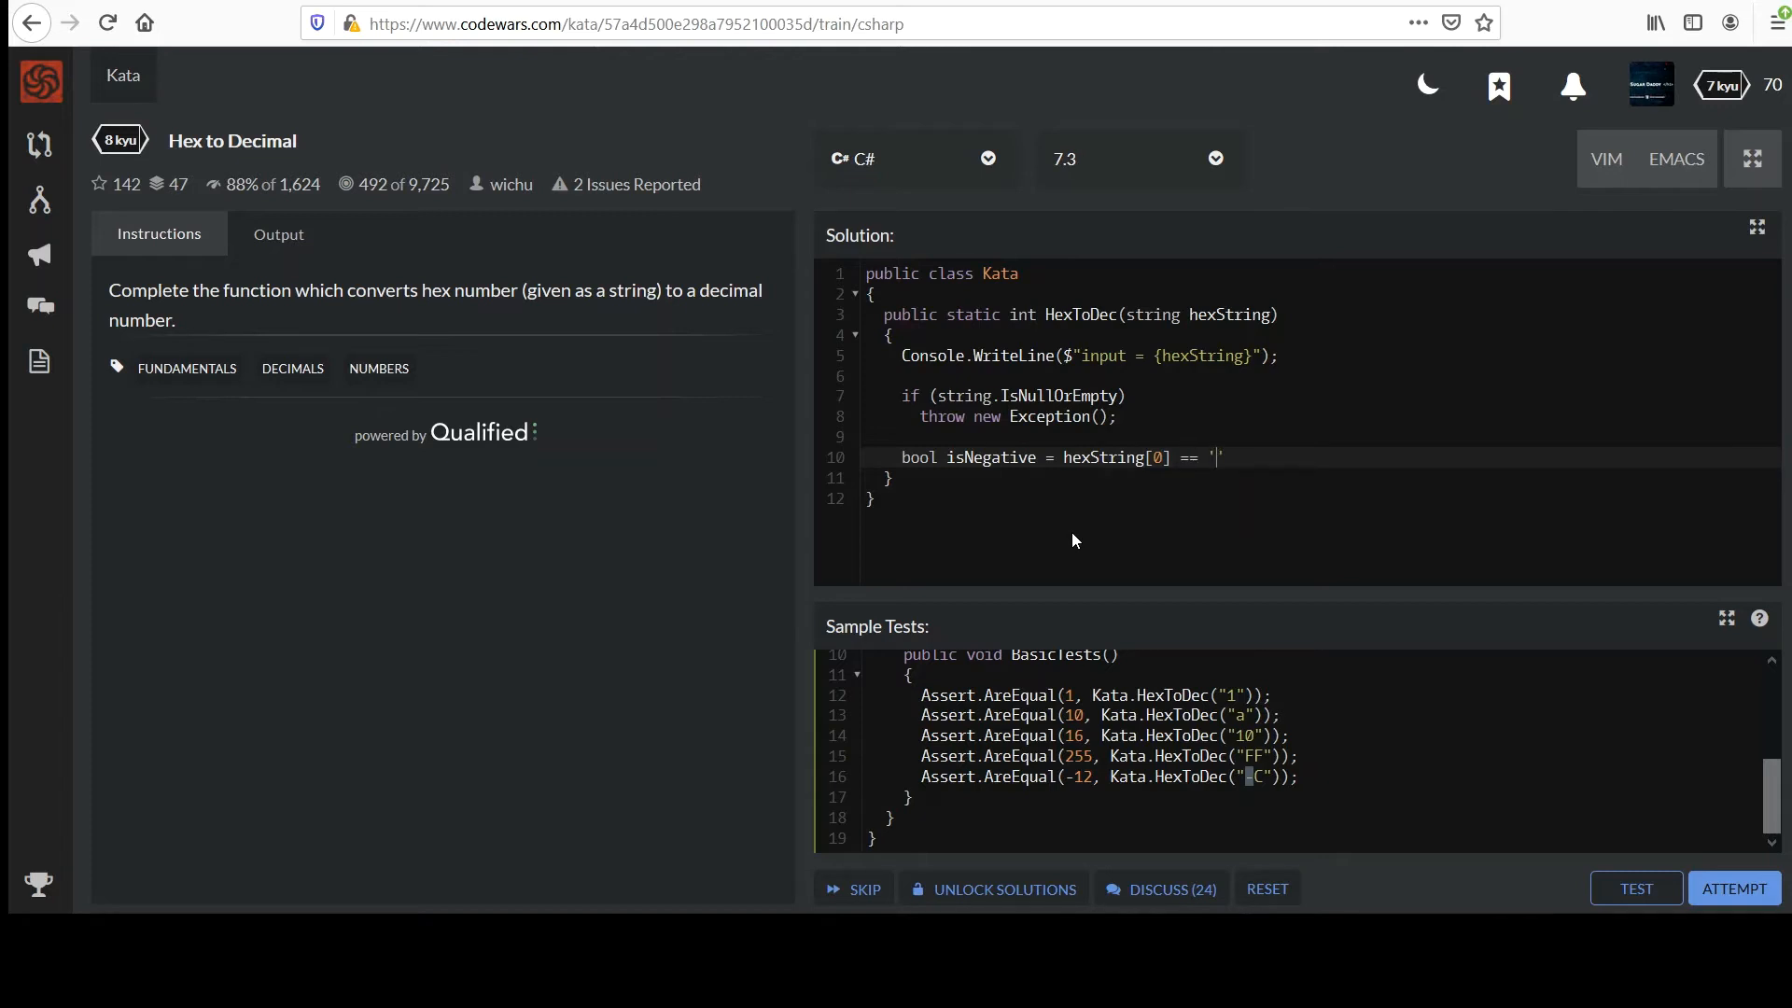
{"action": "type", "text": "-';"}
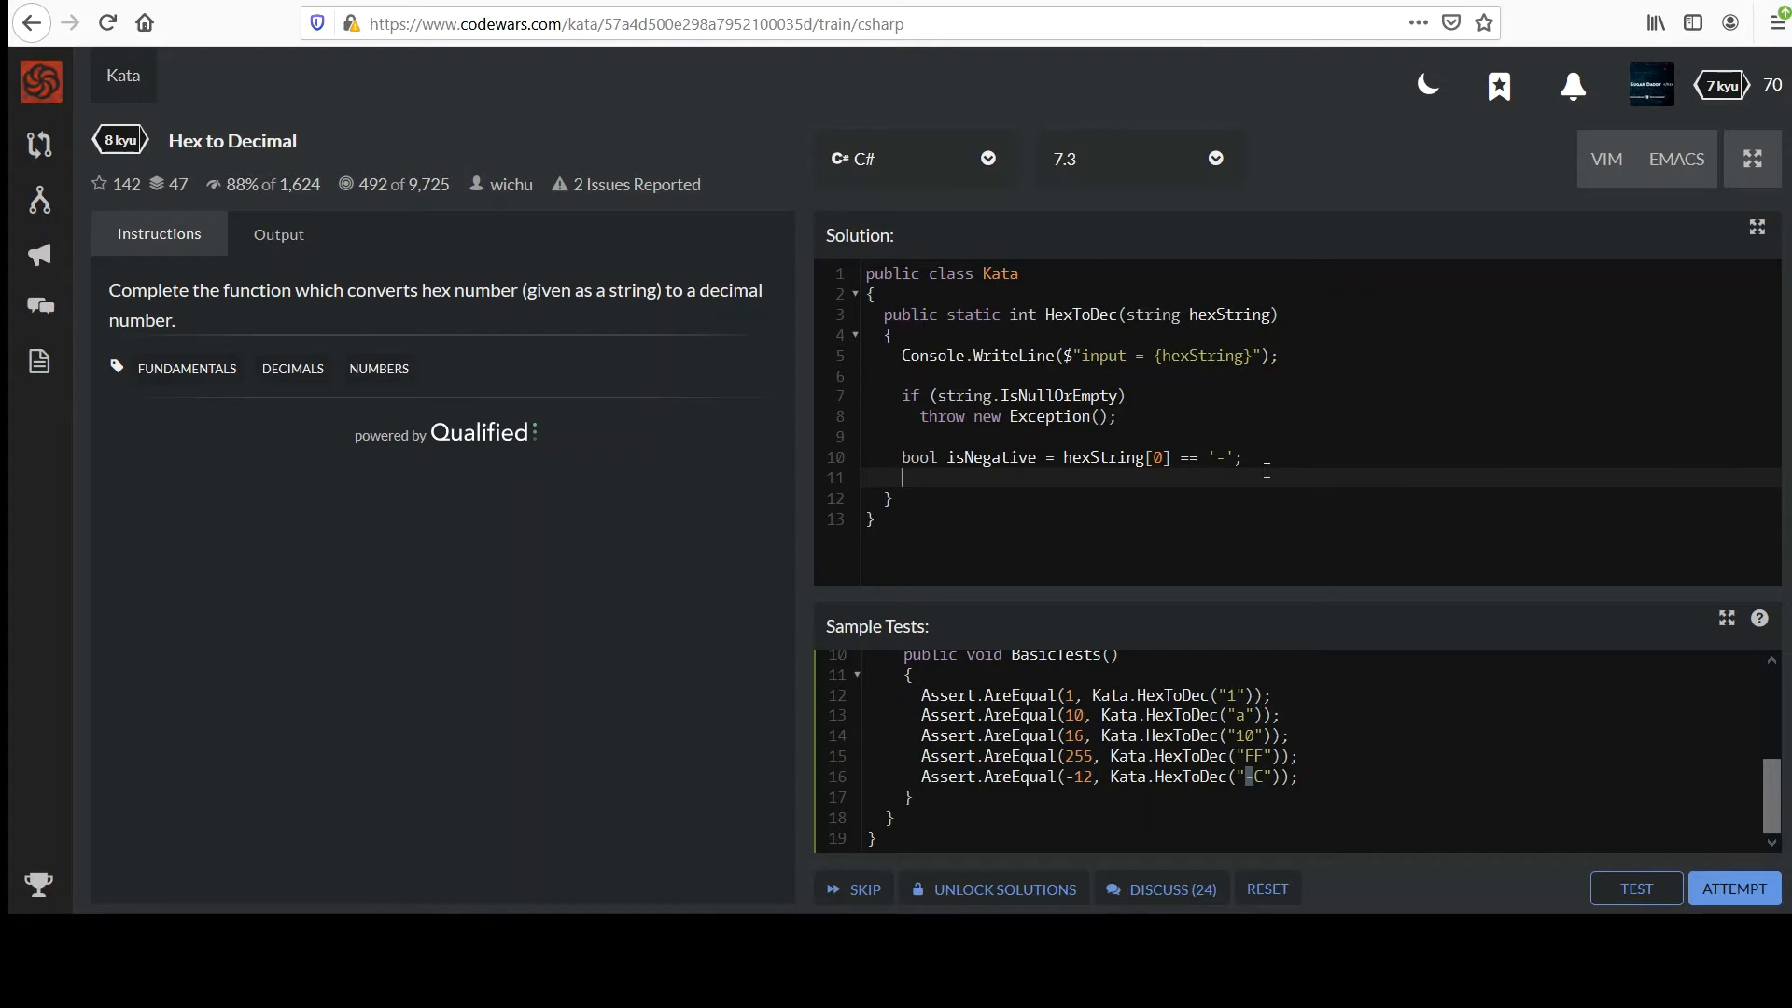
{"action": "type", "text": "int stat"}
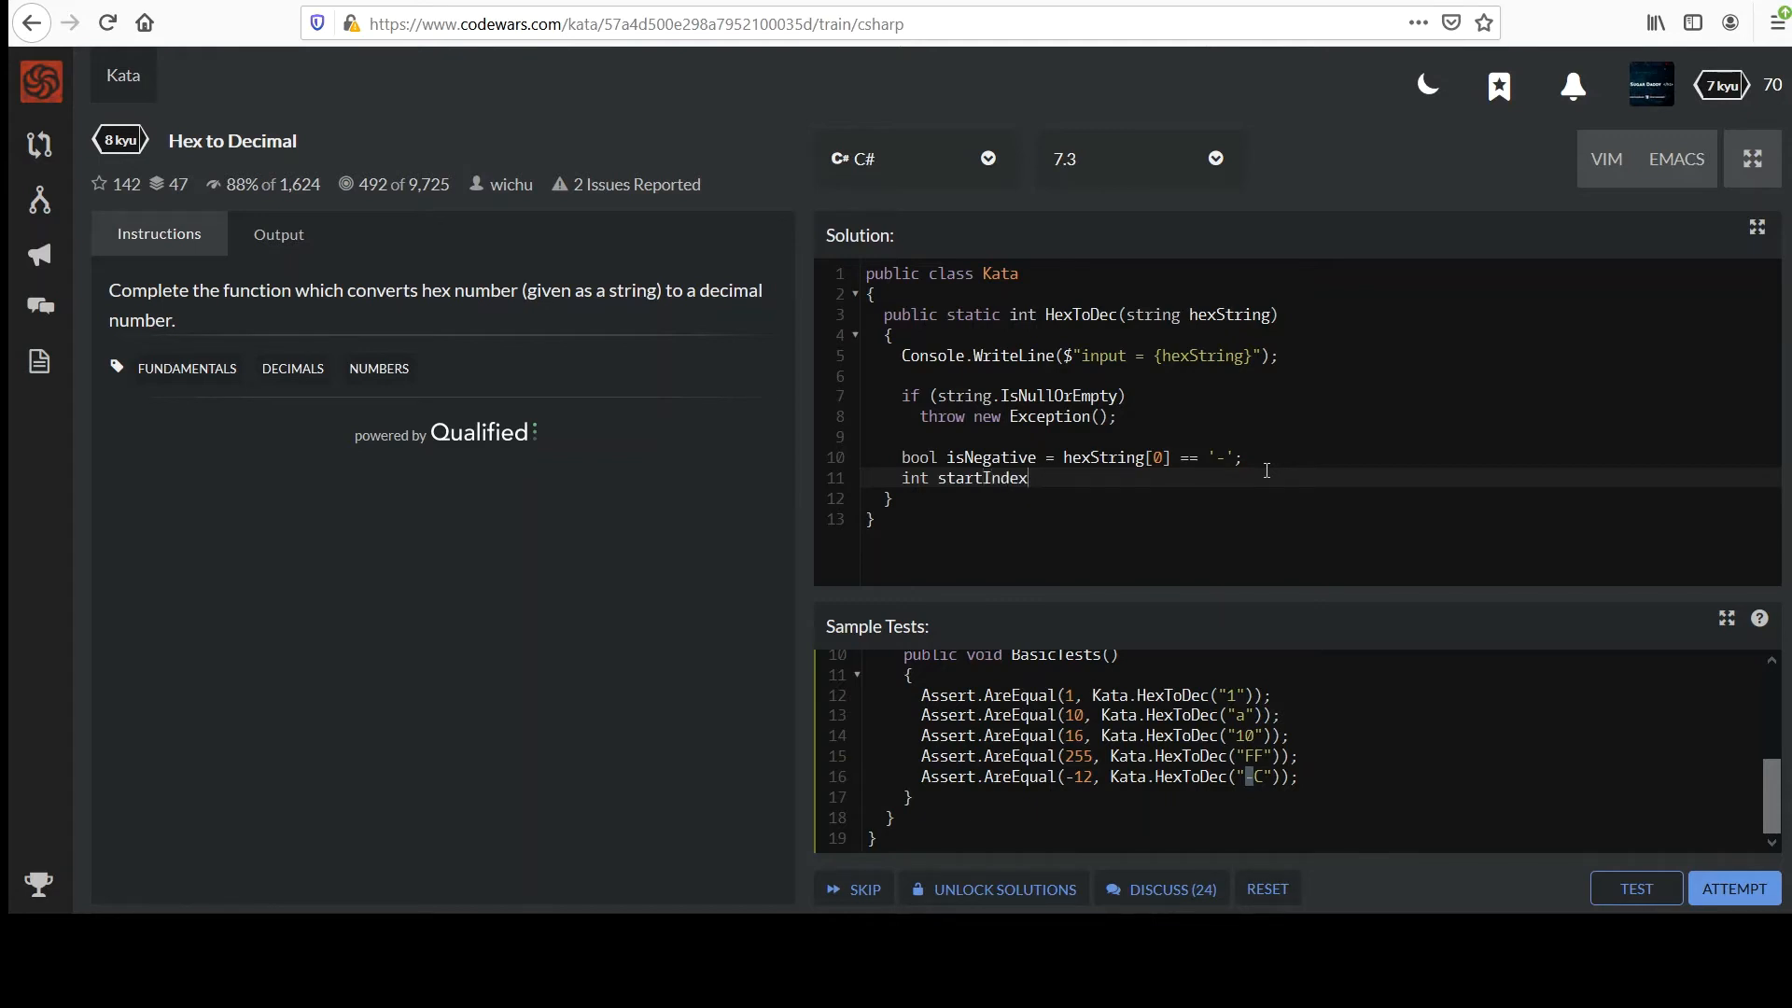
- Set startIndex via the ternary isNegative ? 1 : 0 instead of an if (isNegative) block
{"action": "type", "text": "="}
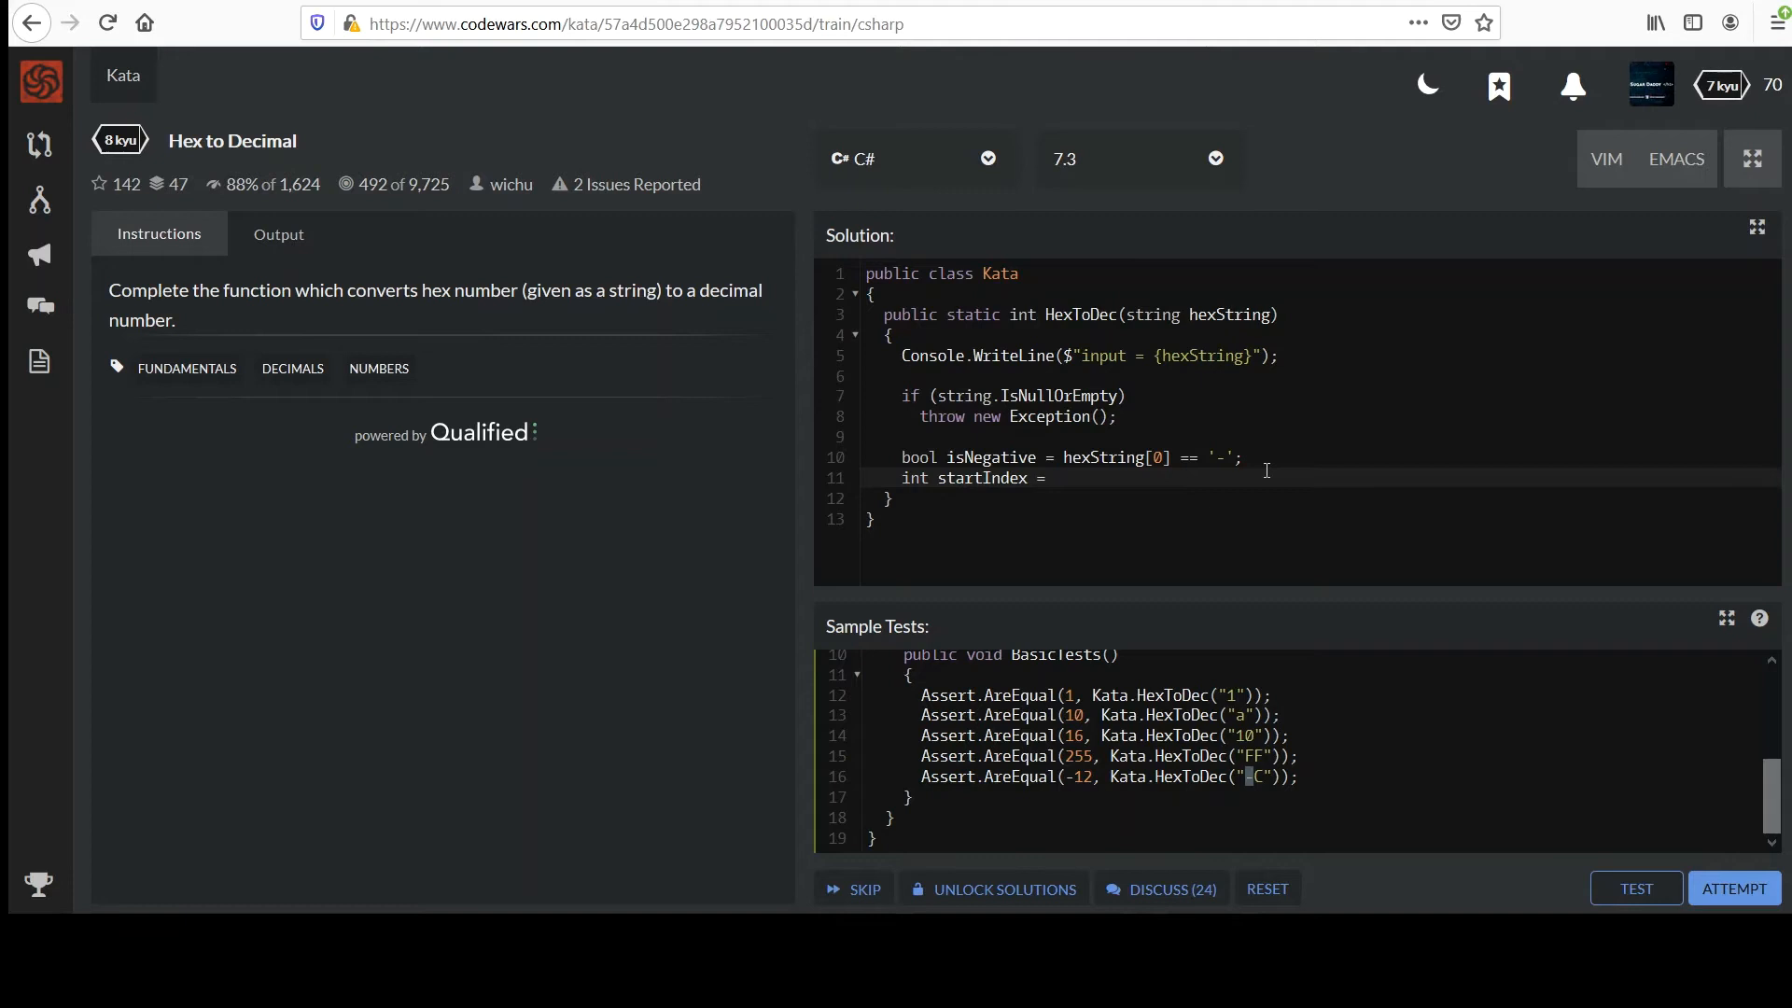
{"action": "type", "text": "0;"}
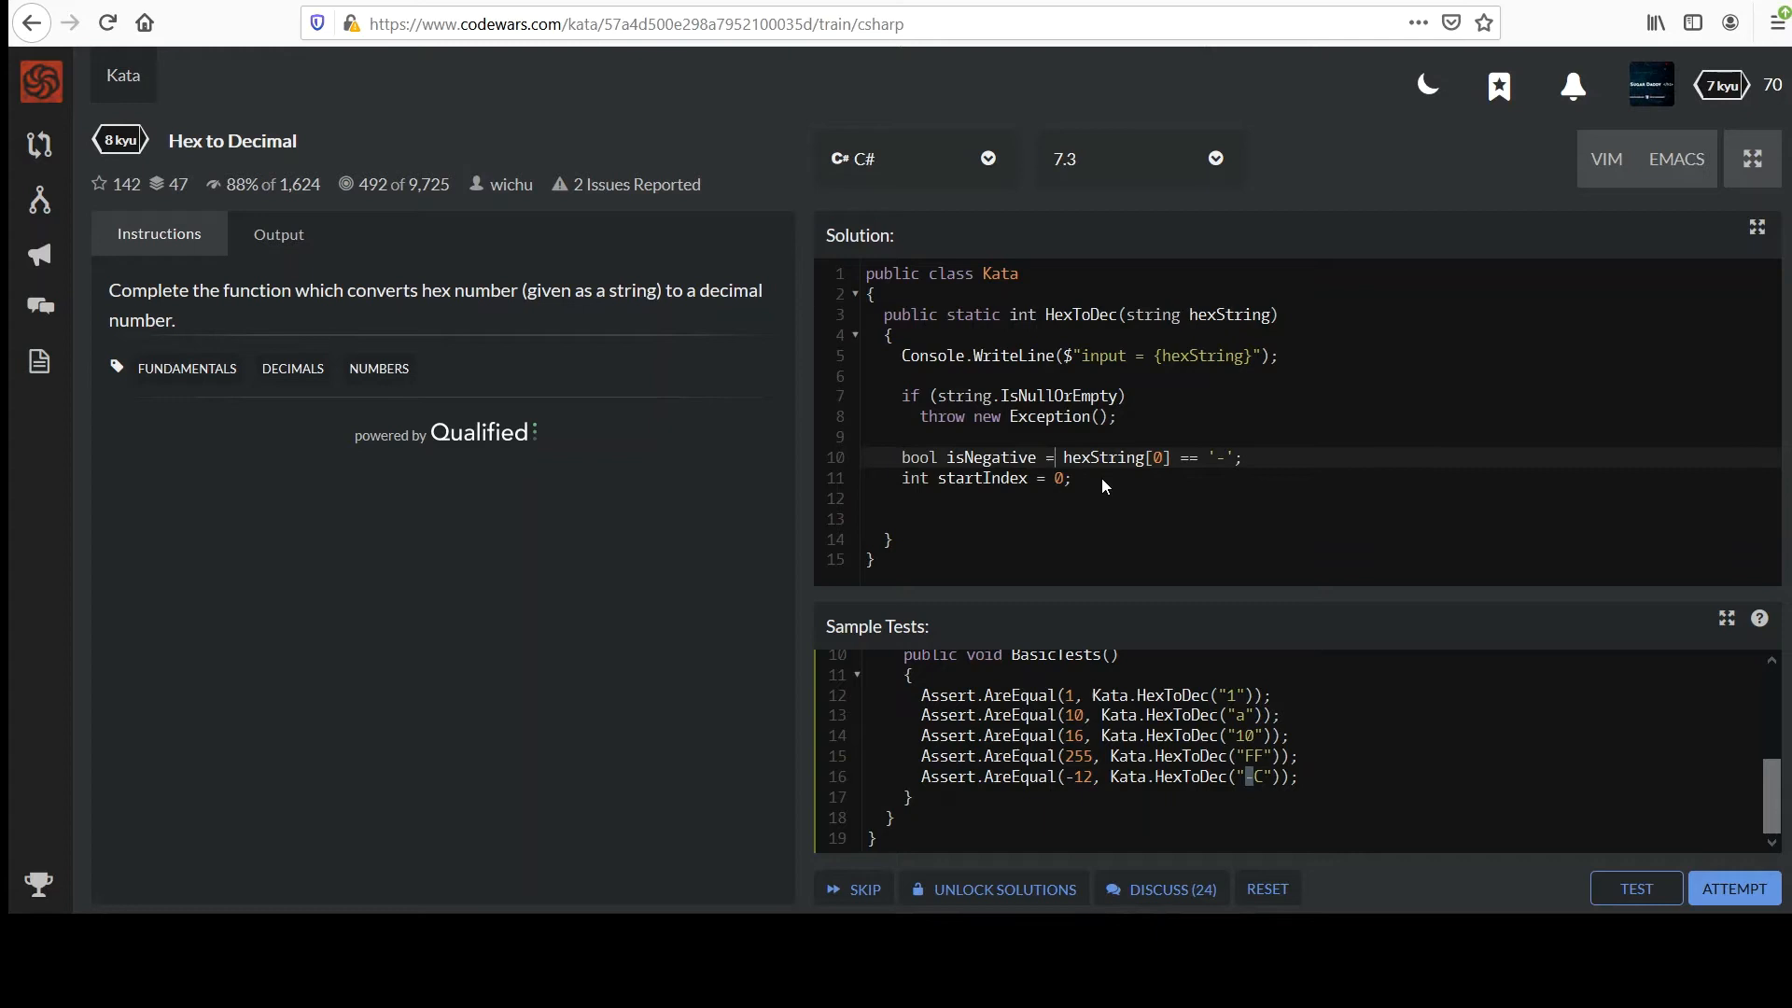
{"action": "double_click", "coordinate": [1117, 457]}
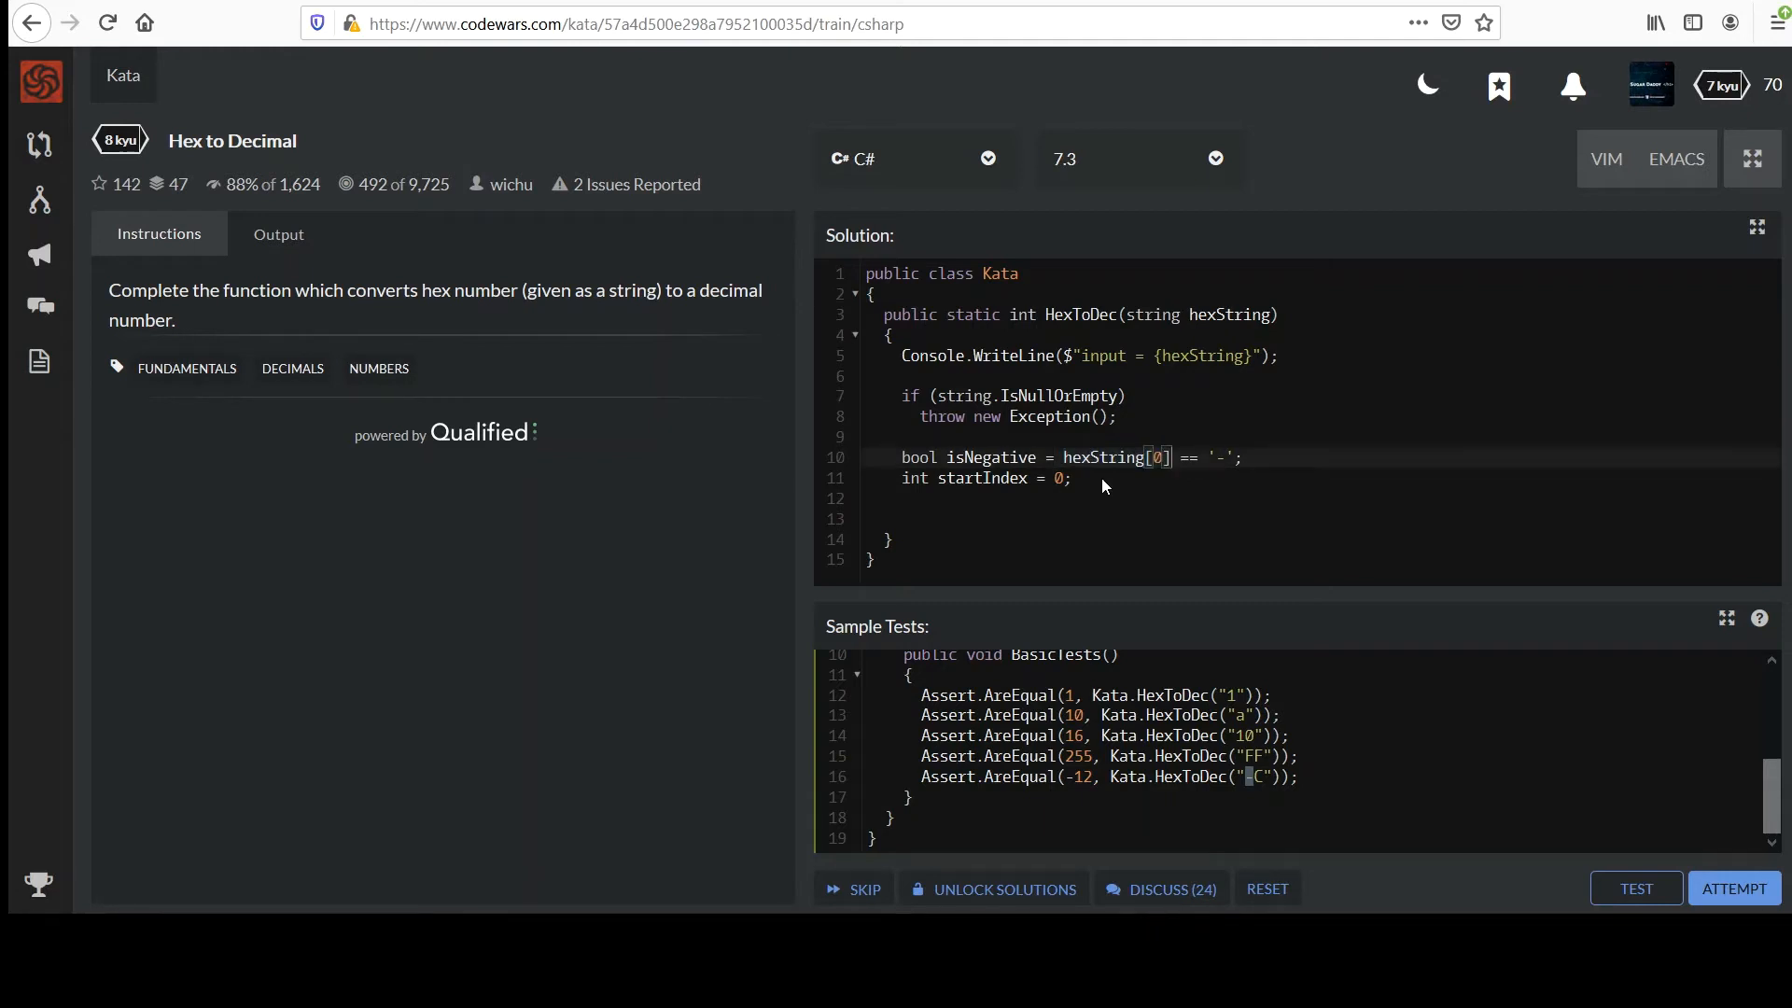
{"action": "type", "text": "if ("}
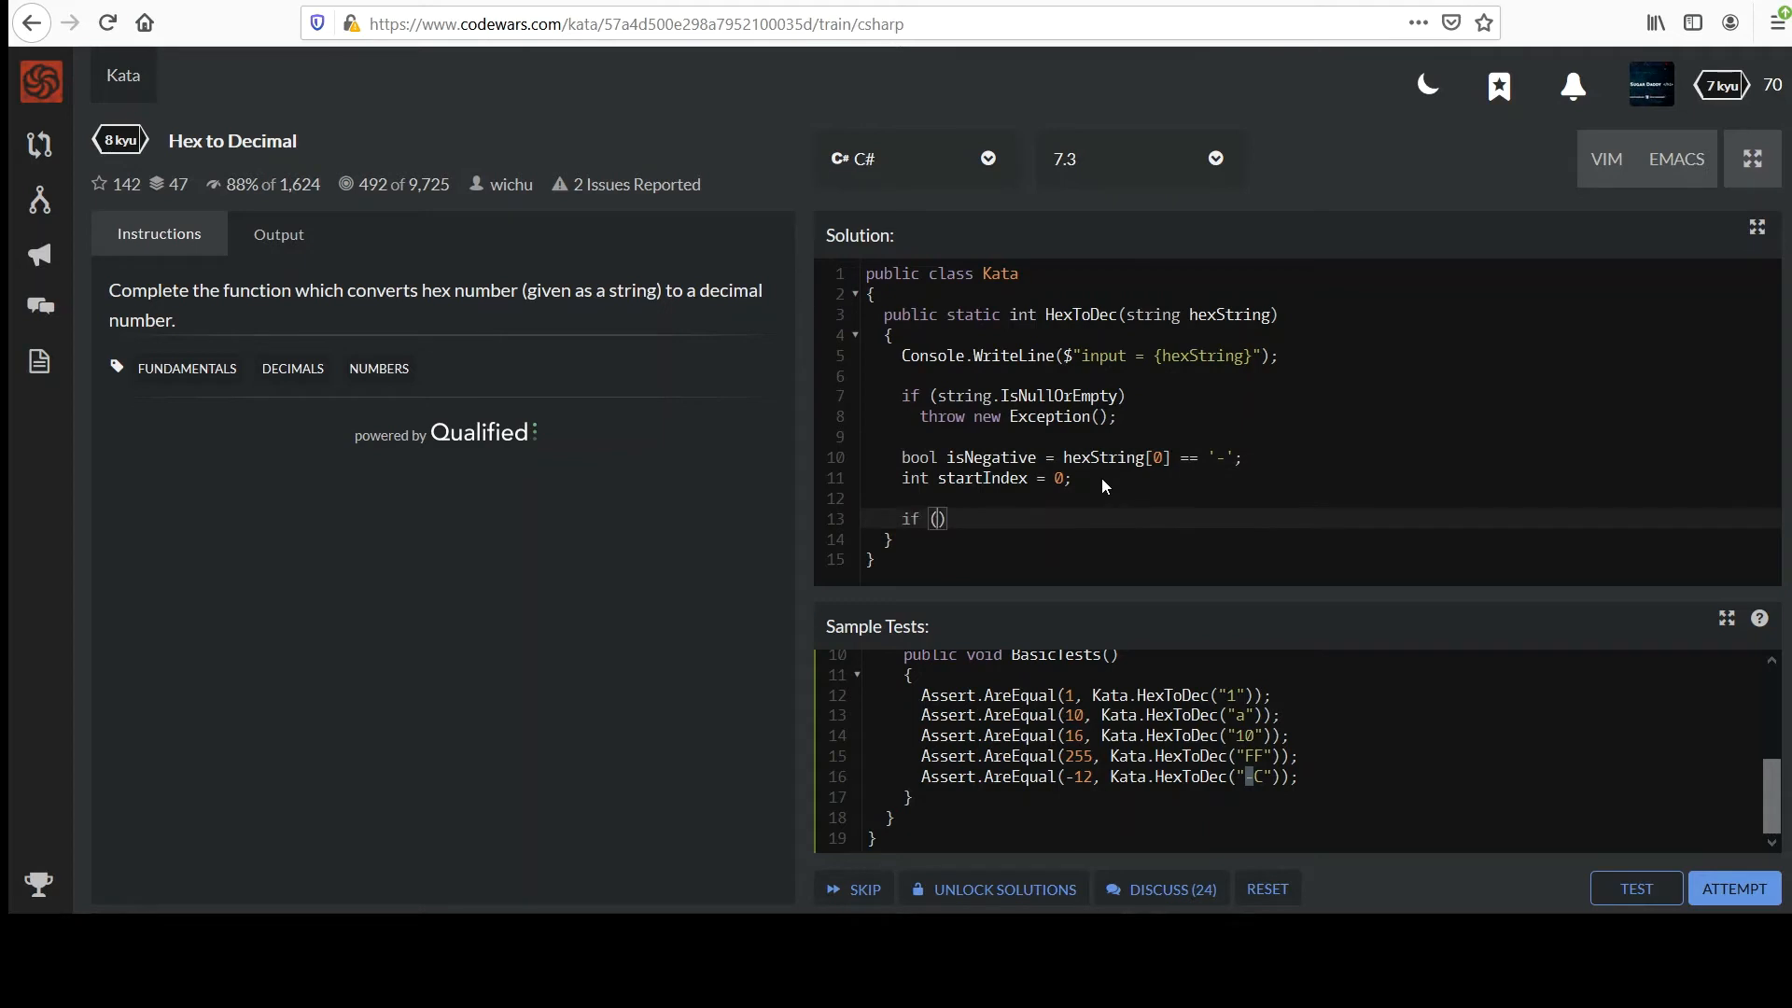
{"action": "type", "text": "isNegative"}
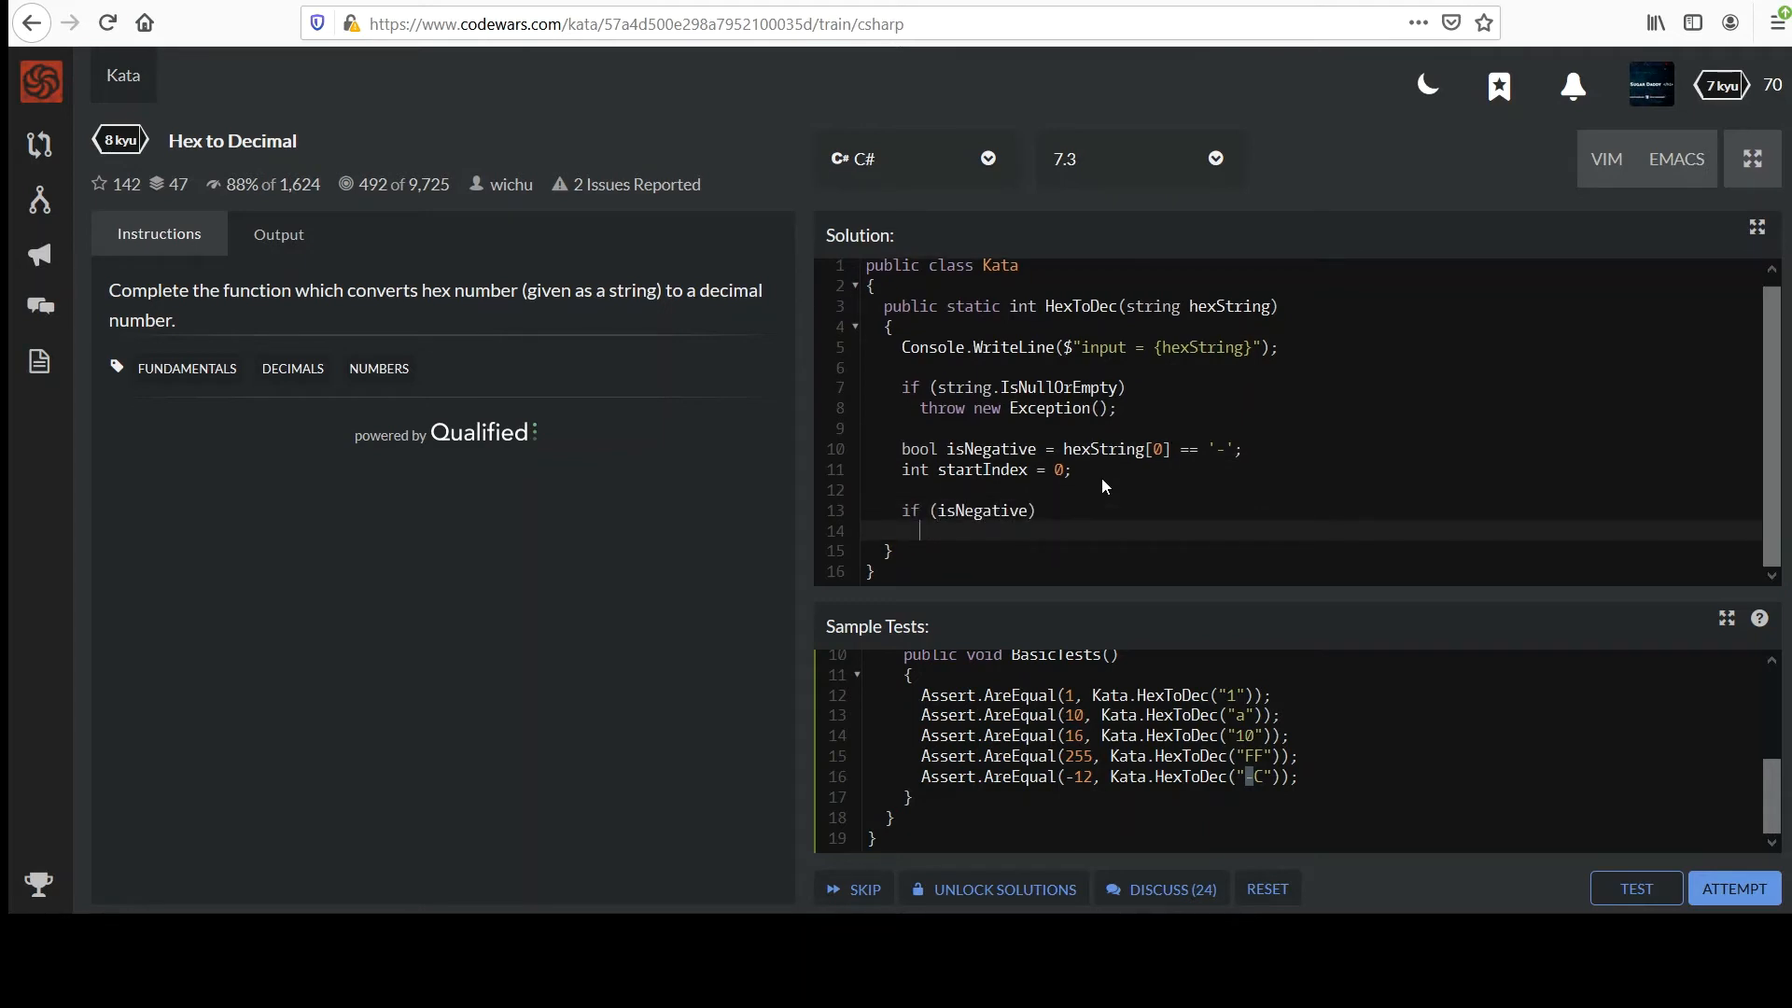
{"action": "type", "text": "star"}
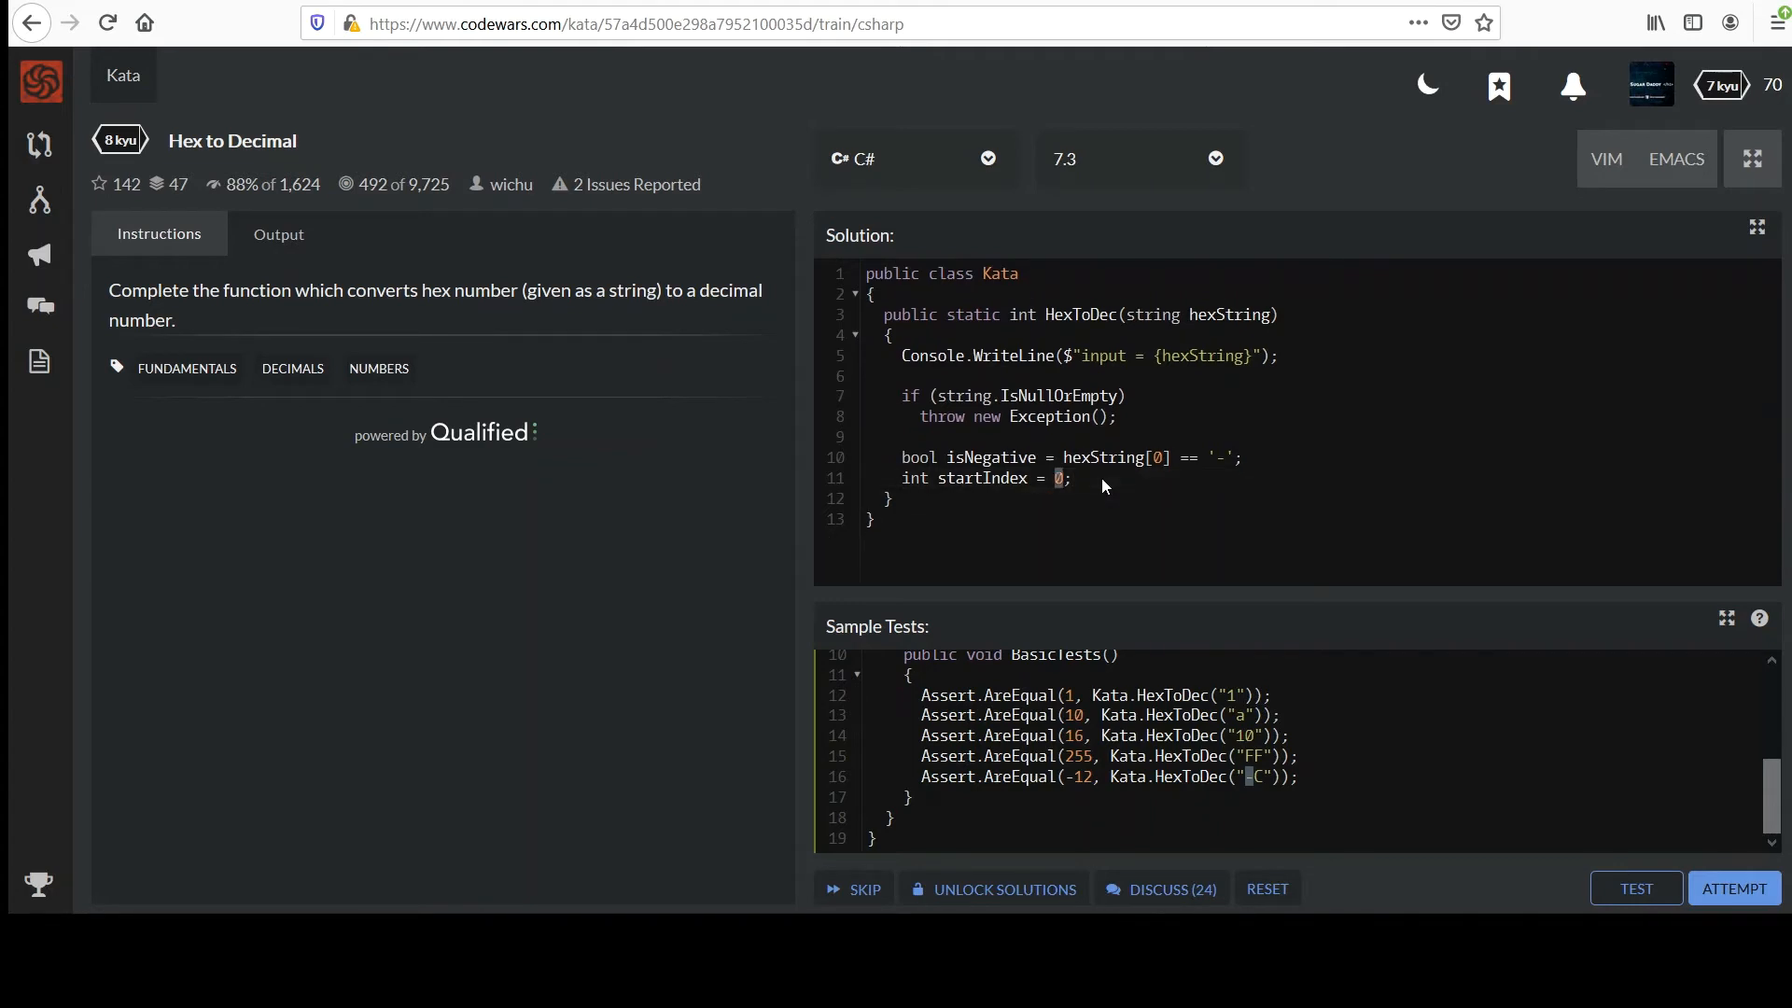
{"action": "type", "text": "isNegative ?"}
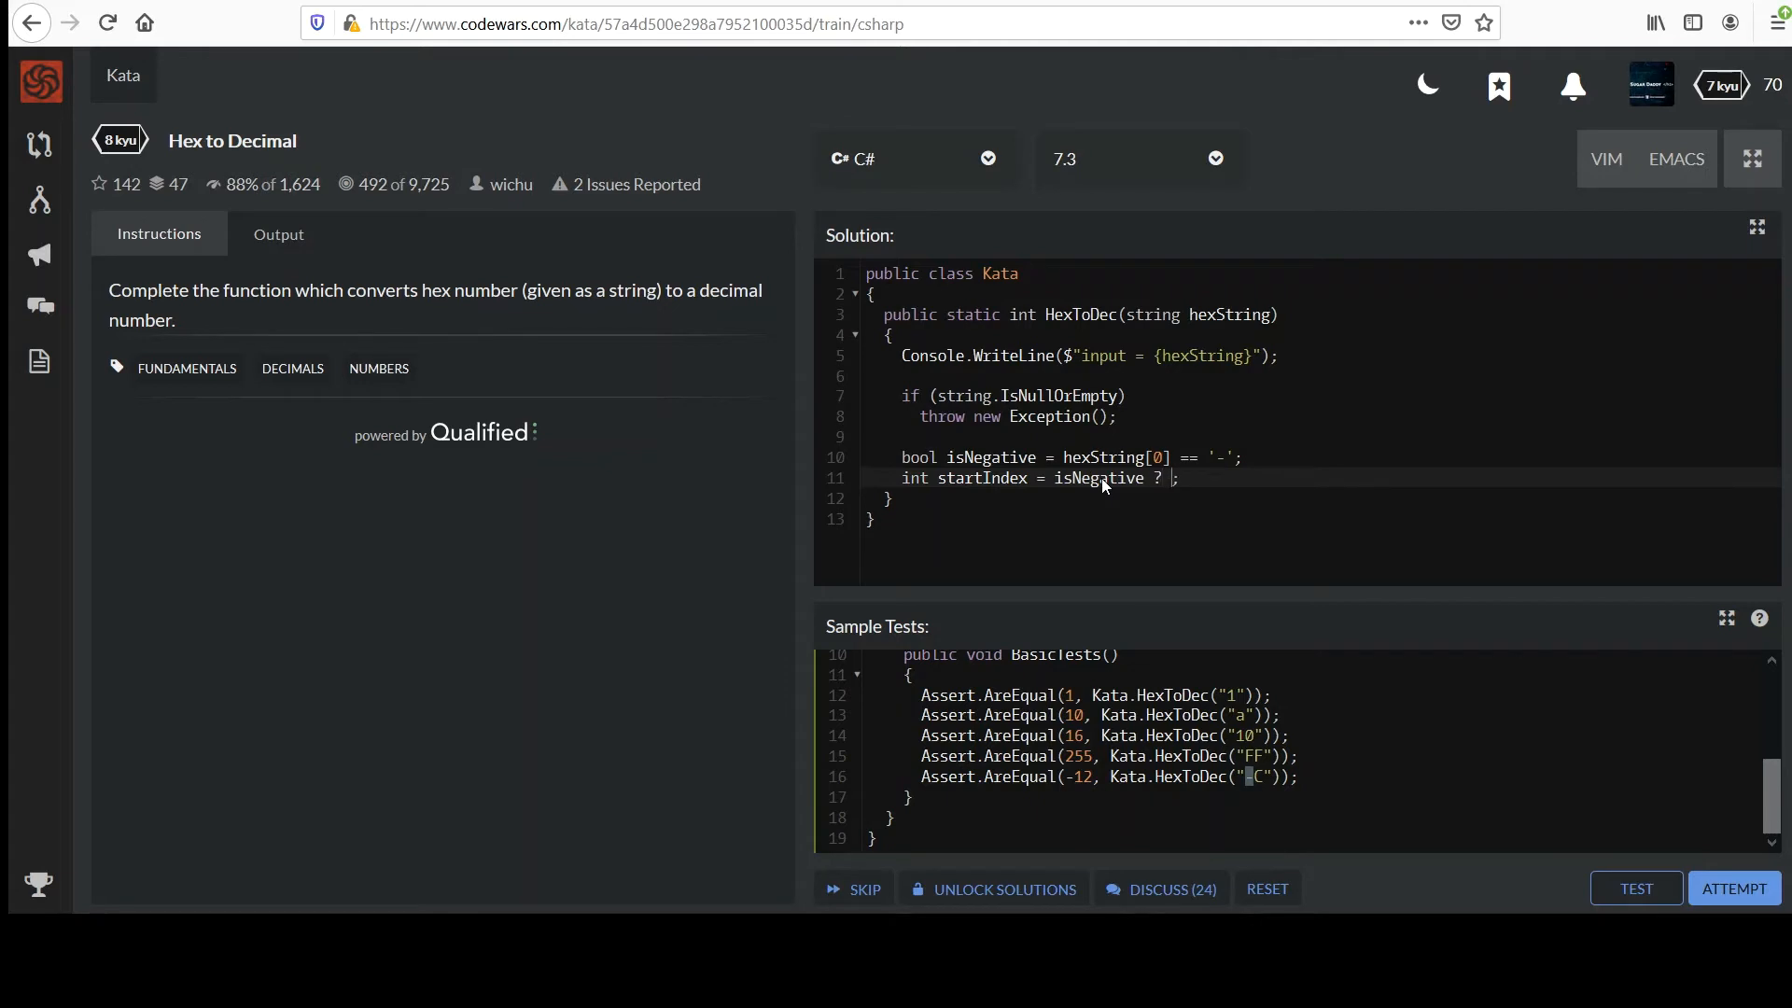
{"action": "type", "text": "1"}
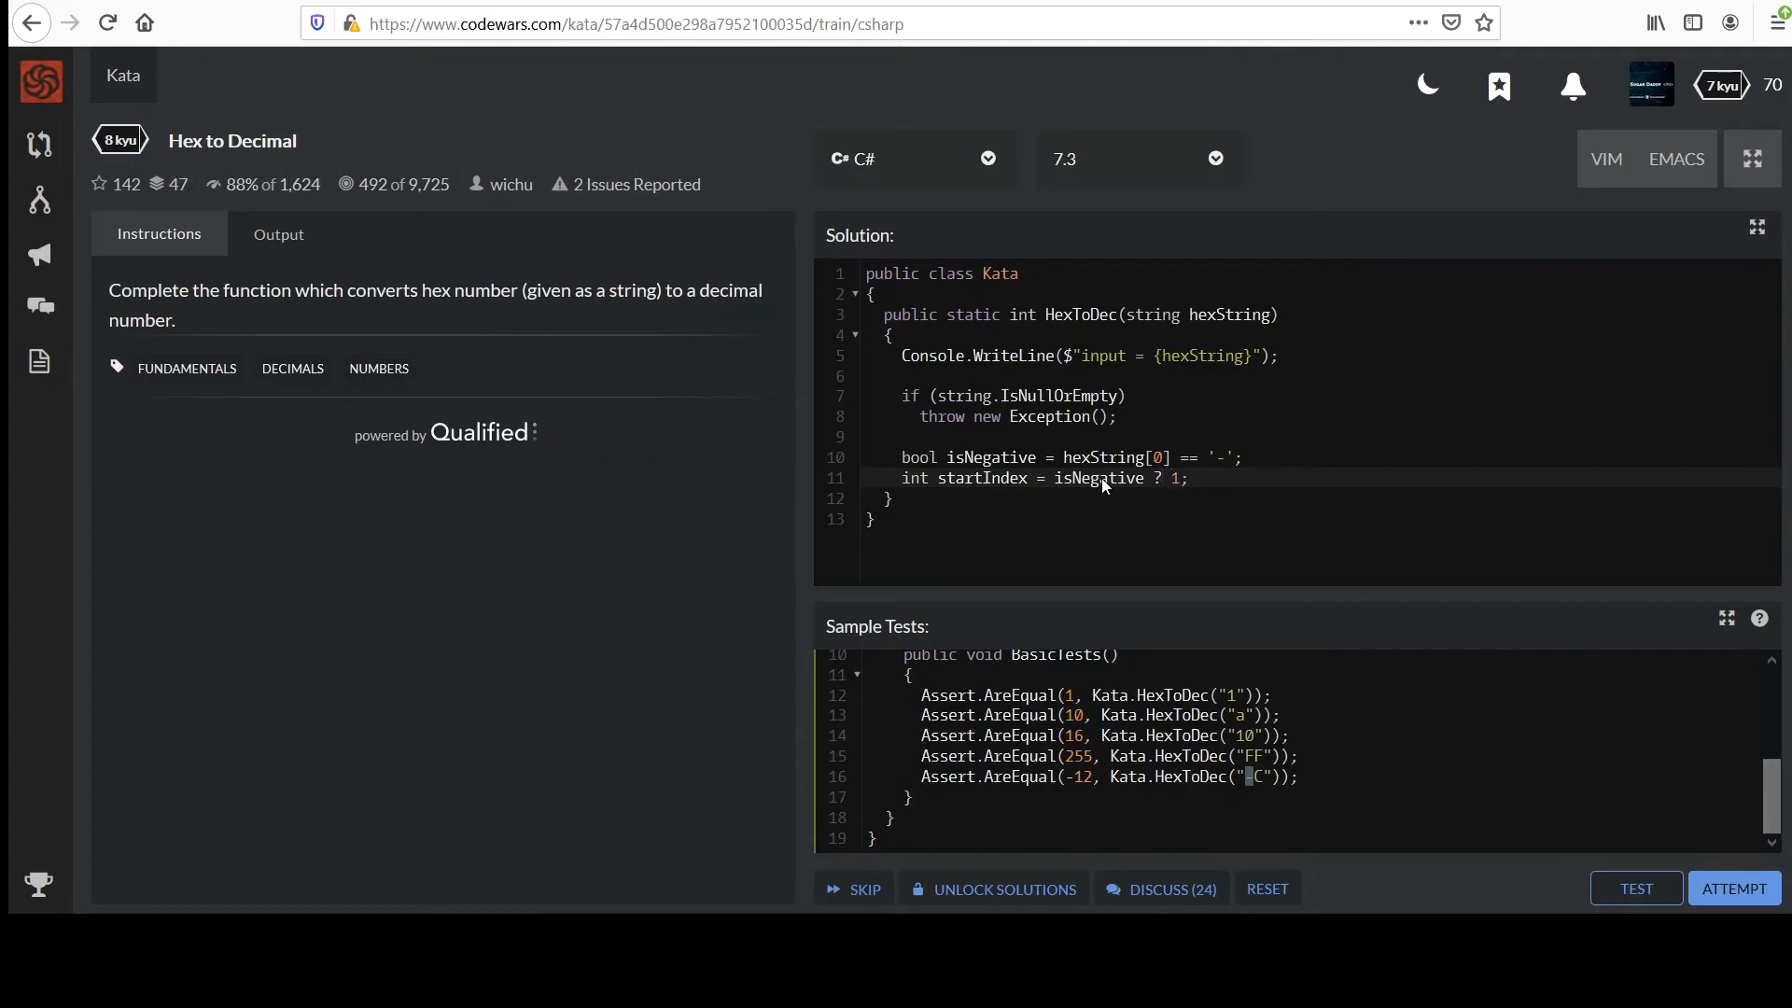
{"action": "type", "text": ": 0"}
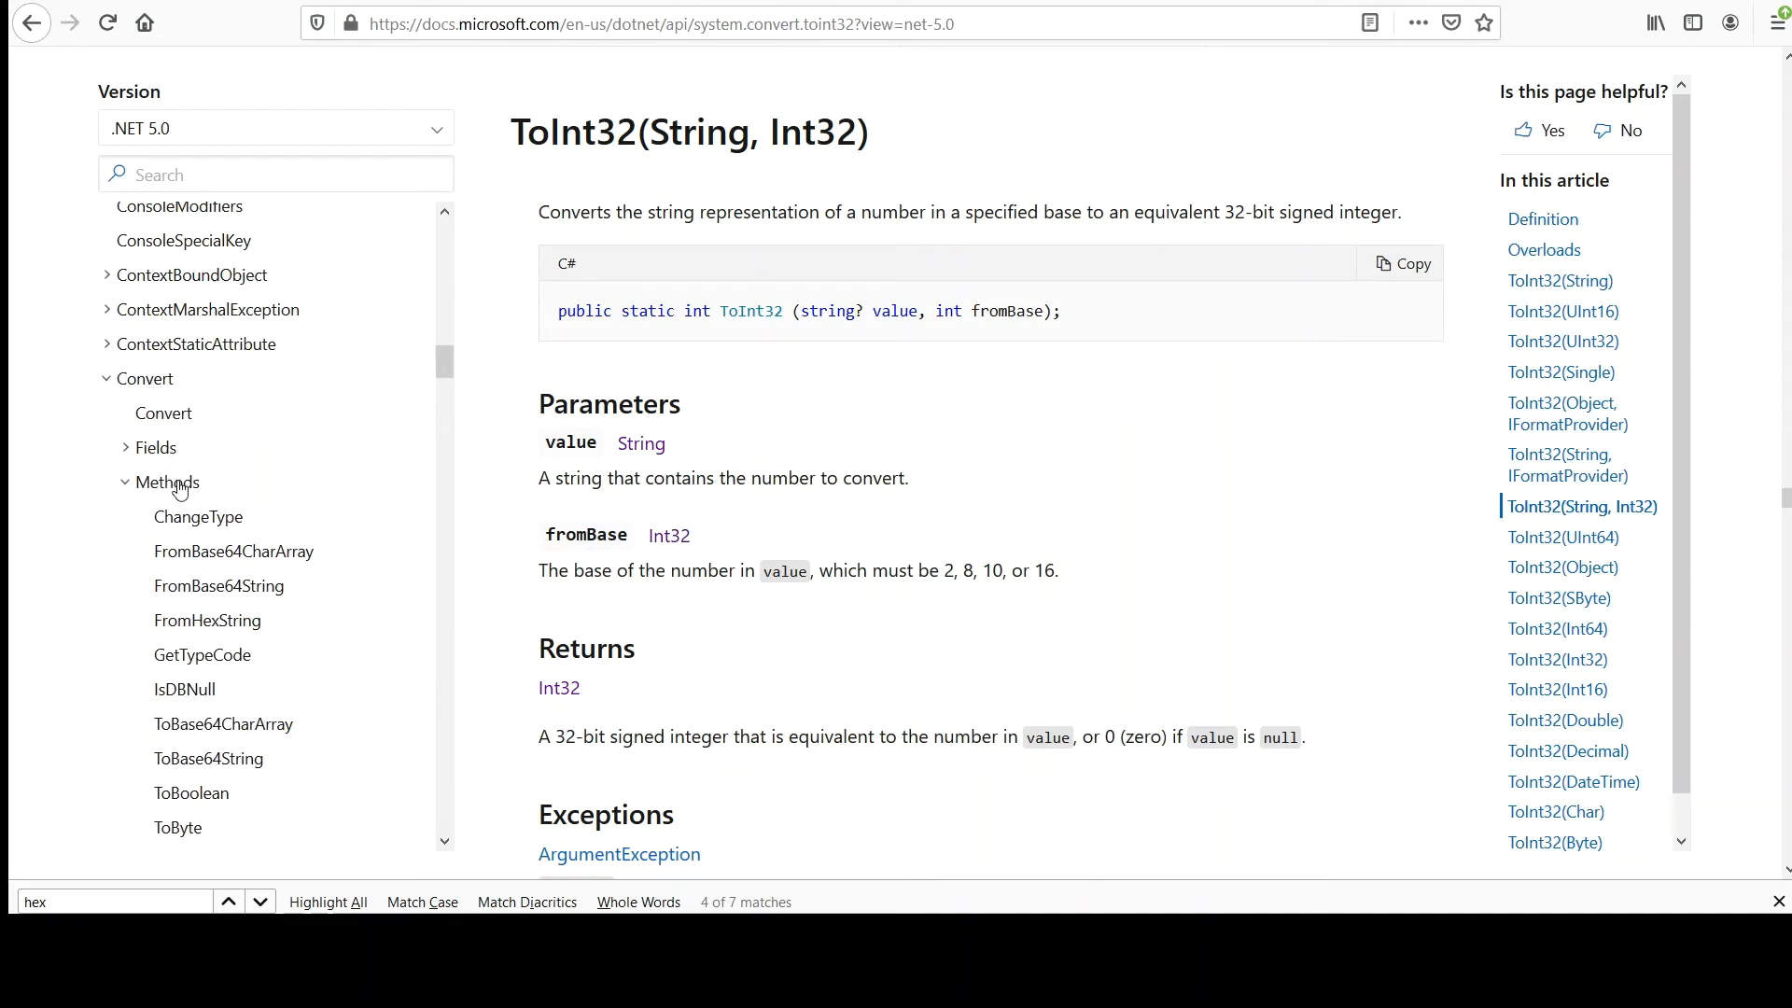
- Scroll to the Convert.ToInt32 Remarks on negative signs with non-base-10 values
{"action": "scroll", "scroll_direction": "down", "scroll_amount": 3}
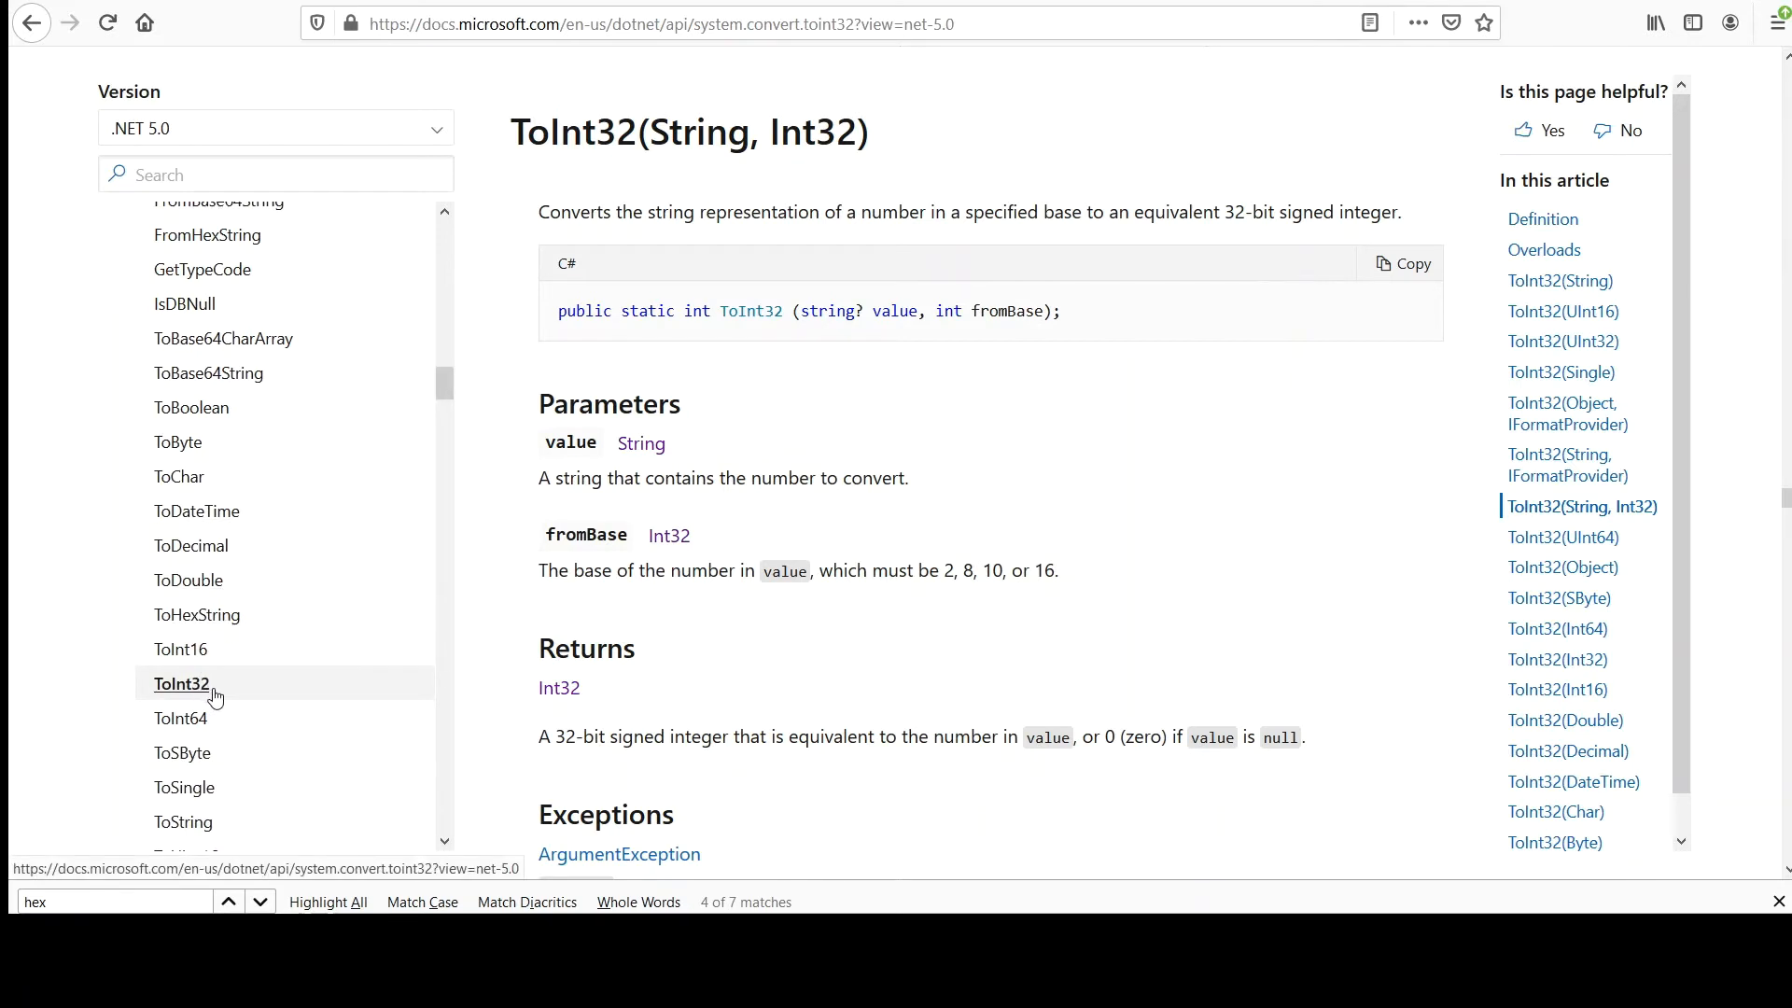
{"action": "mouse_move", "coordinate": [179, 683]}
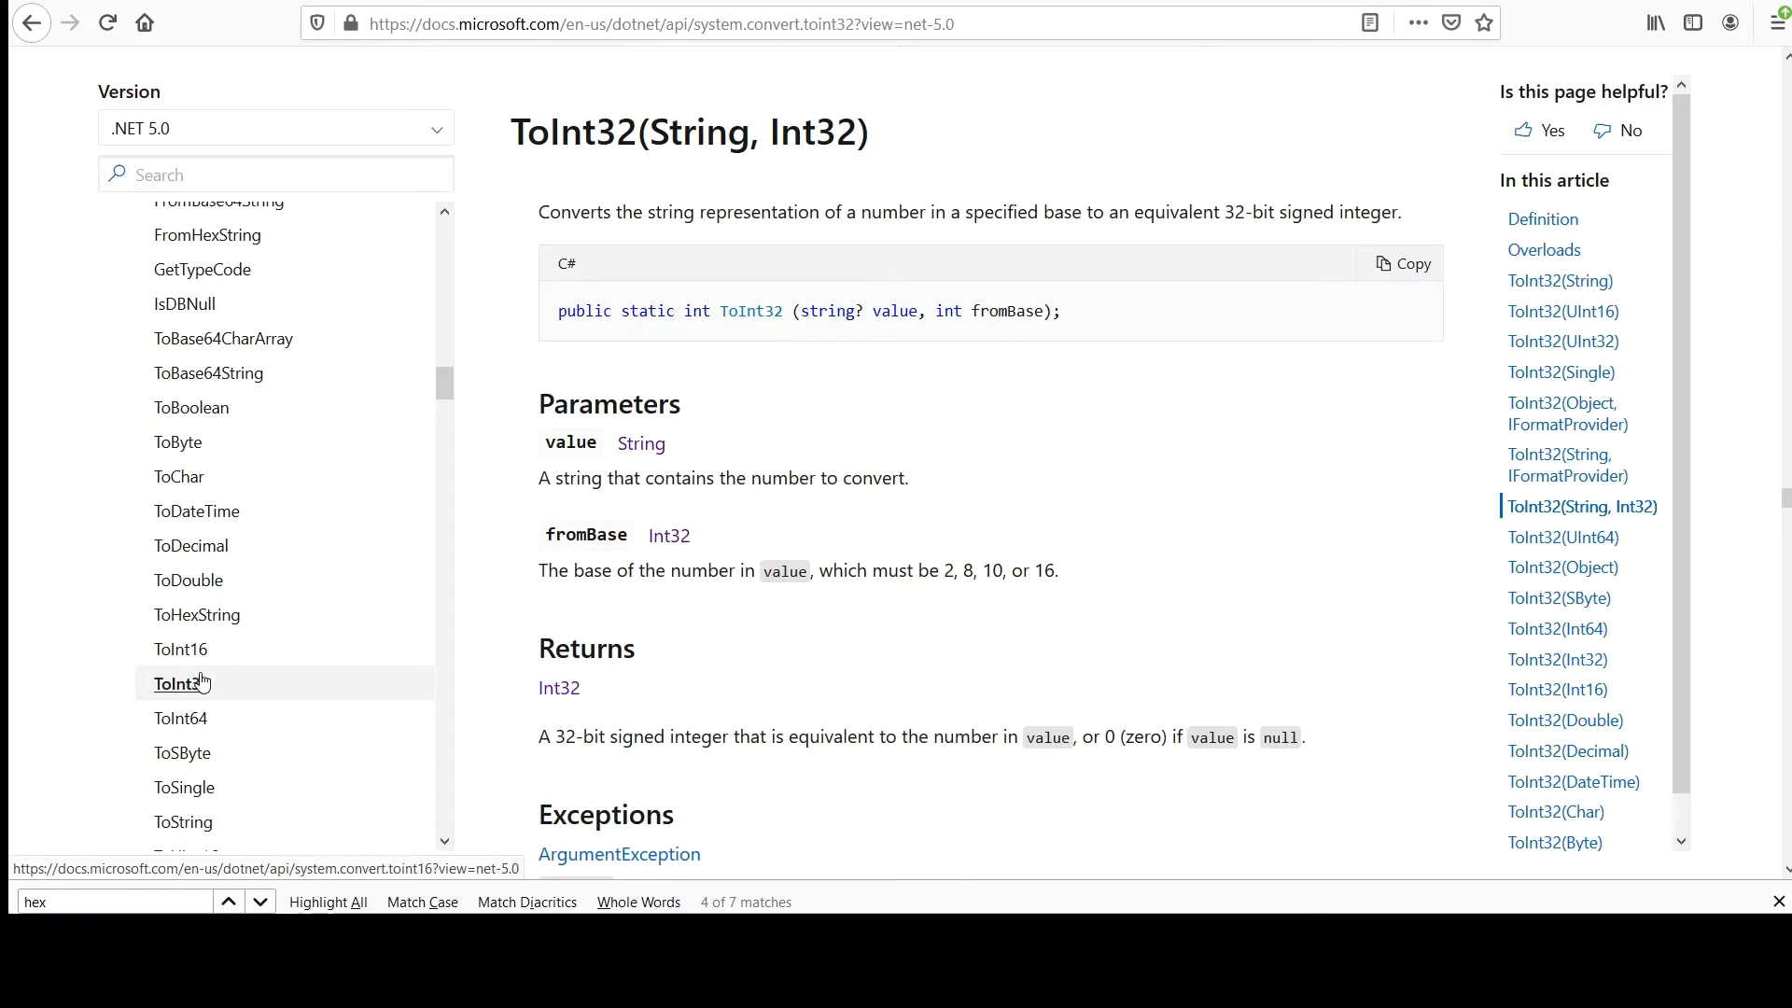
{"action": "mouse_move", "coordinate": [867, 616]}
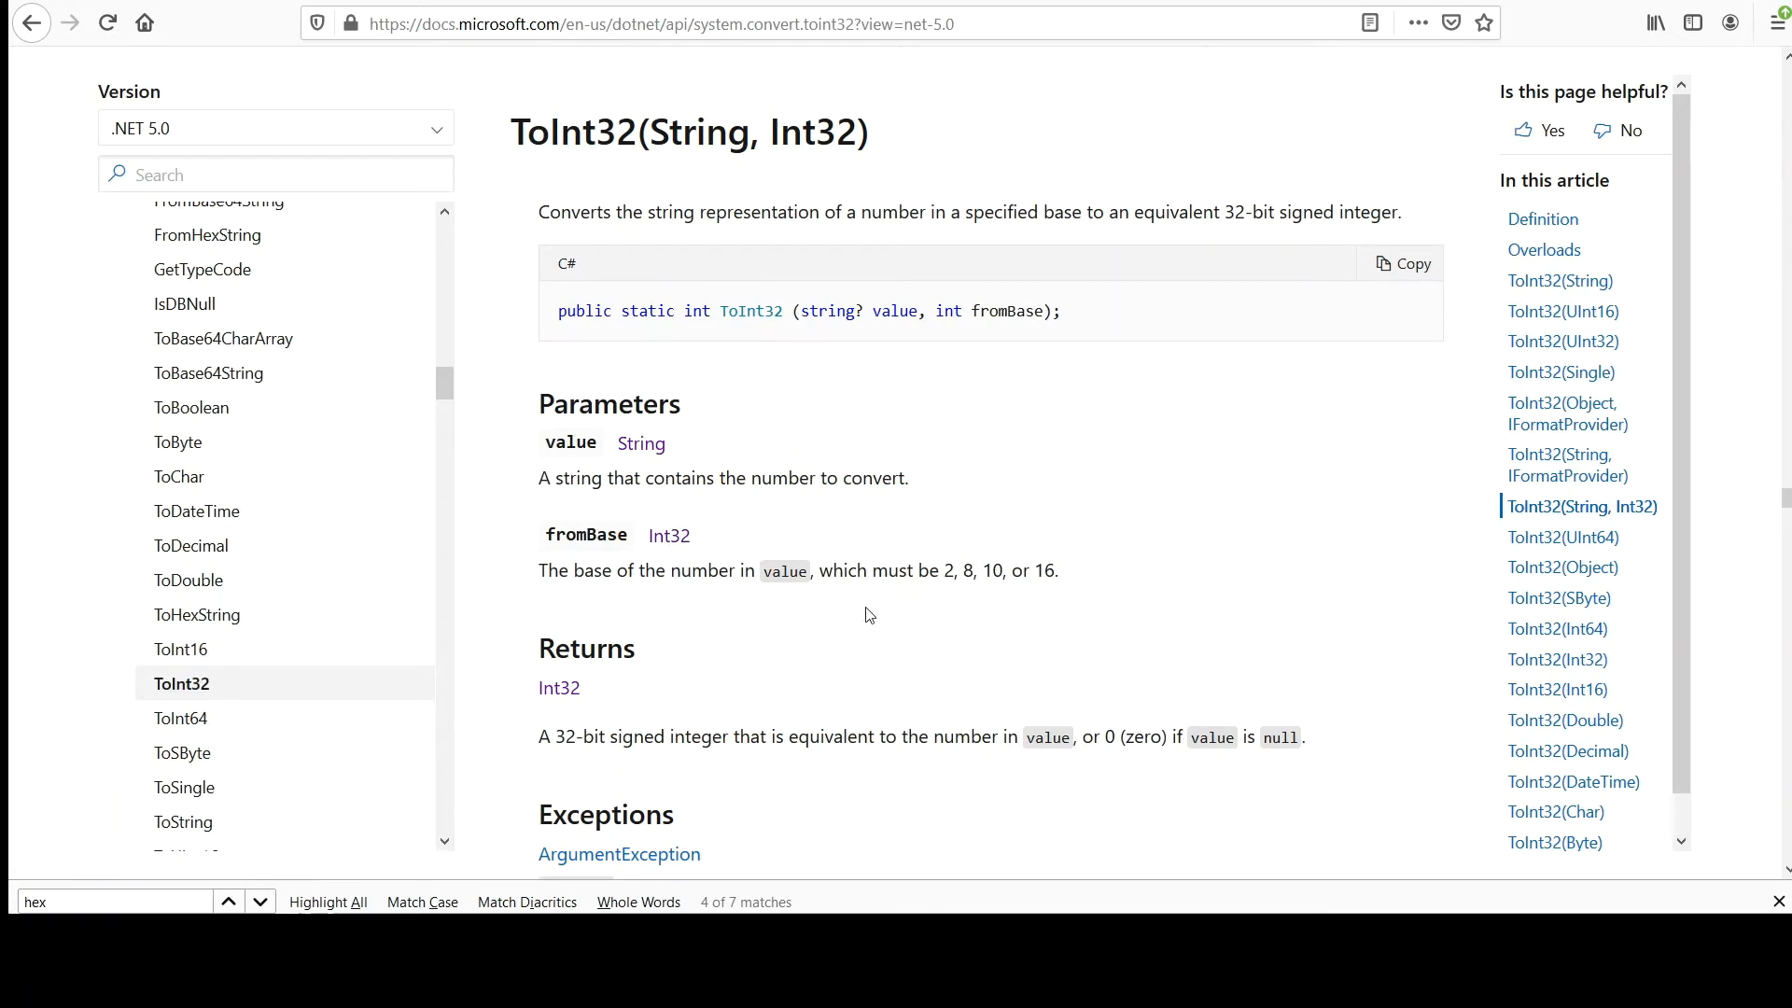
{"action": "mouse_move", "coordinate": [912, 343]}
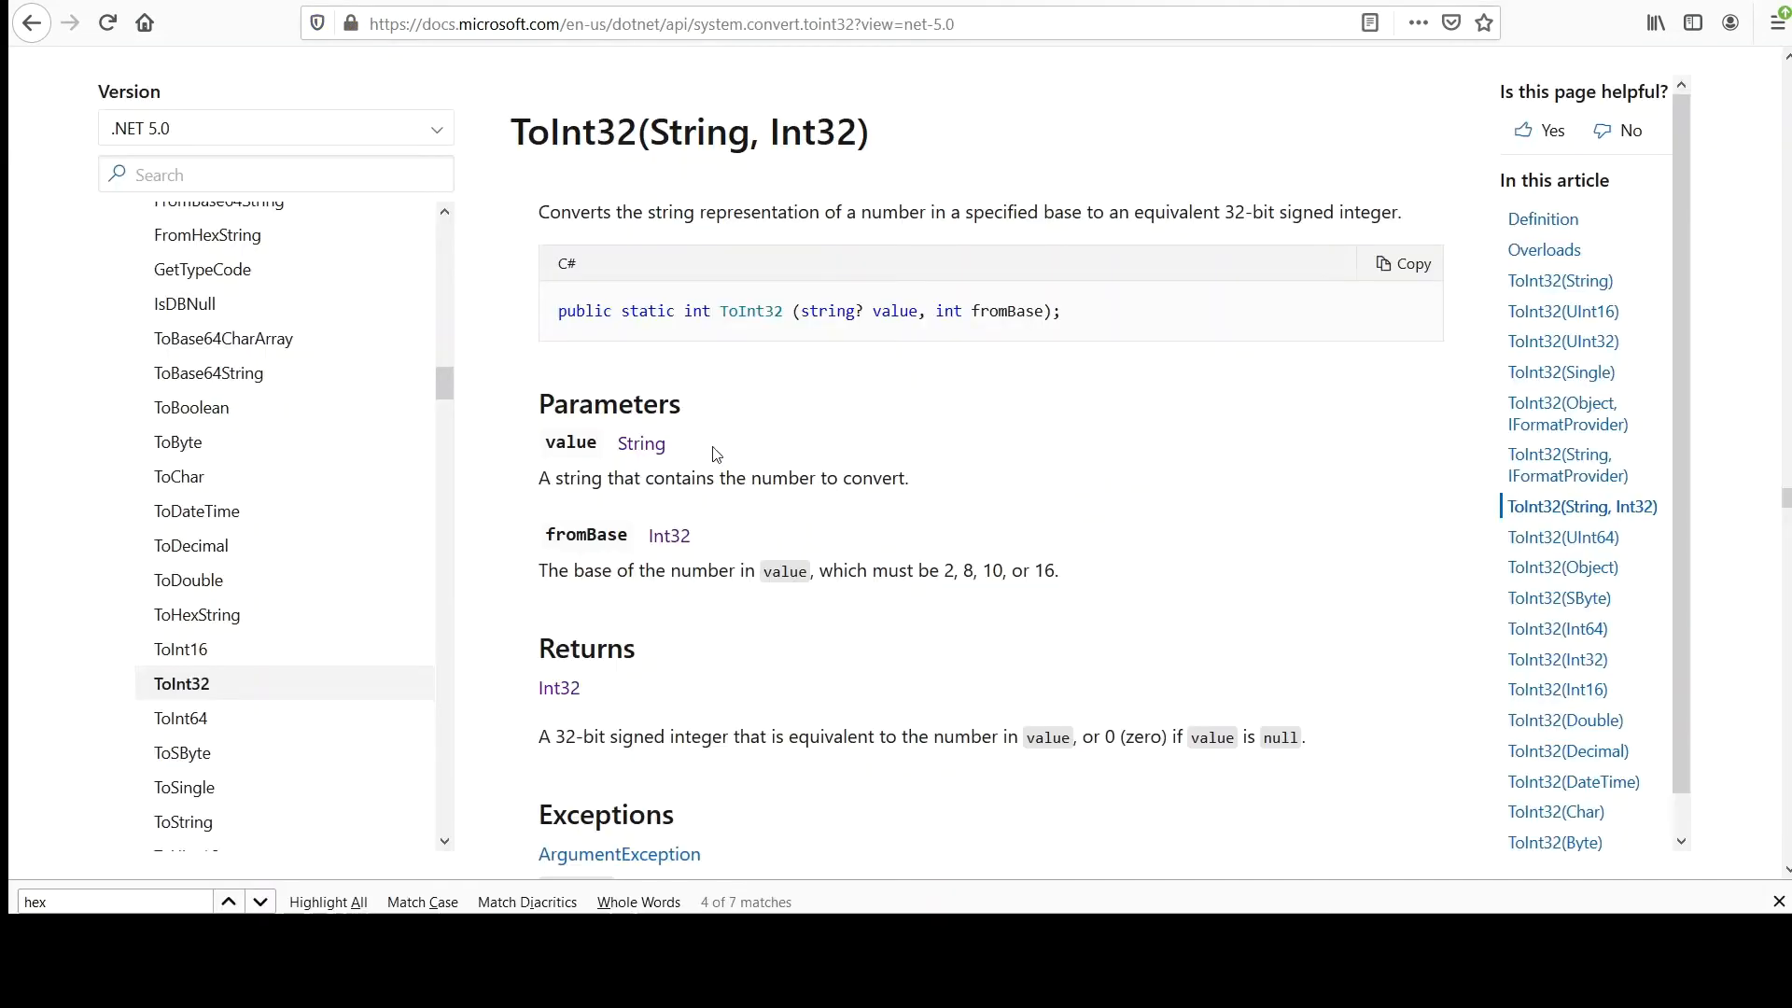
{"action": "scroll", "scroll_direction": "down", "scroll_amount": 3}
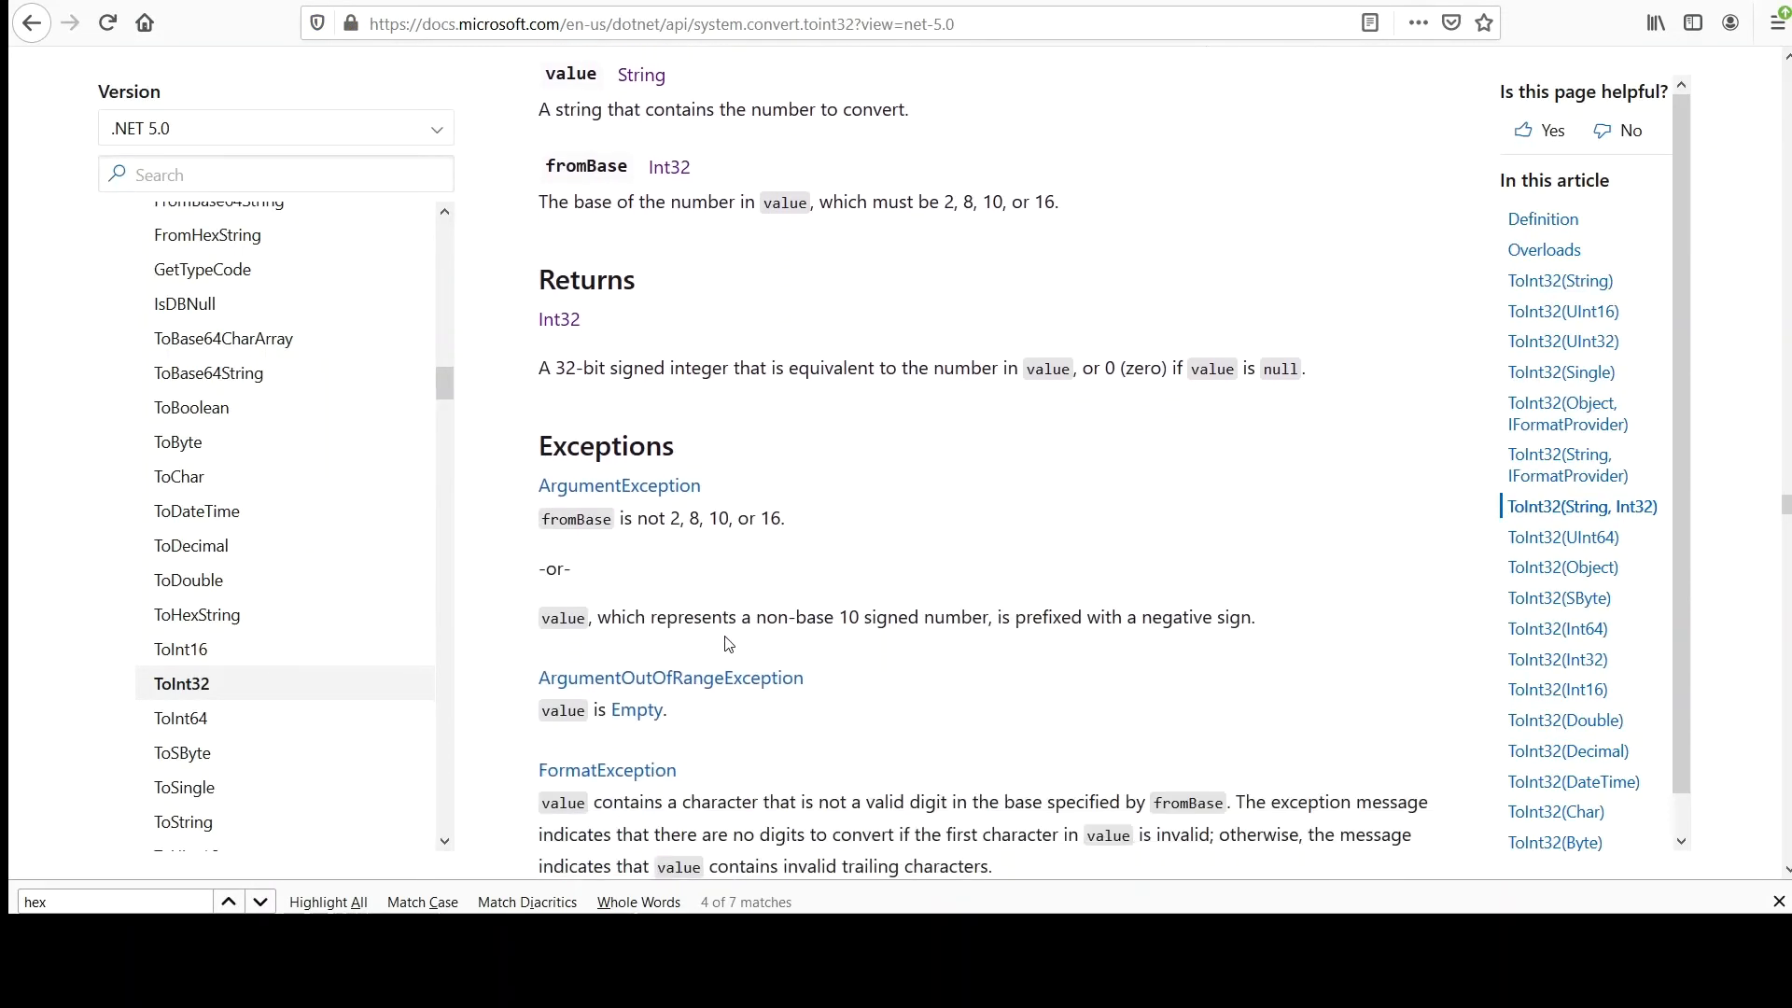
{"action": "scroll", "scroll_direction": "down", "scroll_amount": 3}
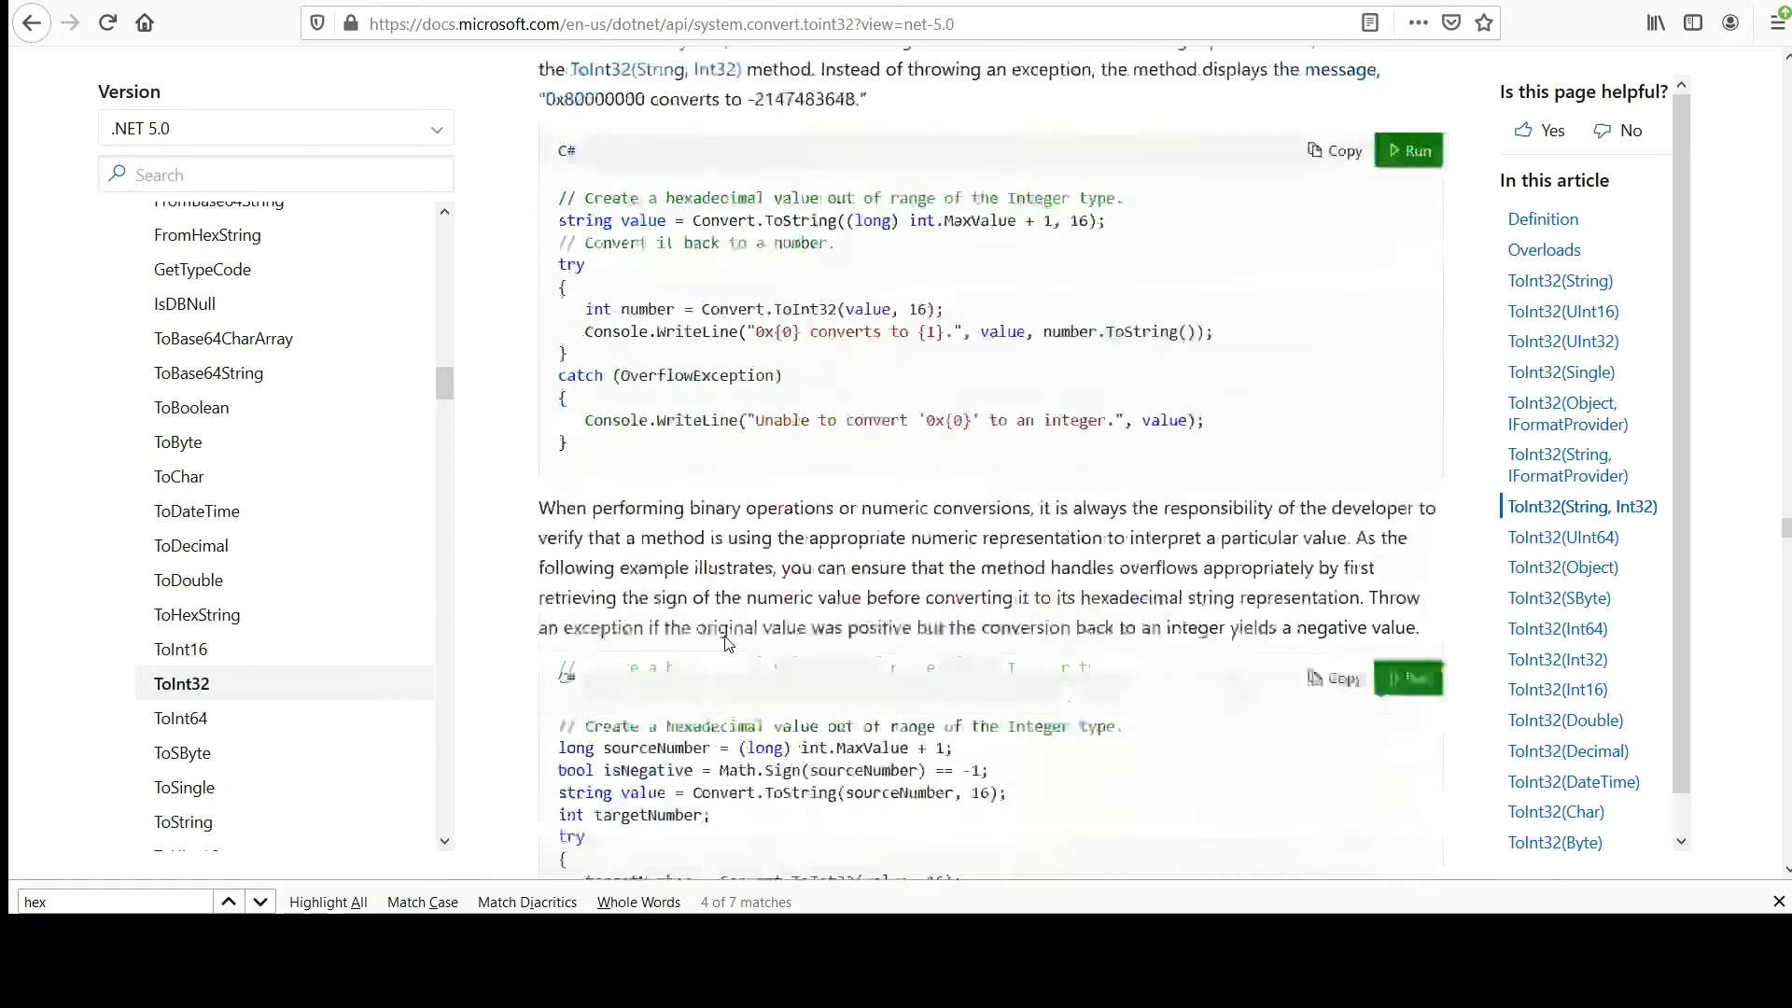
{"action": "scroll", "scroll_direction": "down", "scroll_amount": 3}
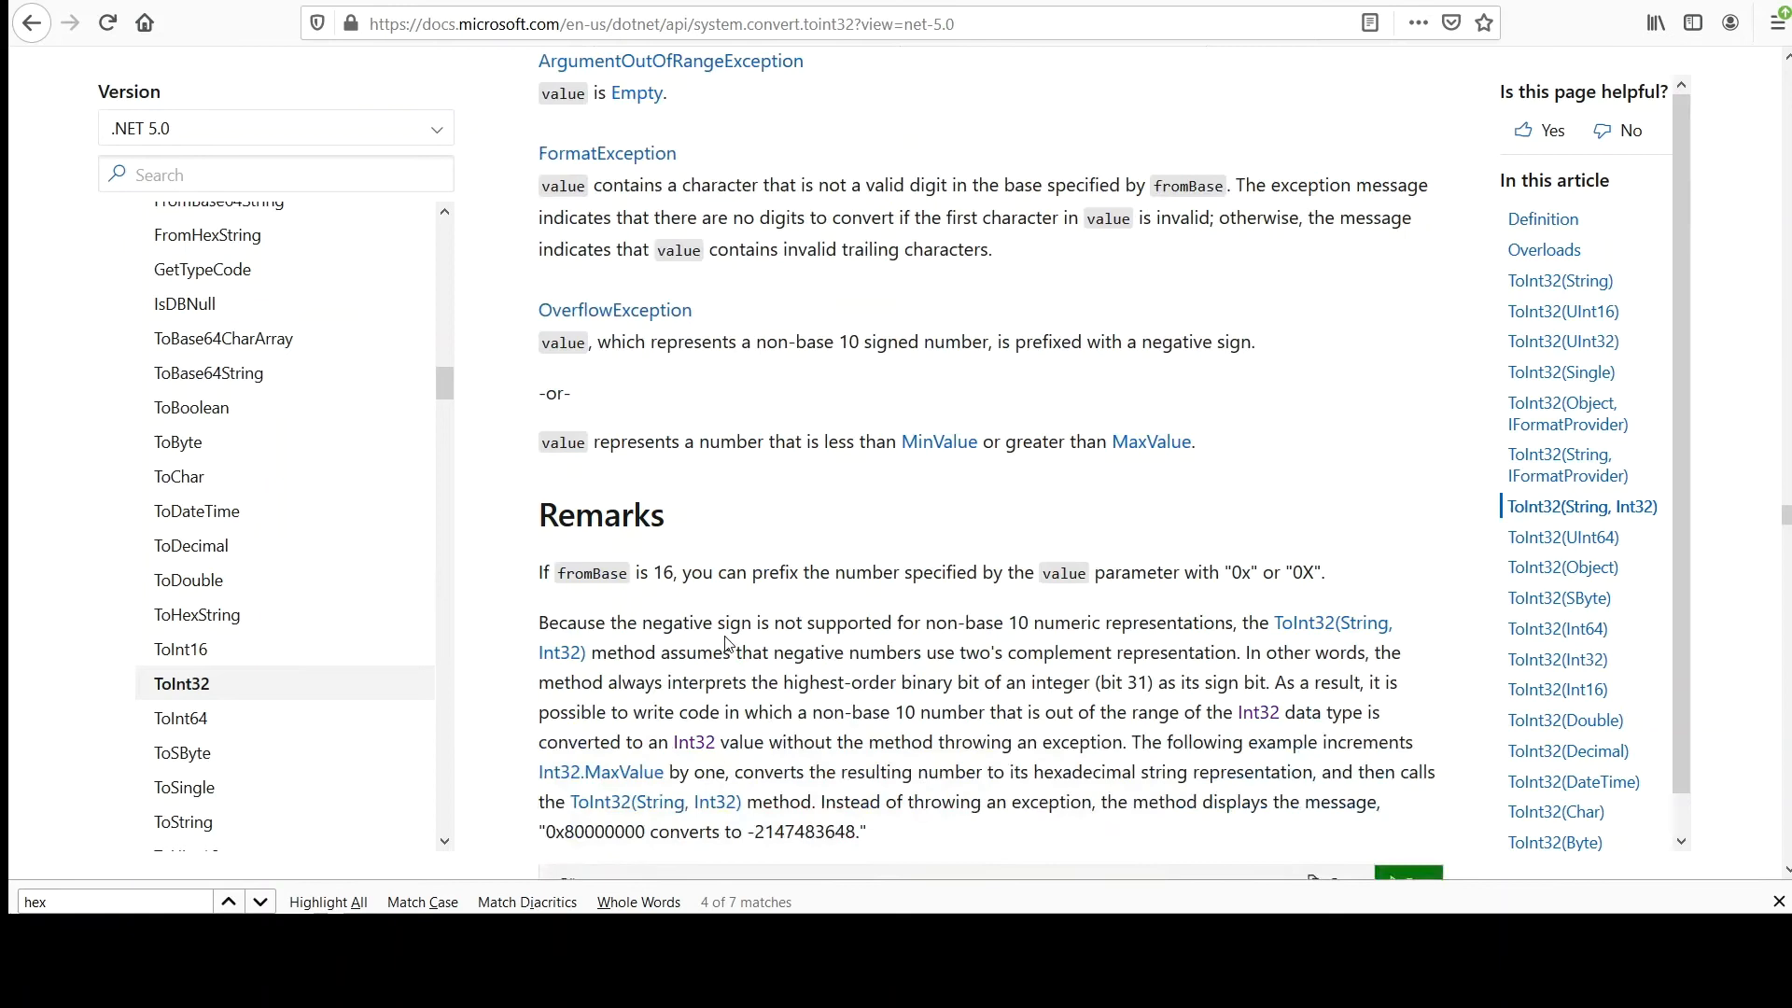
{"action": "scroll", "scroll_direction": "up", "scroll_amount": 3}
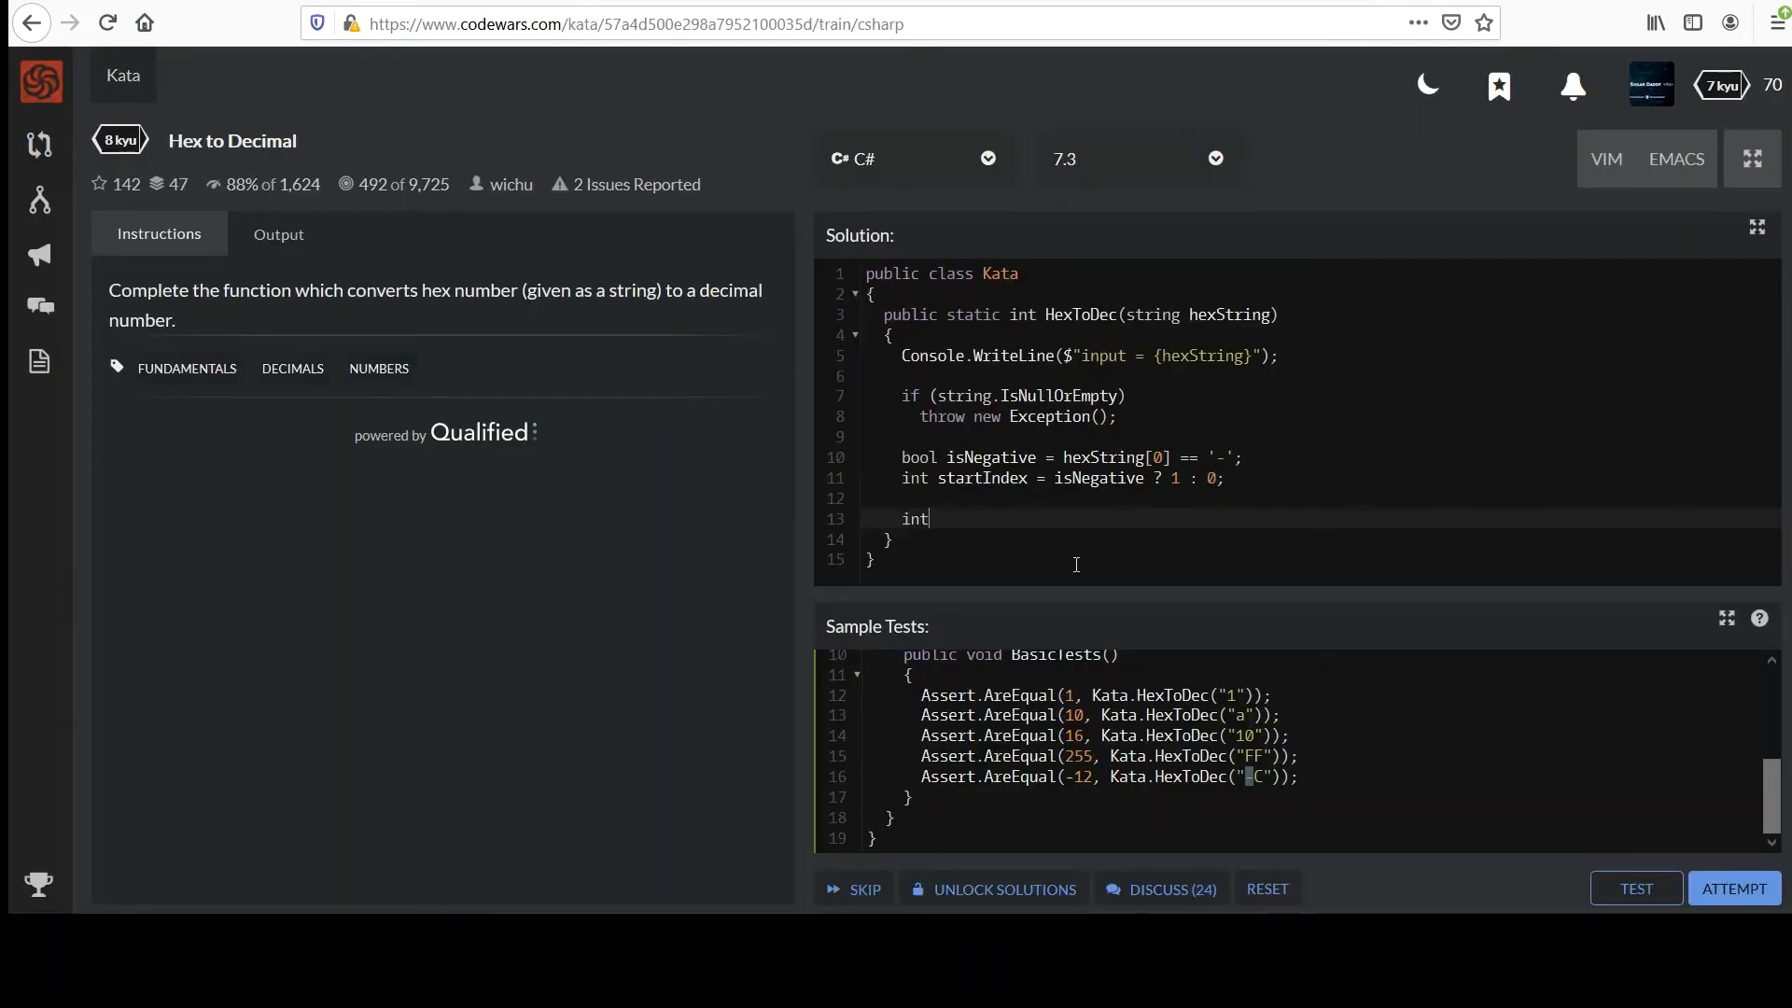
- Add using System; and declare int intVal = Convert.ToInt32(hexString, 16);
{"action": "type", "text": "Val"}
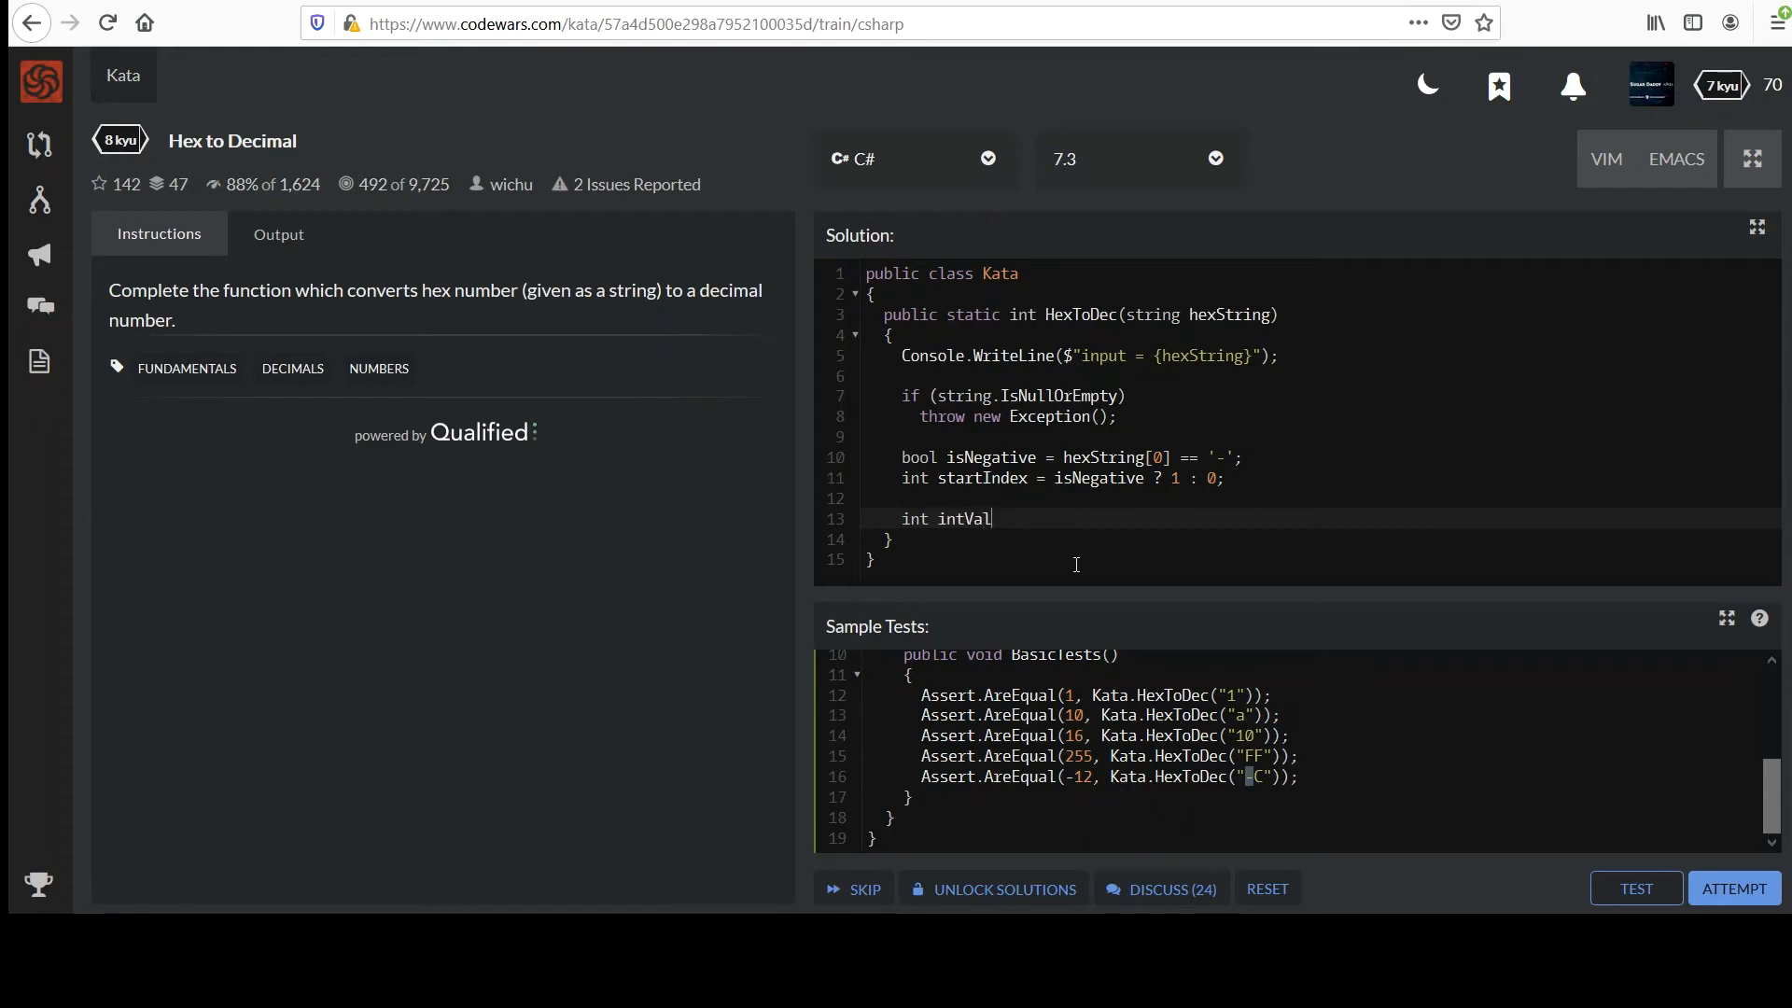
{"action": "type", "text": "= Convert."}
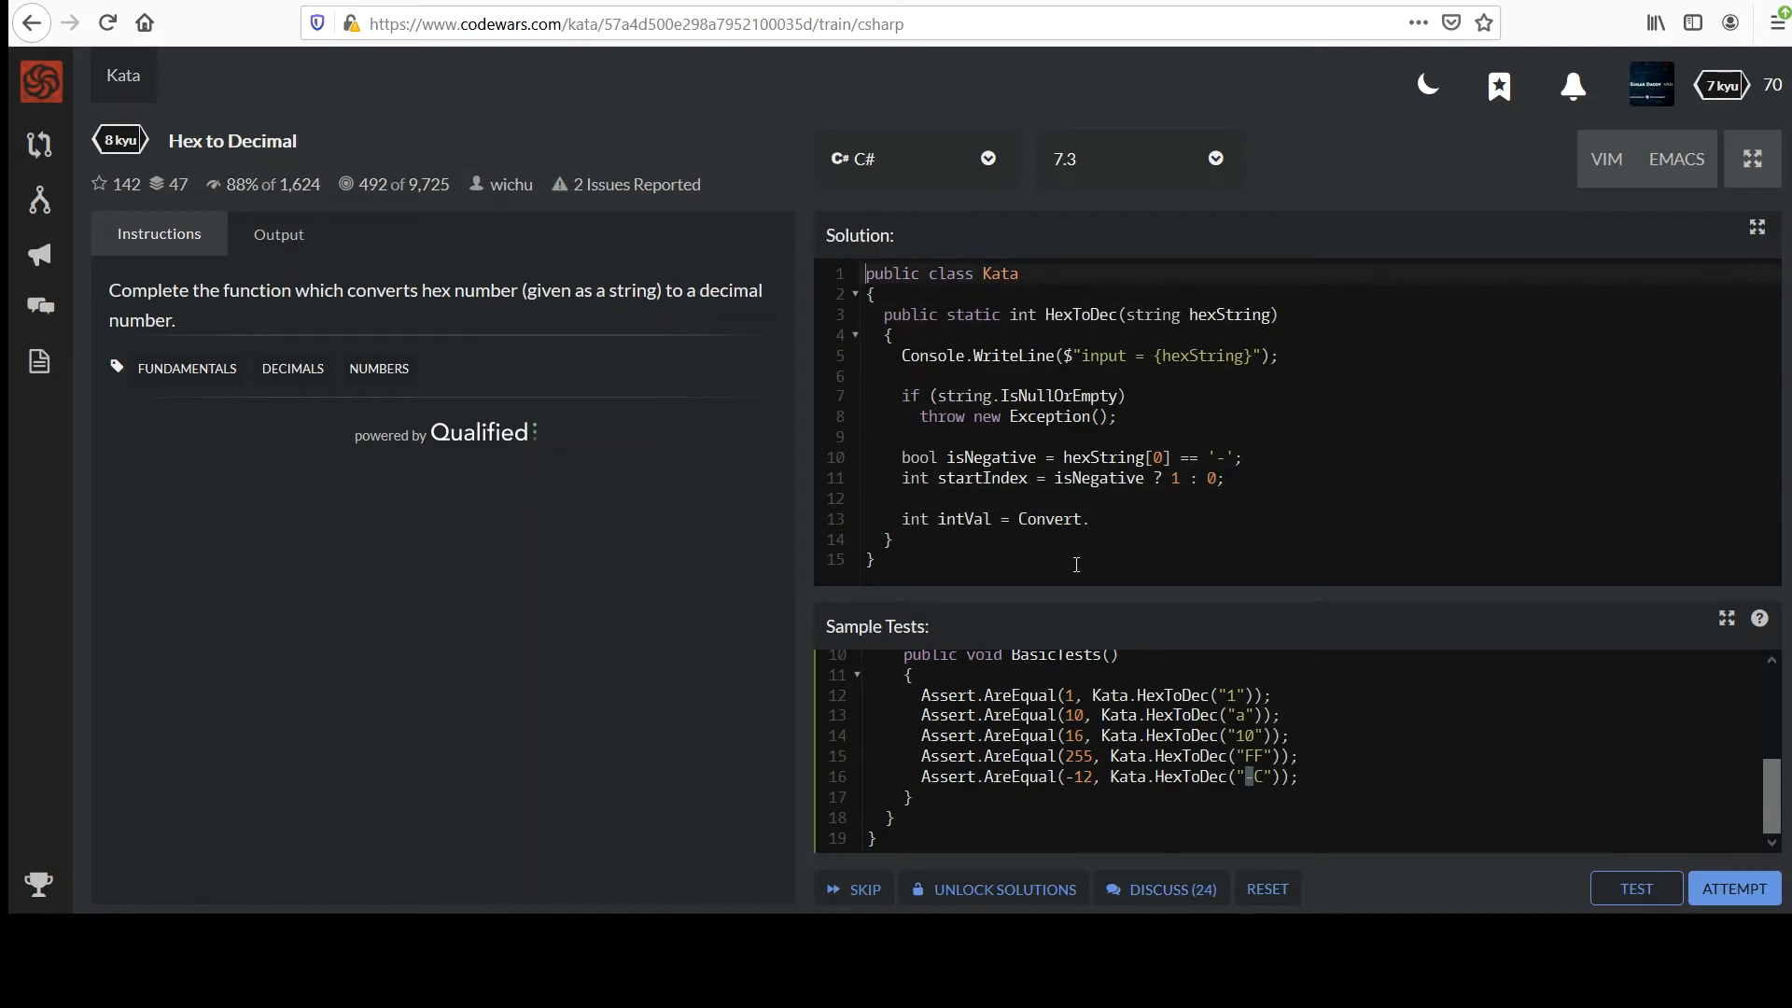
{"action": "type", "text": "us"}
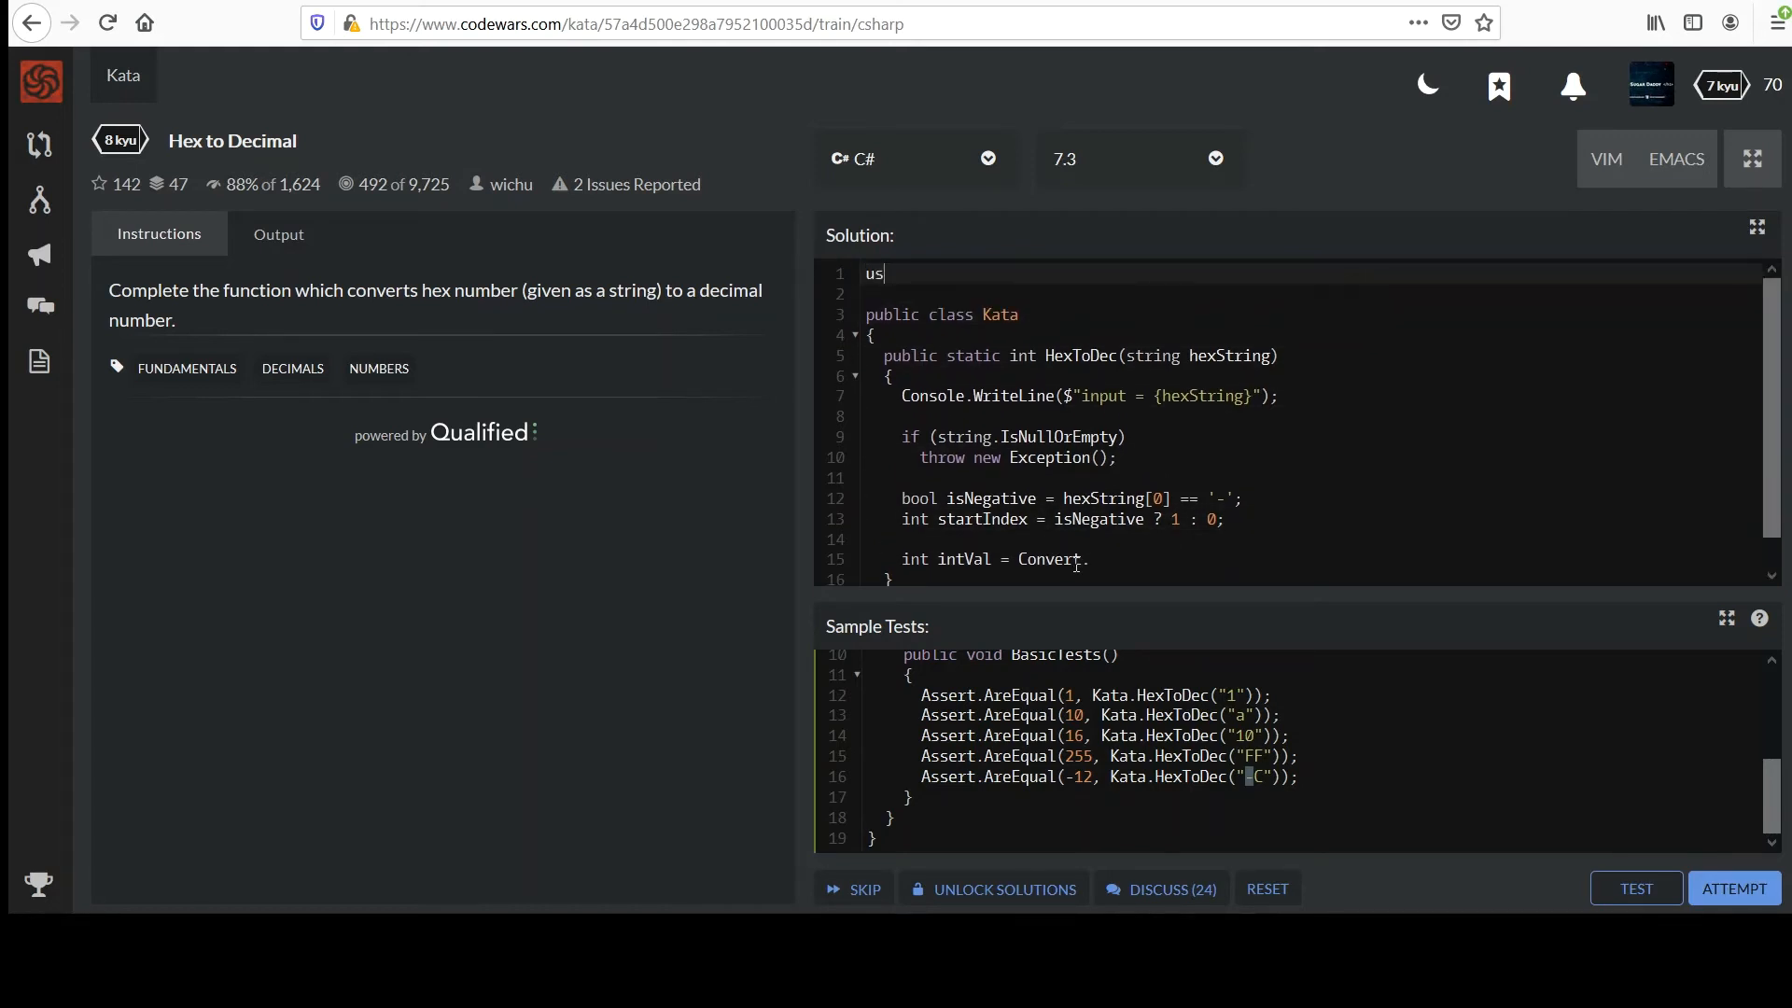
{"action": "type", "text": "ing System;"}
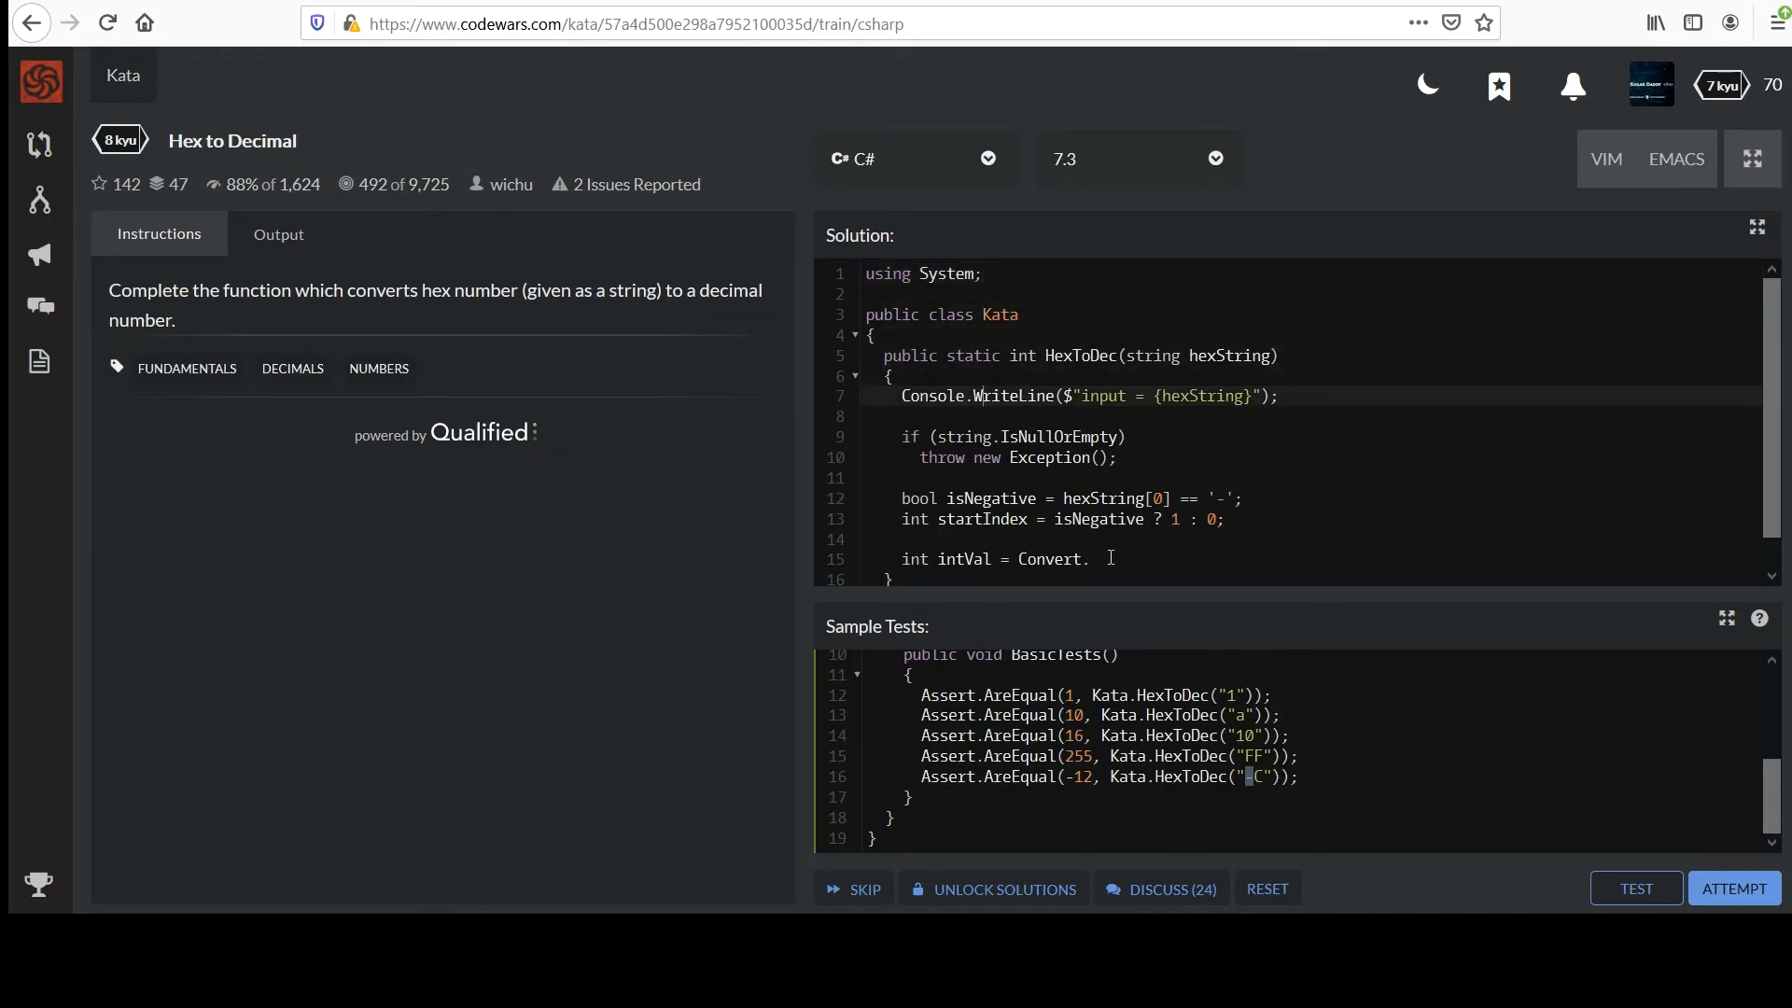
{"action": "type", "text": "ToInt"}
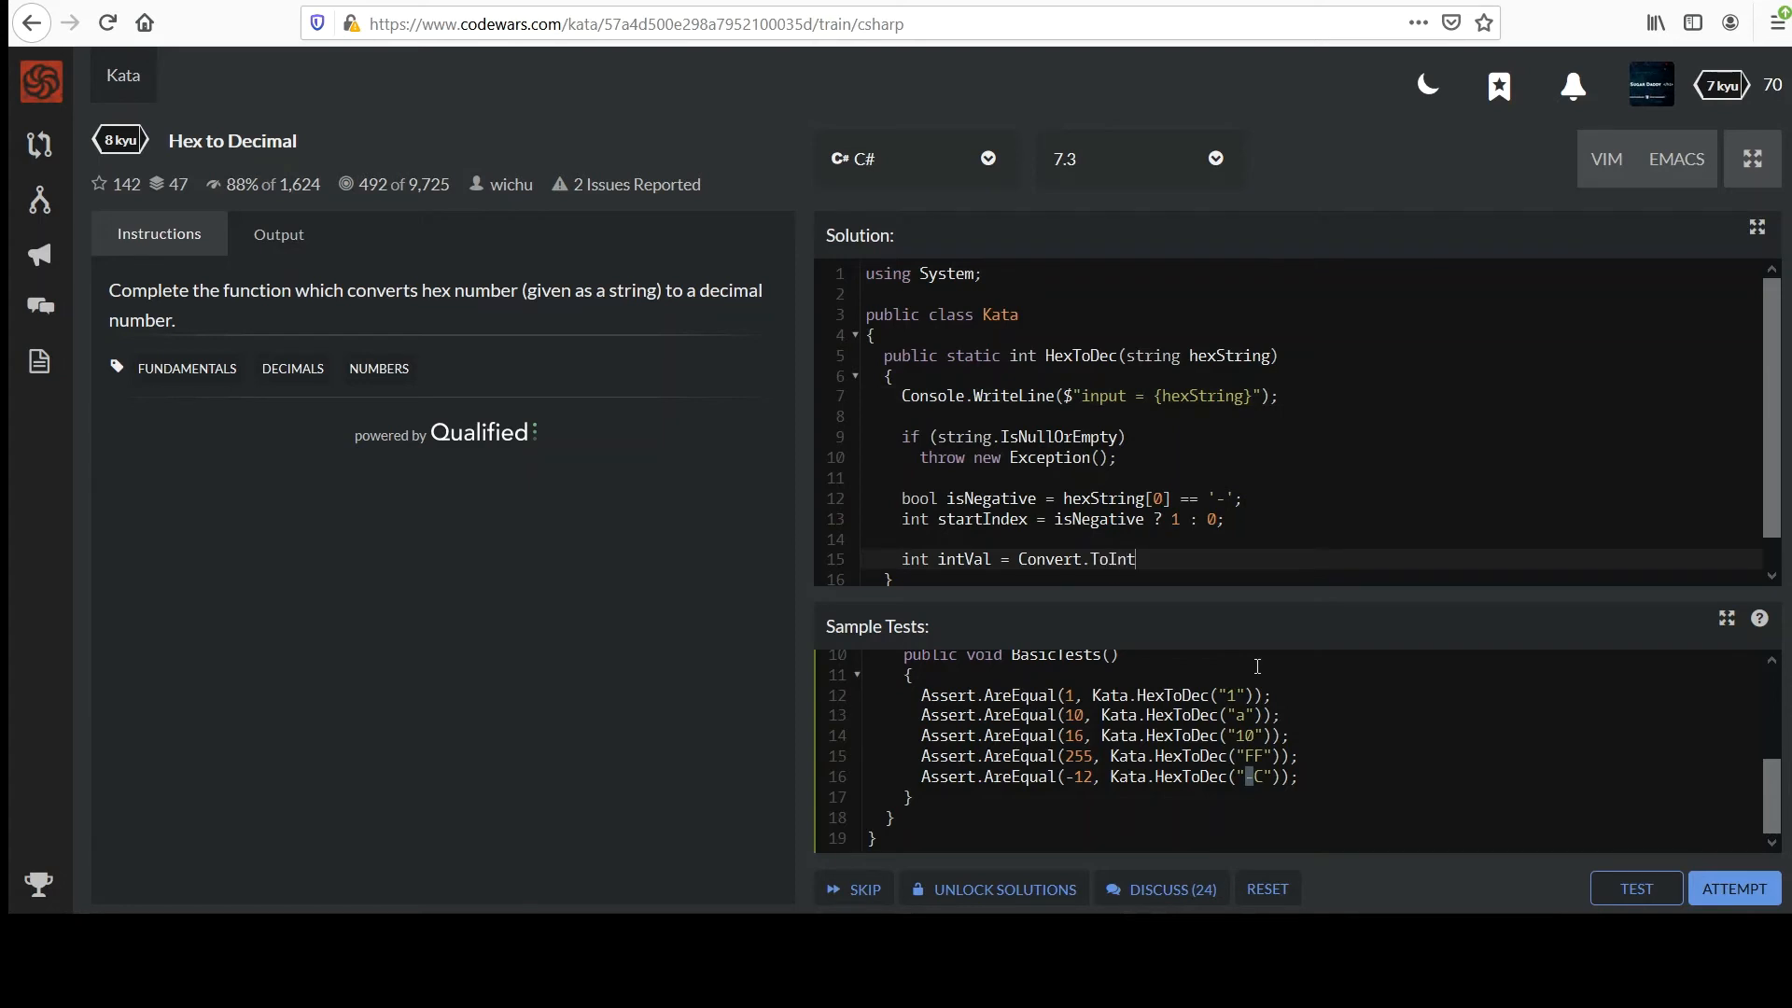
{"action": "type", "text": "32(h"}
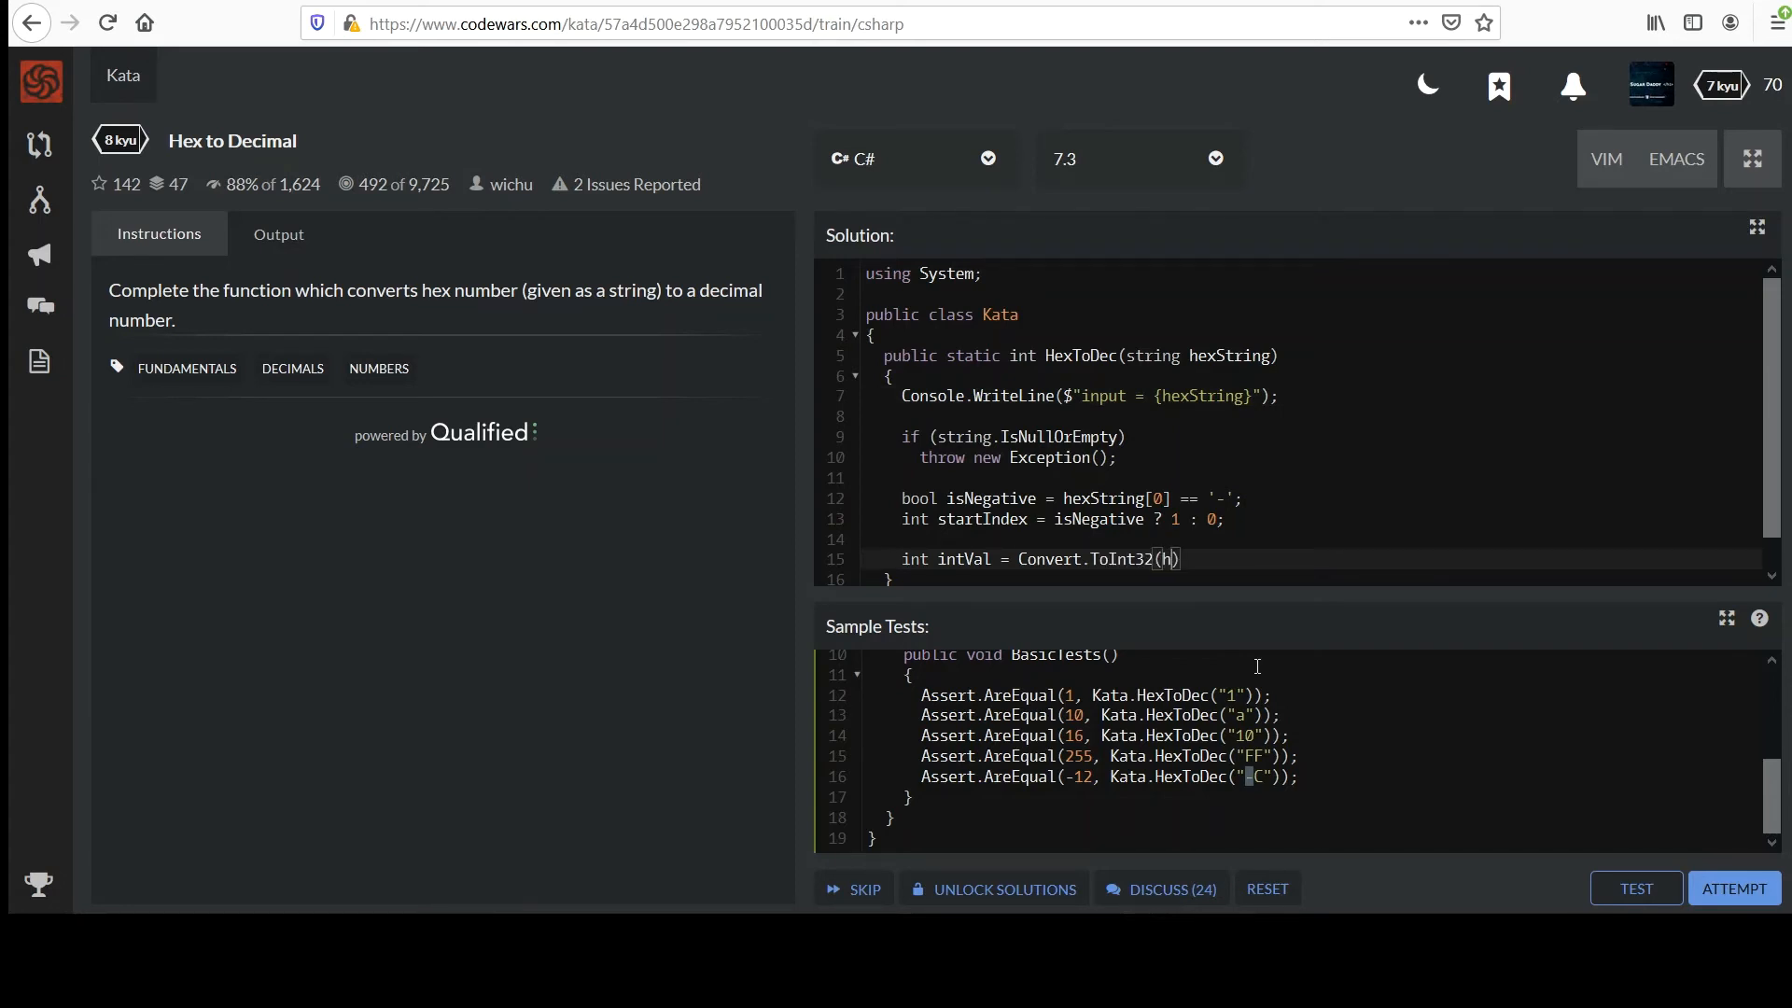
{"action": "type", "text": "exString"}
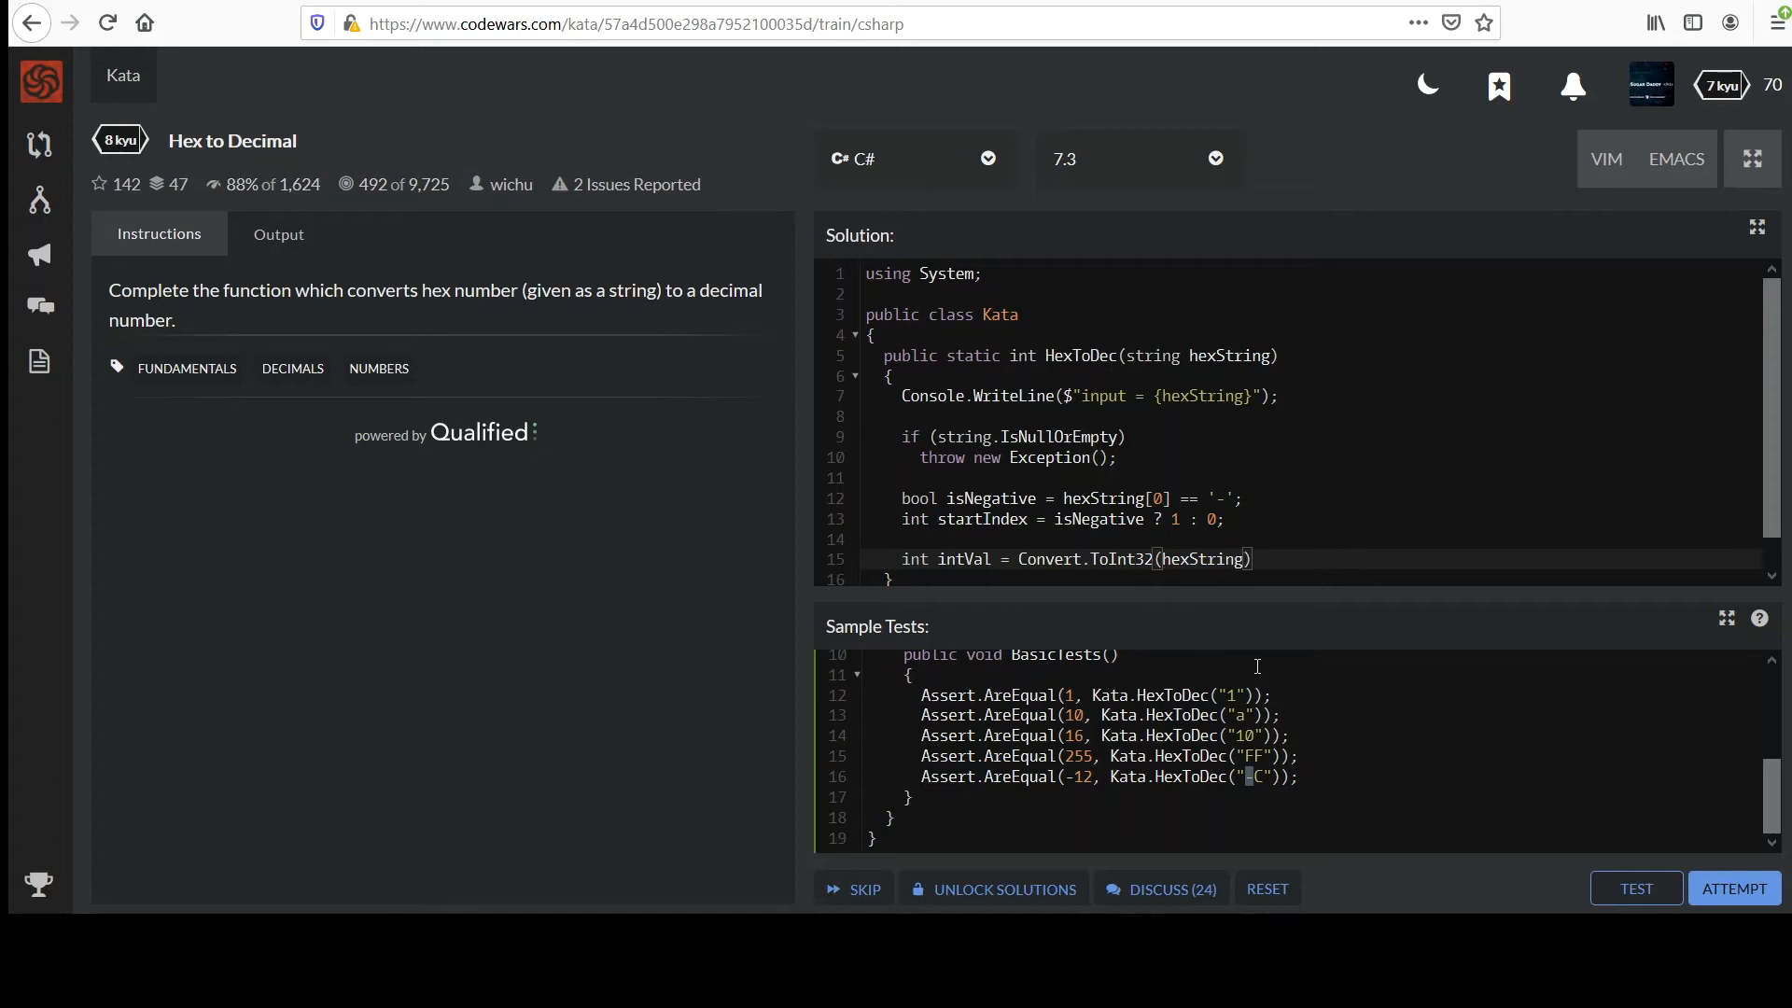
{"action": "type", "text": ", 16"}
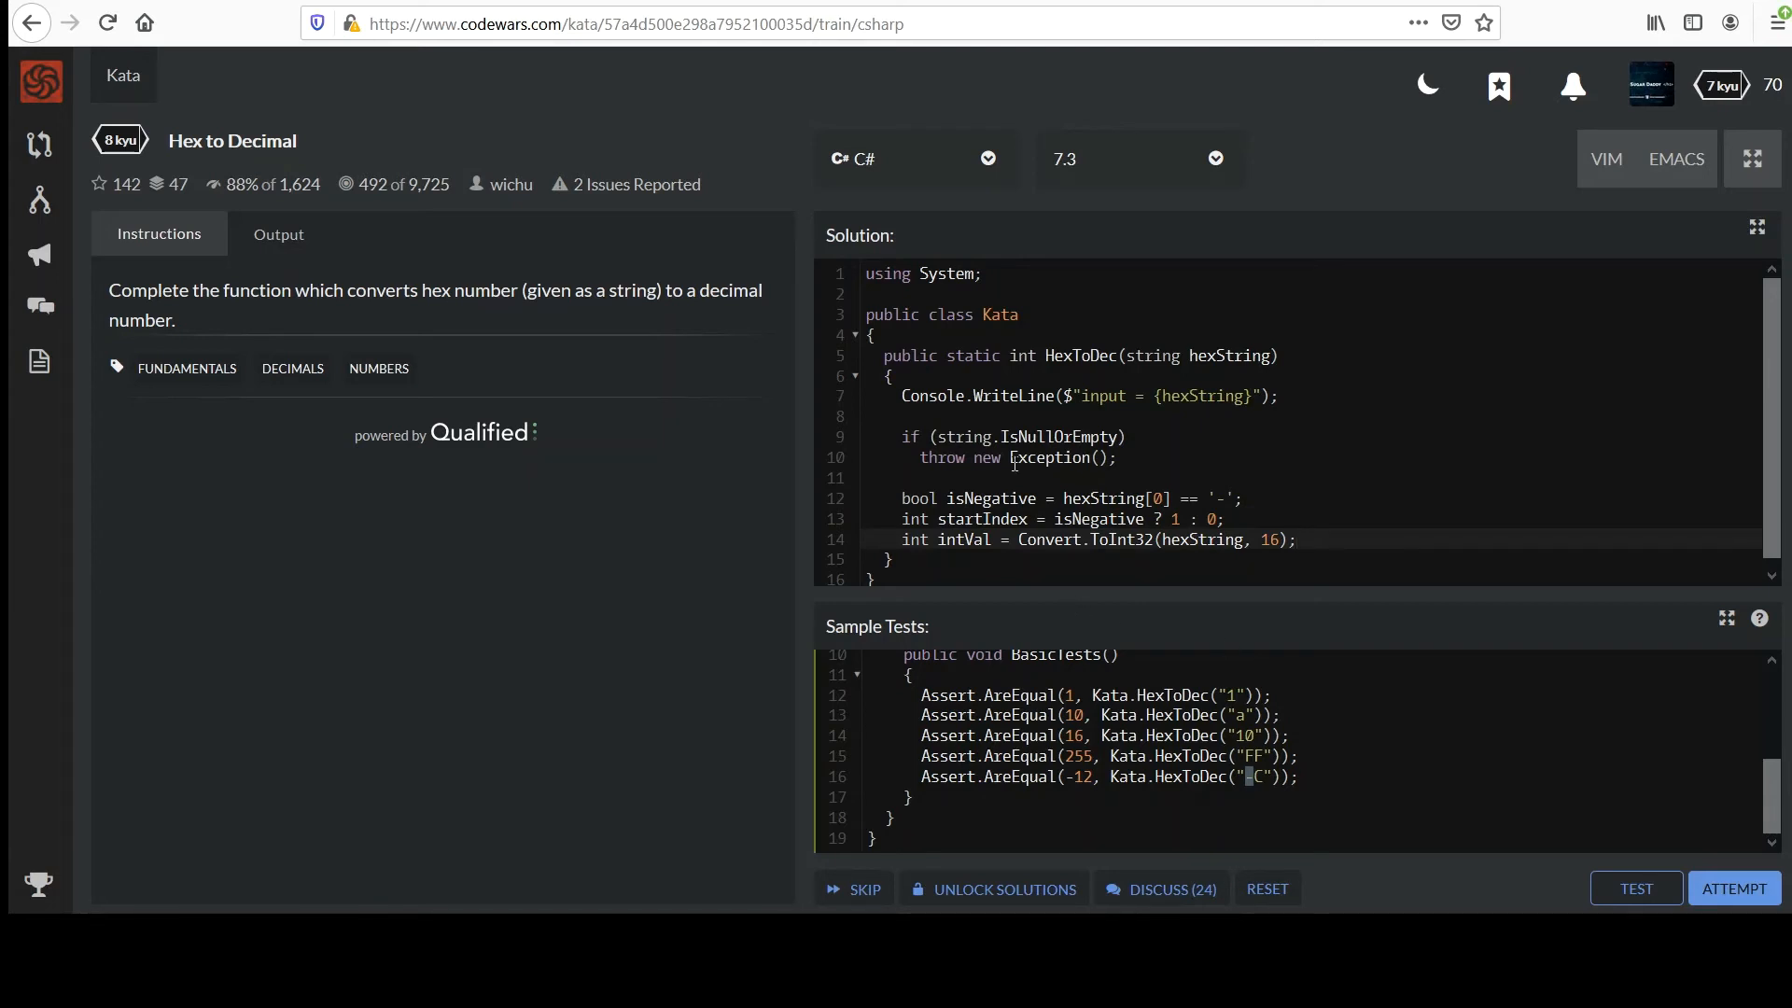
{"action": "double_click", "coordinate": [989, 498]}
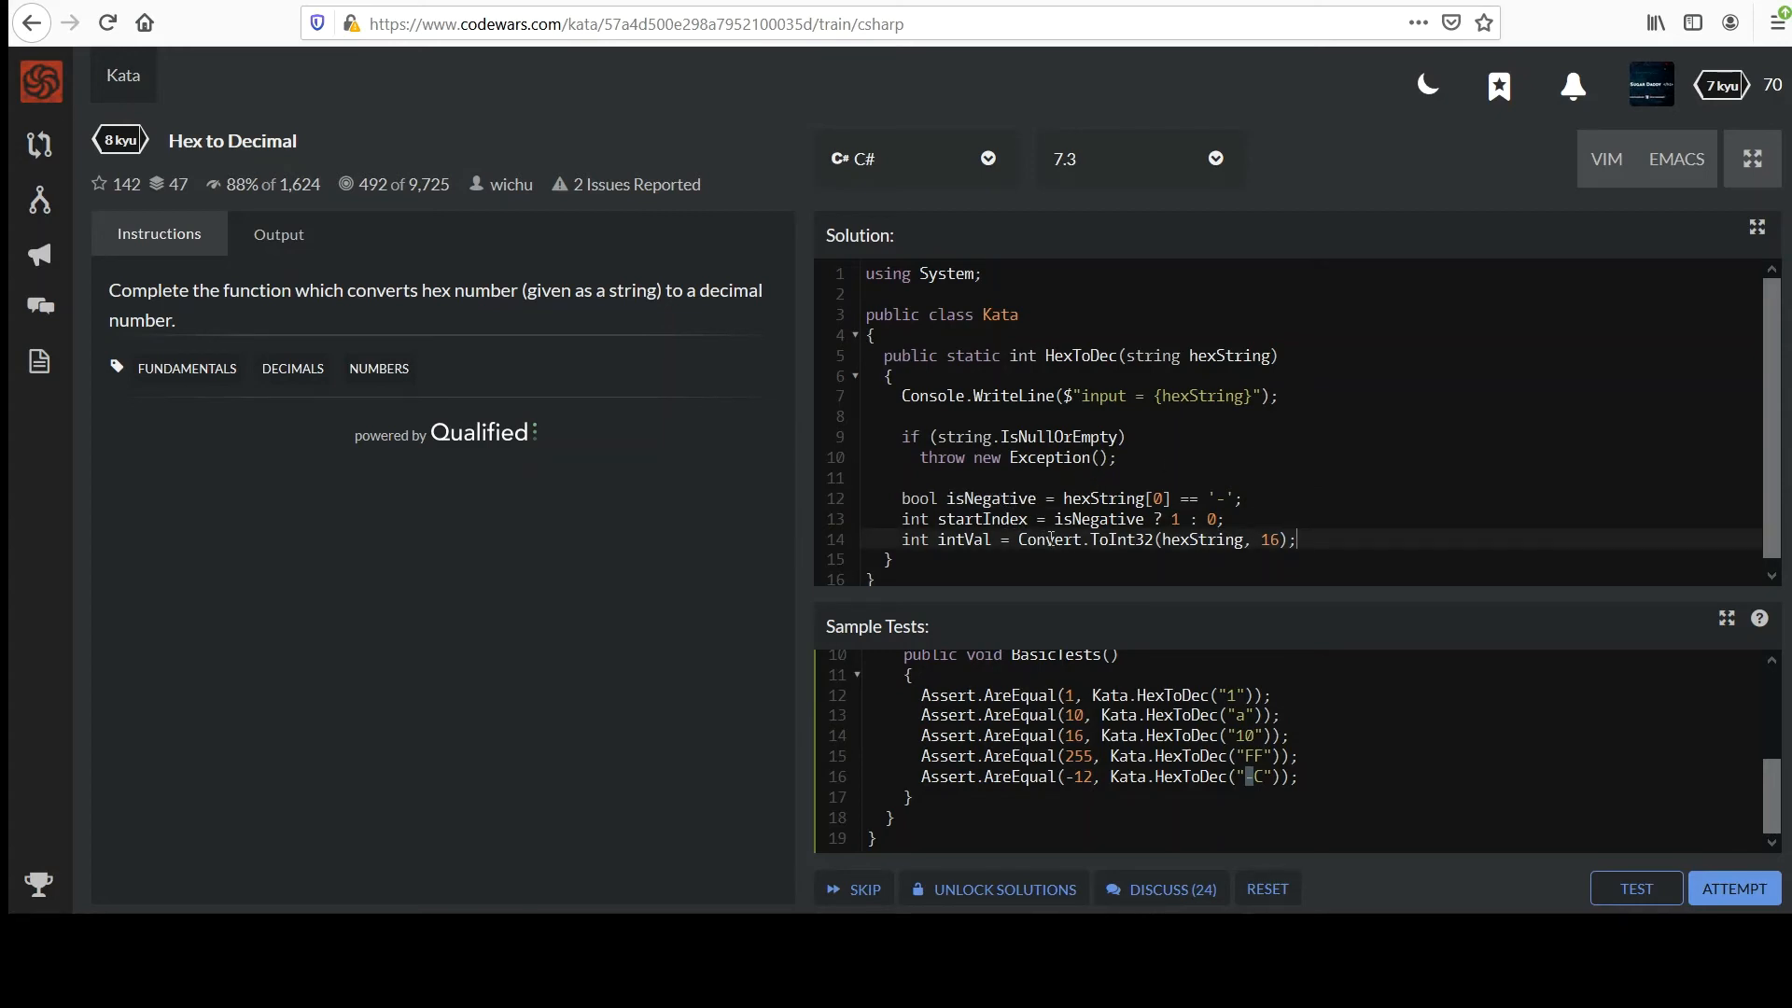
{"action": "double_click", "coordinate": [963, 539]}
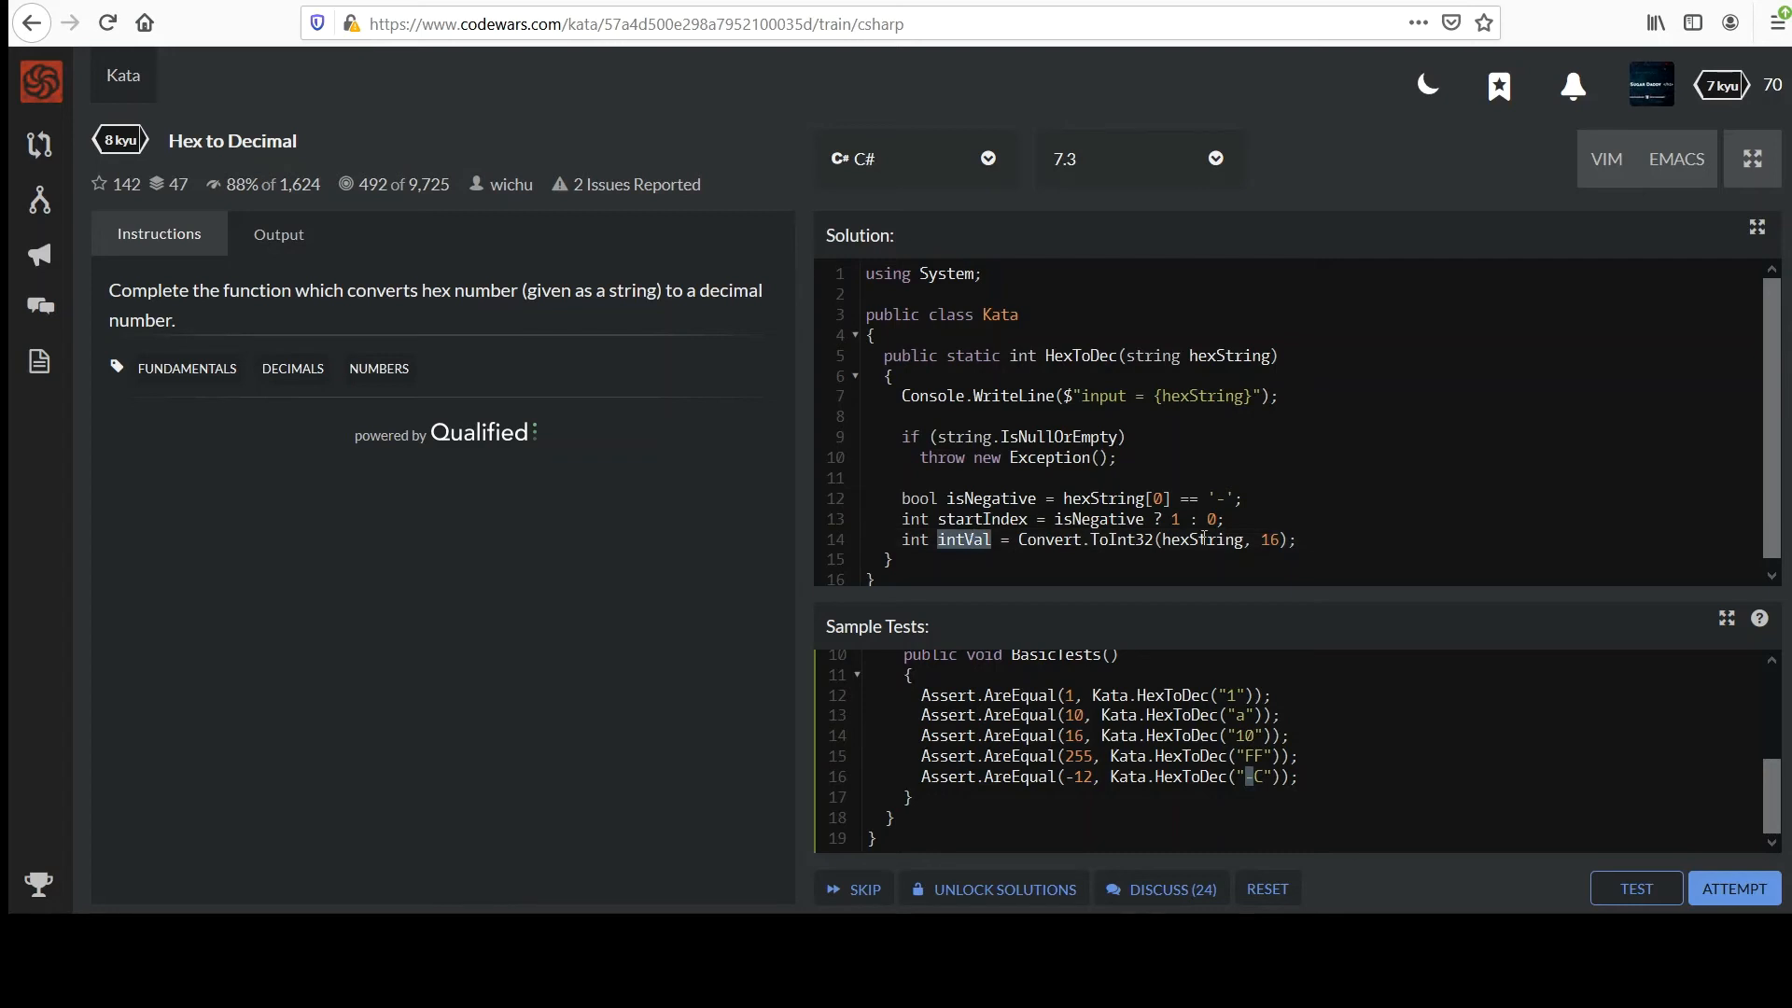
{"action": "left_click", "coordinate": [1349, 539]}
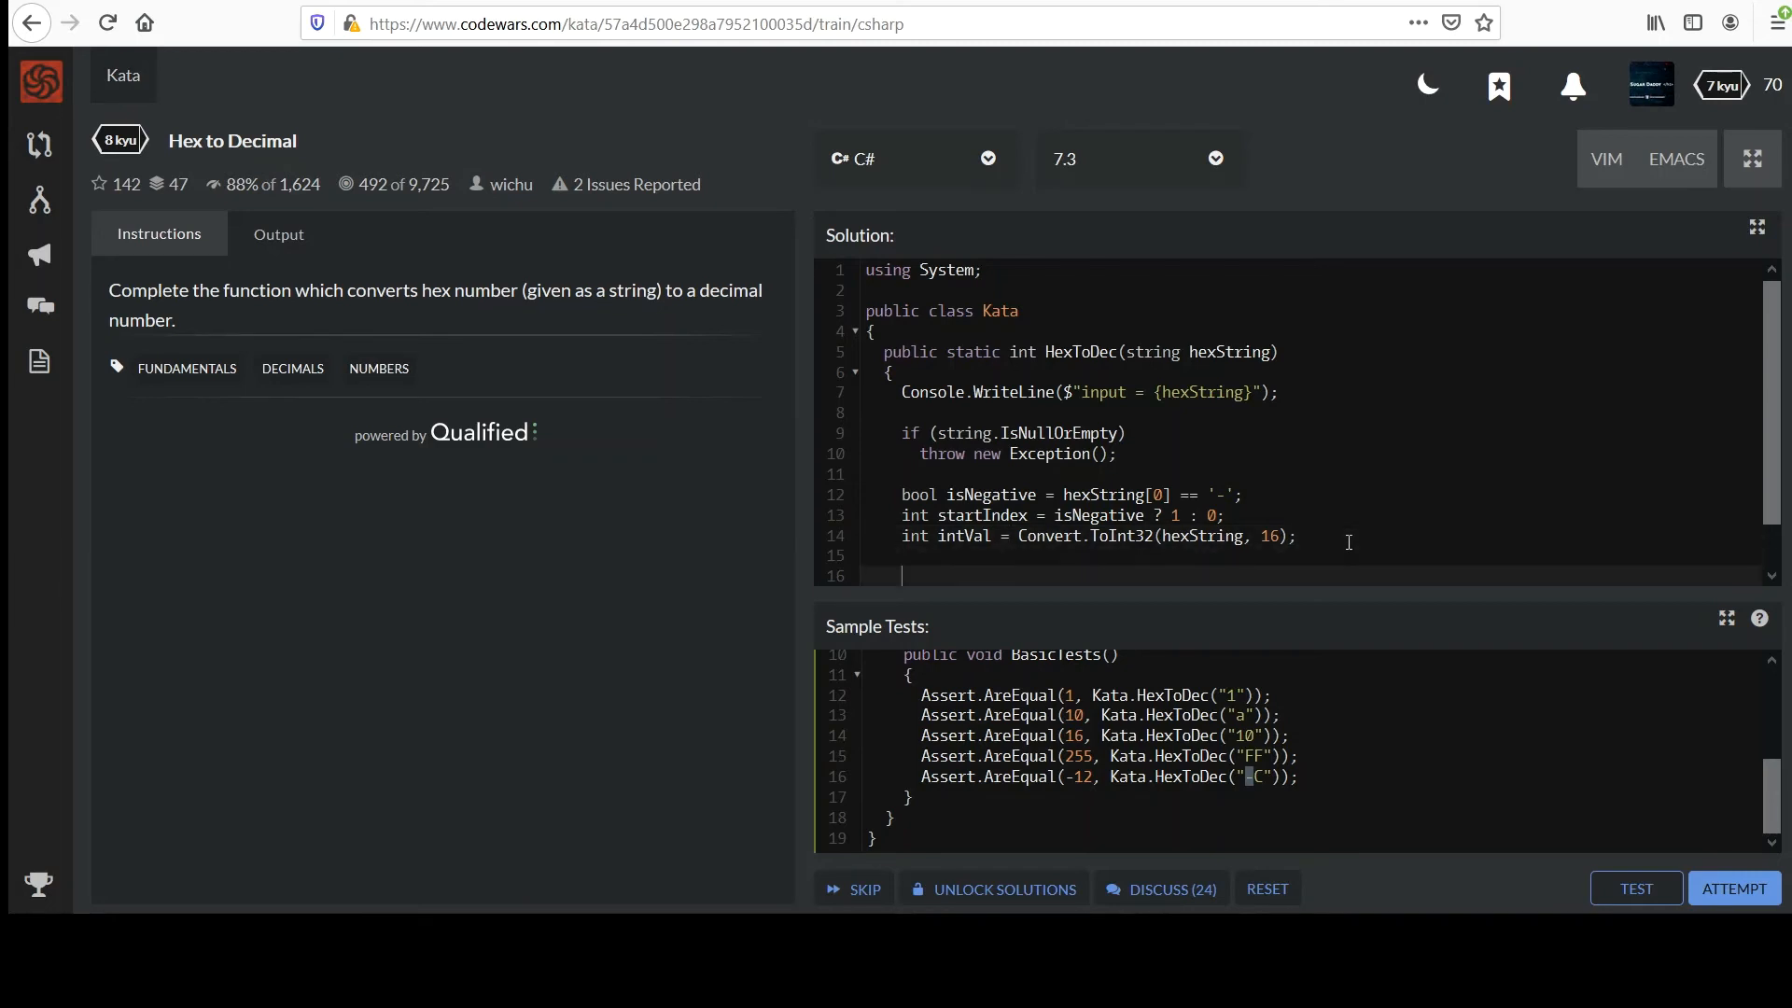
- Write if (isNegative) return intVal * -1; followed by return intVal;
{"action": "type", "text": "if (isNe"}
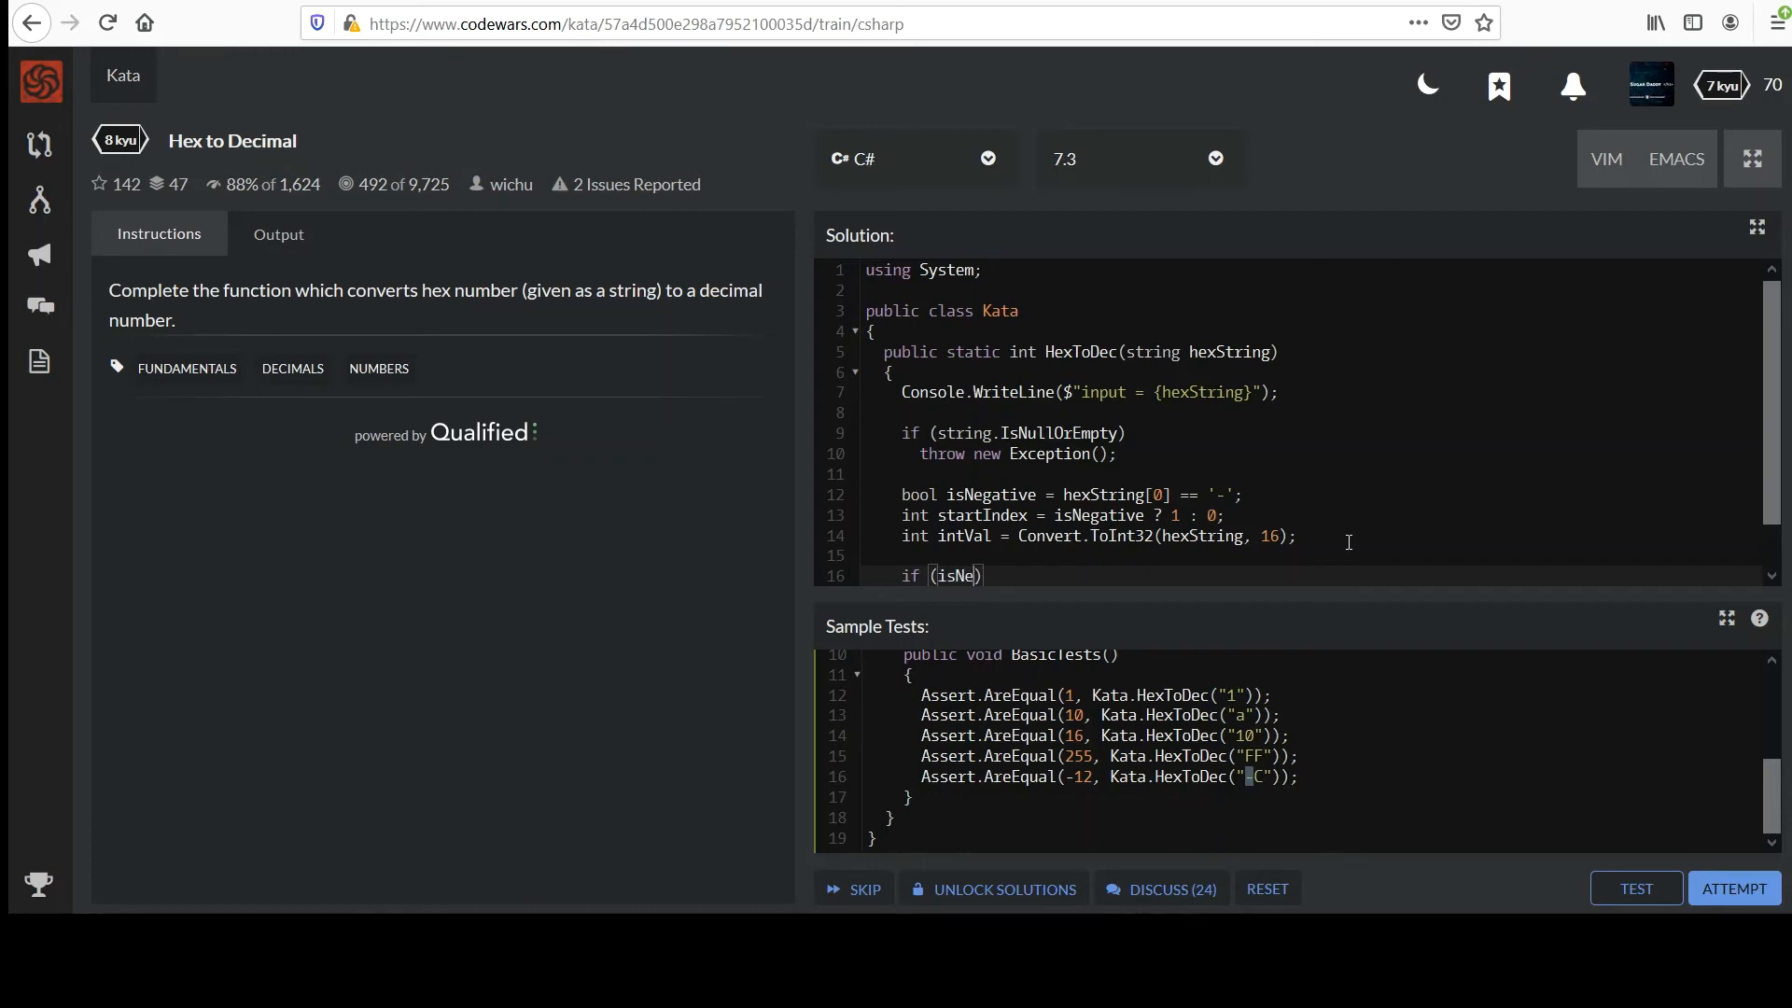
{"action": "type", "text": "gative)"}
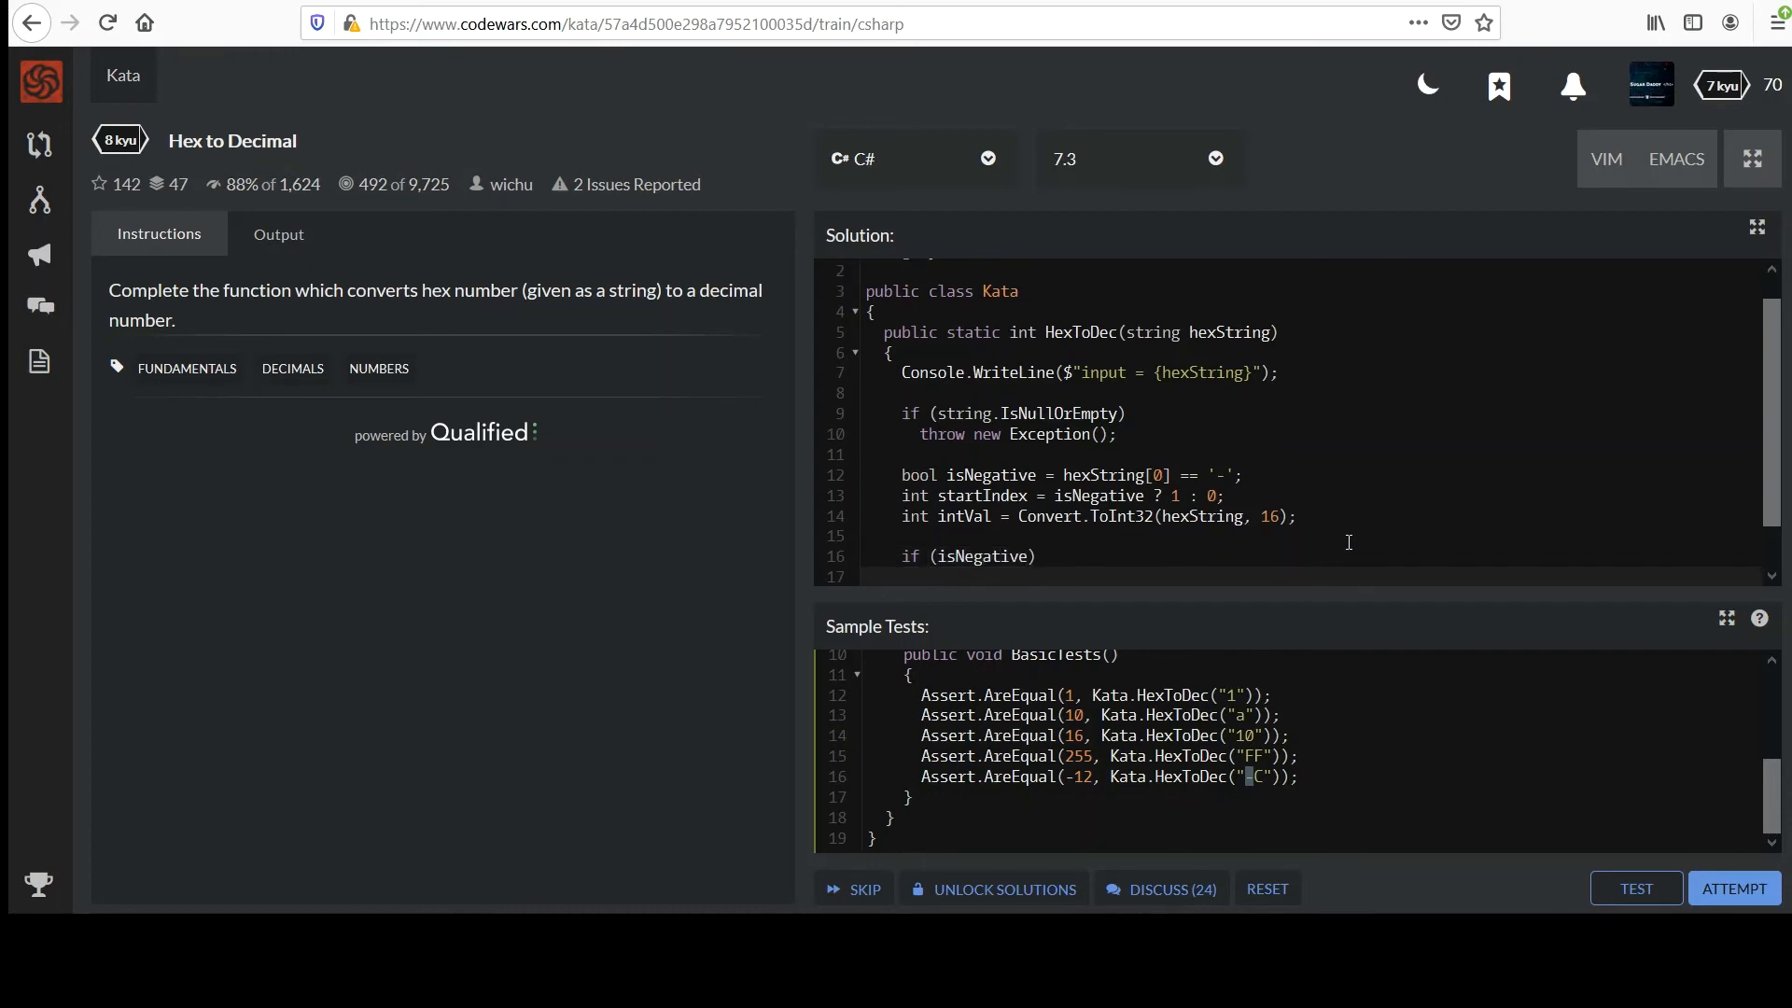
{"action": "type", "text": "return"}
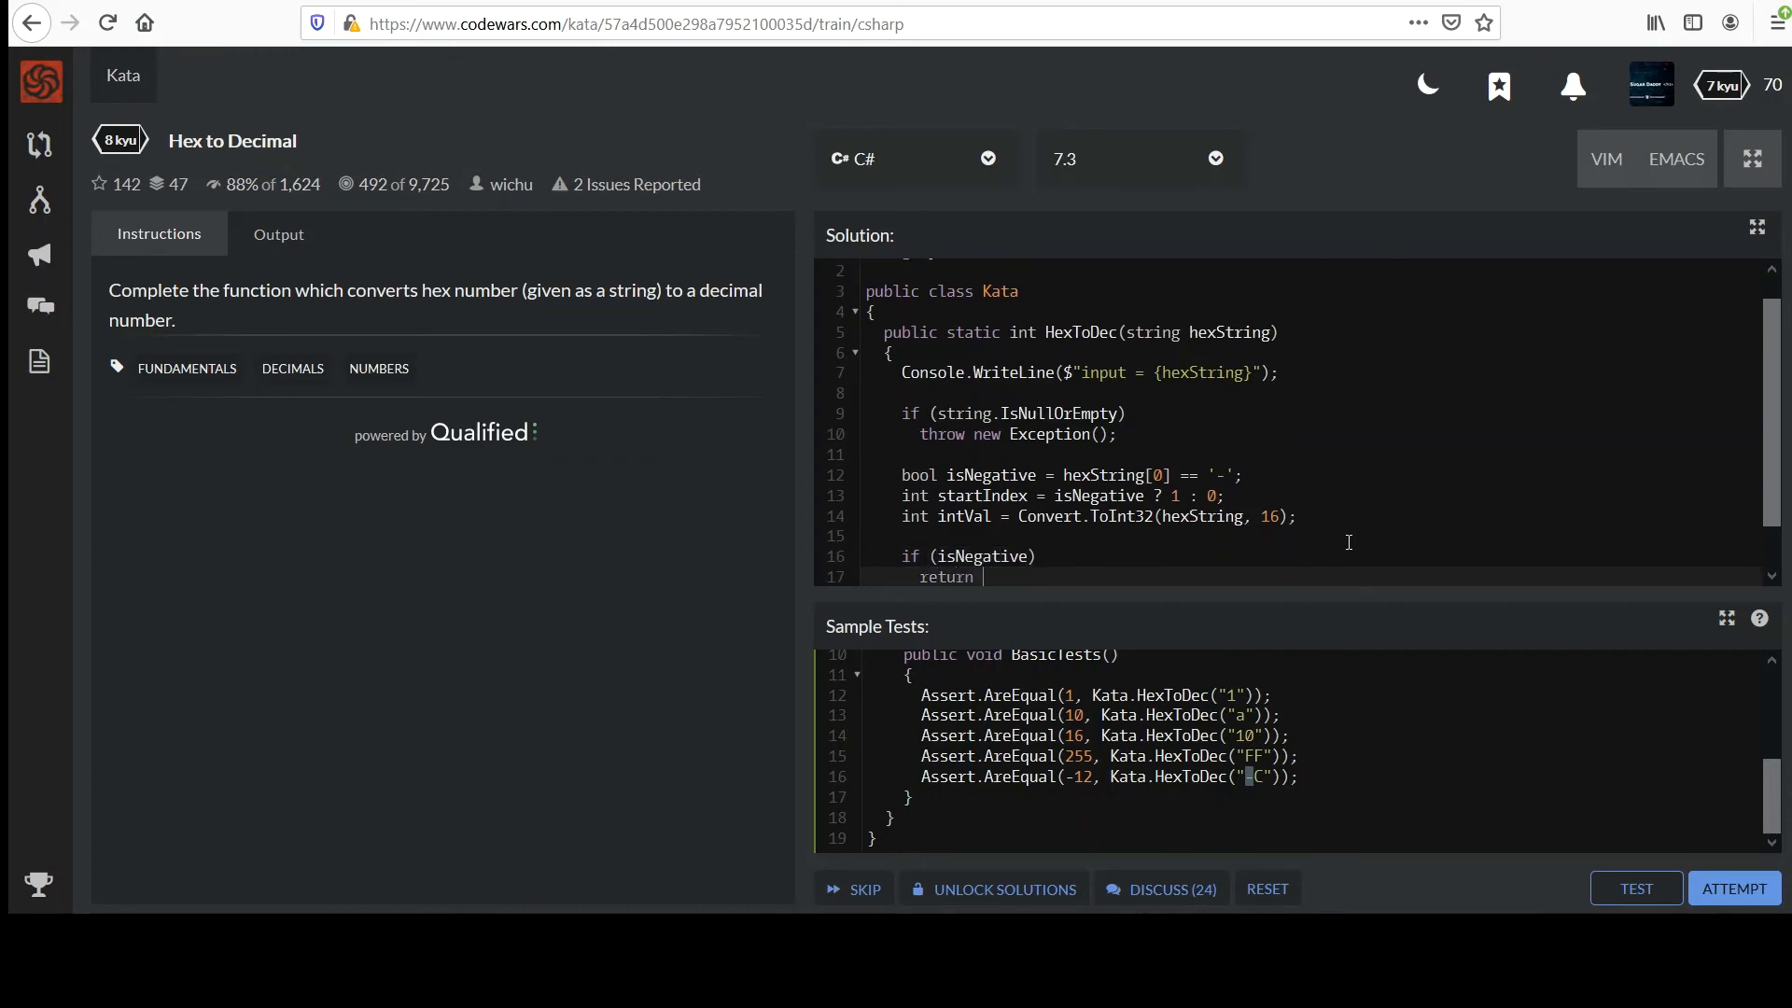
{"action": "type", "text": "intVal * -1;"}
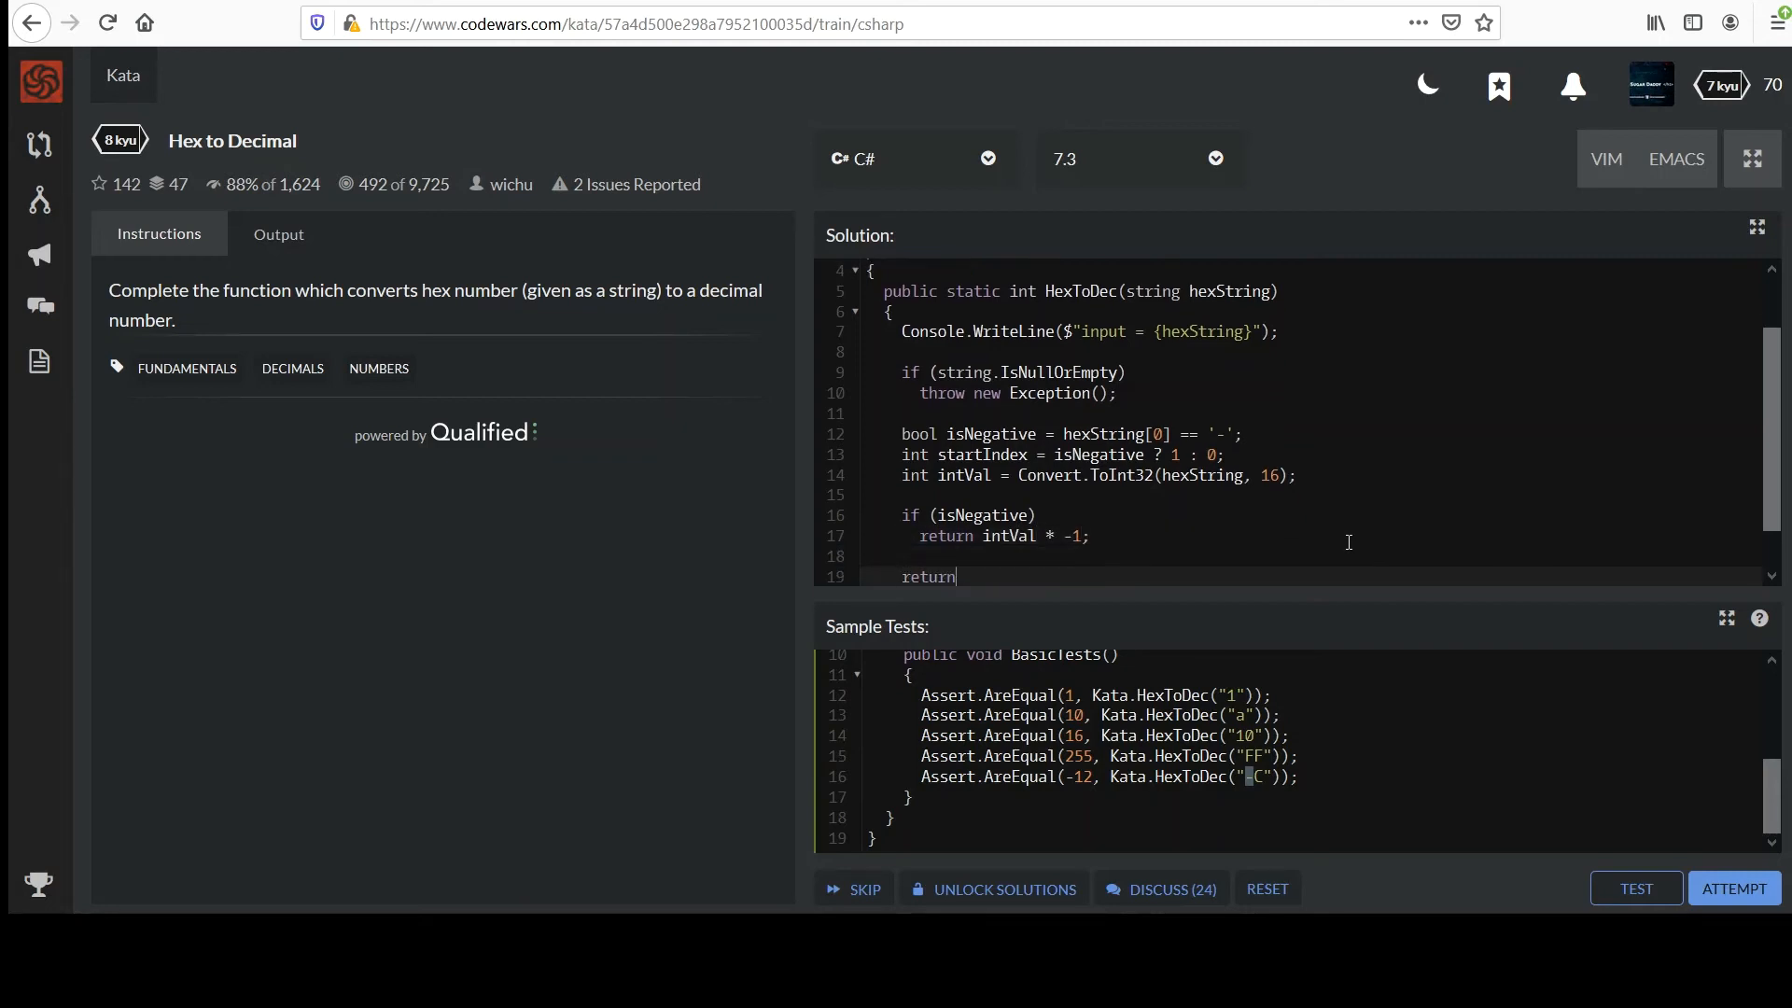
{"action": "type", "text": "intVal;"}
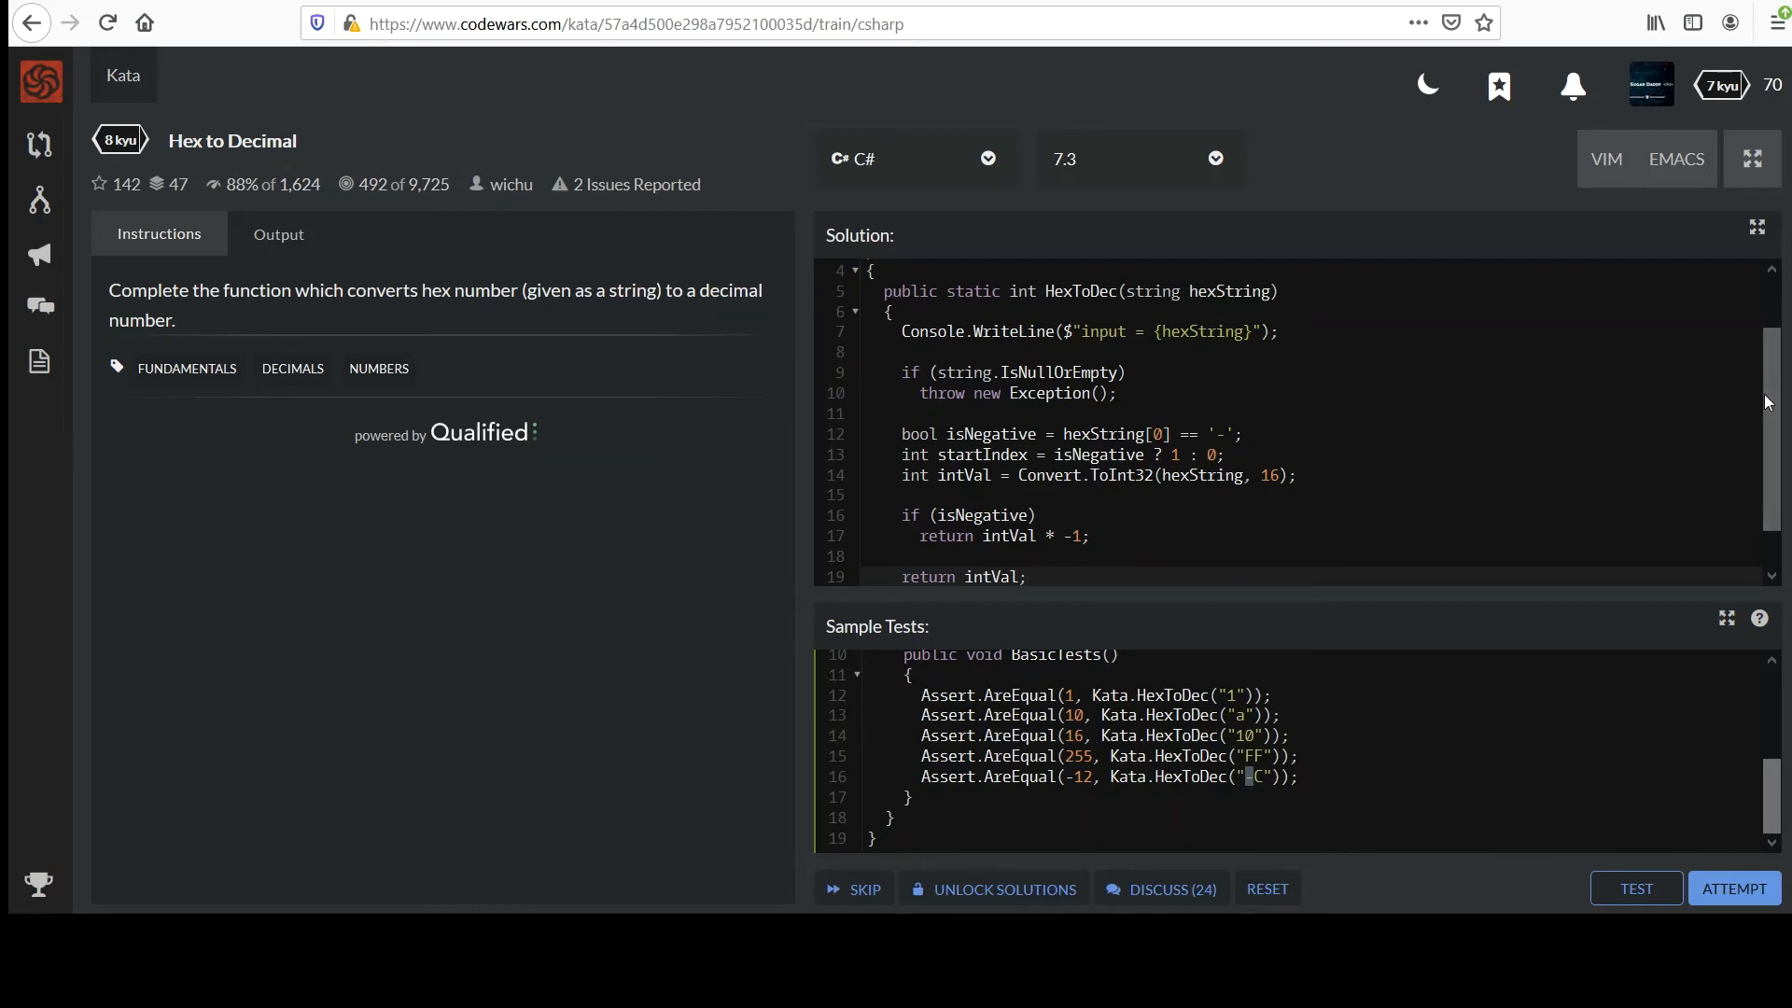
{"action": "scroll", "scroll_direction": "down", "scroll_amount": 3}
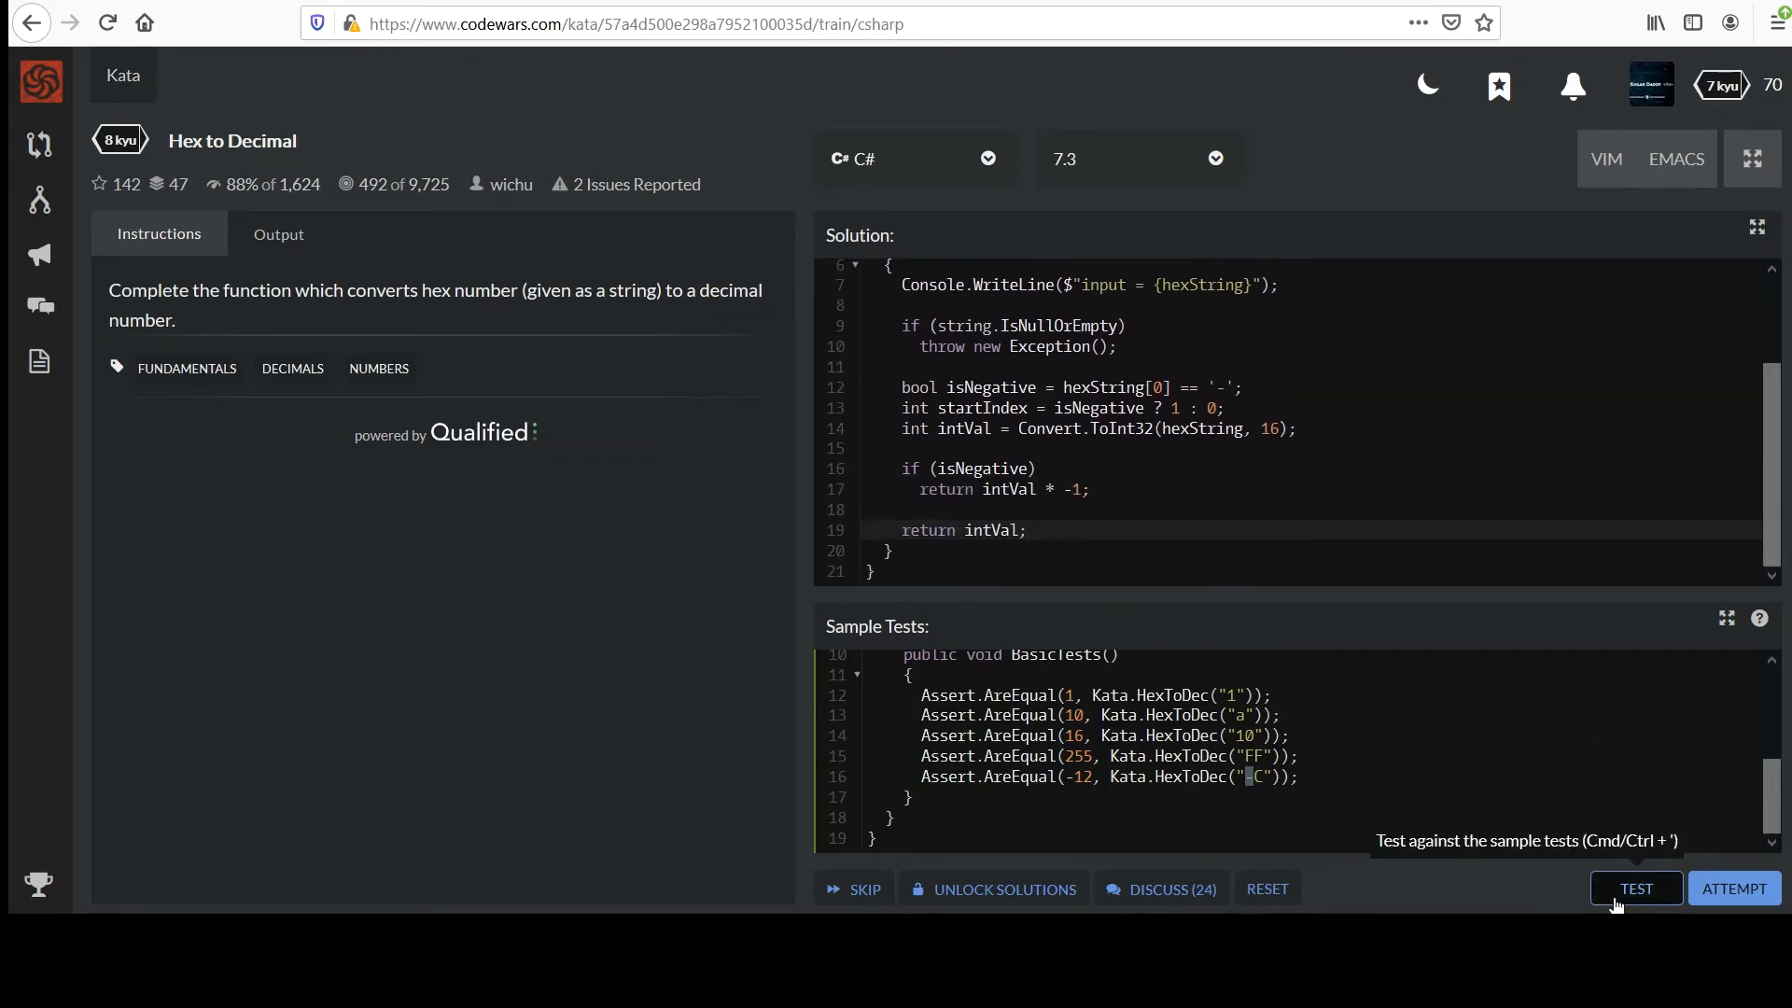
- Run the tests, get the CS0428 error, pass hexString to string.IsNullOrEmpty, then rerun
{"action": "left_click", "coordinate": [1635, 887]}
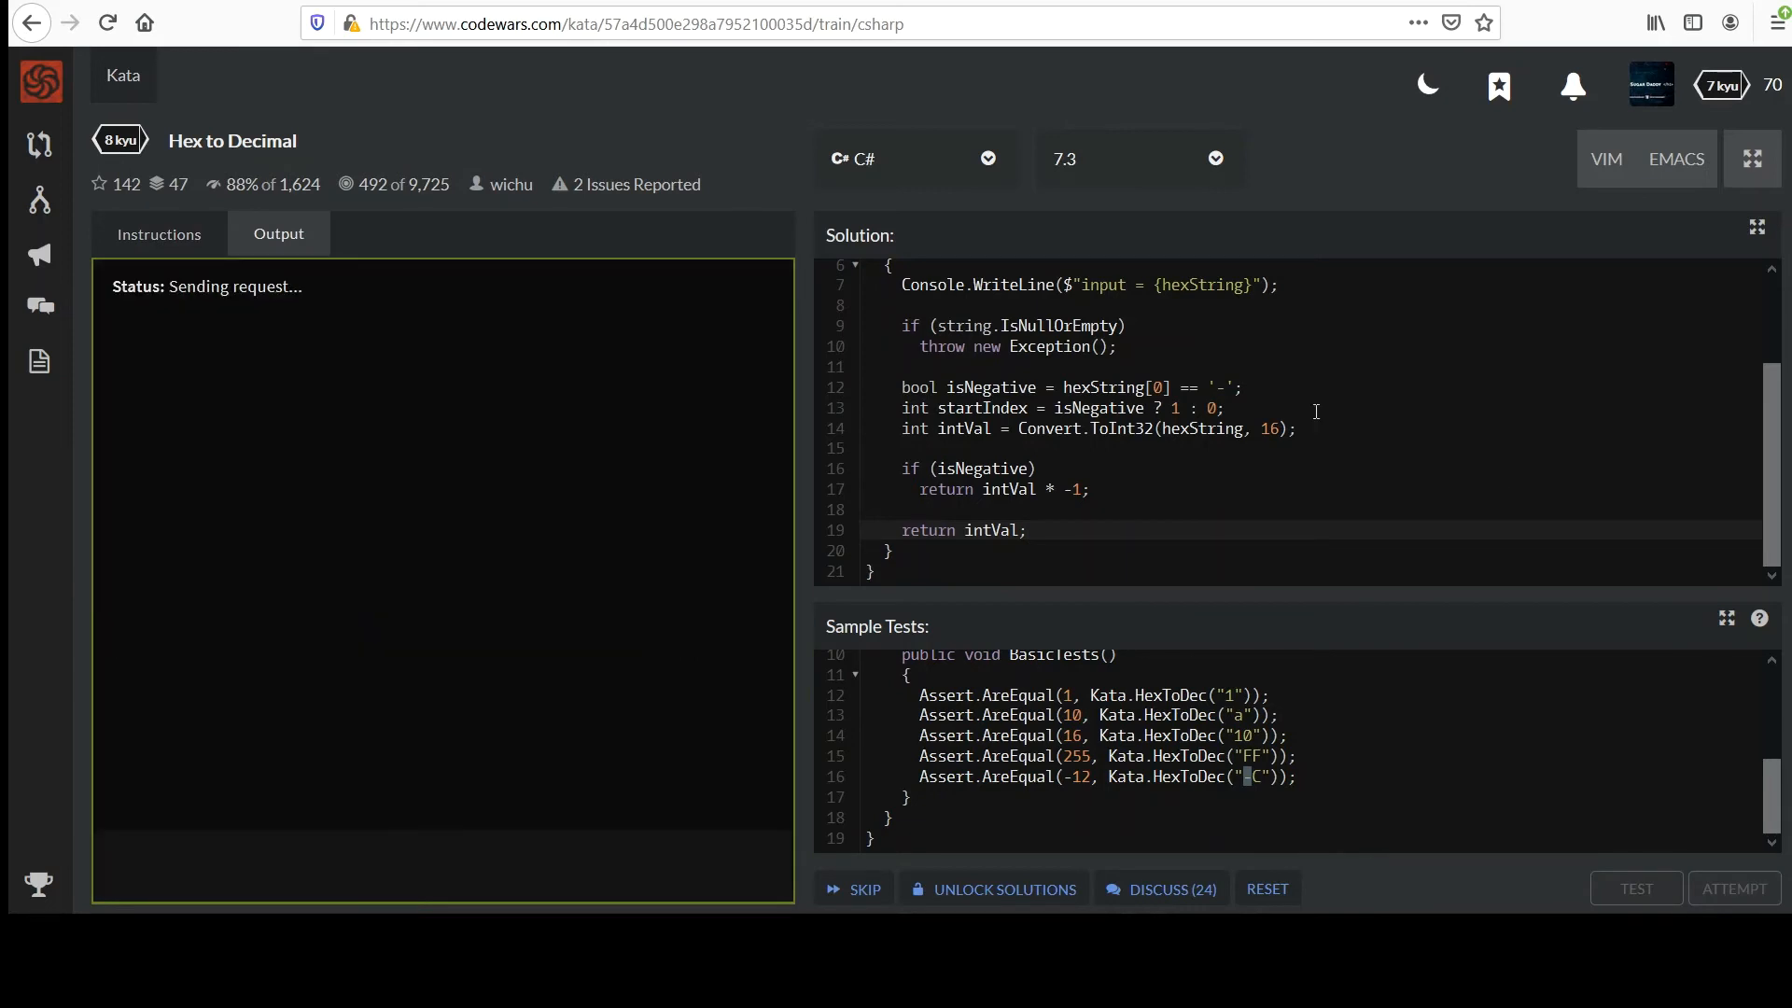
{"action": "left_click", "coordinate": [1635, 888]}
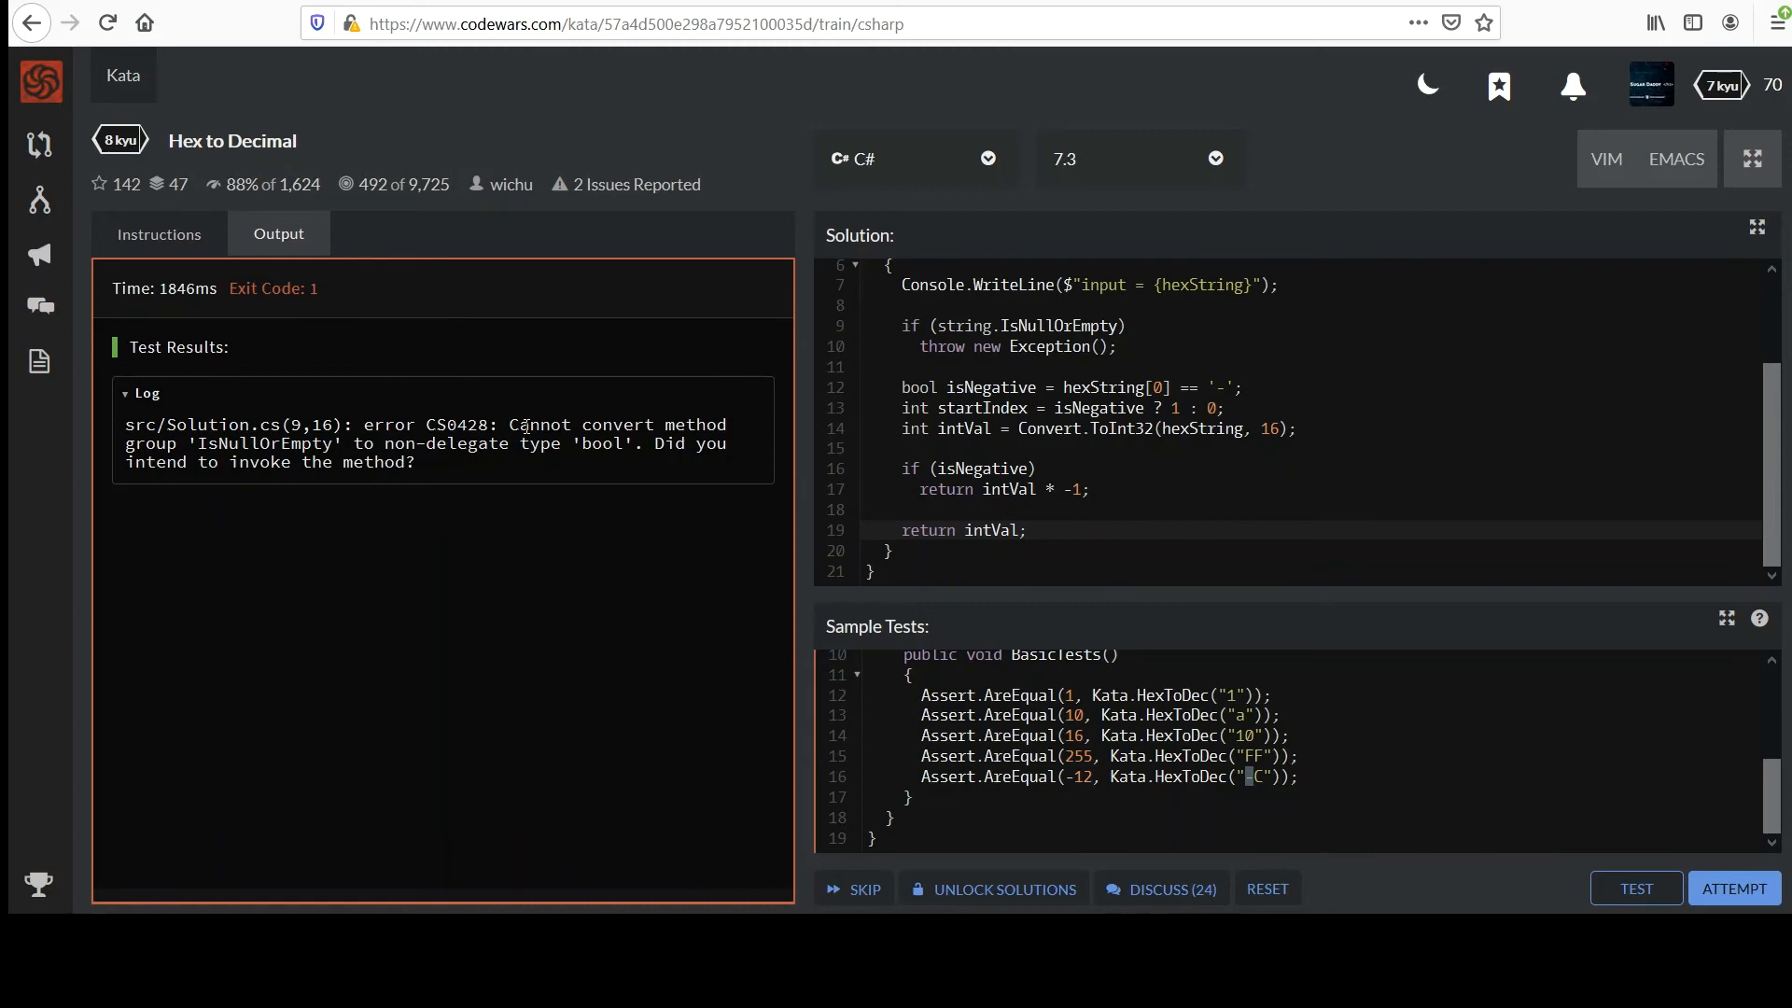
{"action": "mouse_move", "coordinate": [274, 459]}
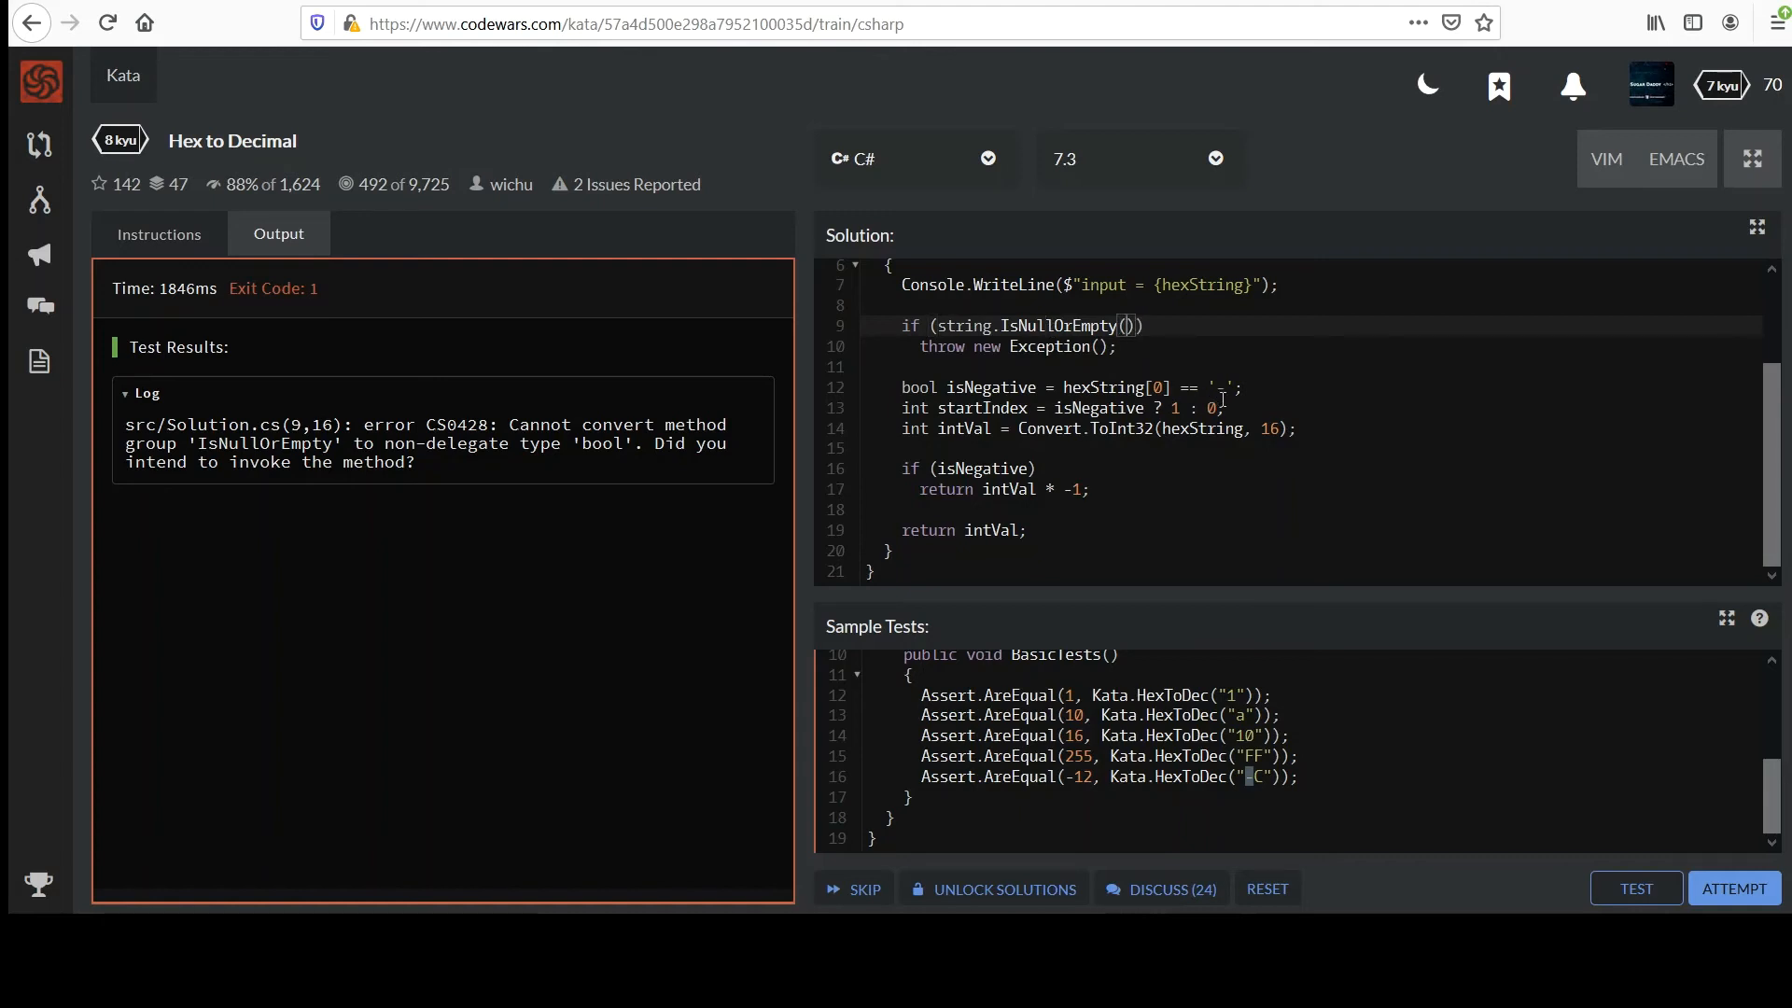
{"action": "type", "text": "hexString"}
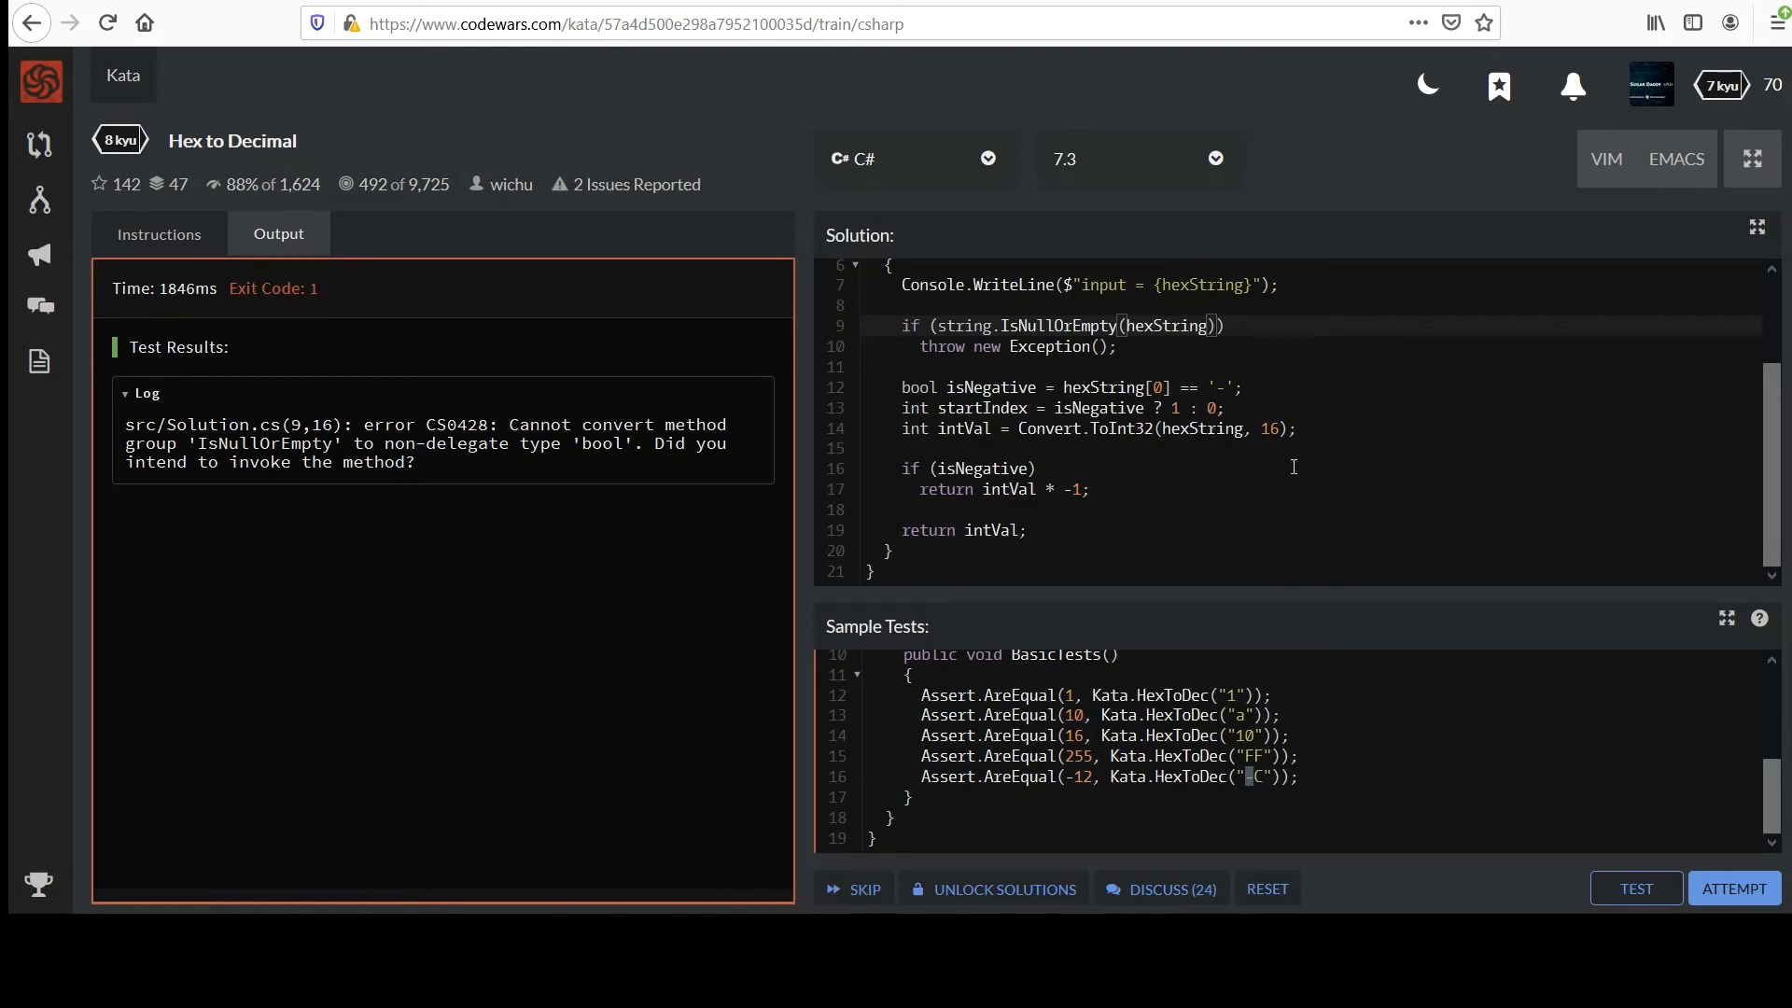
{"action": "left_click", "coordinate": [1635, 889]}
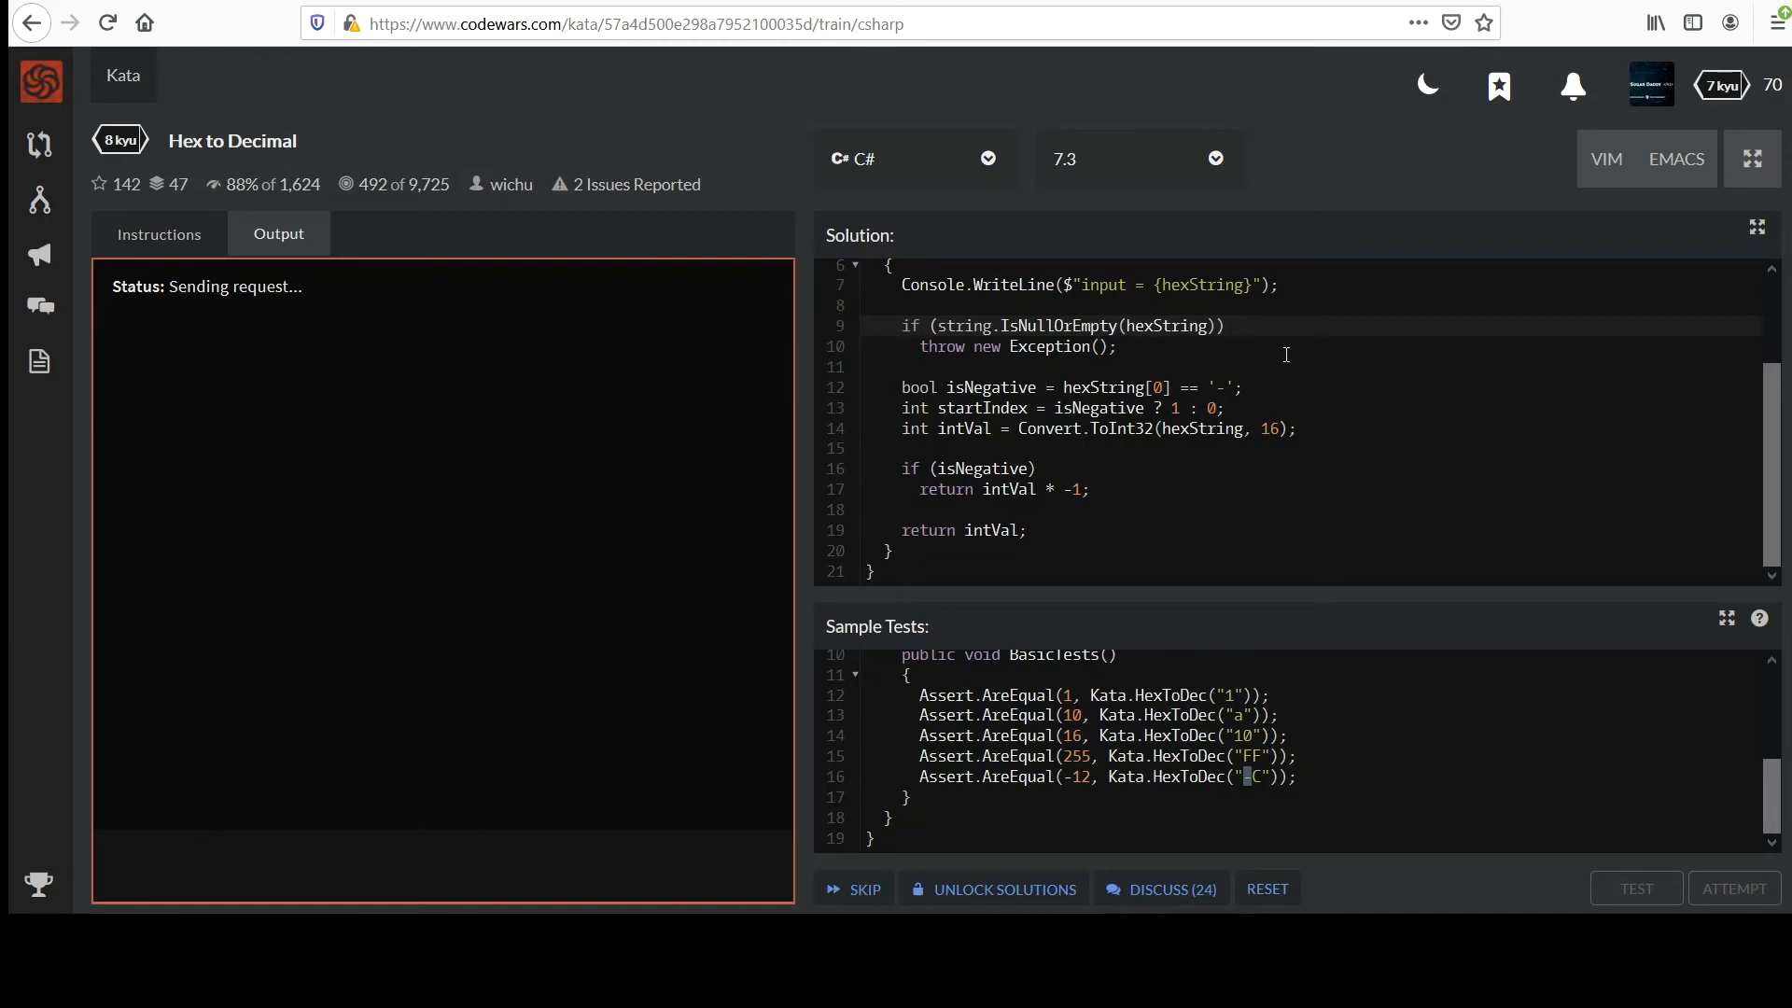
- Rerun the tests and read the stack trace of the minus-sign ArgumentException under BasicTests
{"action": "left_click", "coordinate": [1635, 888]}
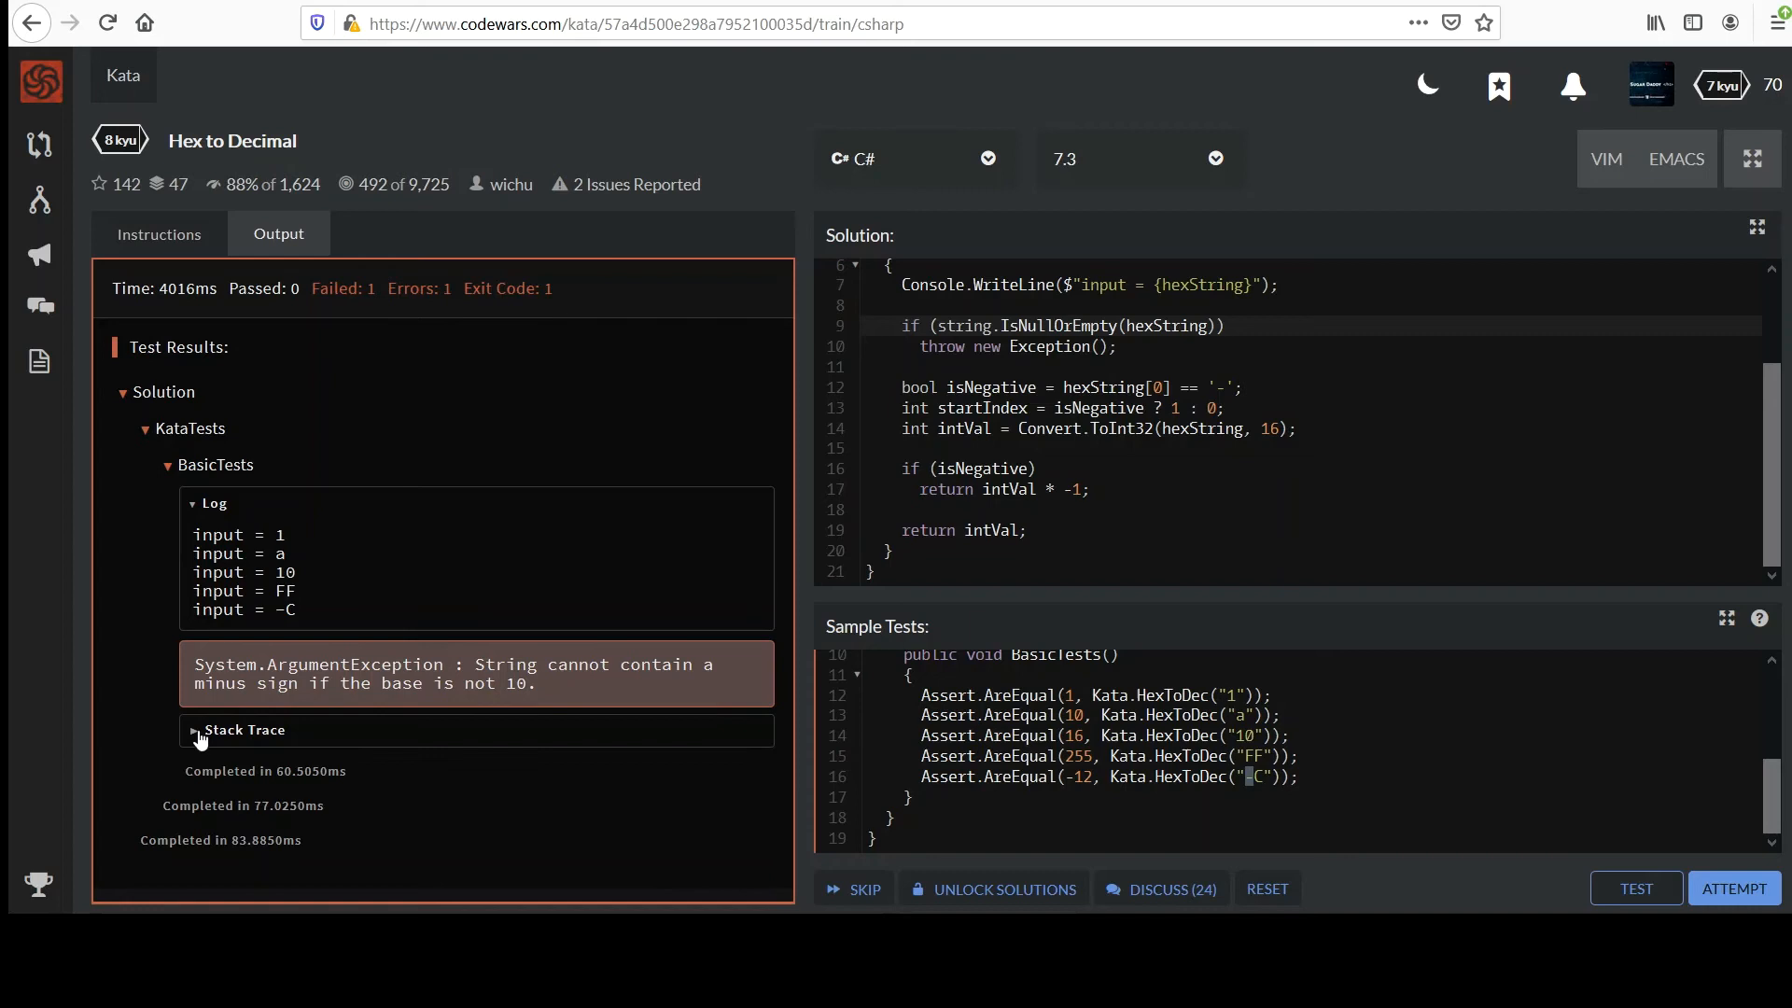
{"action": "left_click", "coordinate": [244, 729]}
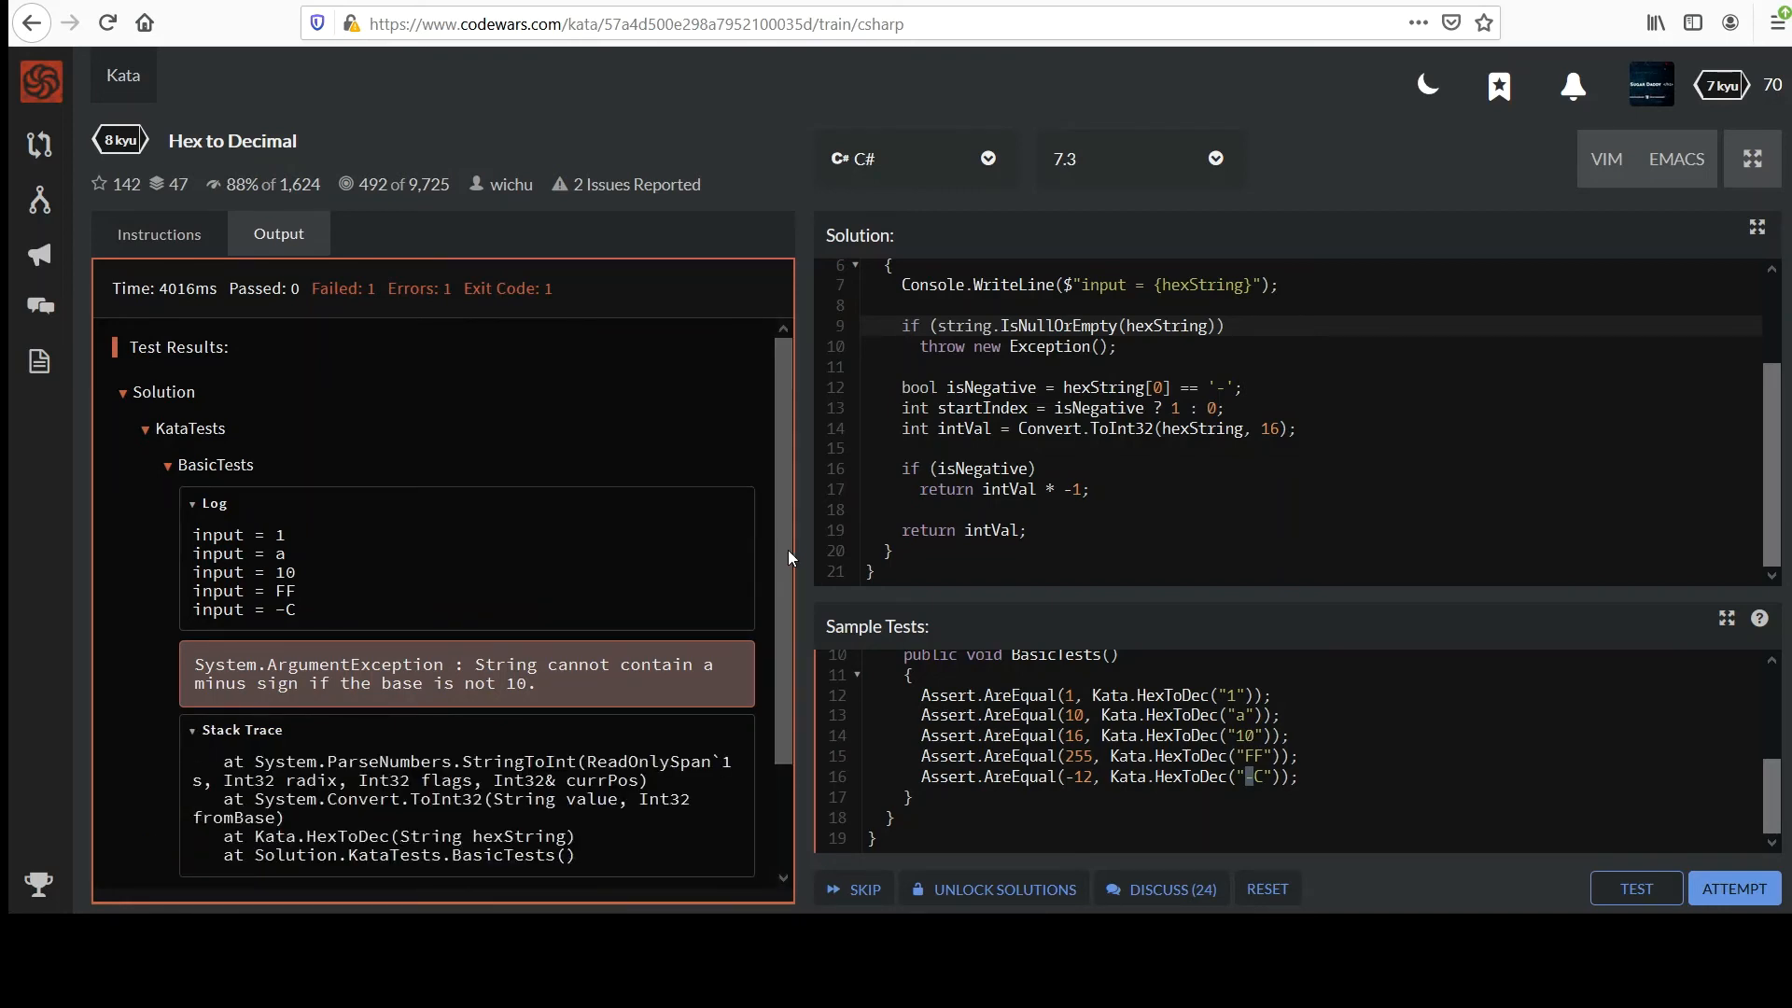
{"action": "scroll", "scroll_direction": "down", "scroll_amount": 3}
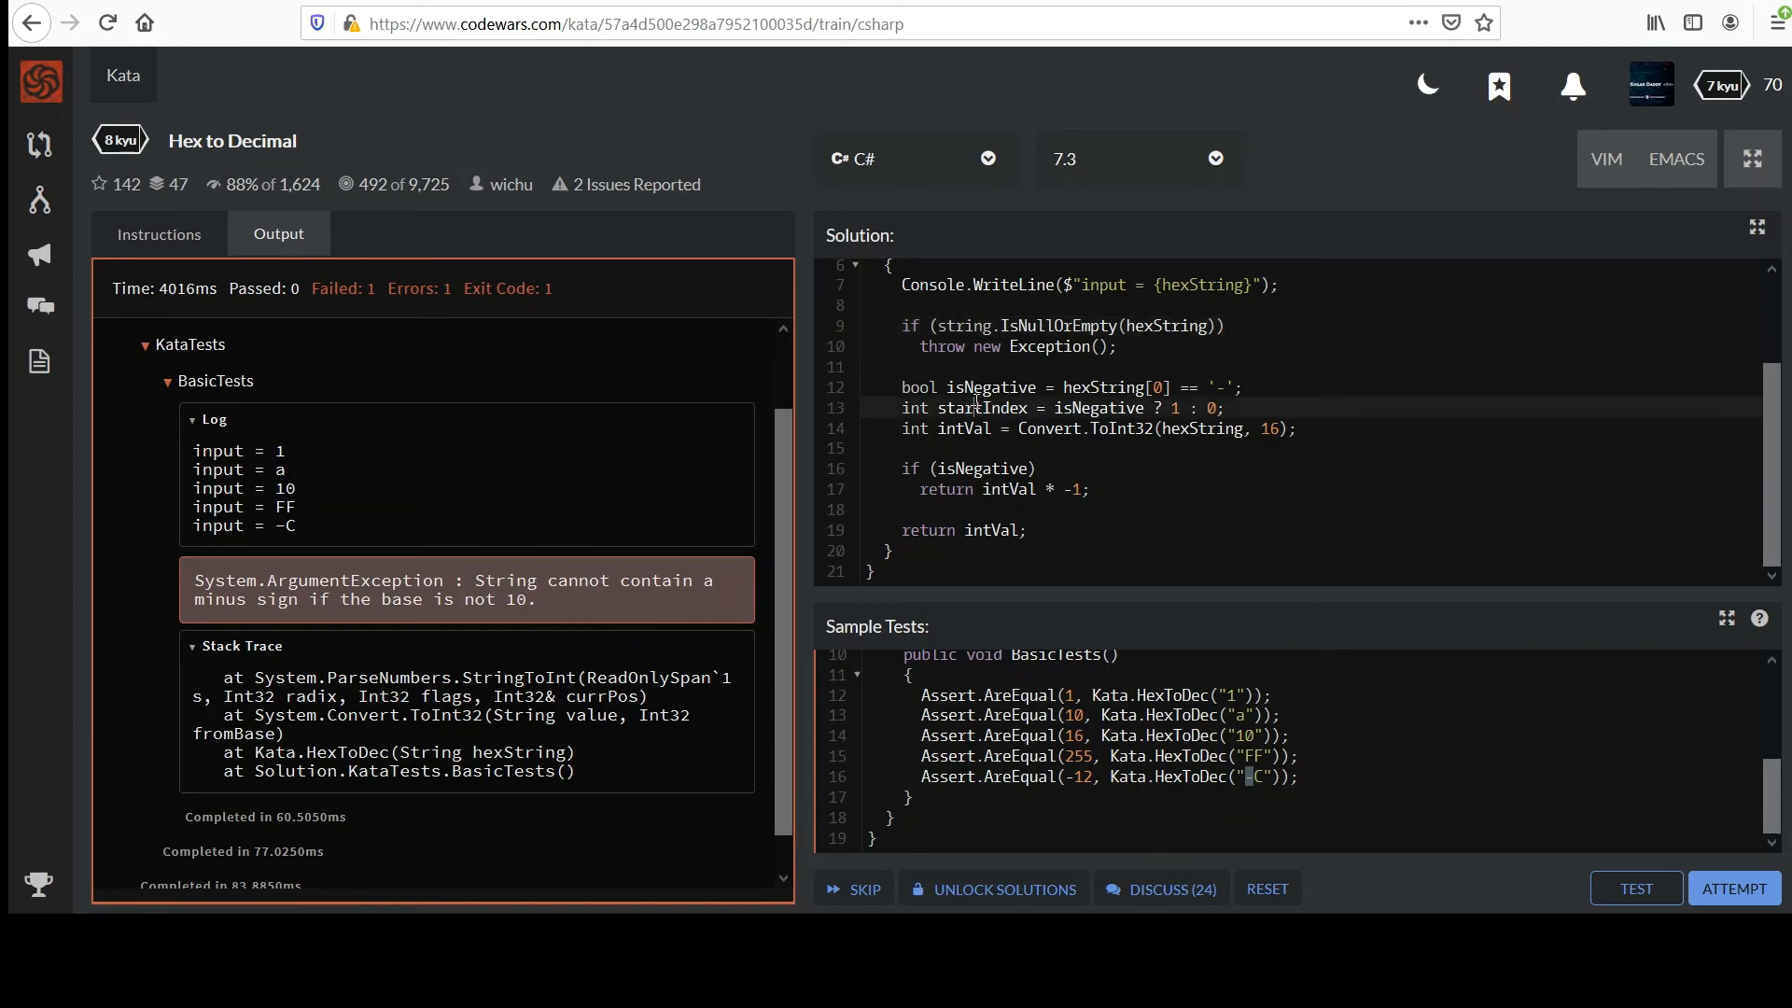
- Keep the base-16 conversion as Substring(startIndex), removing the briefly added length argument
{"action": "double_click", "coordinate": [979, 408]}
{"action": "type", "text": ".Substring(startIndex)"}
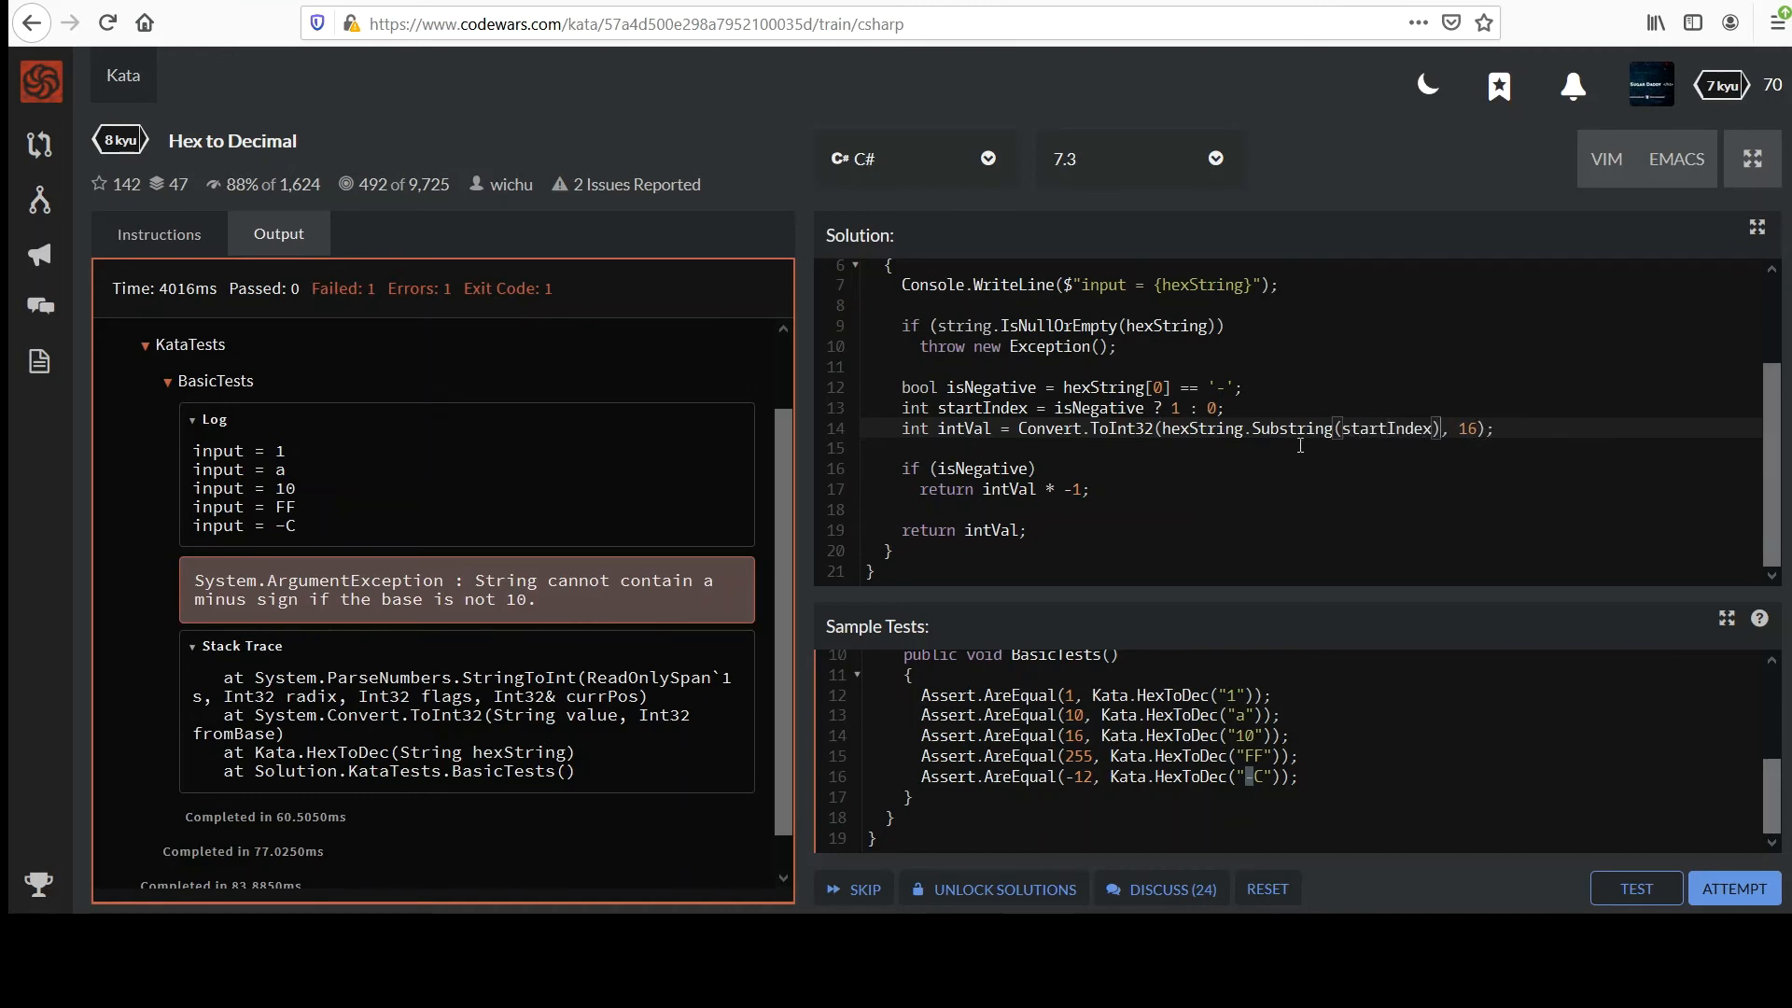
{"action": "double_click", "coordinate": [1386, 427]}
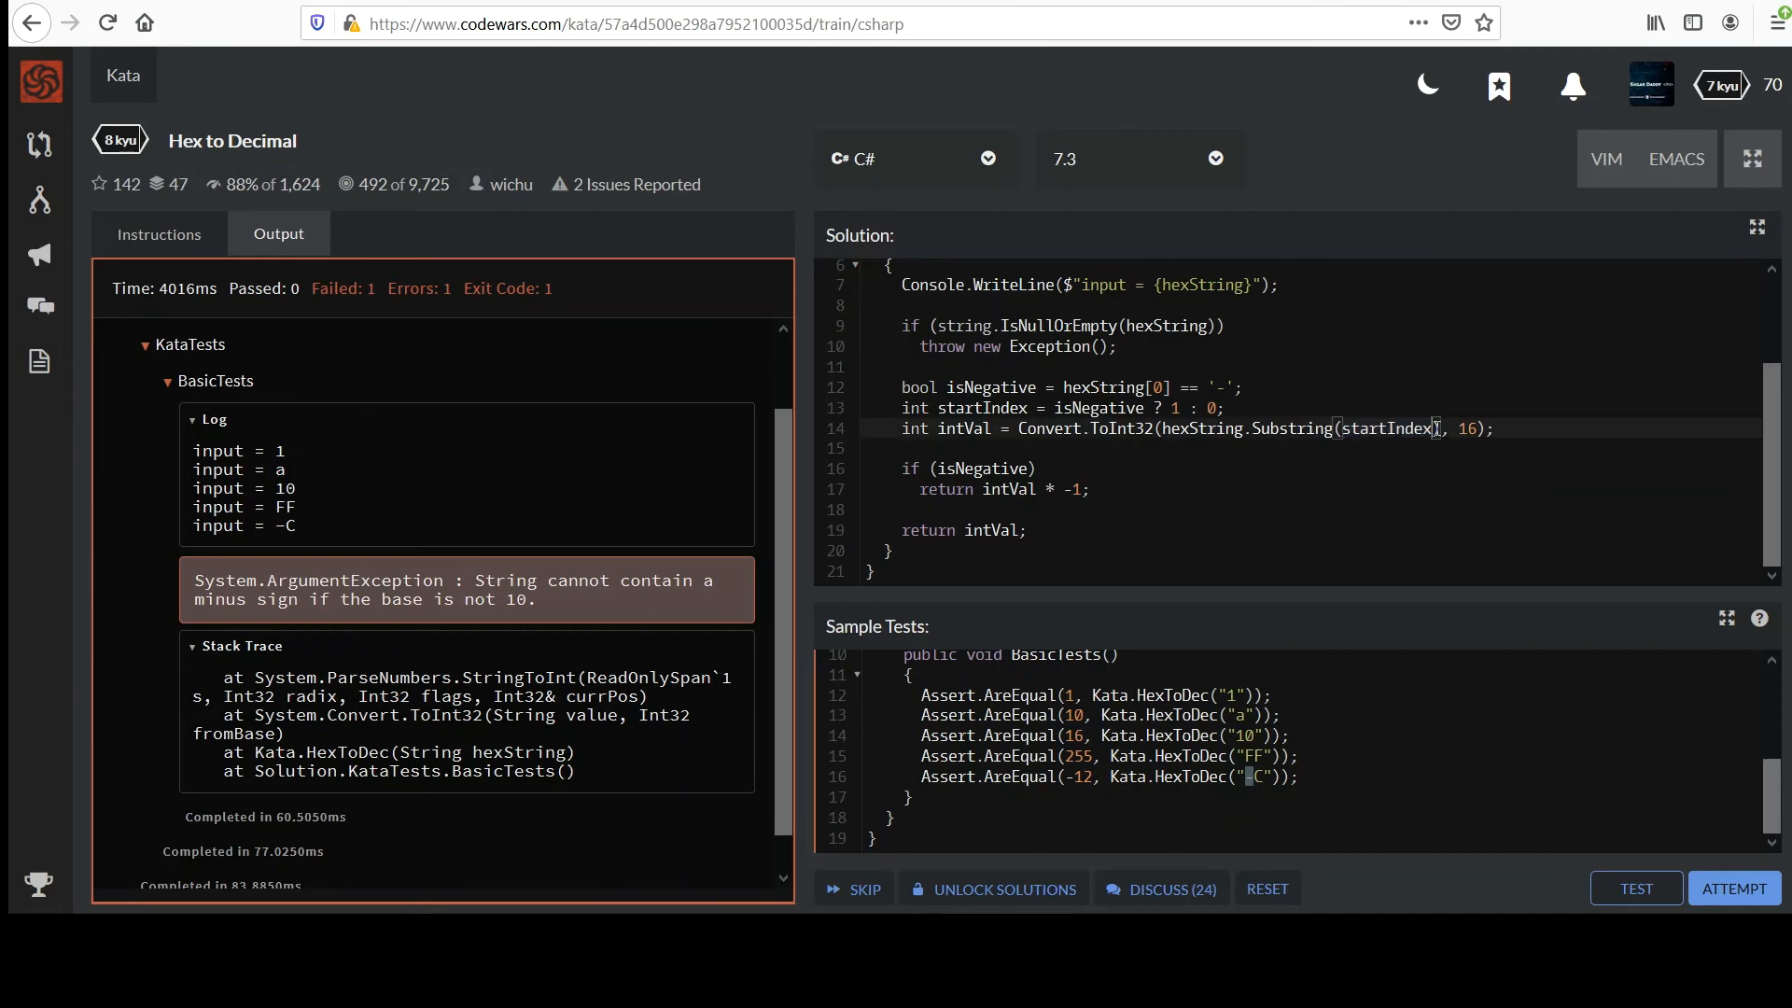
{"action": "type", "text": "5"}
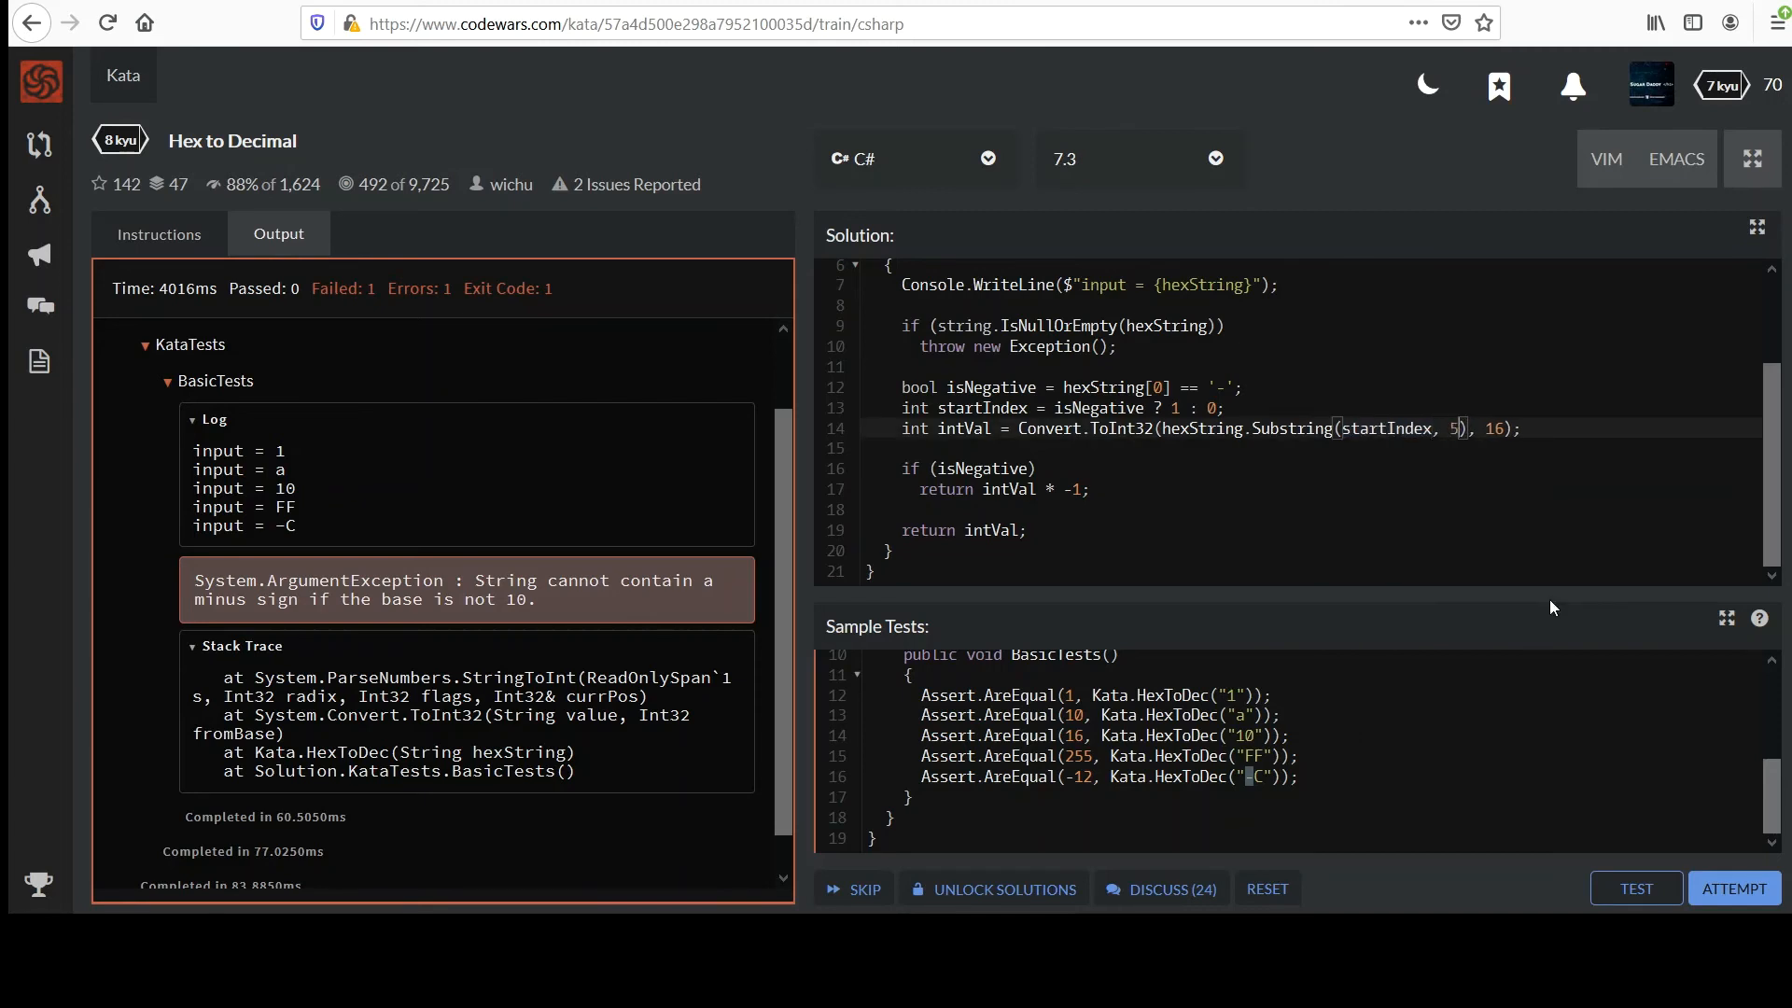
{"action": "key", "text": "BackSpace"}
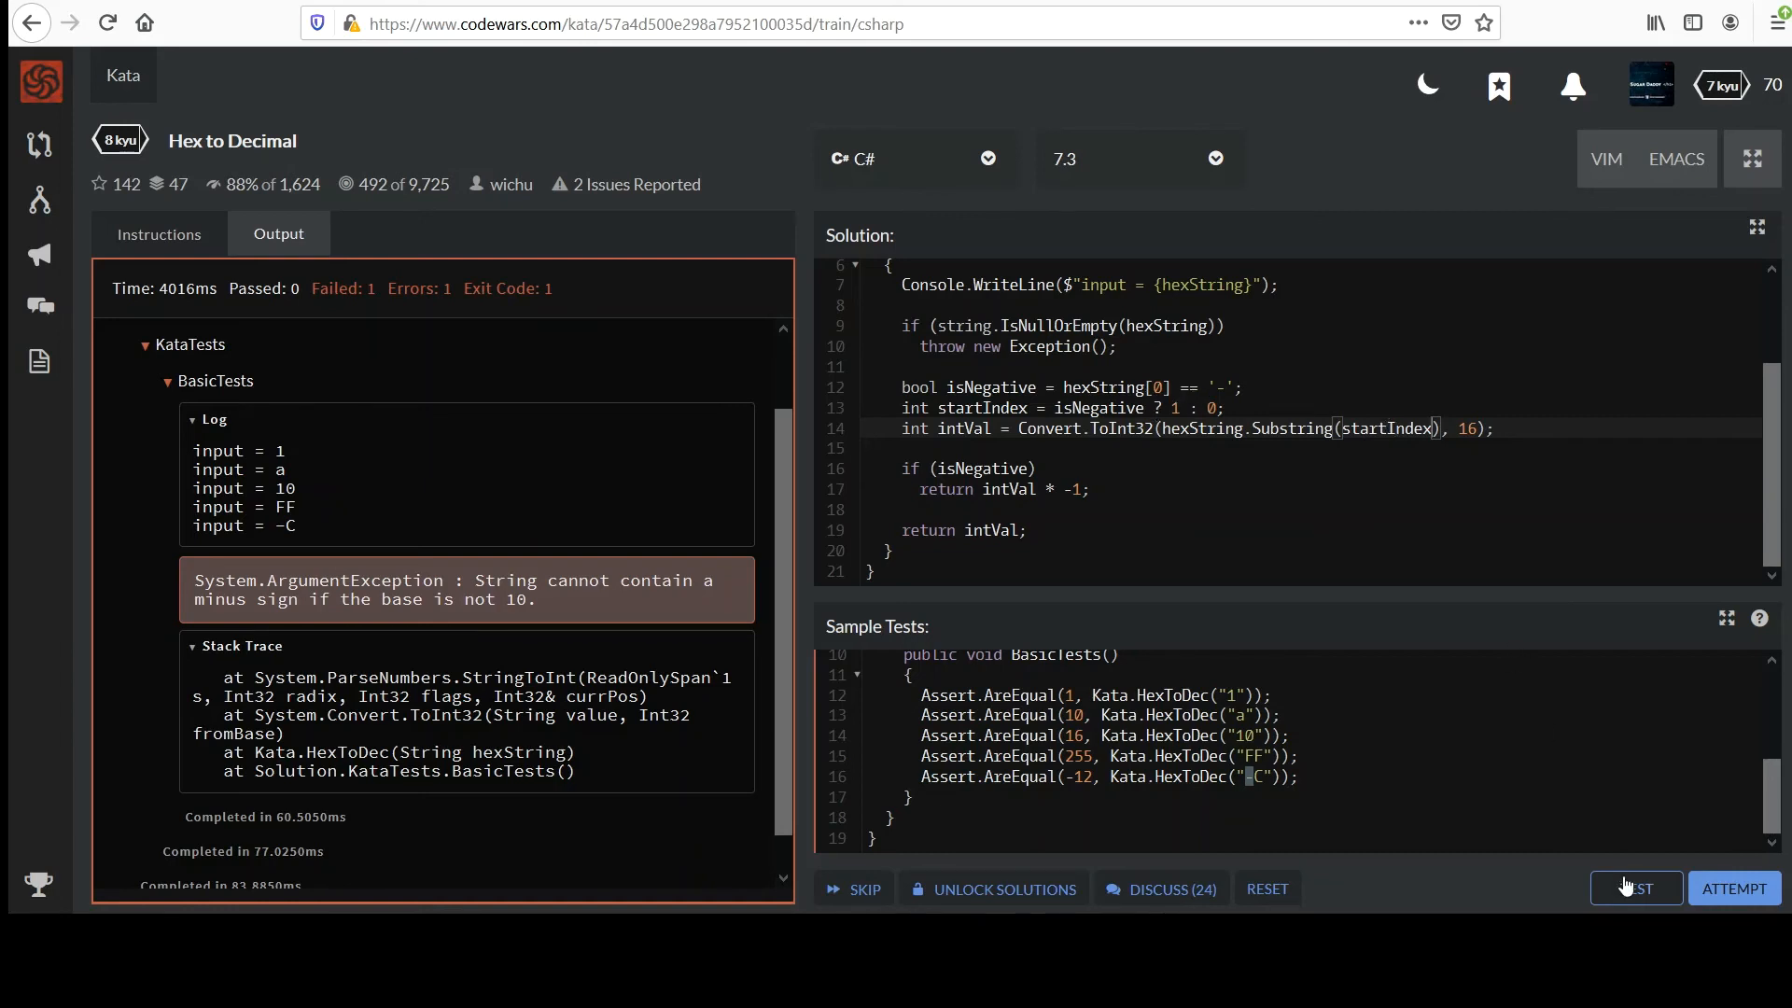
- Rerun the sample tests and inspect the BasicTests log, confirming both groups pass
{"action": "left_click", "coordinate": [1635, 890]}
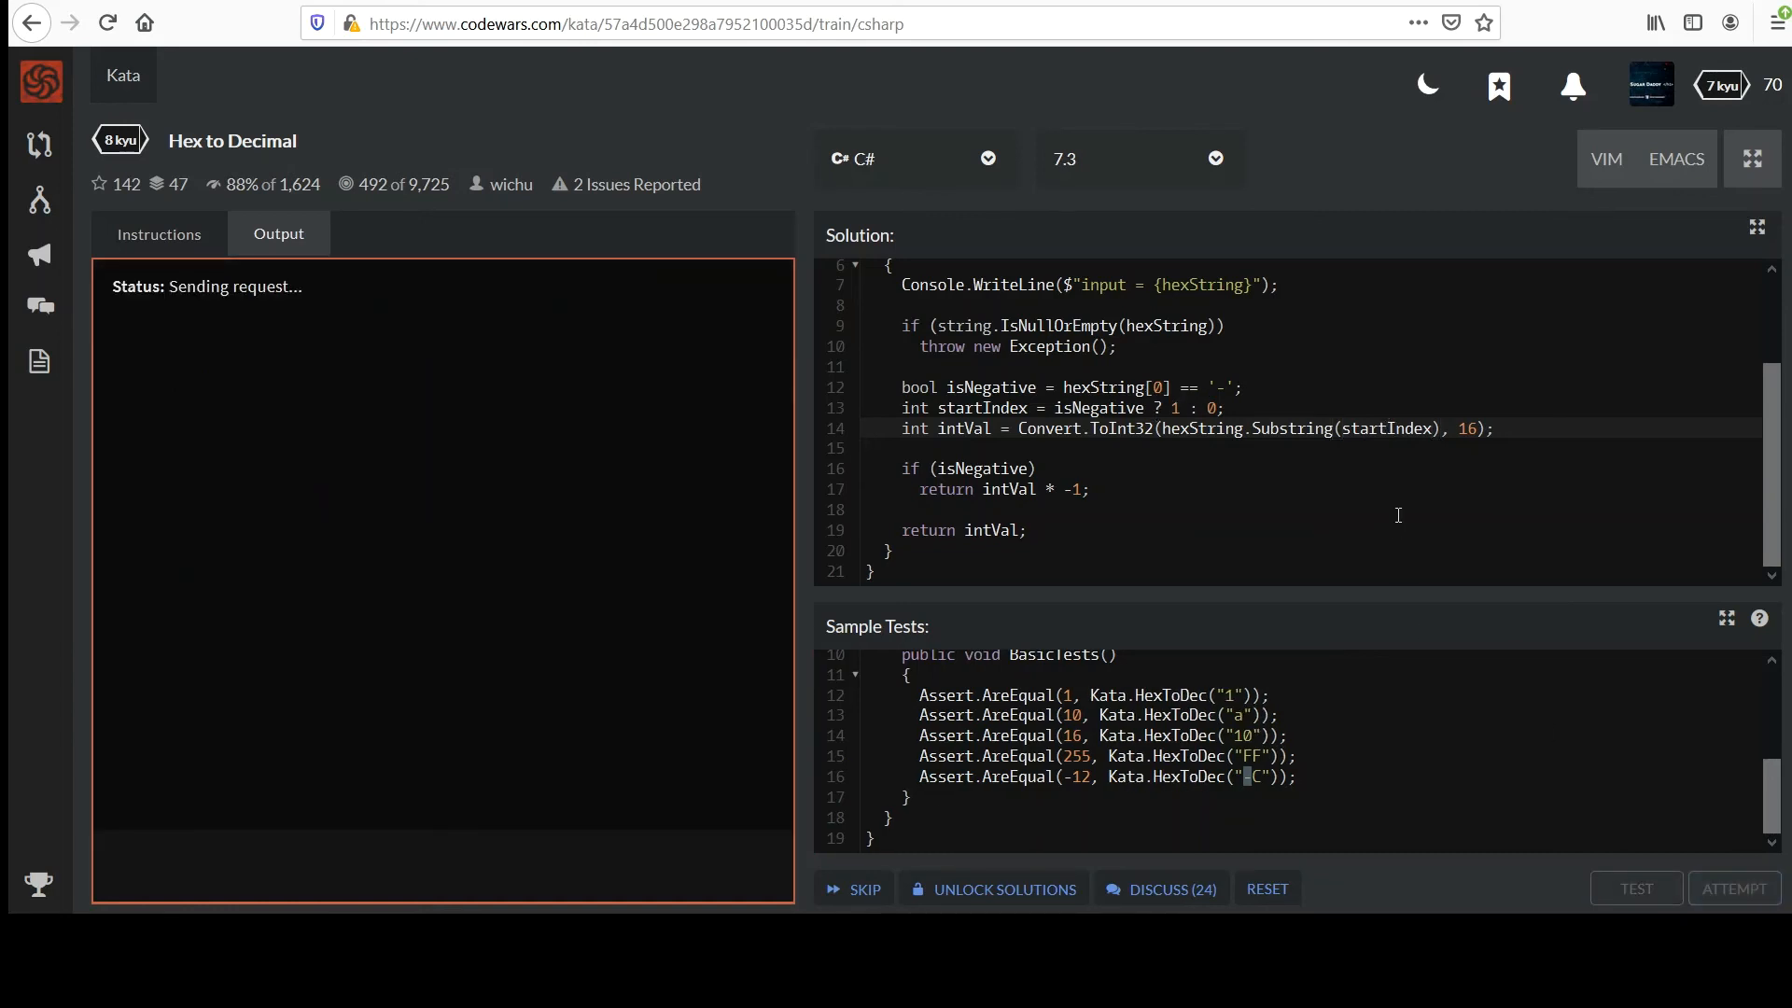
{"action": "left_click", "coordinate": [1635, 887]}
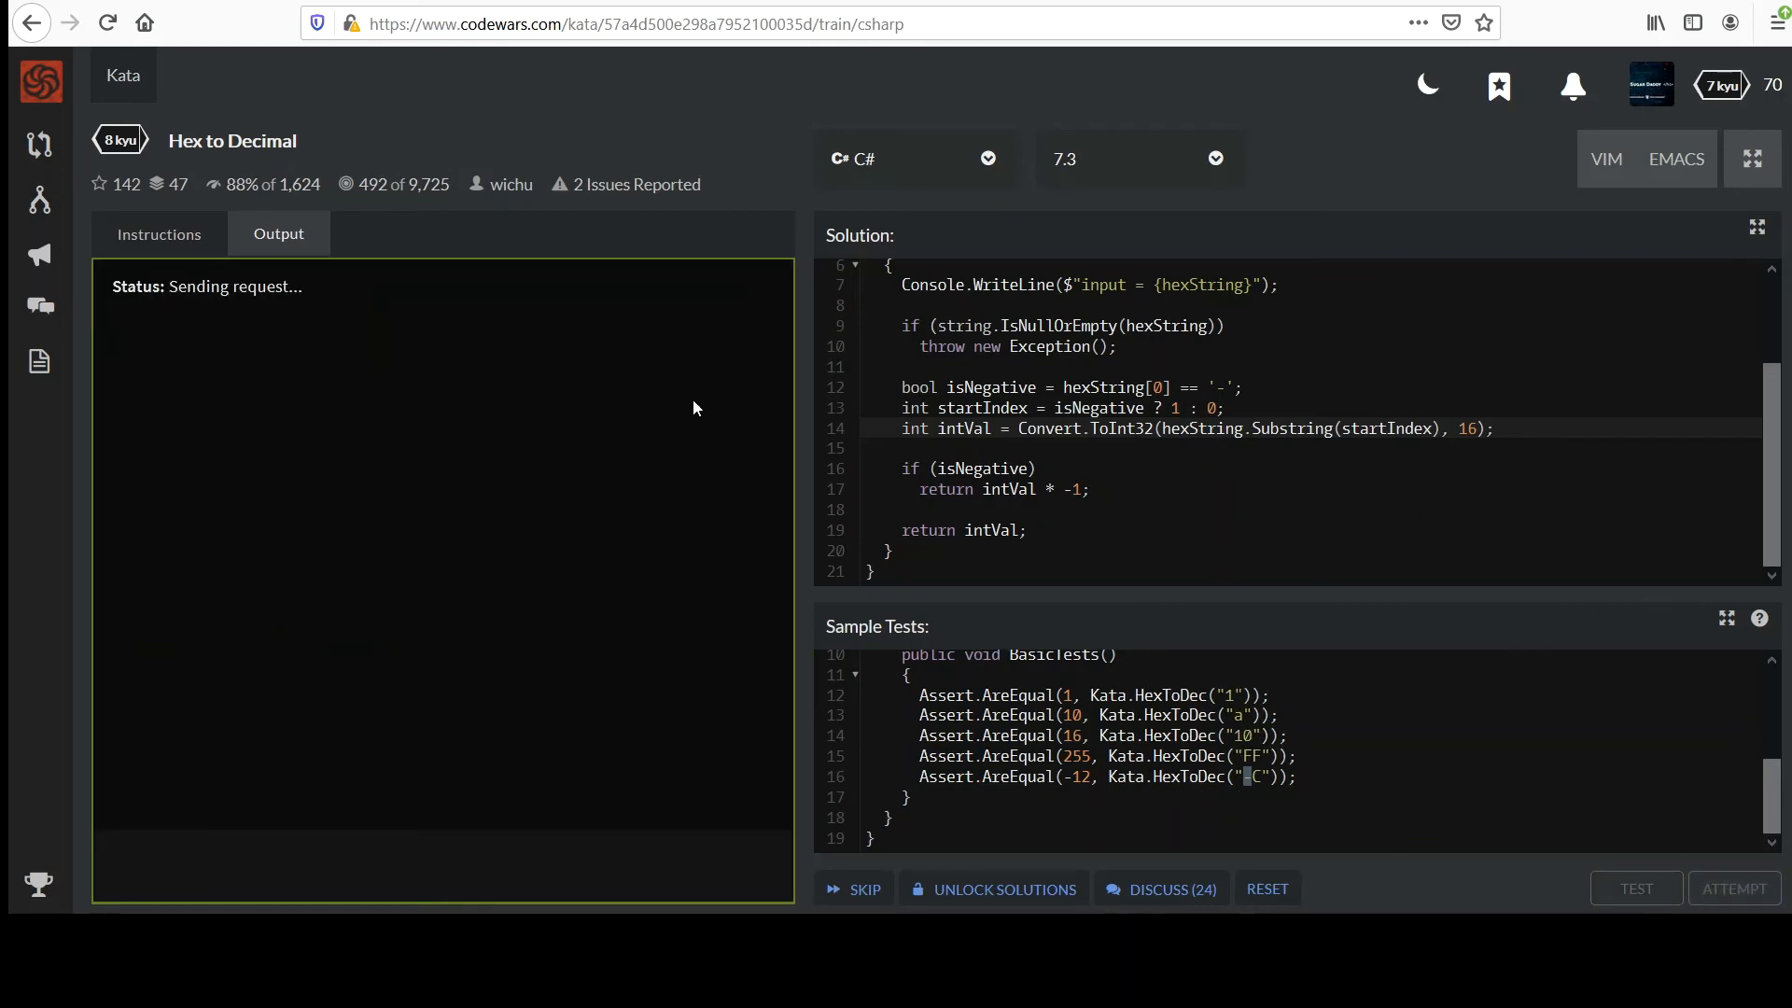
{"action": "left_click", "coordinate": [1636, 888]}
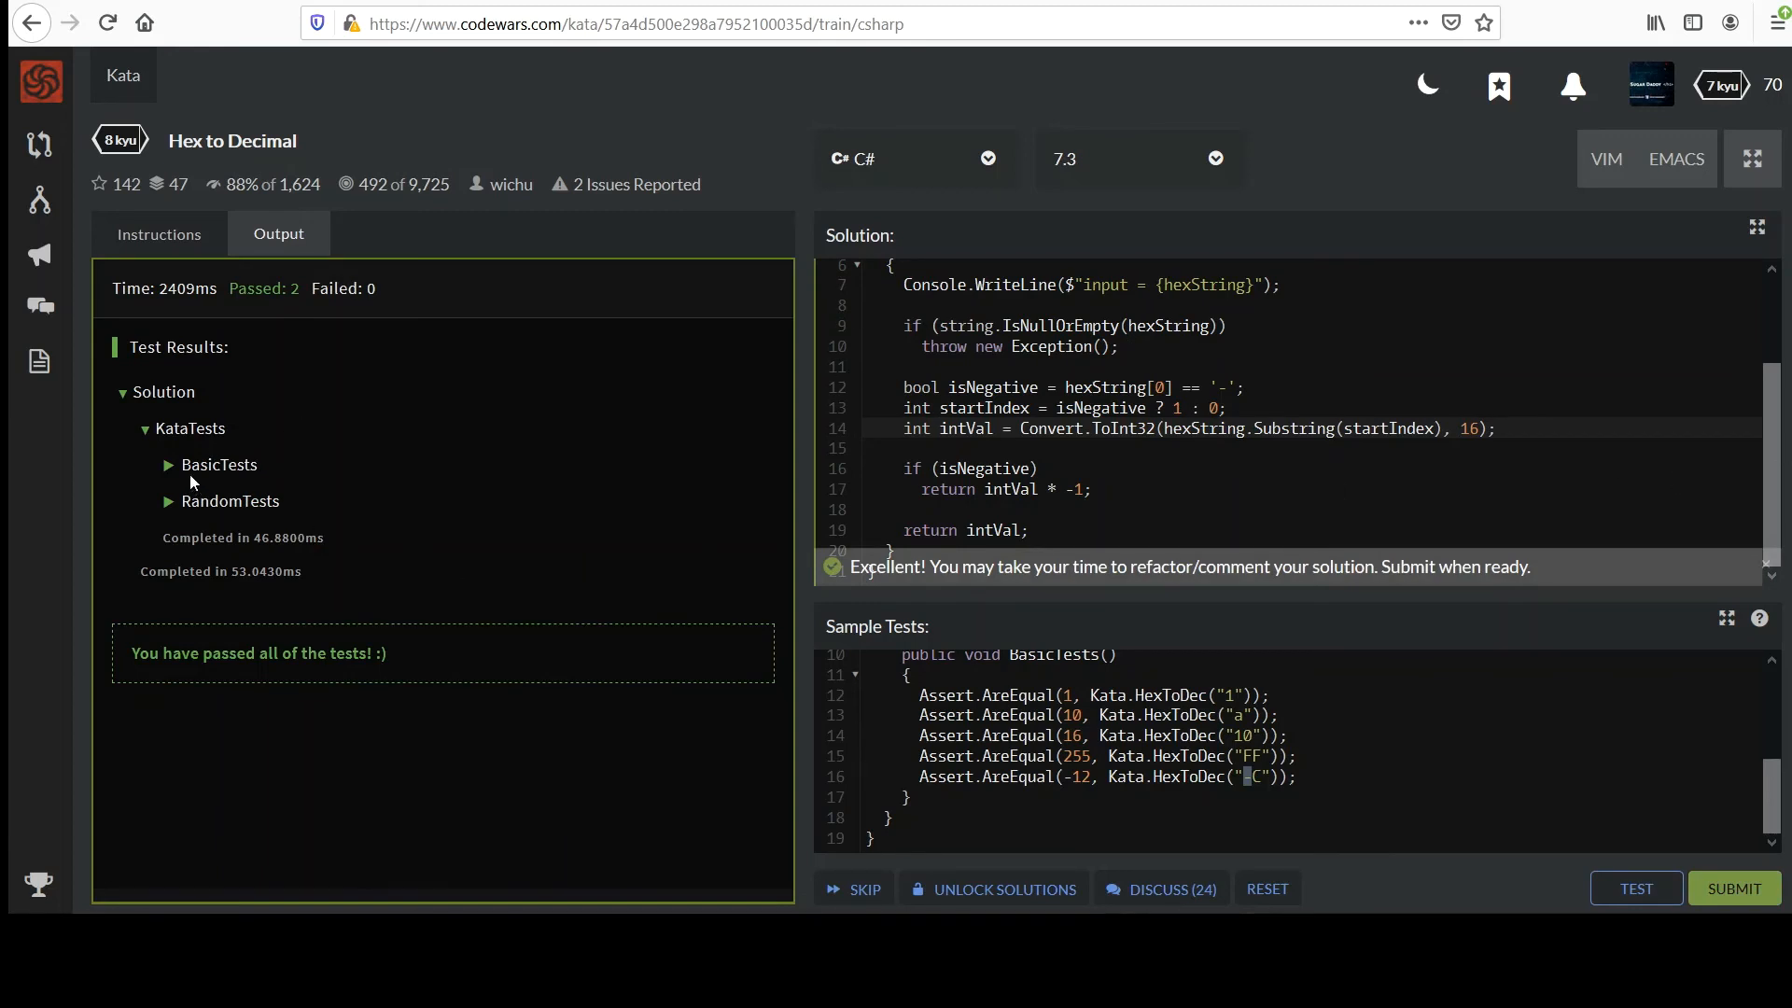
{"action": "left_click", "coordinate": [213, 464]}
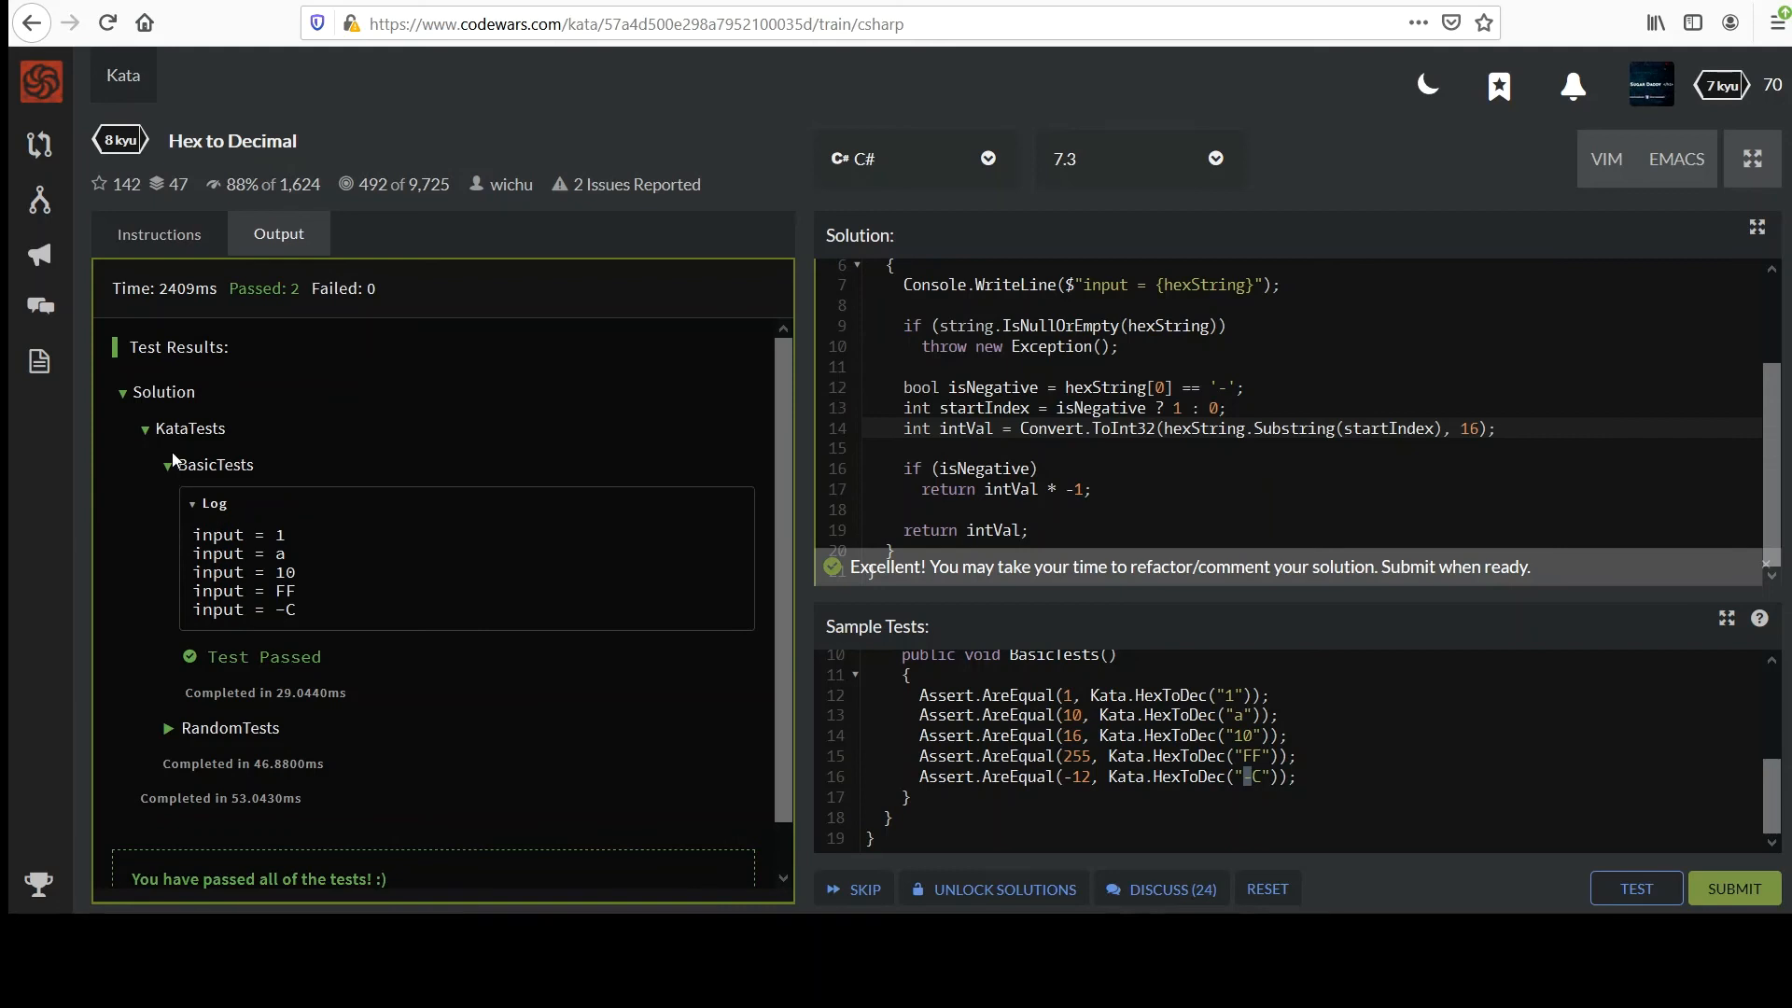
{"action": "left_click", "coordinate": [166, 464]}
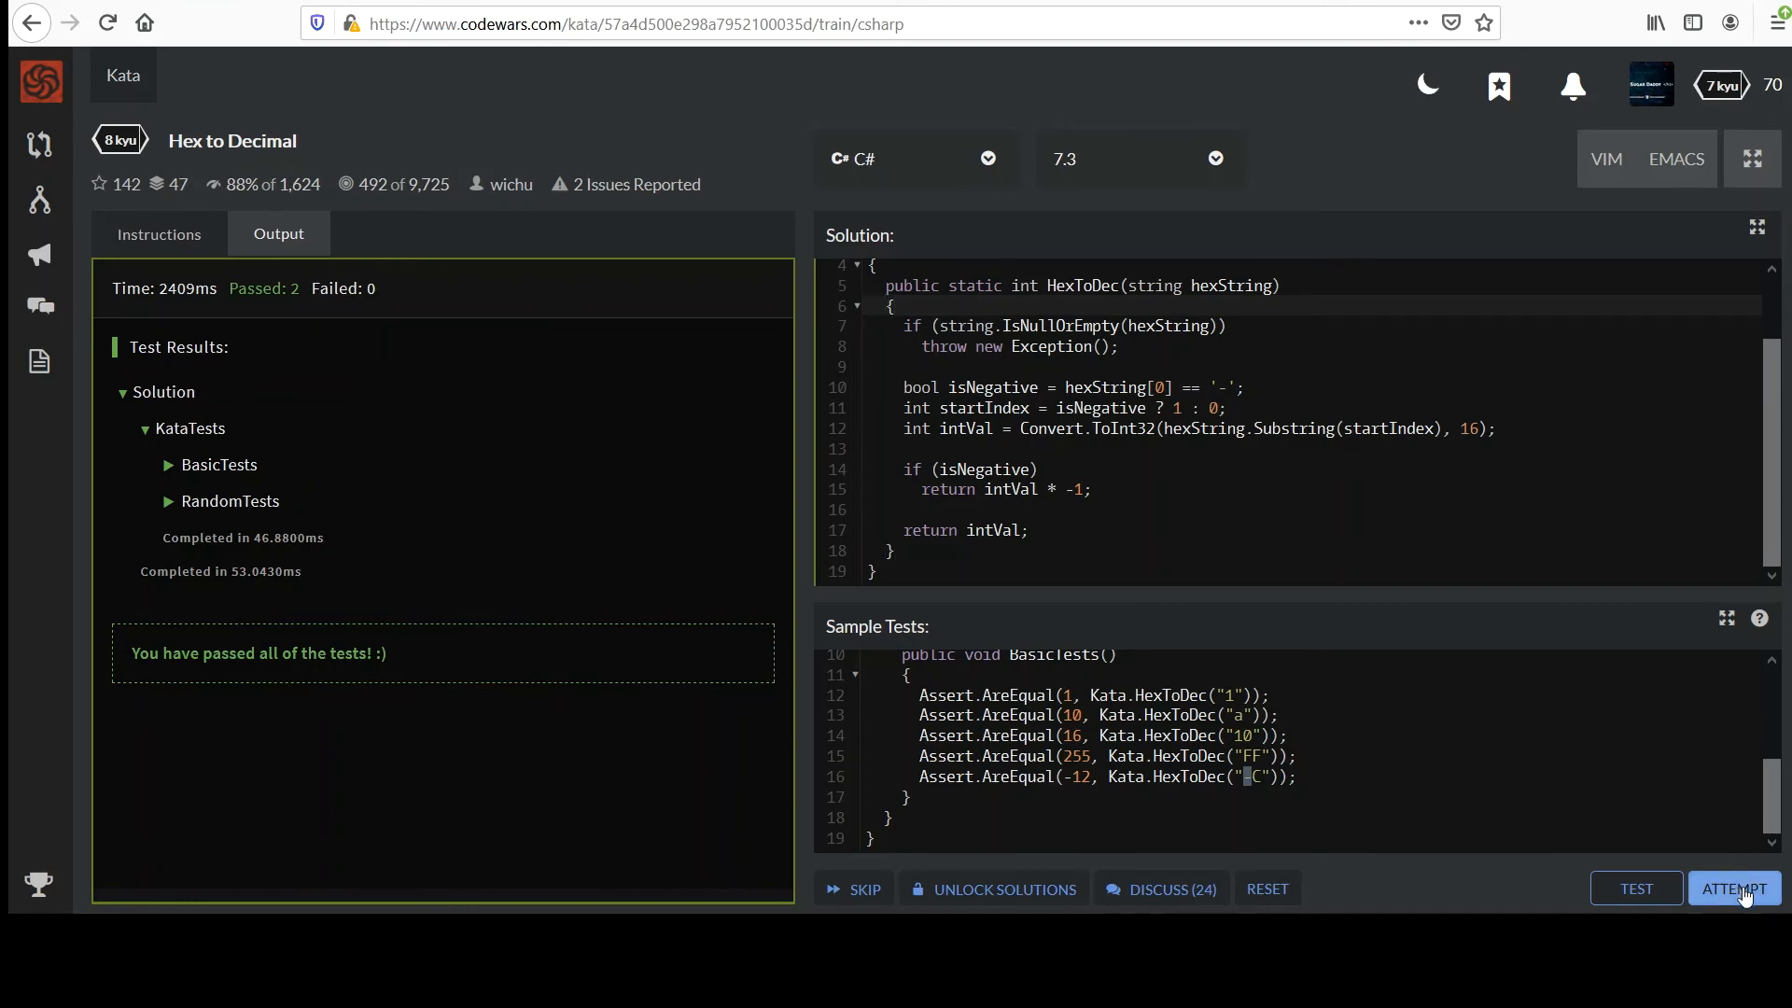
- Pass the full Hex to Decimal attempt with Correct!, then submit the solution
{"action": "left_click", "coordinate": [1734, 888]}
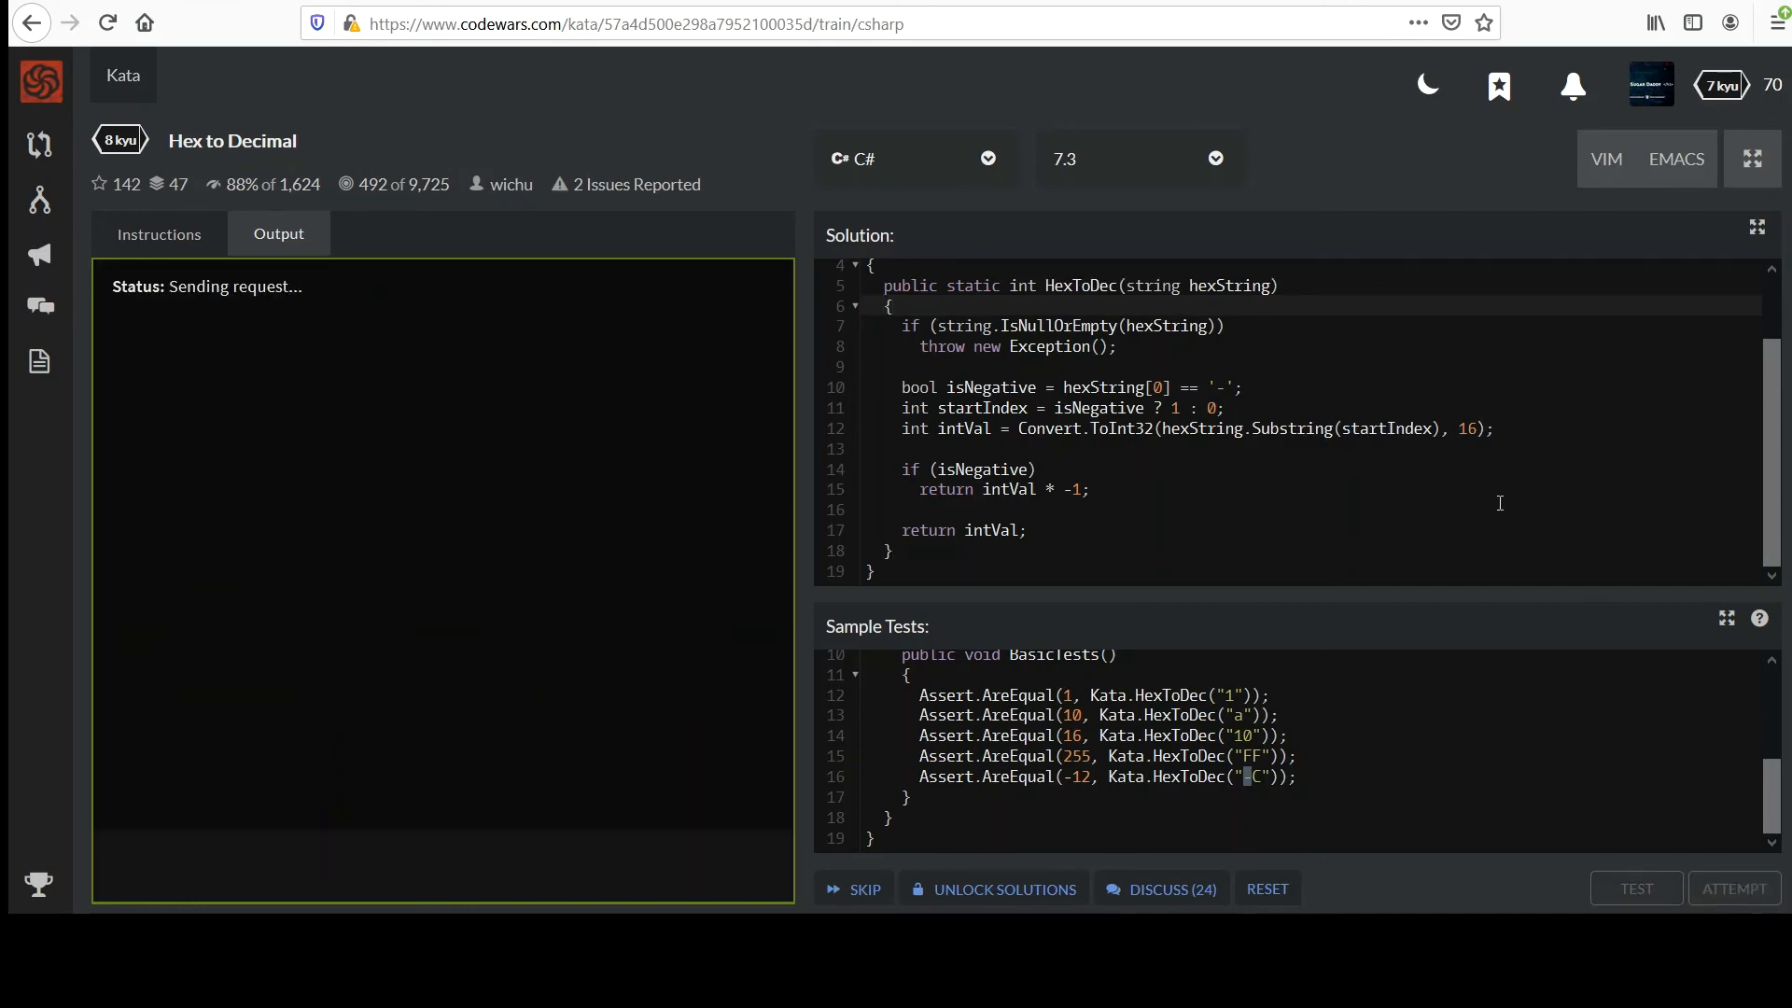
{"action": "left_click", "coordinate": [1635, 890]}
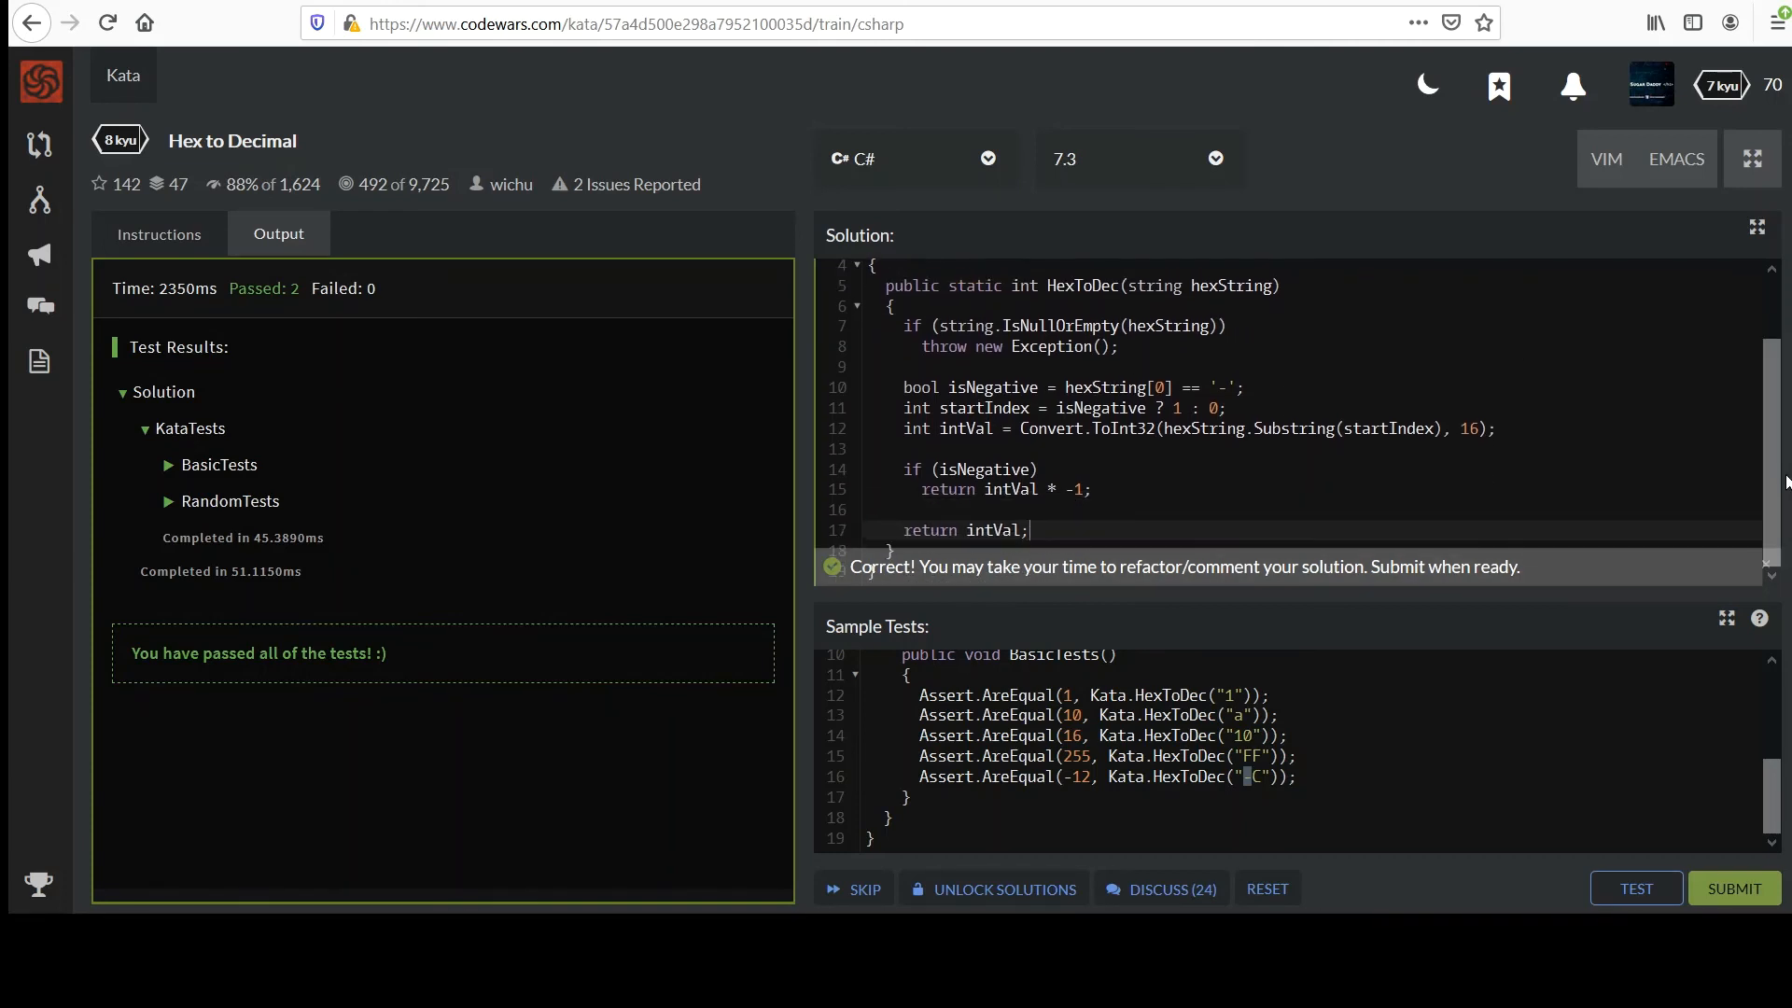
{"action": "left_click", "coordinate": [1732, 888]}
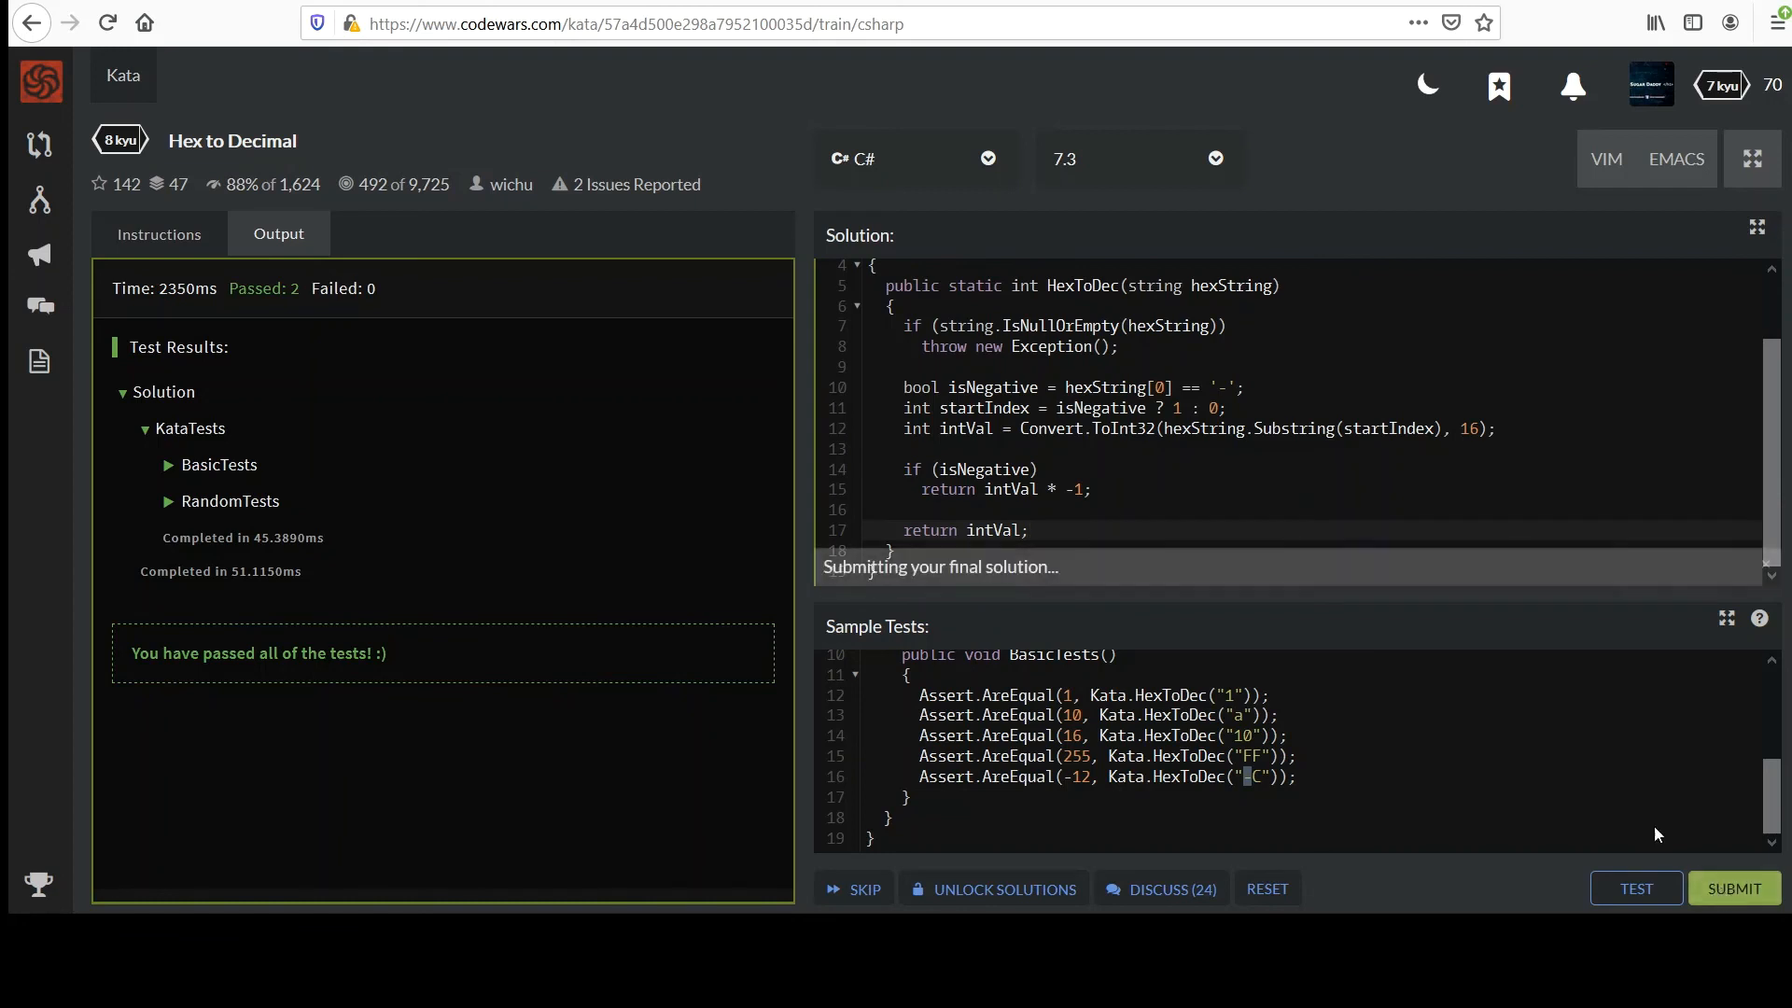
{"action": "left_click", "coordinate": [1732, 887]}
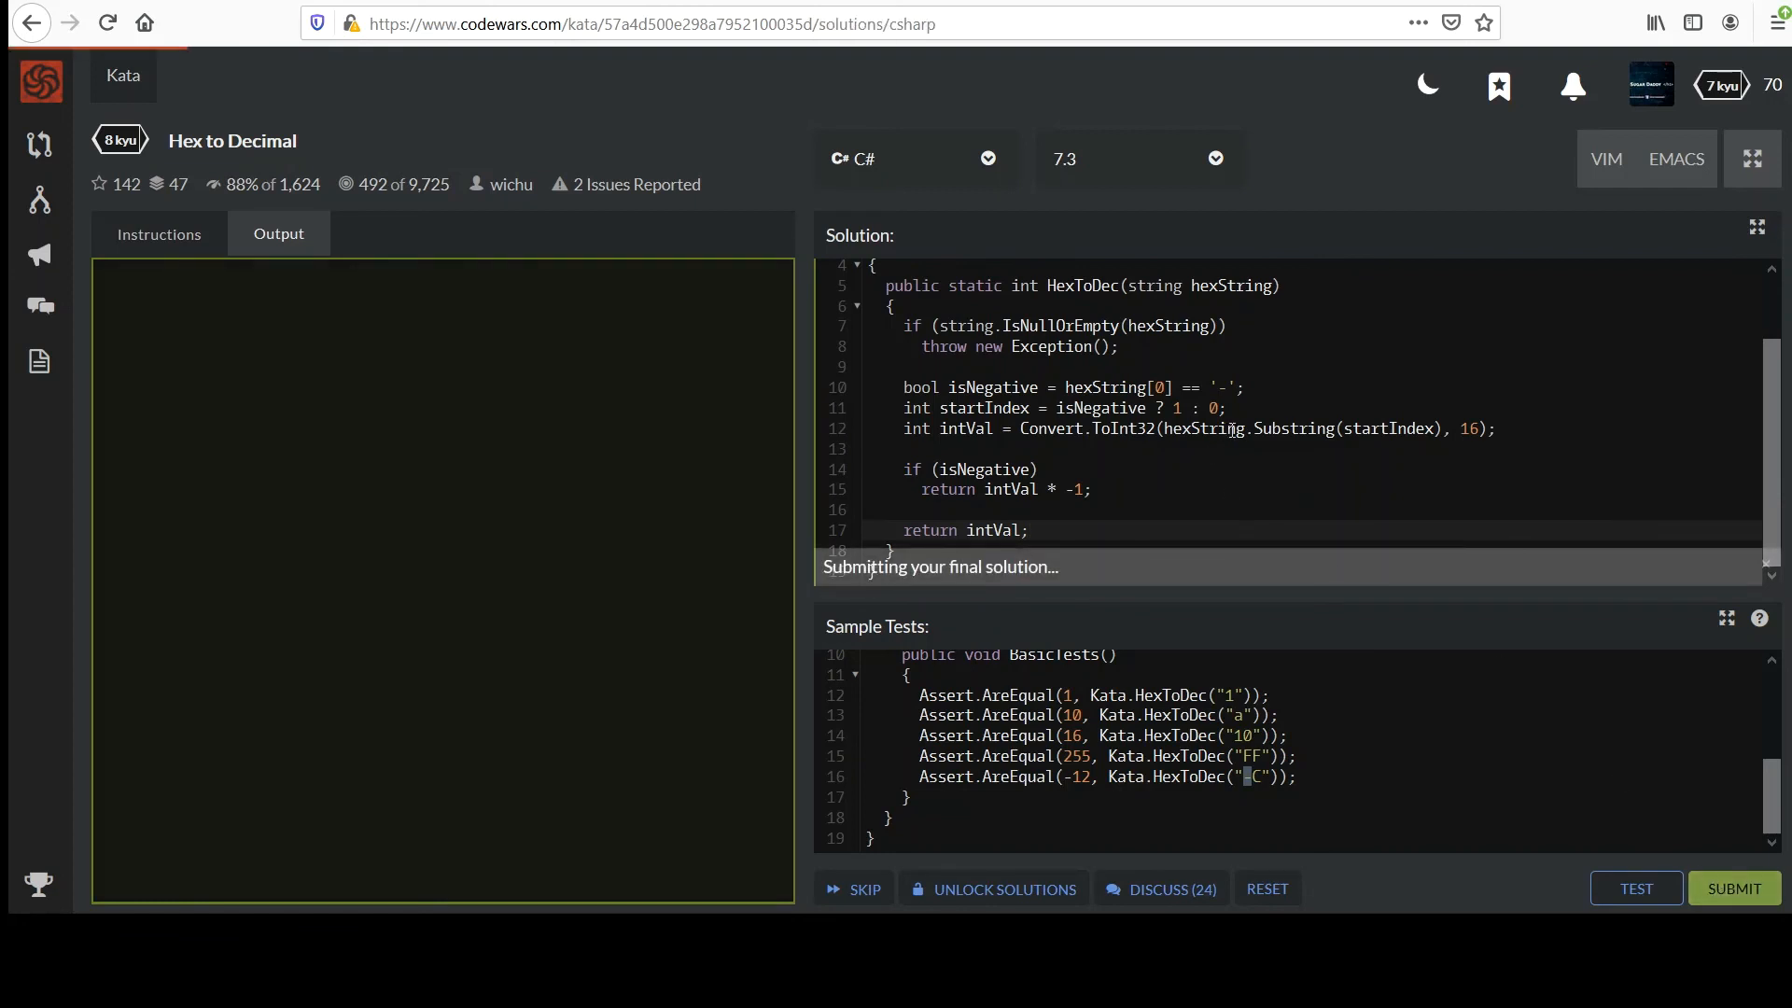
- Highlight the TrimStart call and sign multiplier in the top Best Practices solution
{"action": "left_click", "coordinate": [1732, 888]}
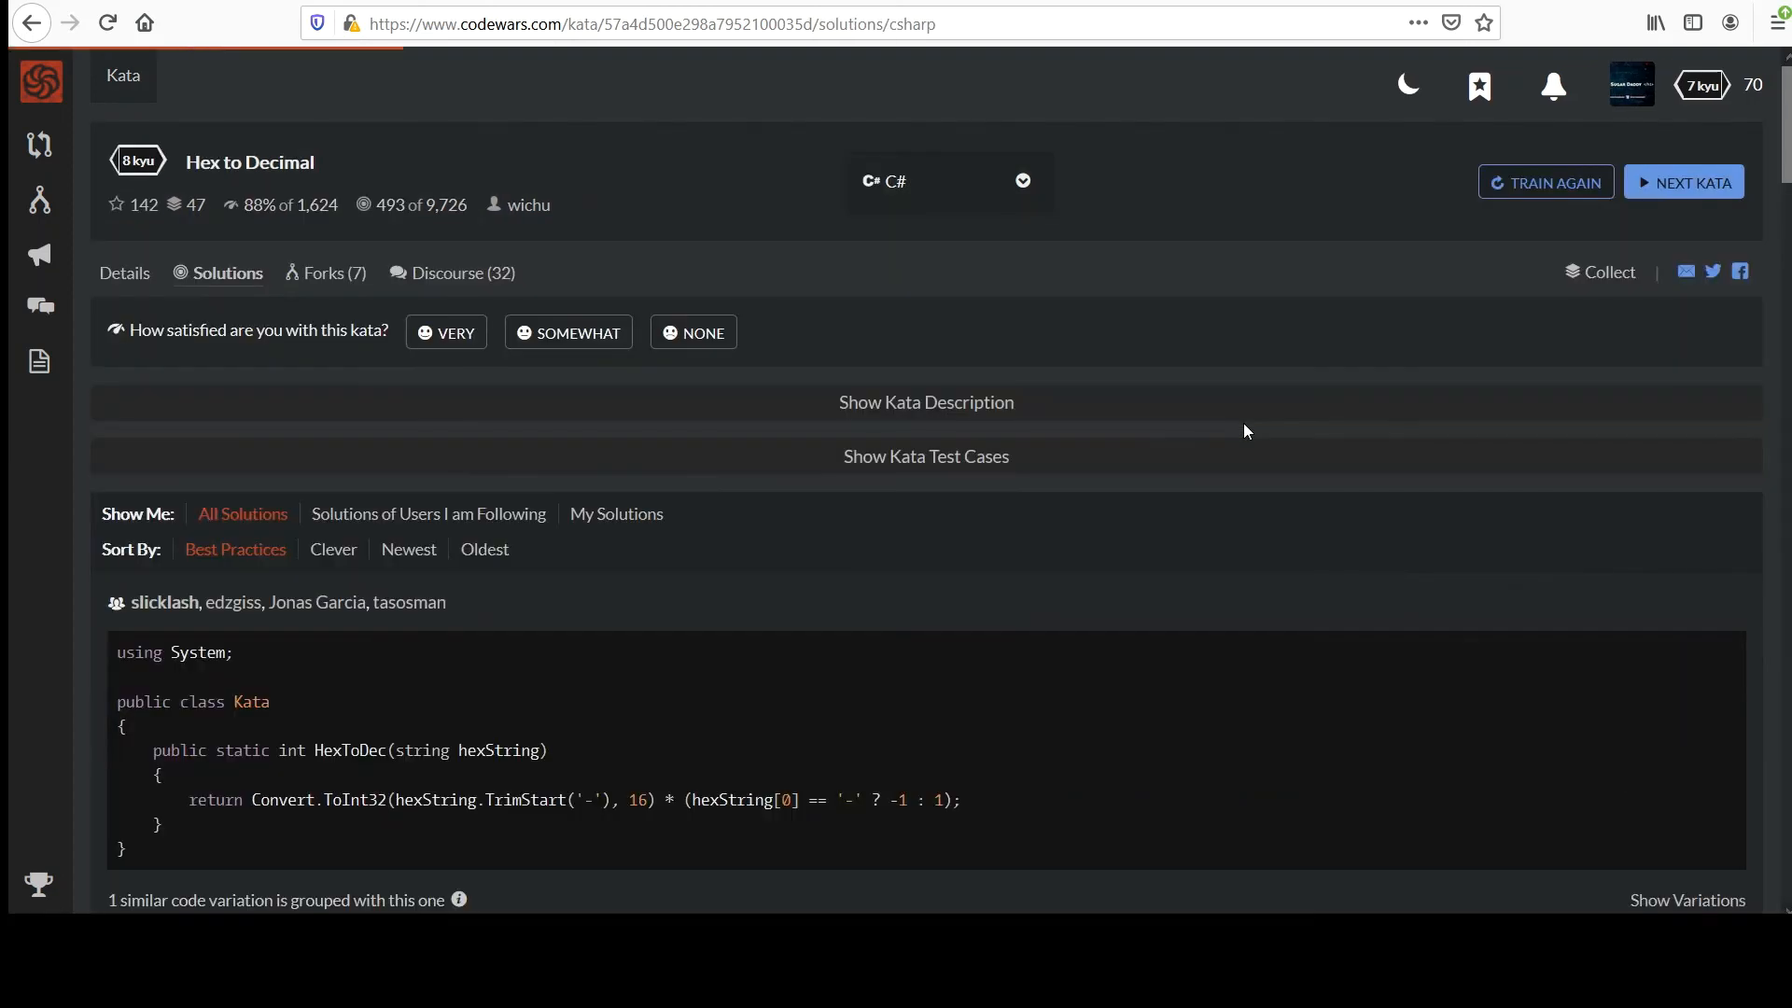
{"action": "mouse_move", "coordinate": [306, 829]}
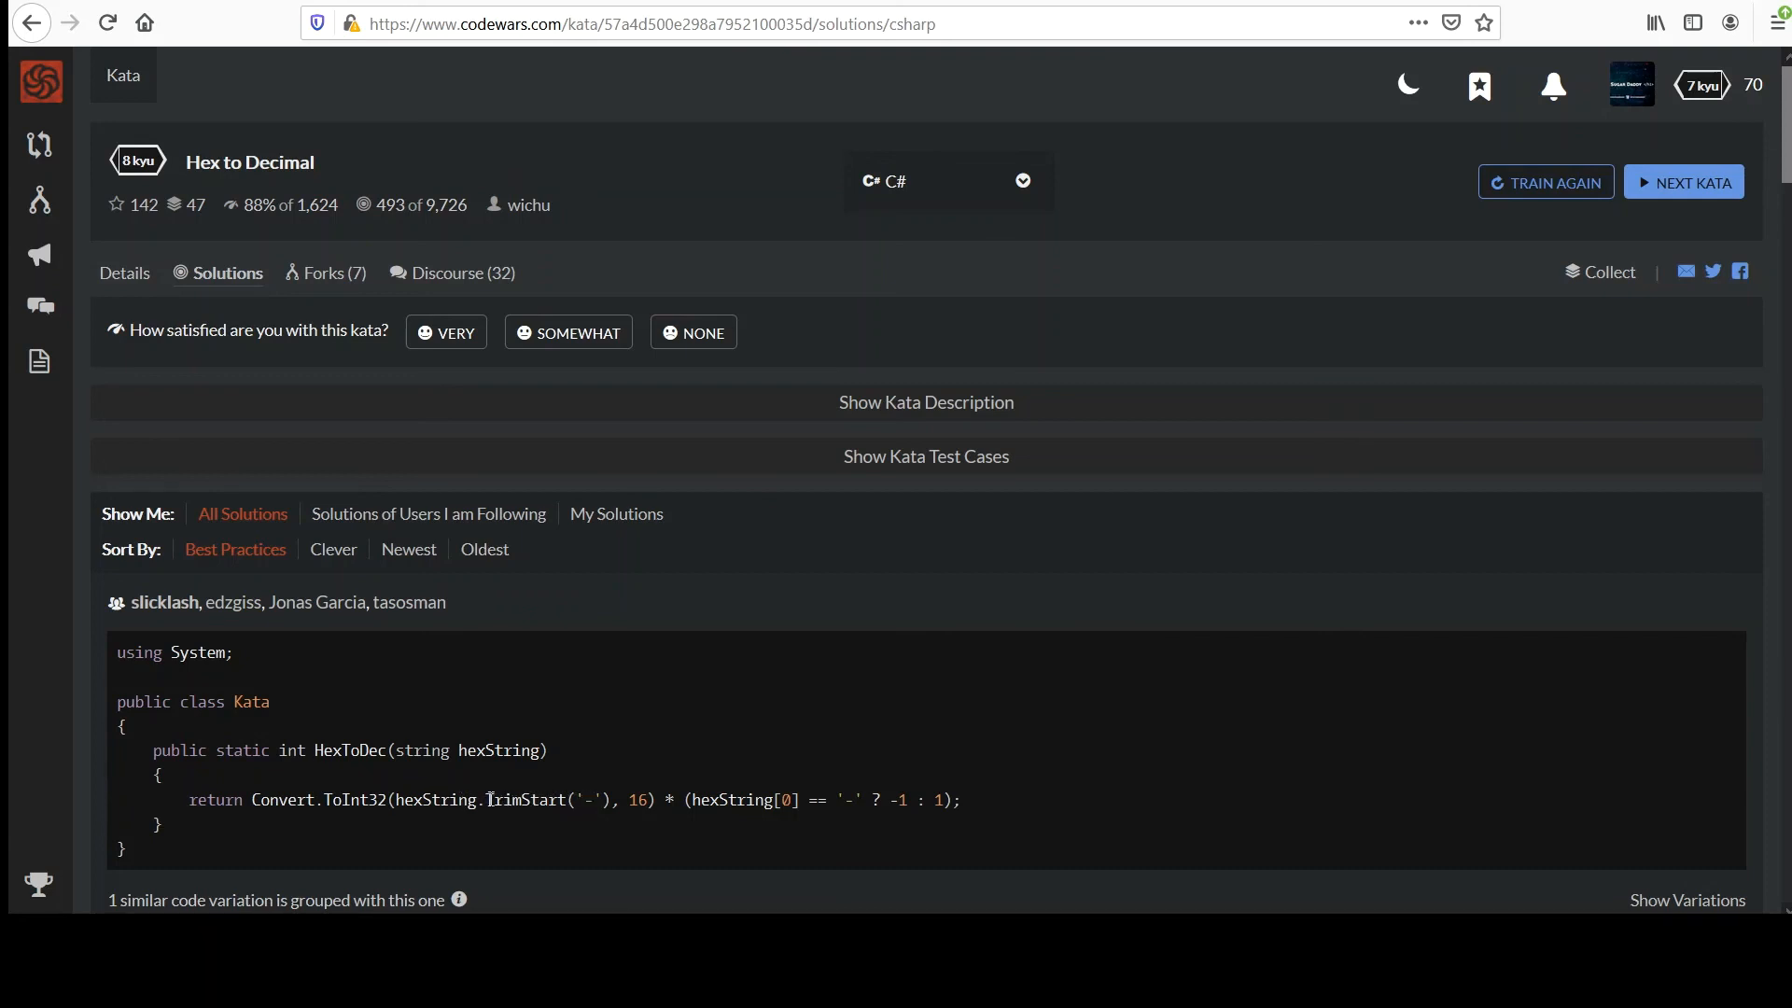
{"action": "double_click", "coordinate": [524, 800]}
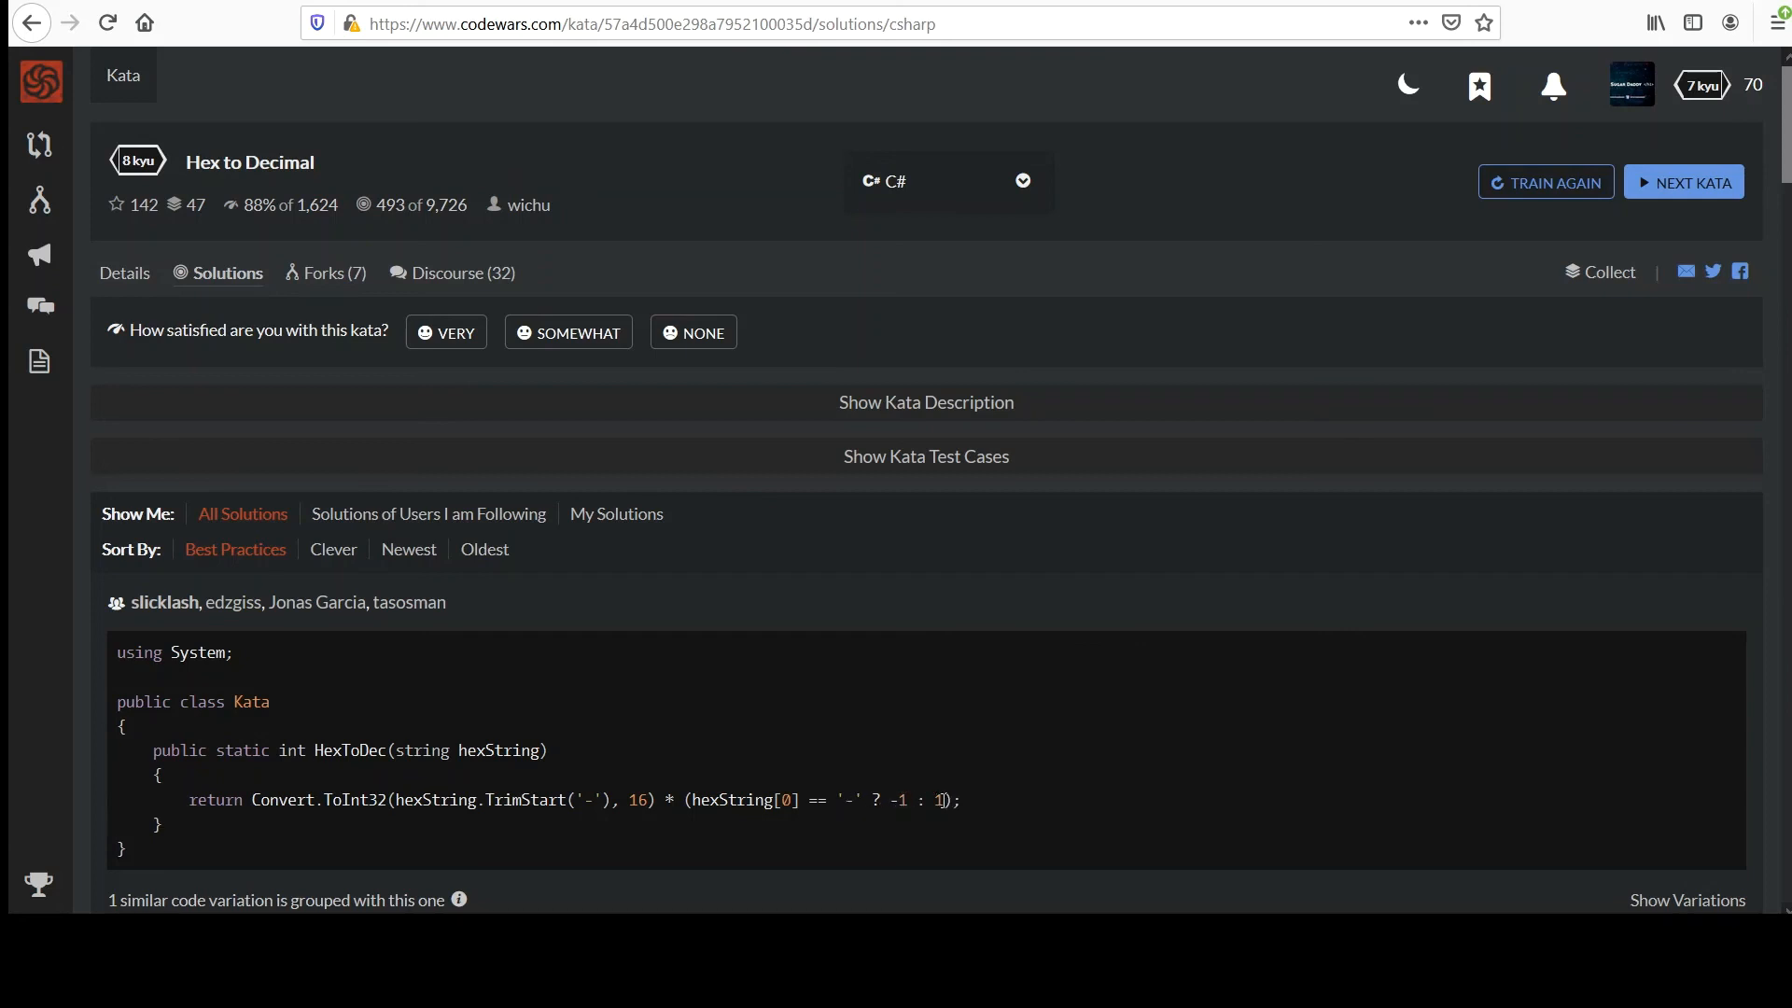
{"action": "double_click", "coordinate": [936, 799]}
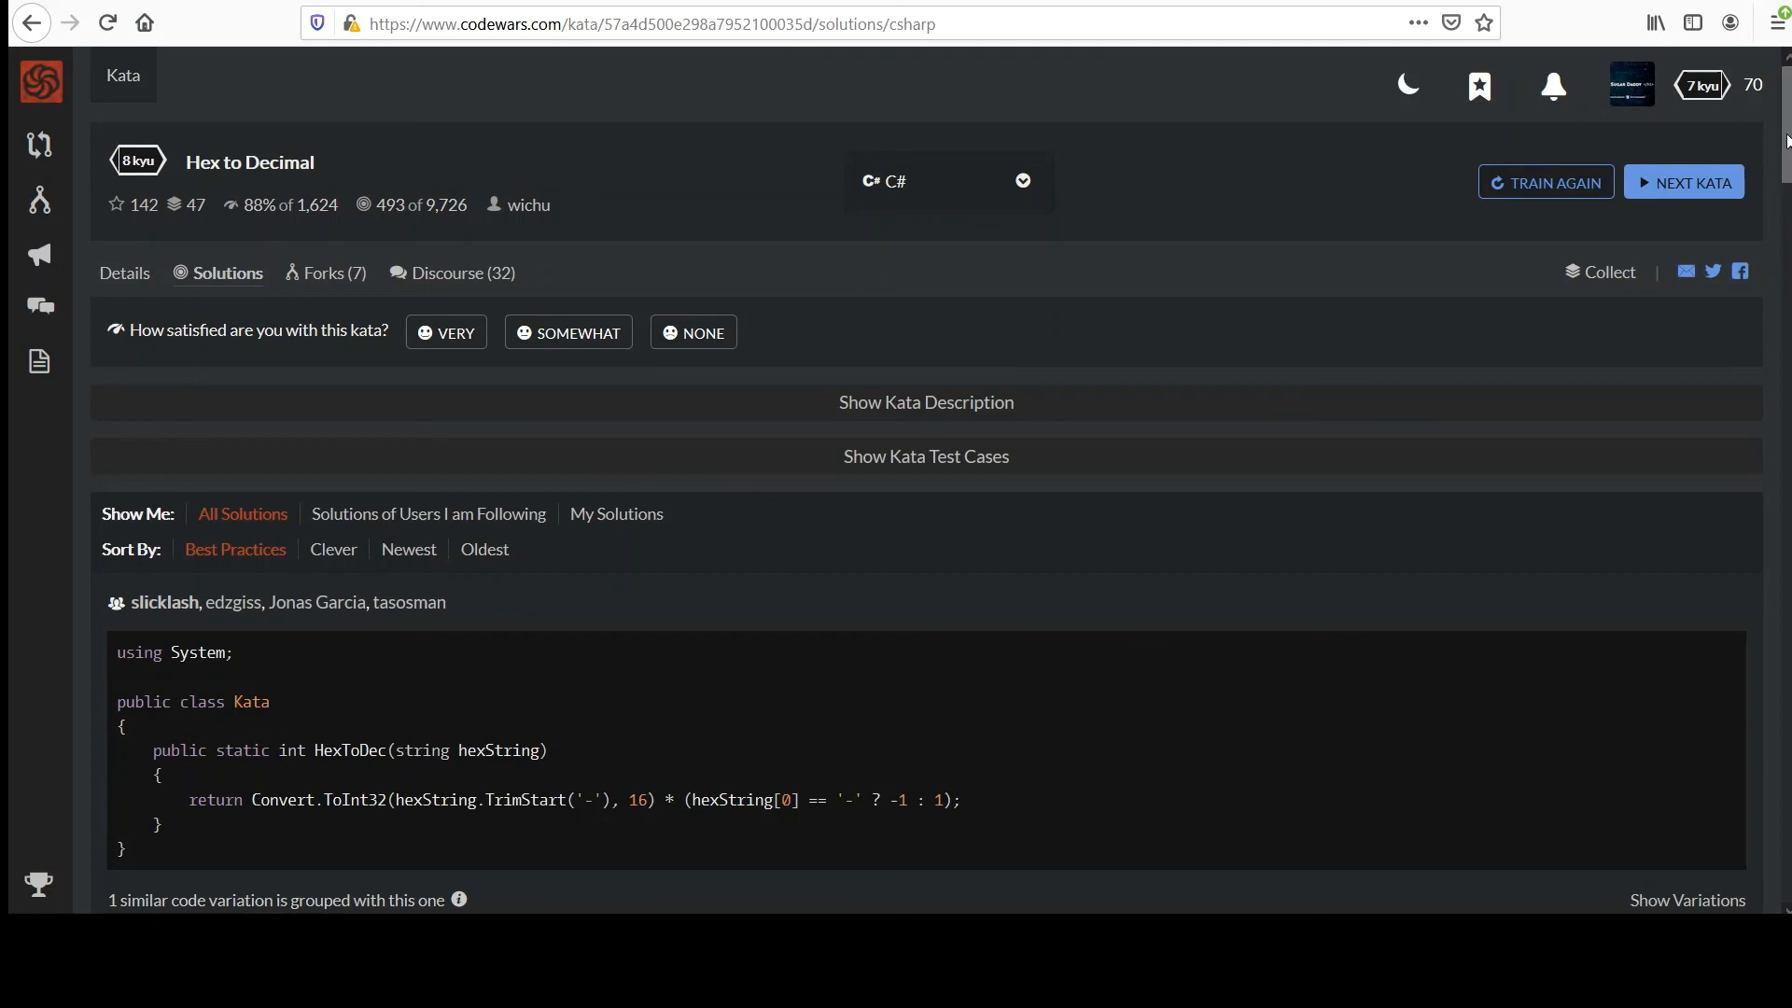
{"action": "scroll", "scroll_direction": "down", "scroll_amount": 3}
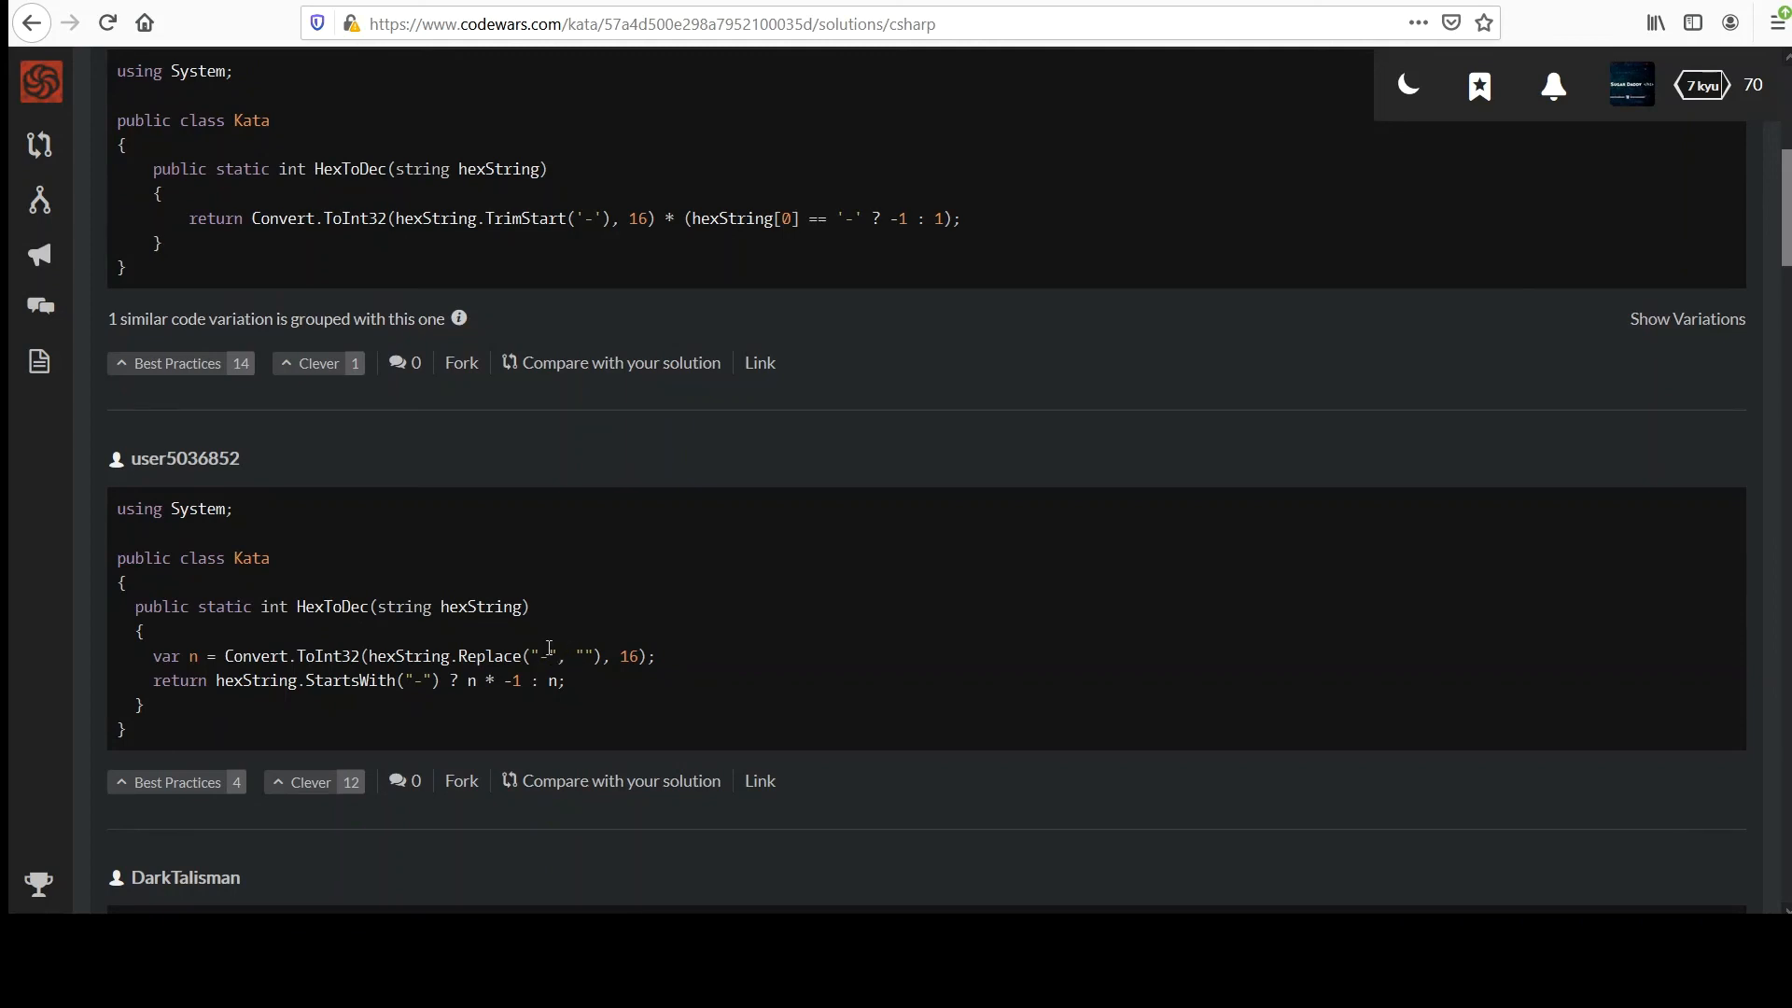
{"action": "mouse_move", "coordinate": [321, 682]}
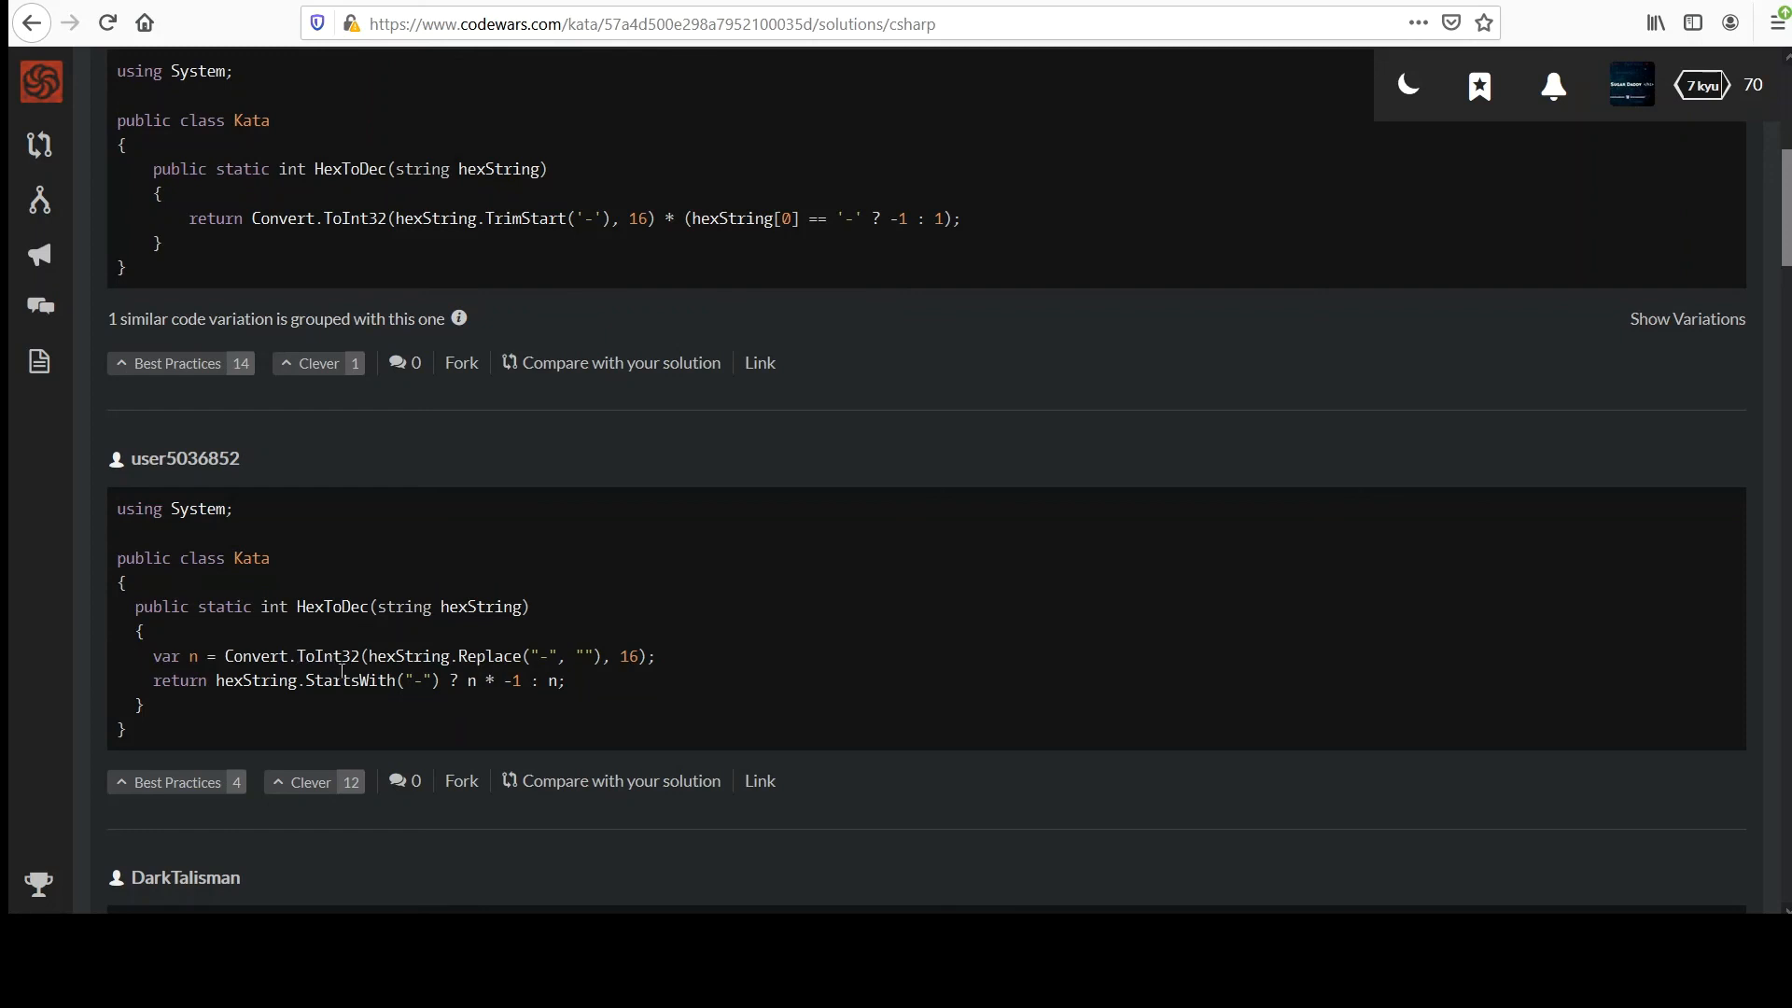
{"action": "mouse_move", "coordinate": [512, 687]}
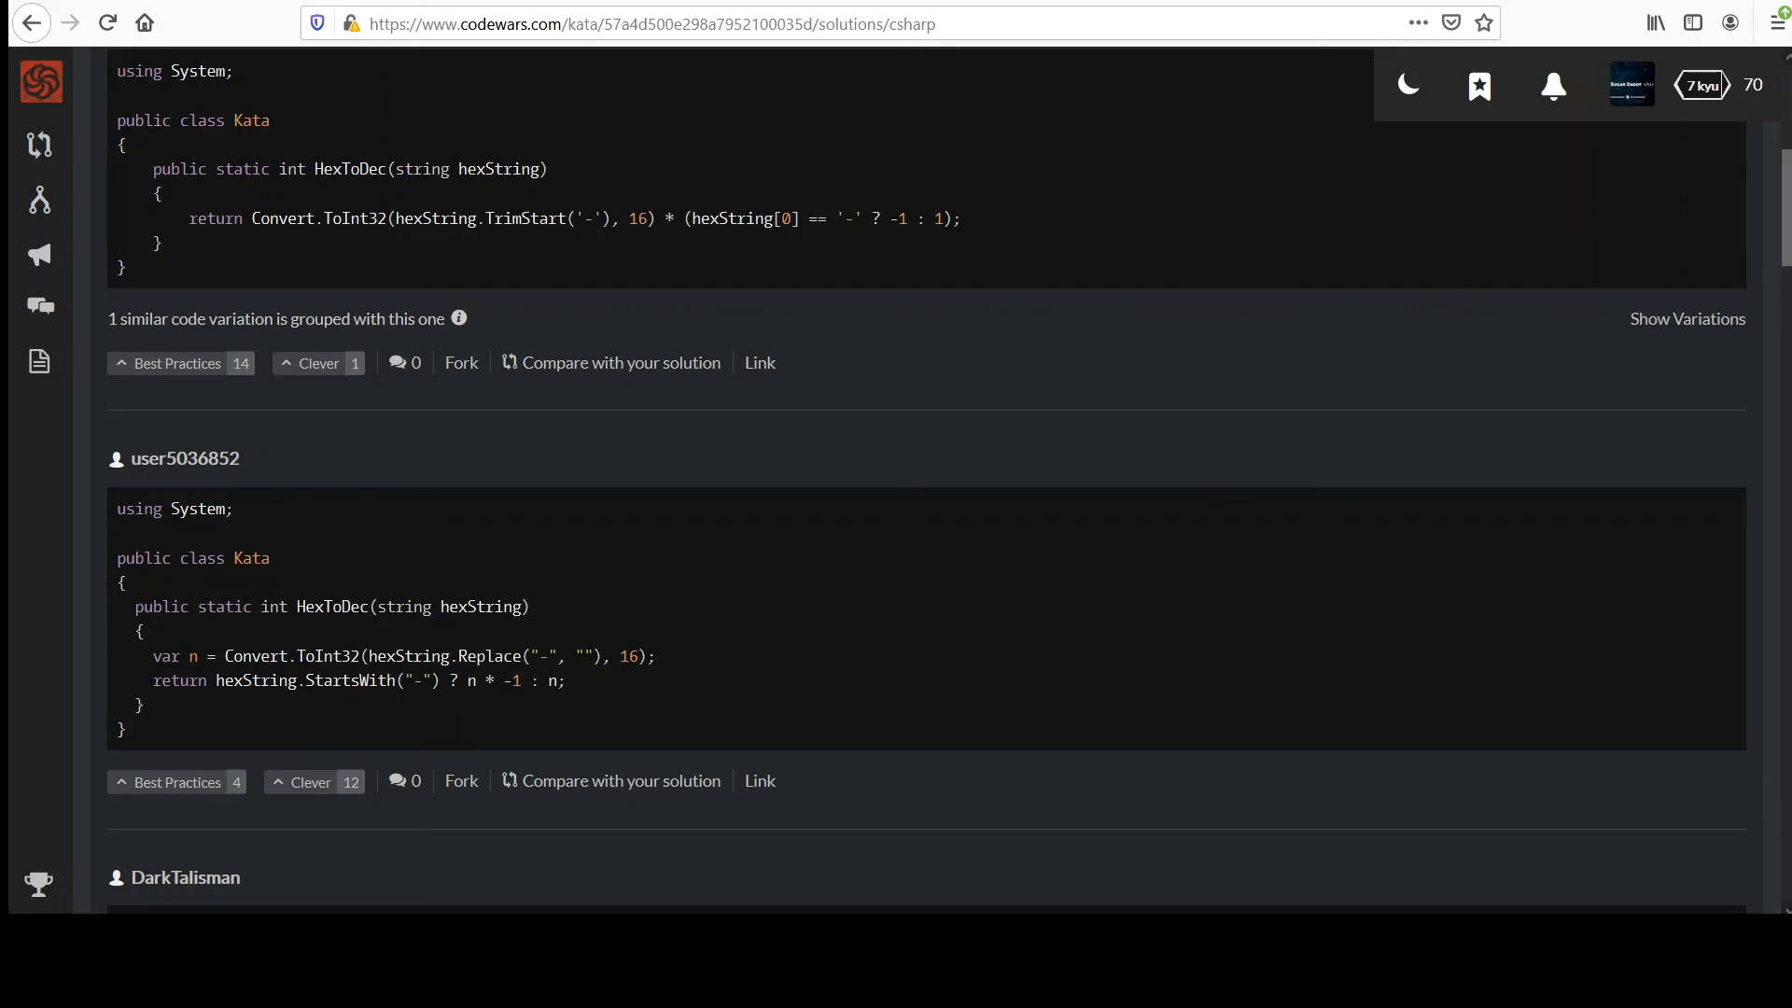
{"action": "scroll", "scroll_direction": "down", "scroll_amount": 3}
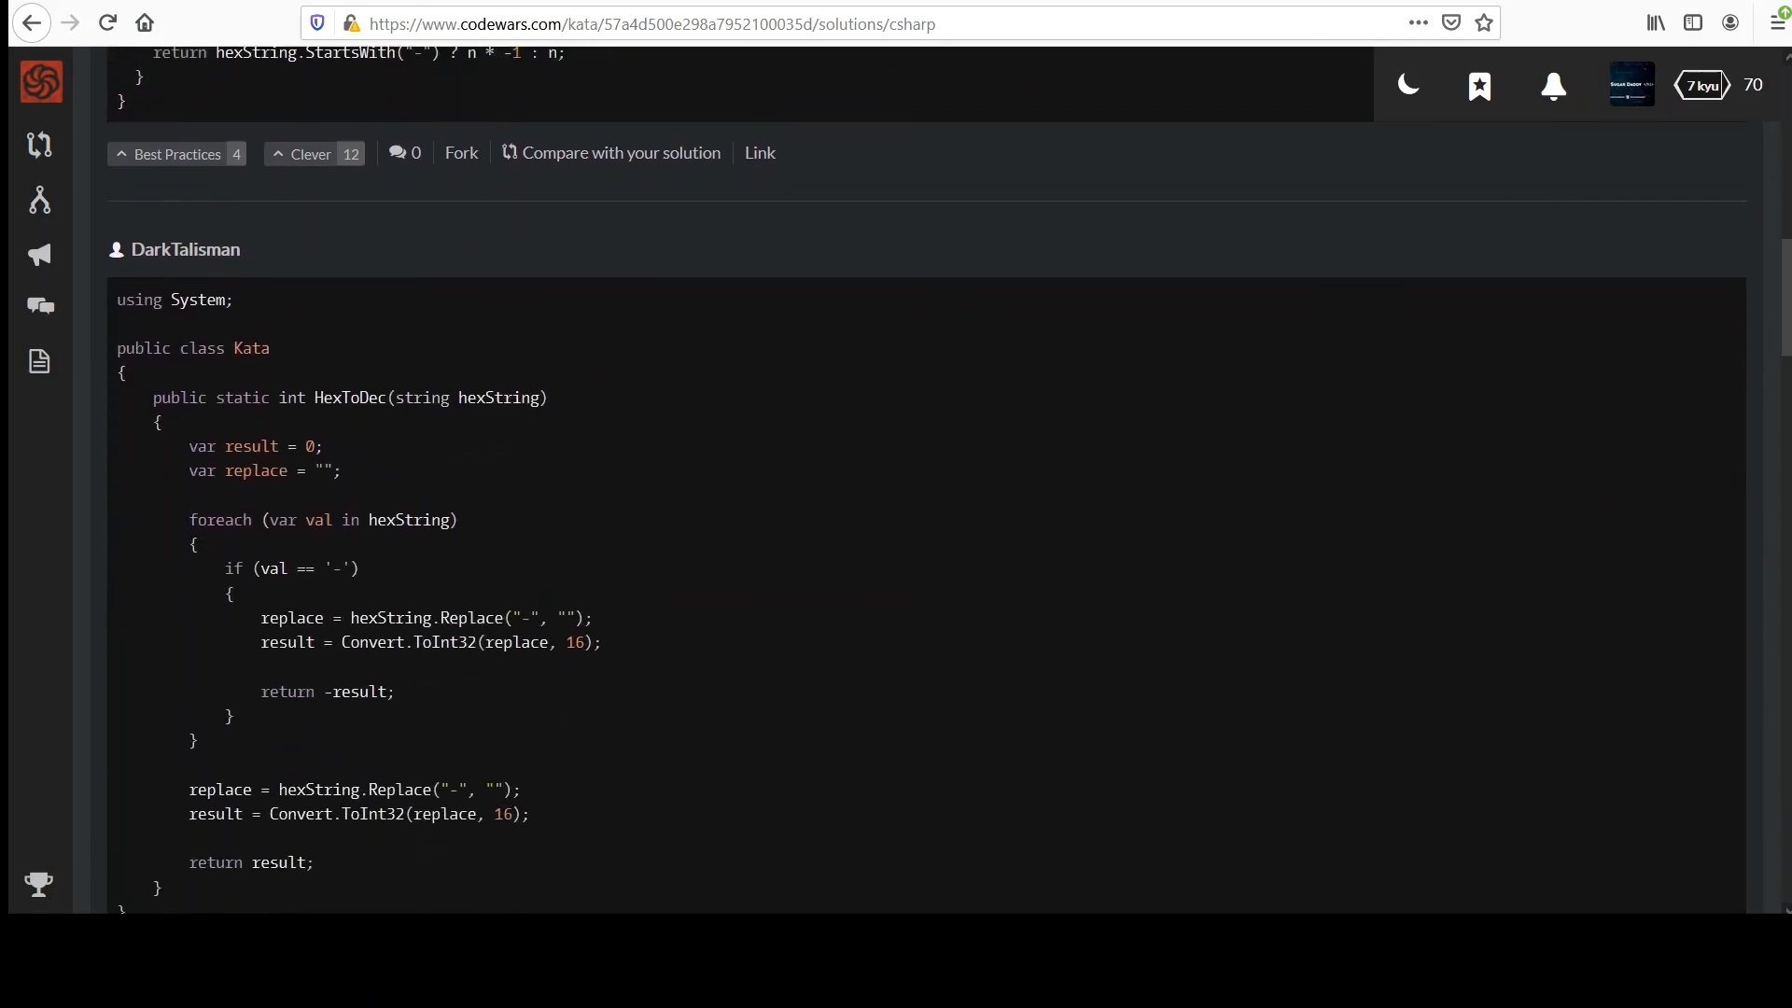
{"action": "scroll", "scroll_direction": "down", "scroll_amount": 3}
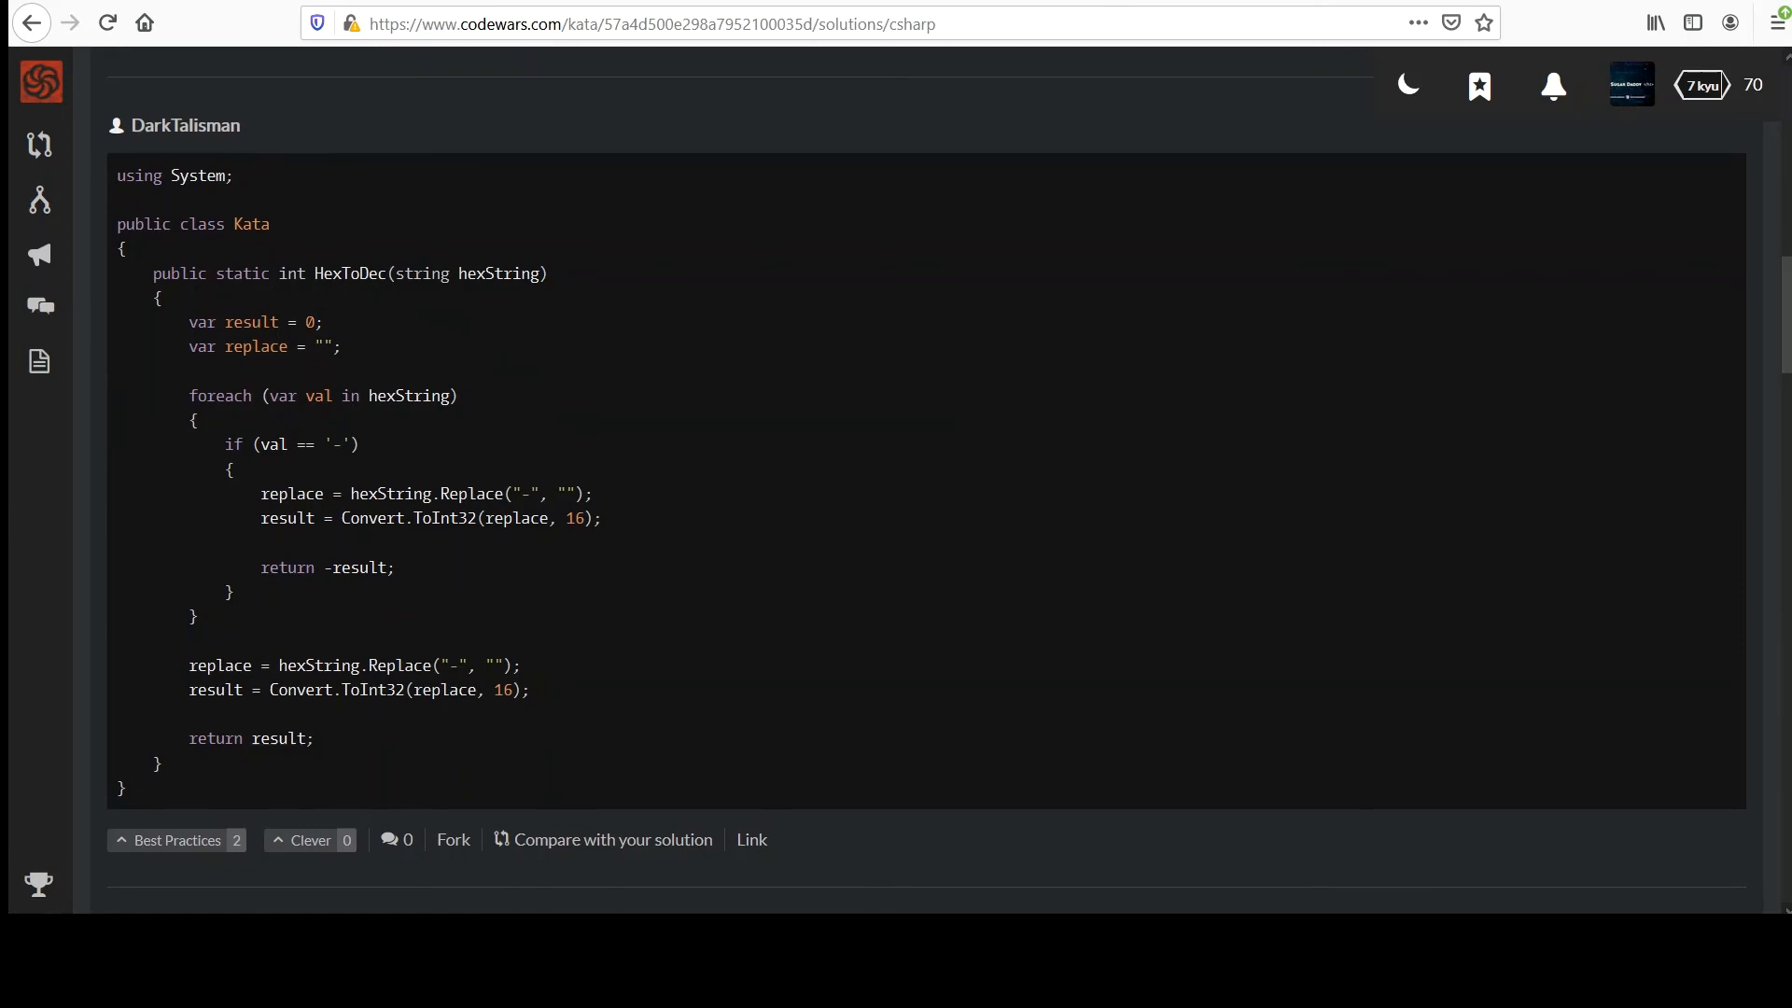
{"action": "scroll", "scroll_direction": "down", "scroll_amount": 3}
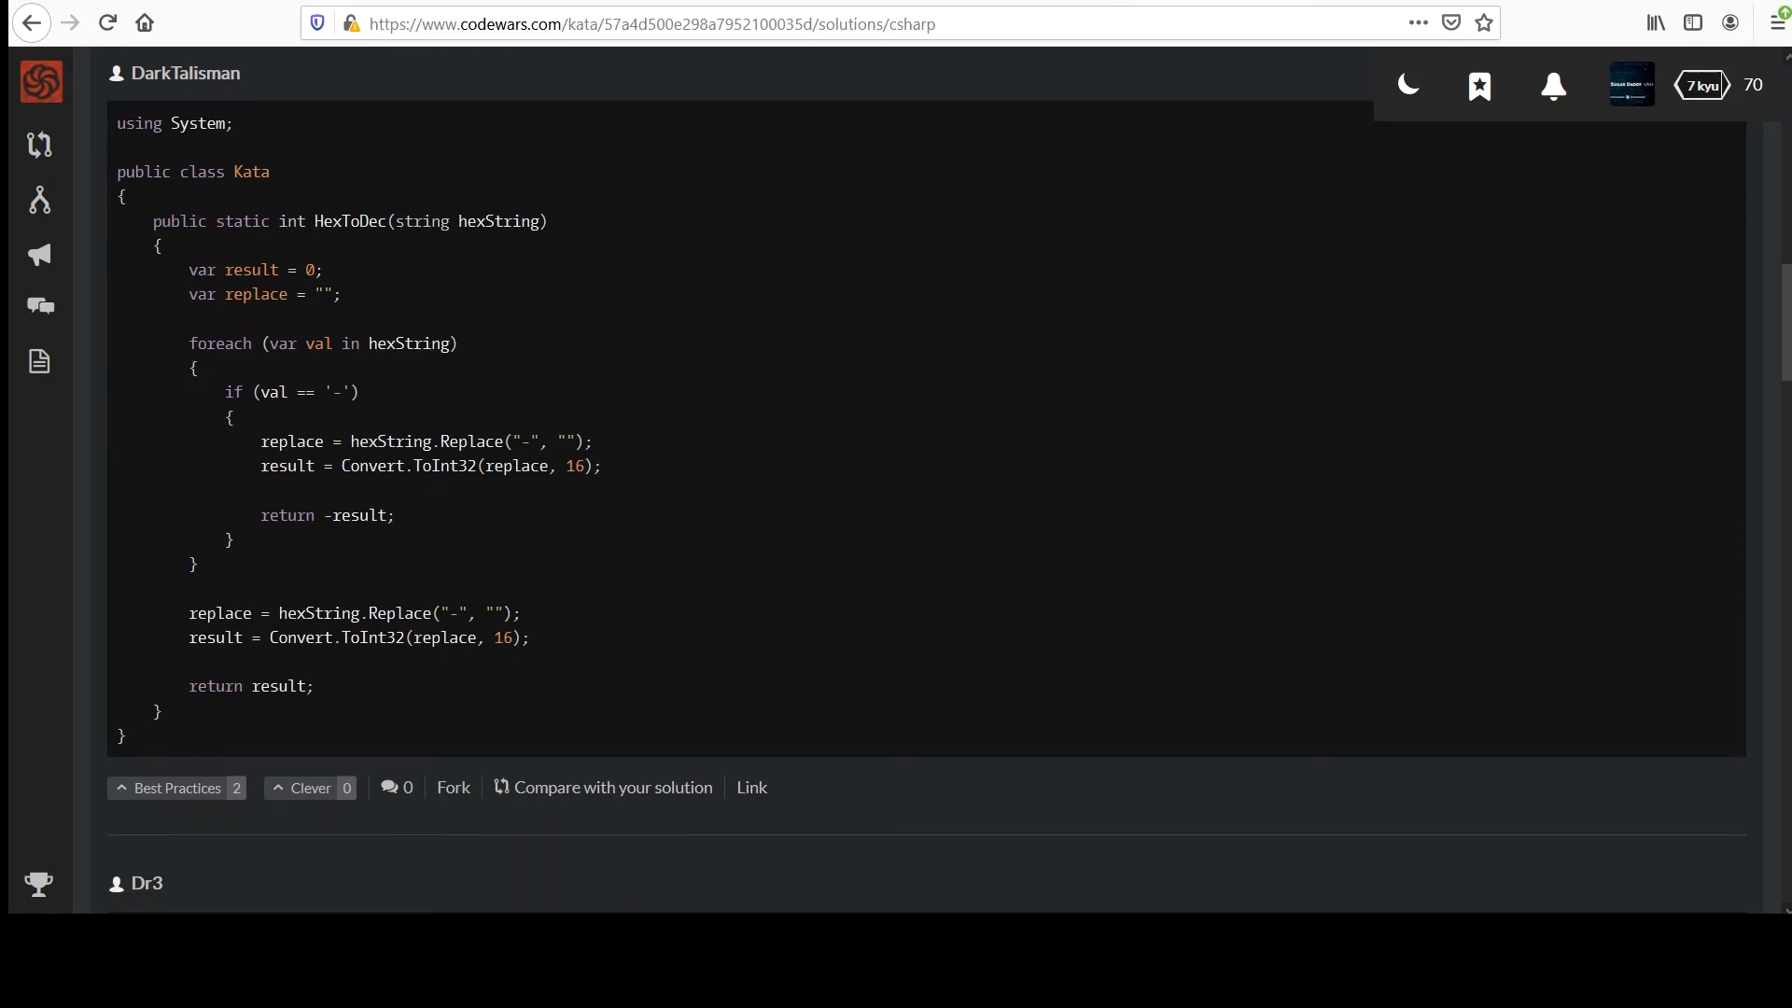
{"action": "scroll", "scroll_direction": "down", "scroll_amount": 3}
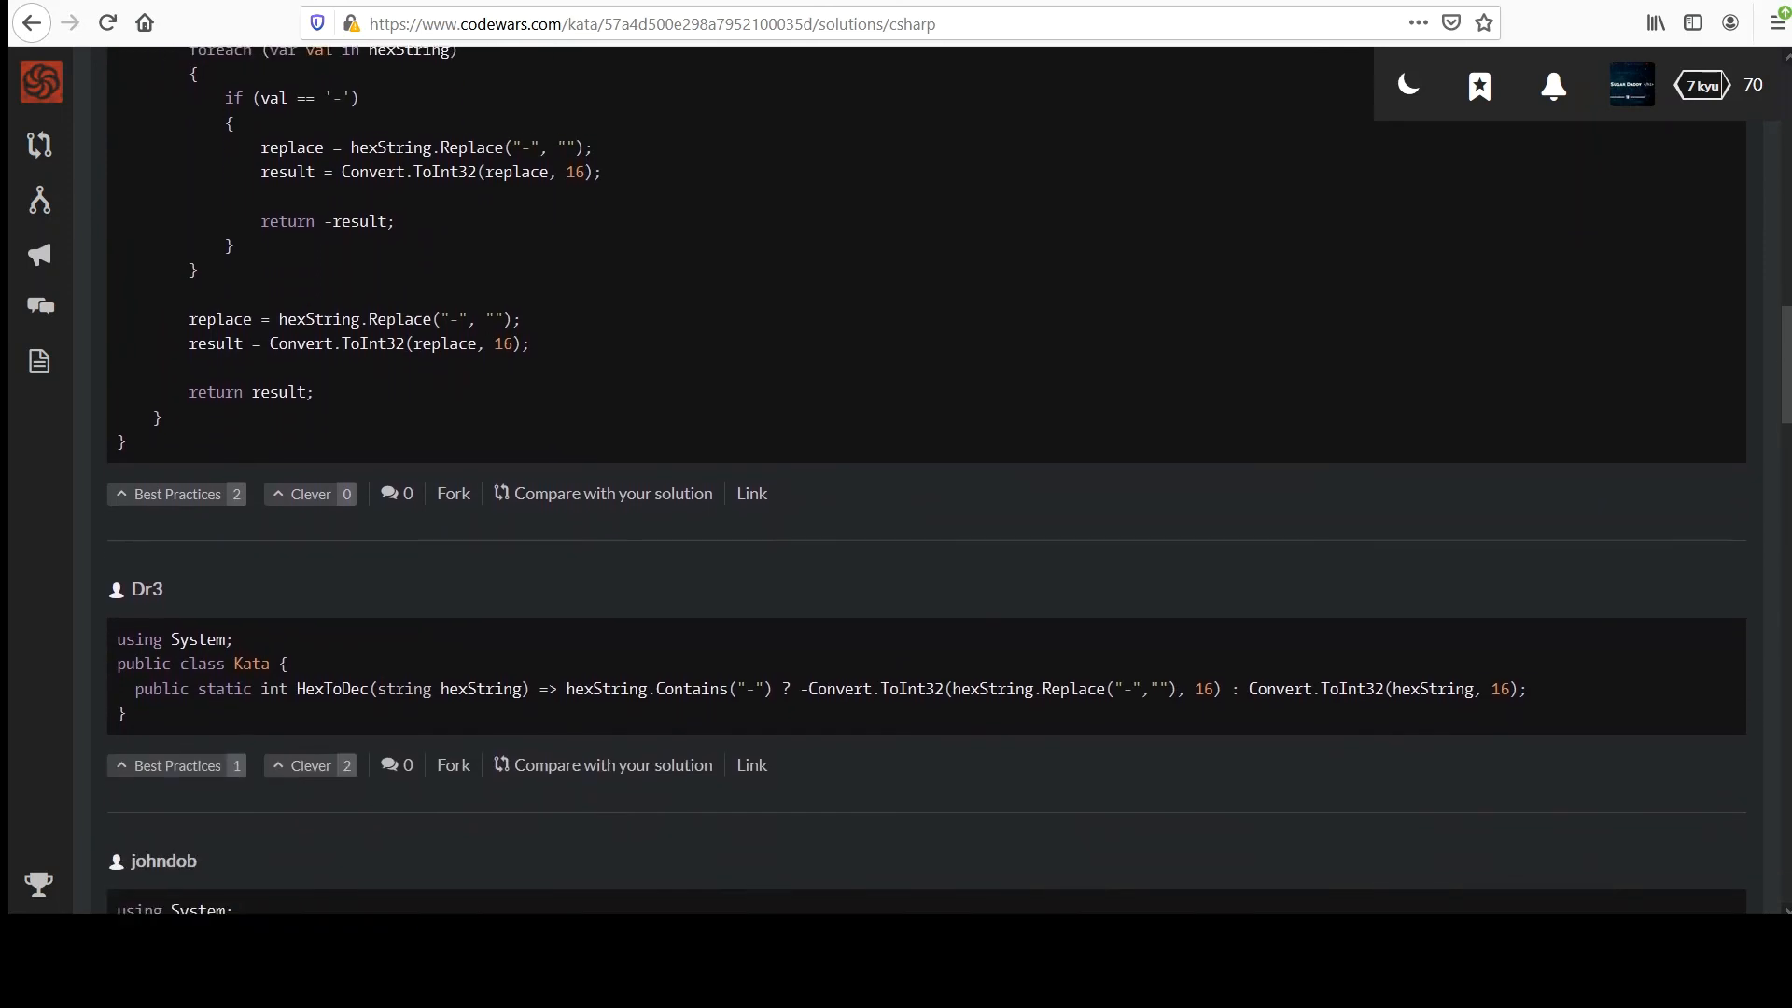
{"action": "scroll", "scroll_direction": "down", "scroll_amount": 3}
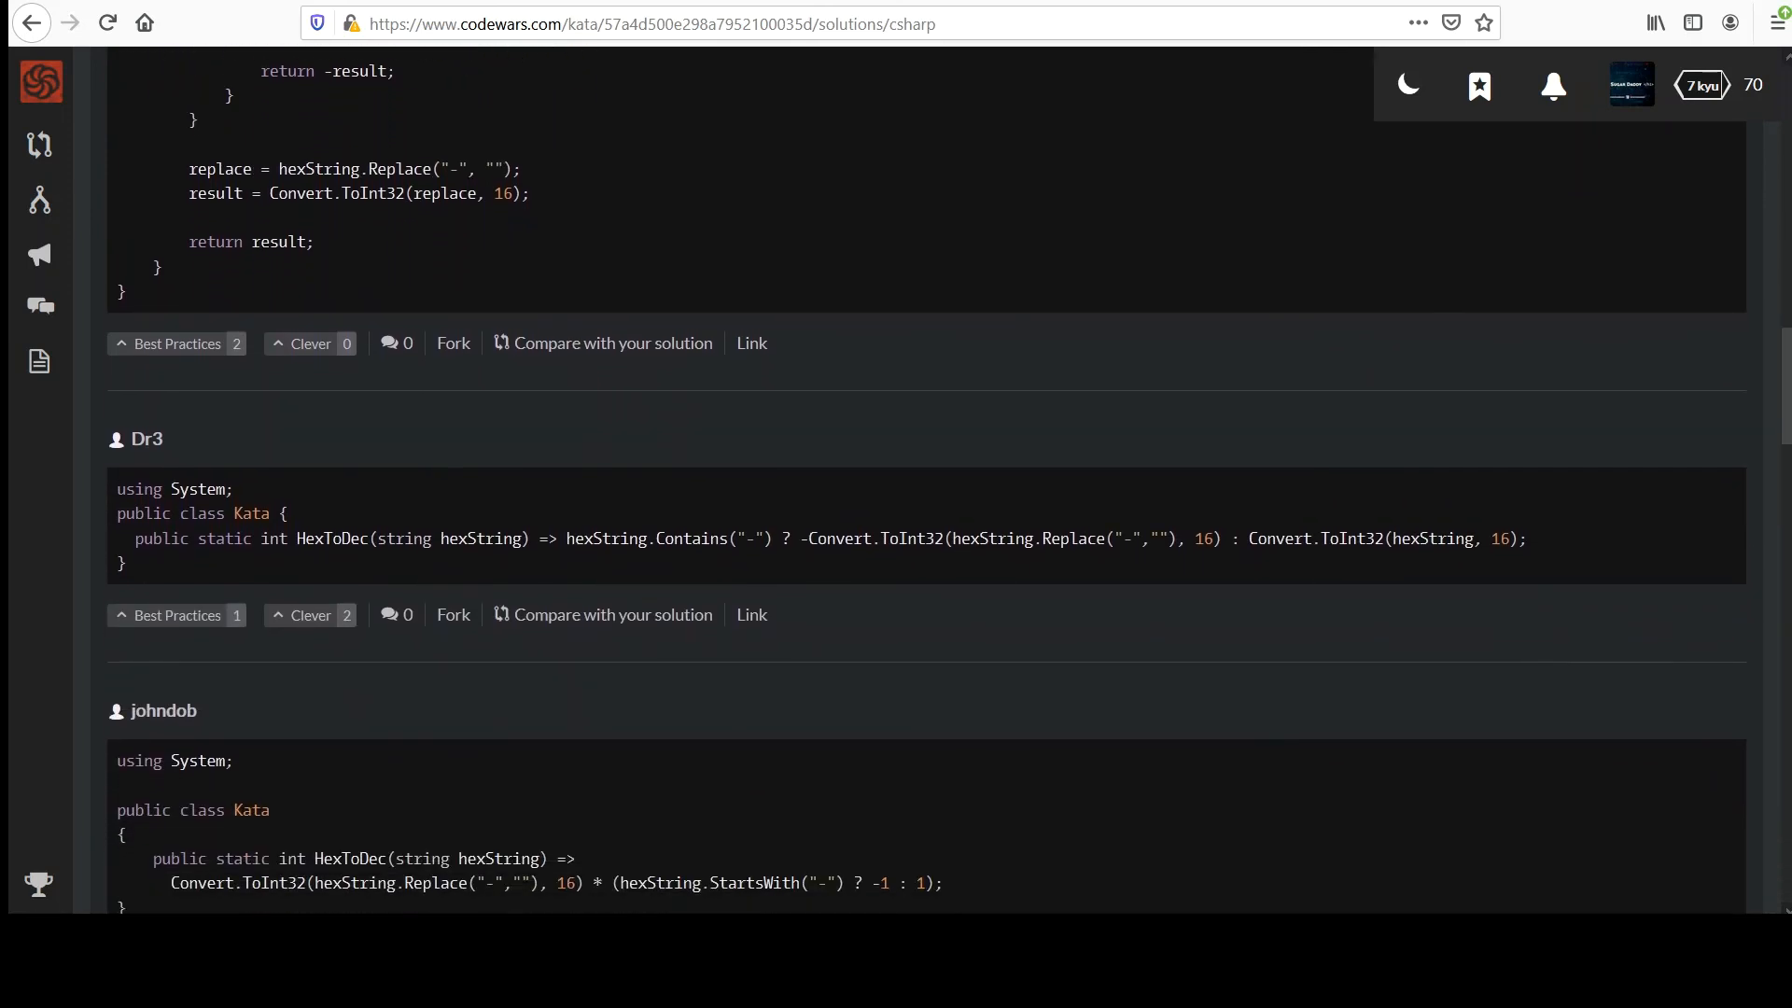
{"action": "scroll", "scroll_direction": "down", "scroll_amount": 3}
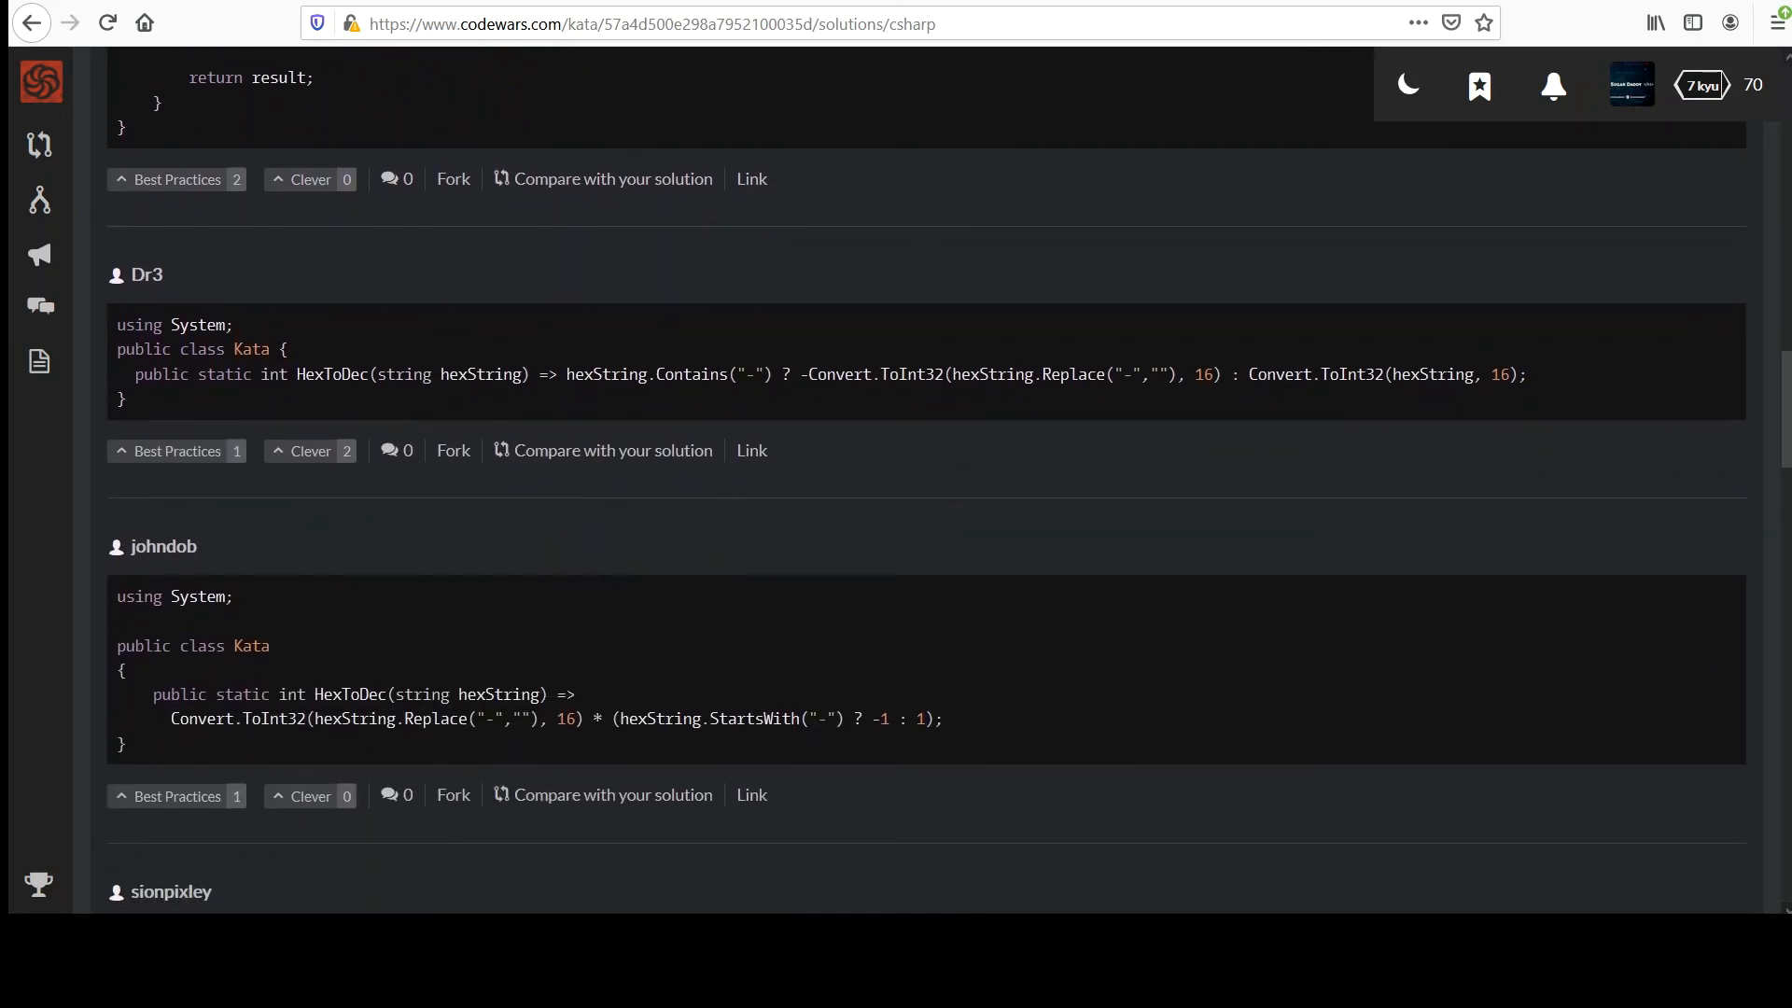
{"action": "scroll", "scroll_direction": "down", "scroll_amount": 3}
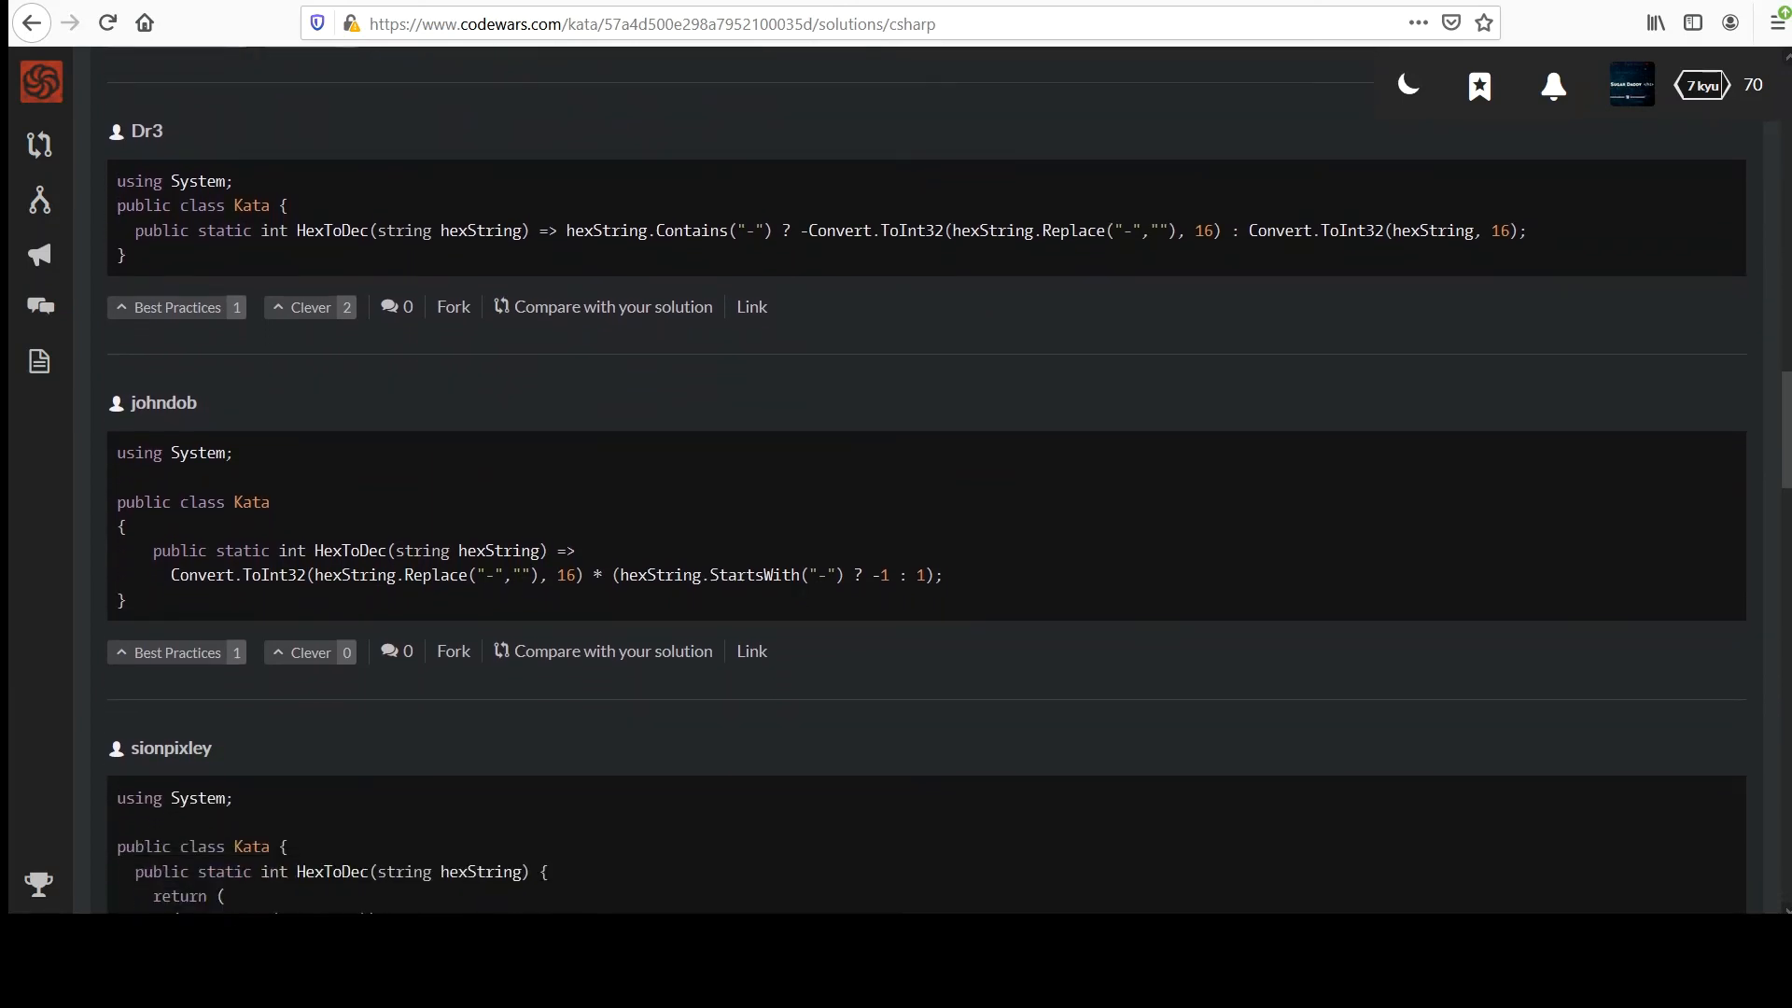